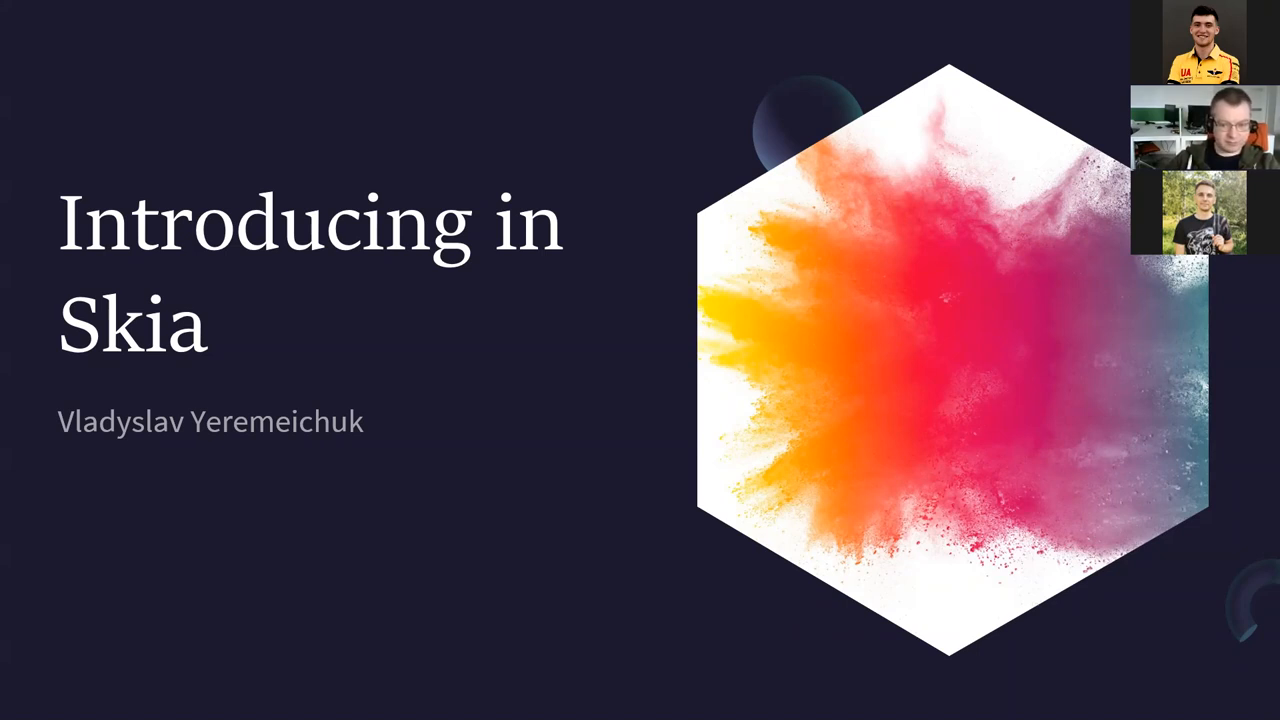
pyautogui.moveTo(30, 472)
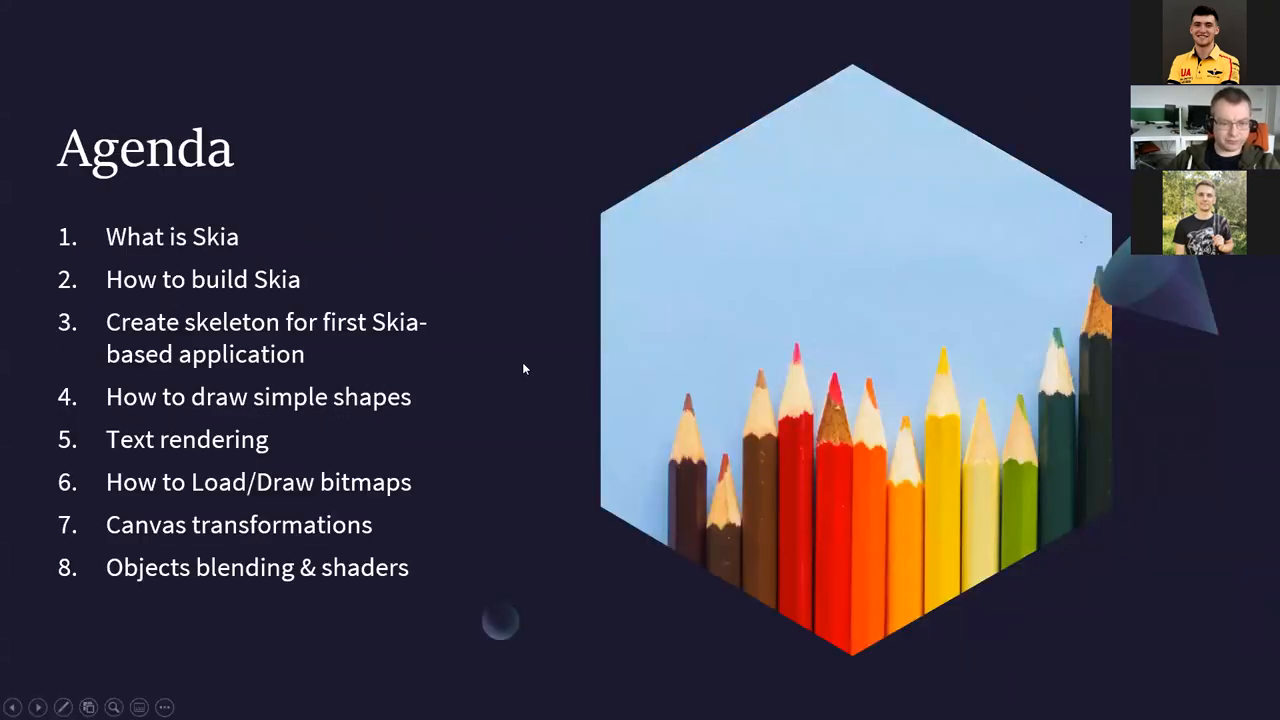
pyautogui.moveTo(535, 347)
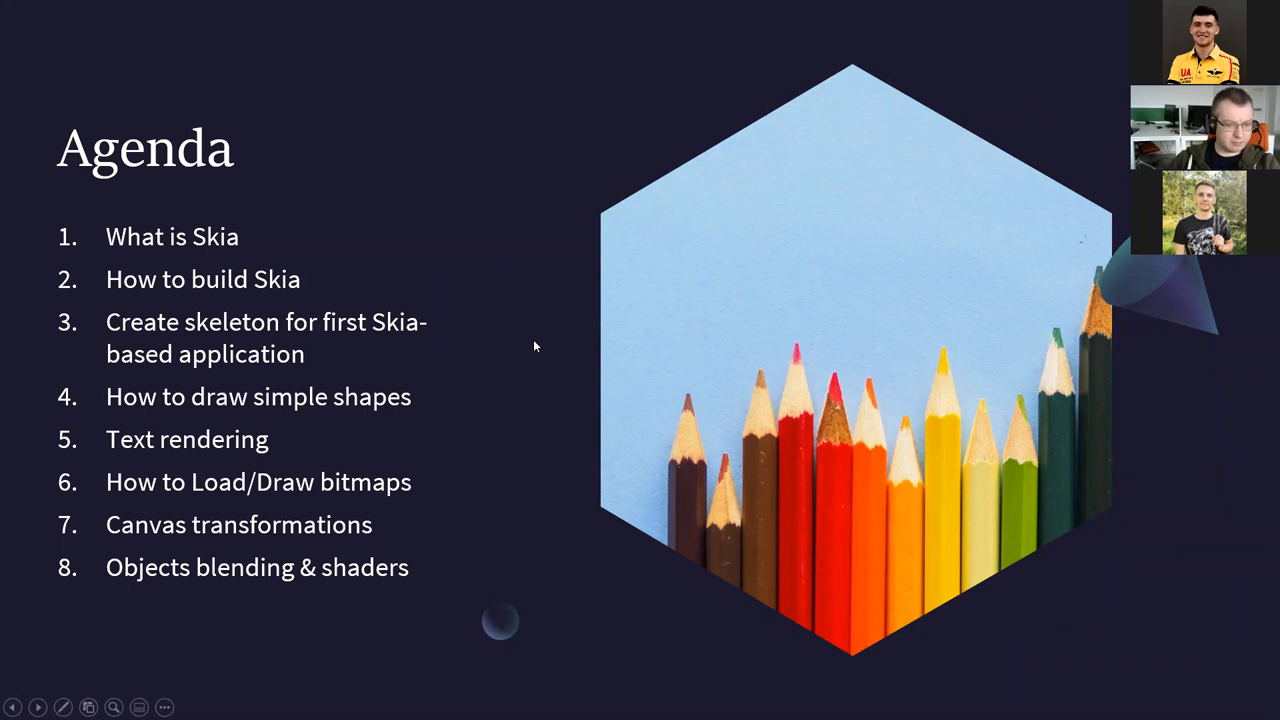
pyautogui.moveTo(538, 329)
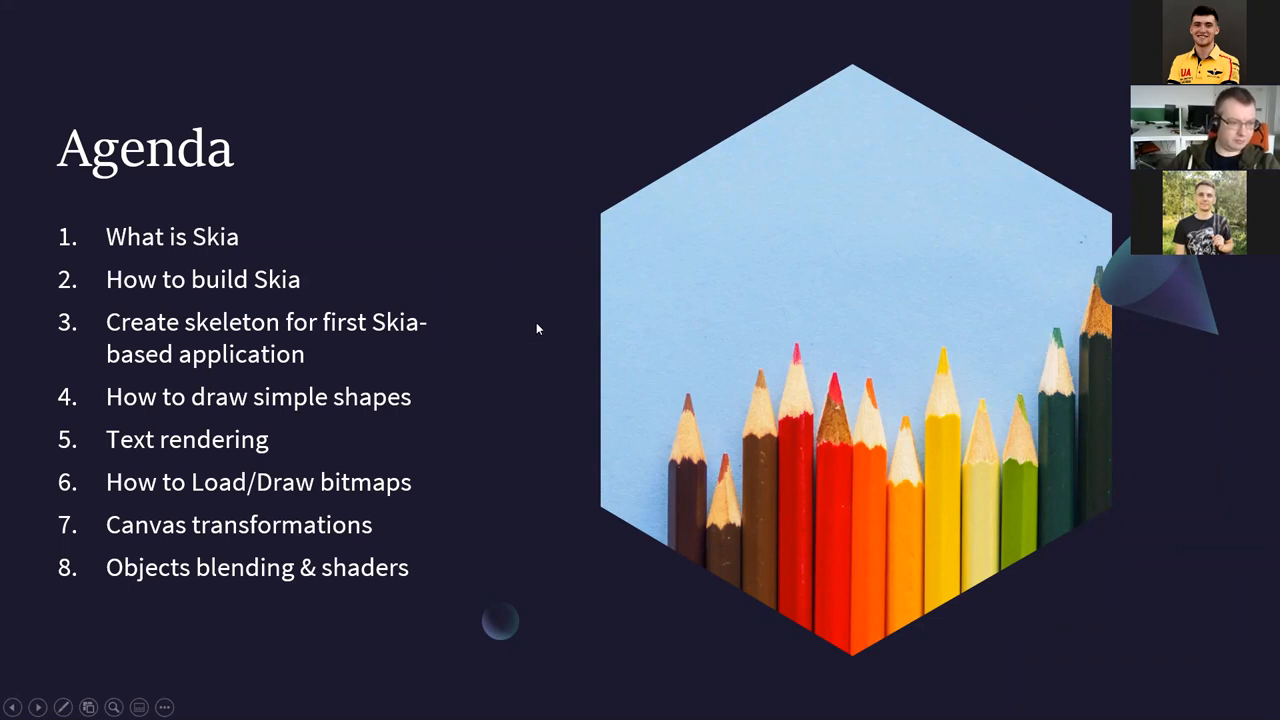
pyautogui.moveTo(398, 258)
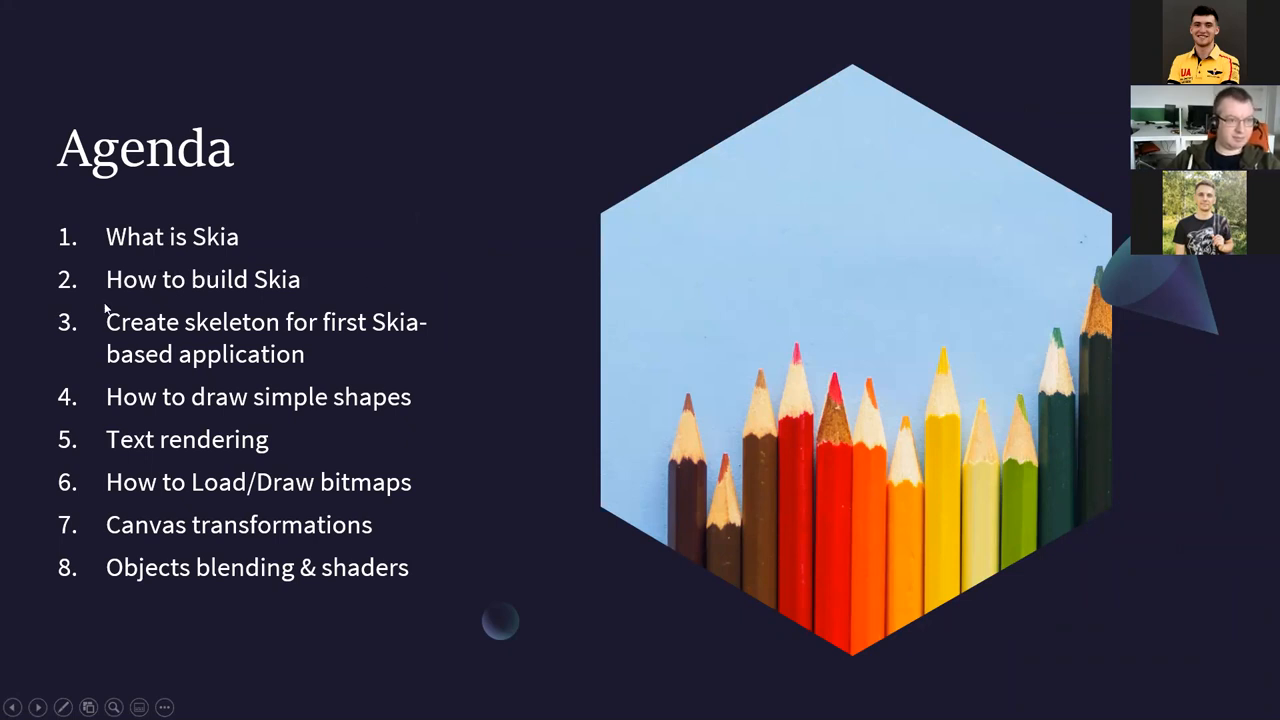
pyautogui.moveTo(380, 298)
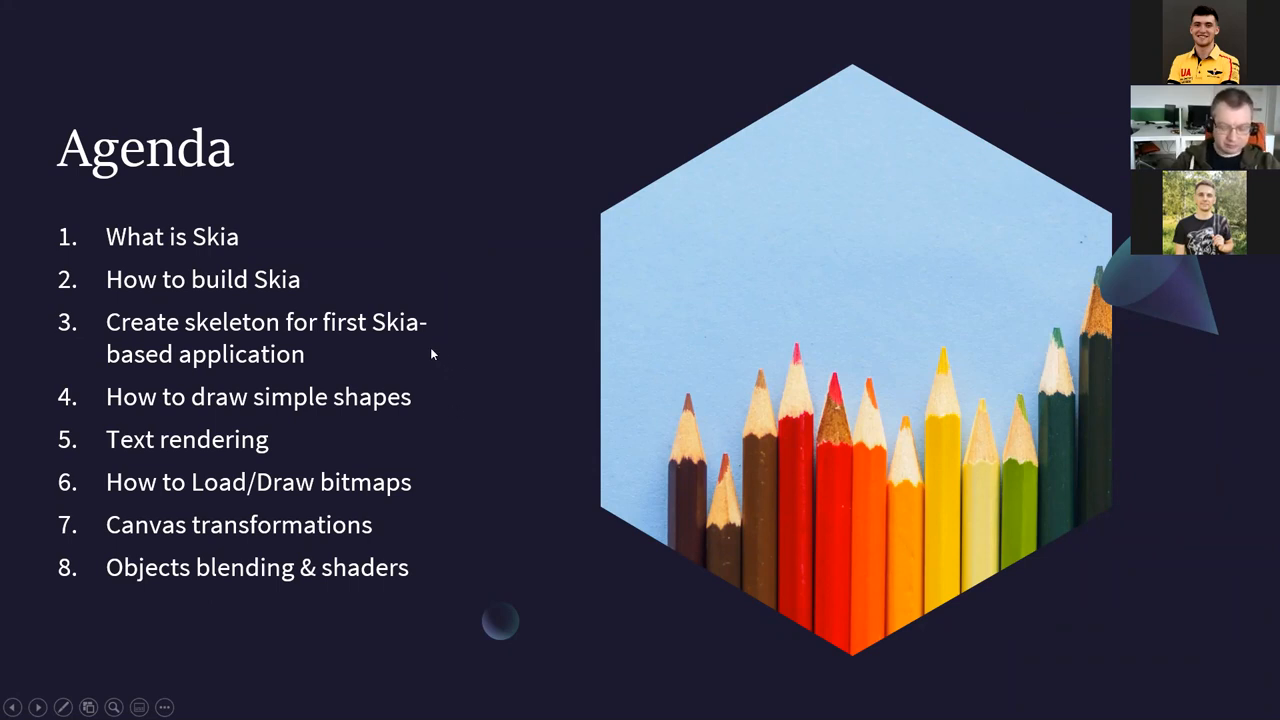
pyautogui.moveTo(57, 337)
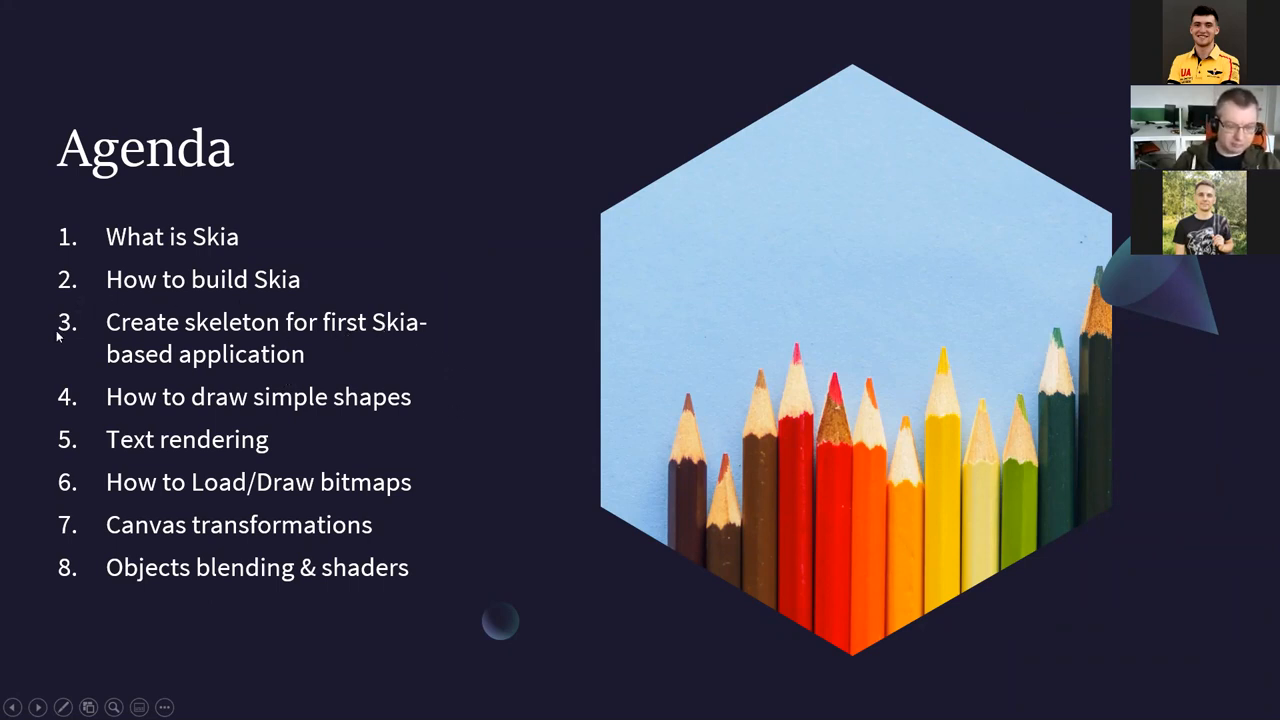
pyautogui.moveTo(253, 420)
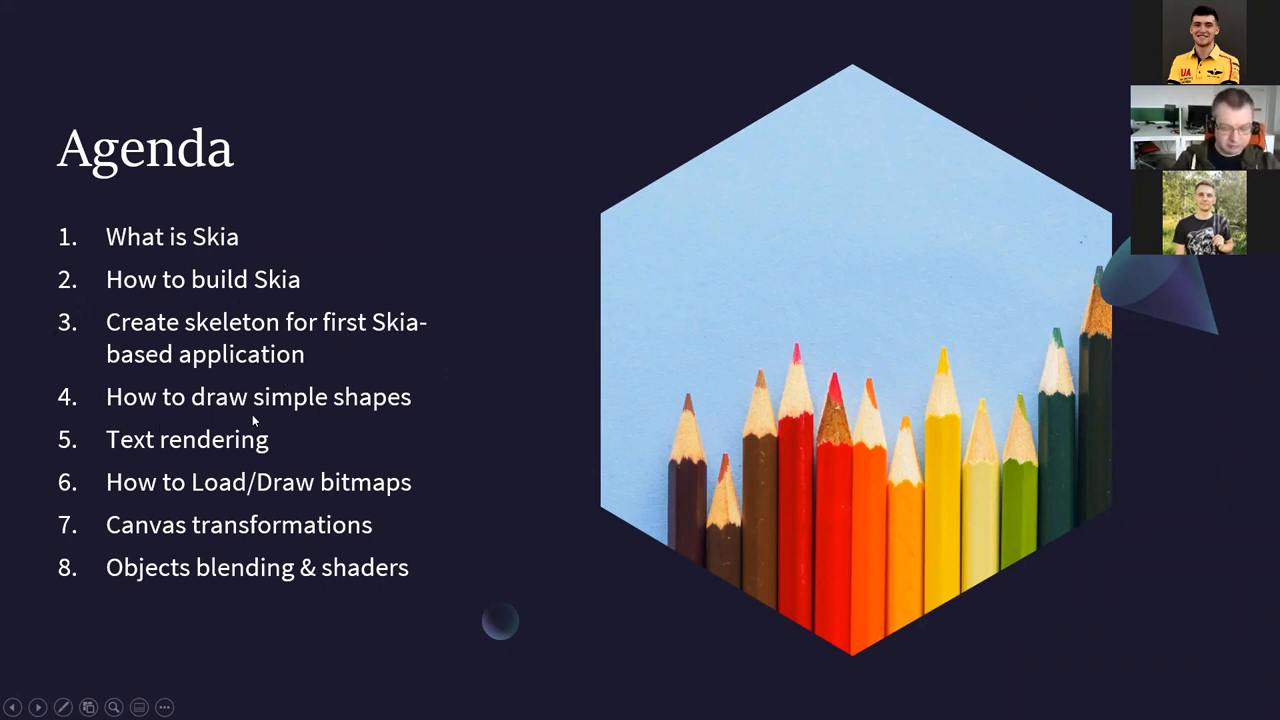
pyautogui.moveTo(183, 467)
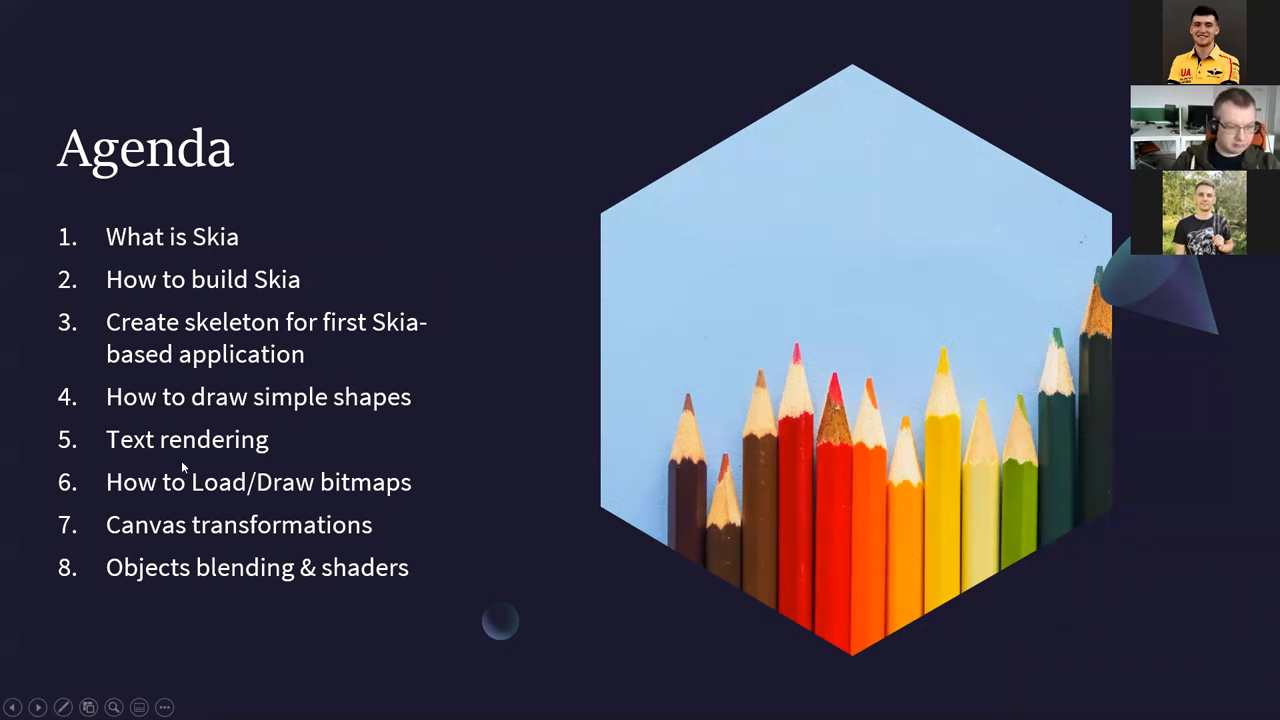
pyautogui.moveTo(278, 485)
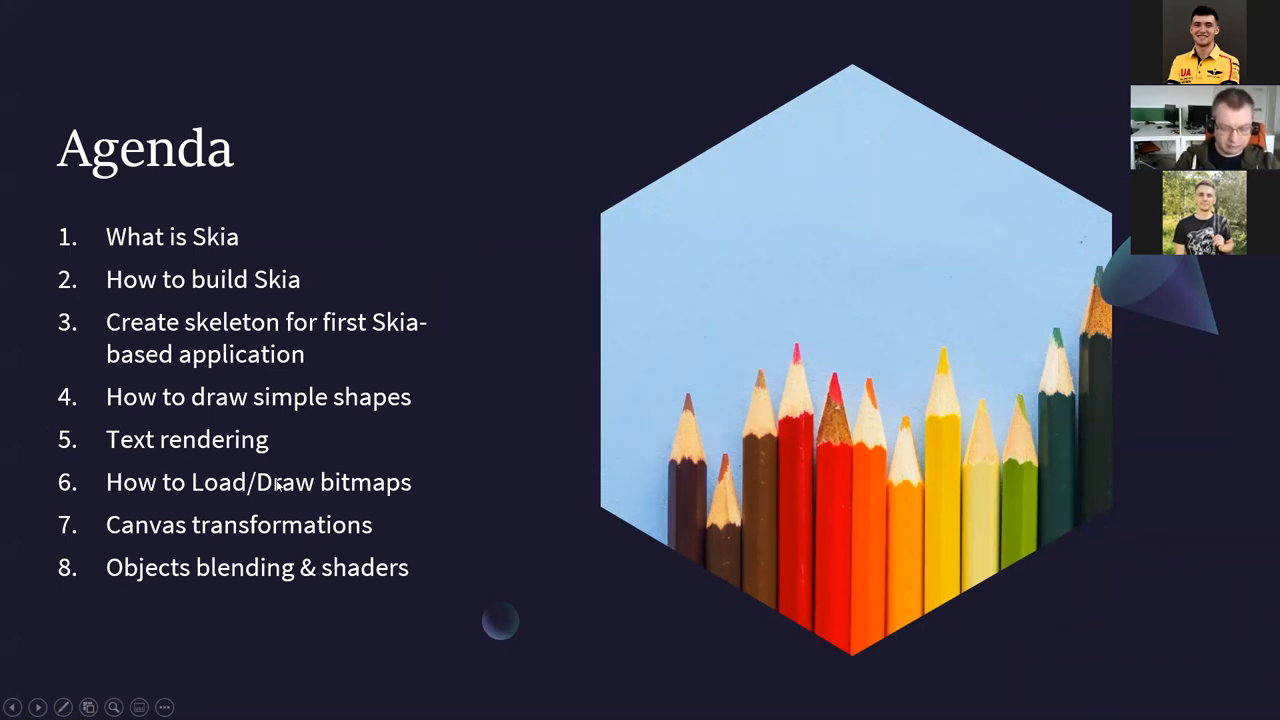
pyautogui.moveTo(399, 516)
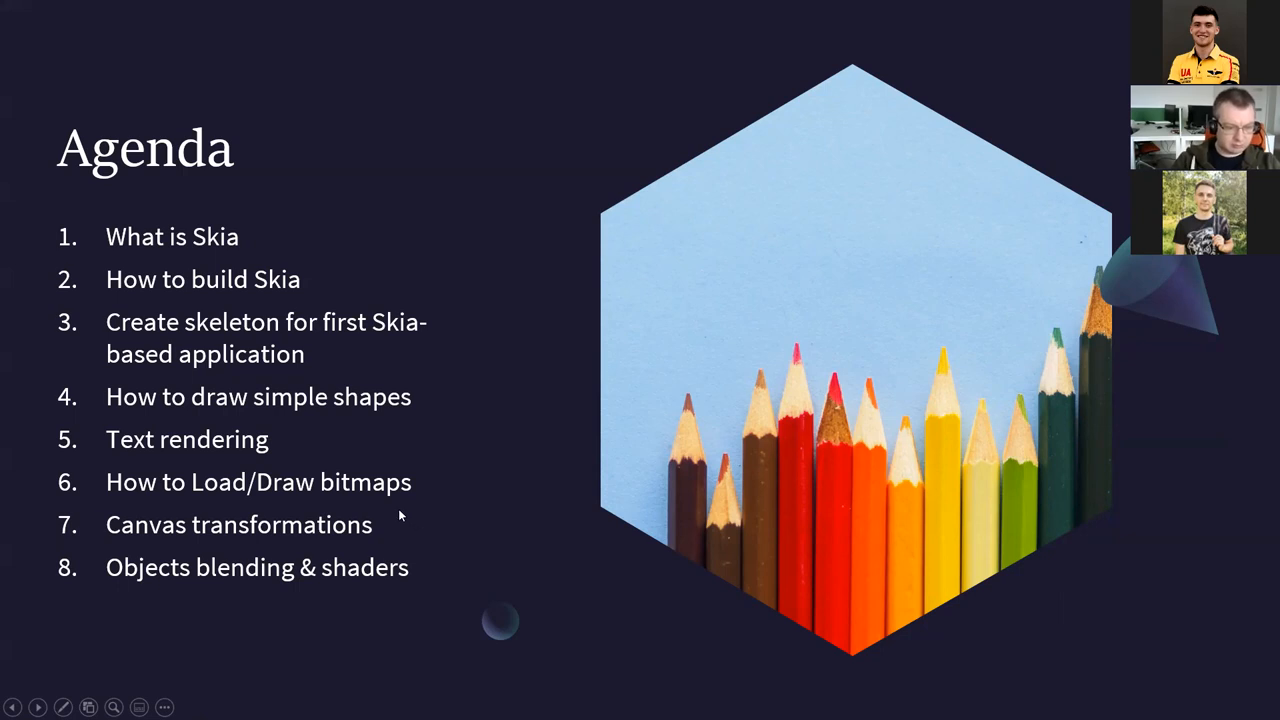
pyautogui.moveTo(392, 520)
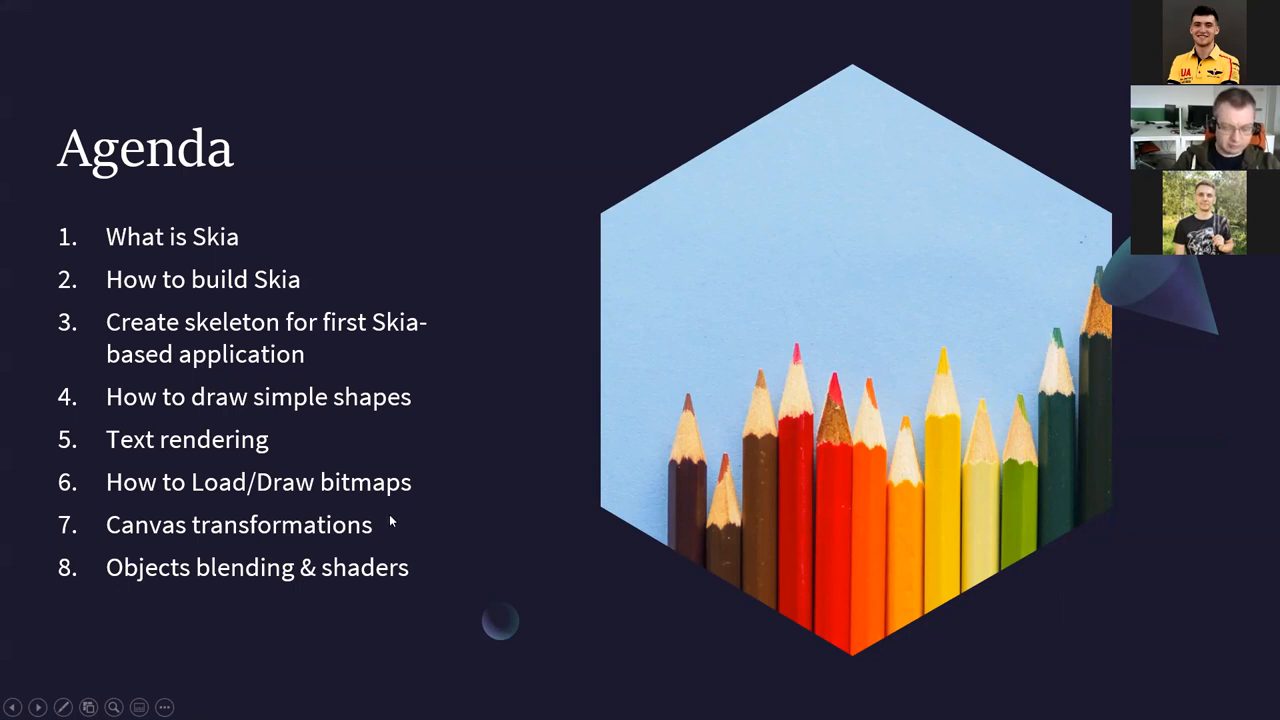
pyautogui.moveTo(383, 527)
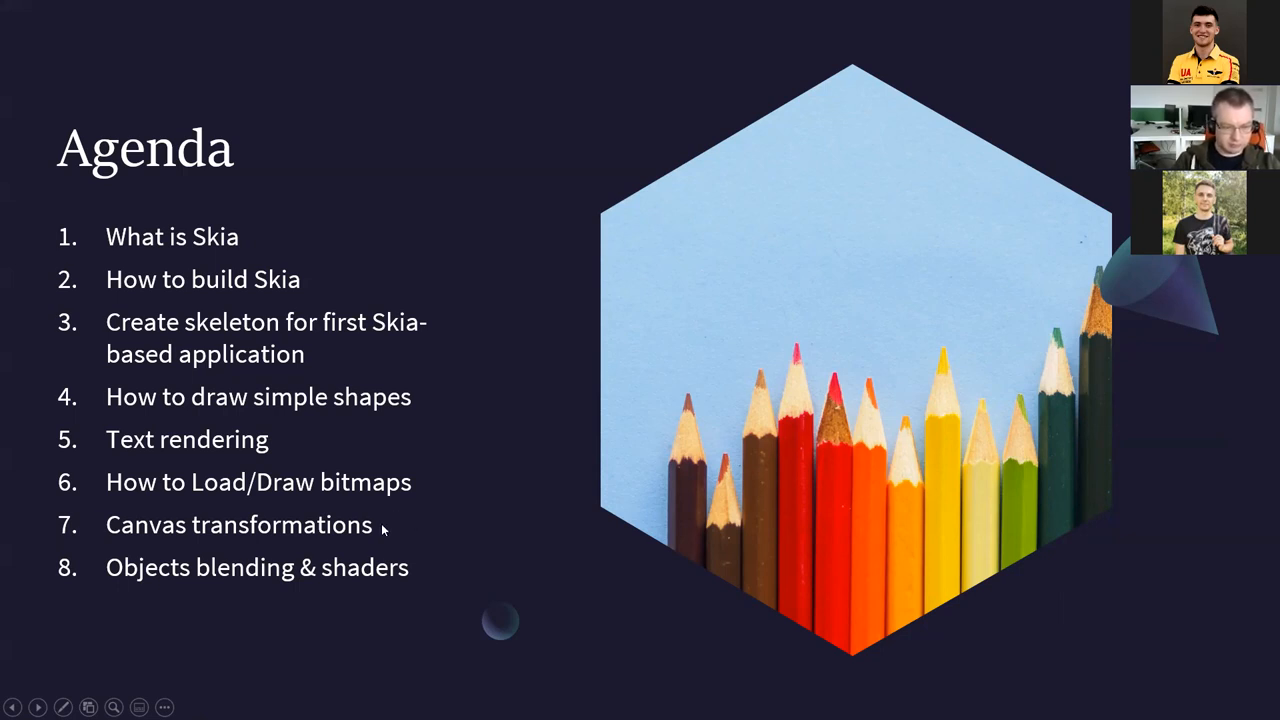
pyautogui.moveTo(360, 550)
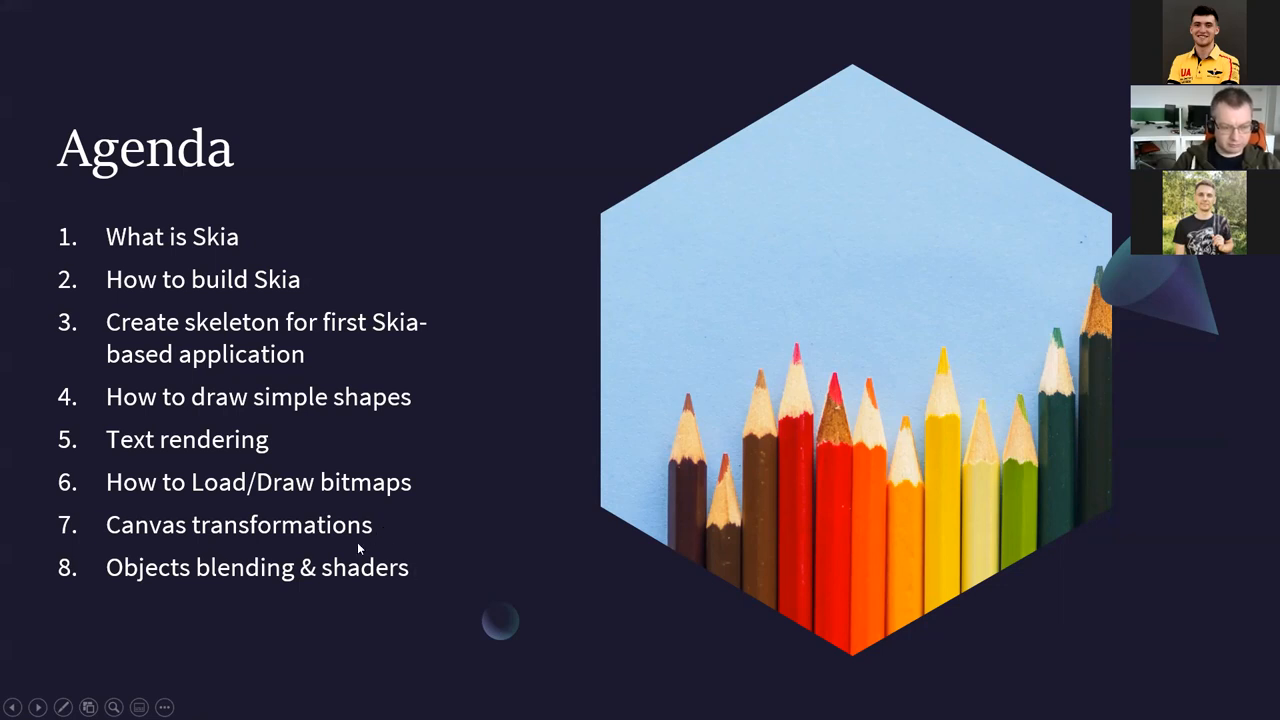
pyautogui.moveTo(403, 553)
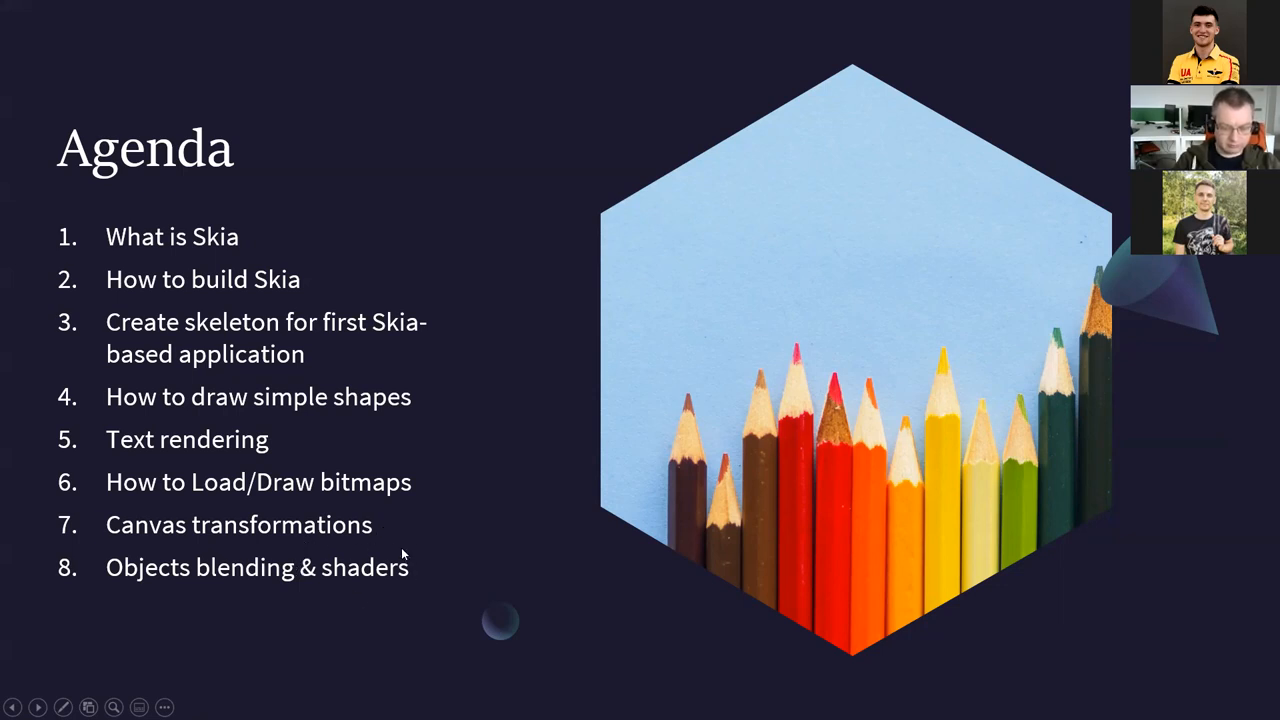
pyautogui.moveTo(315, 505)
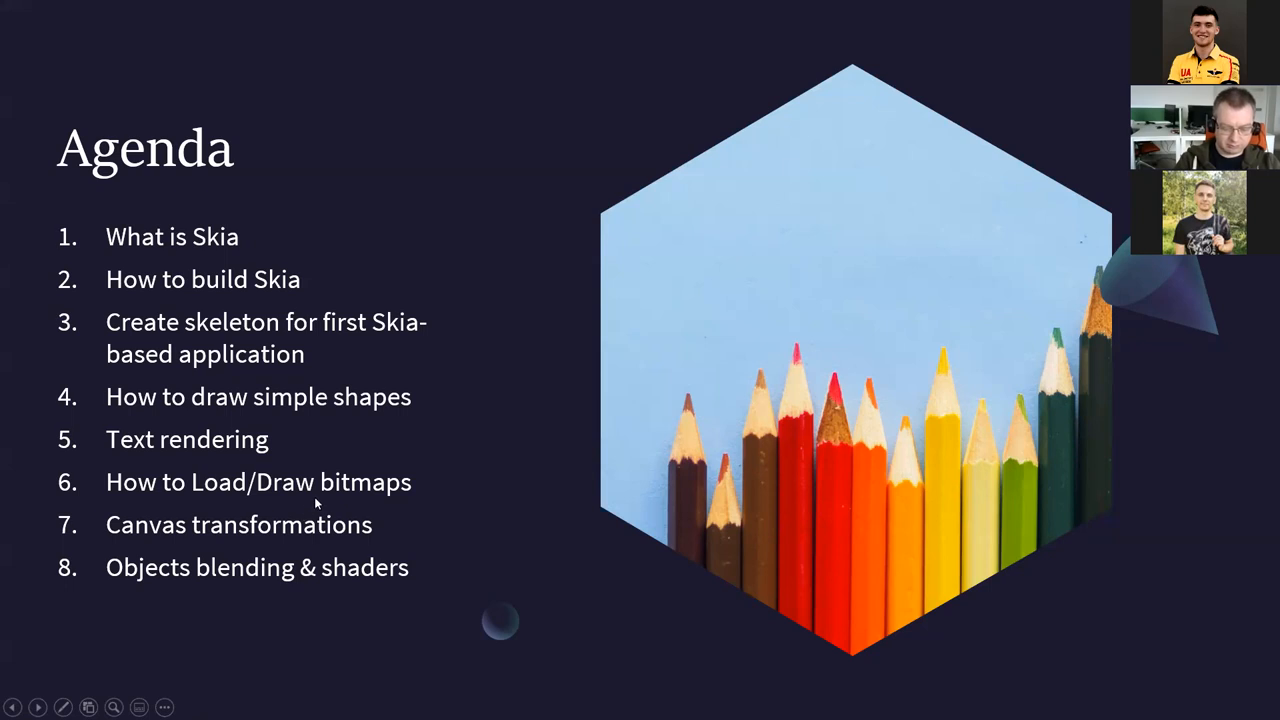
pyautogui.moveTo(352, 438)
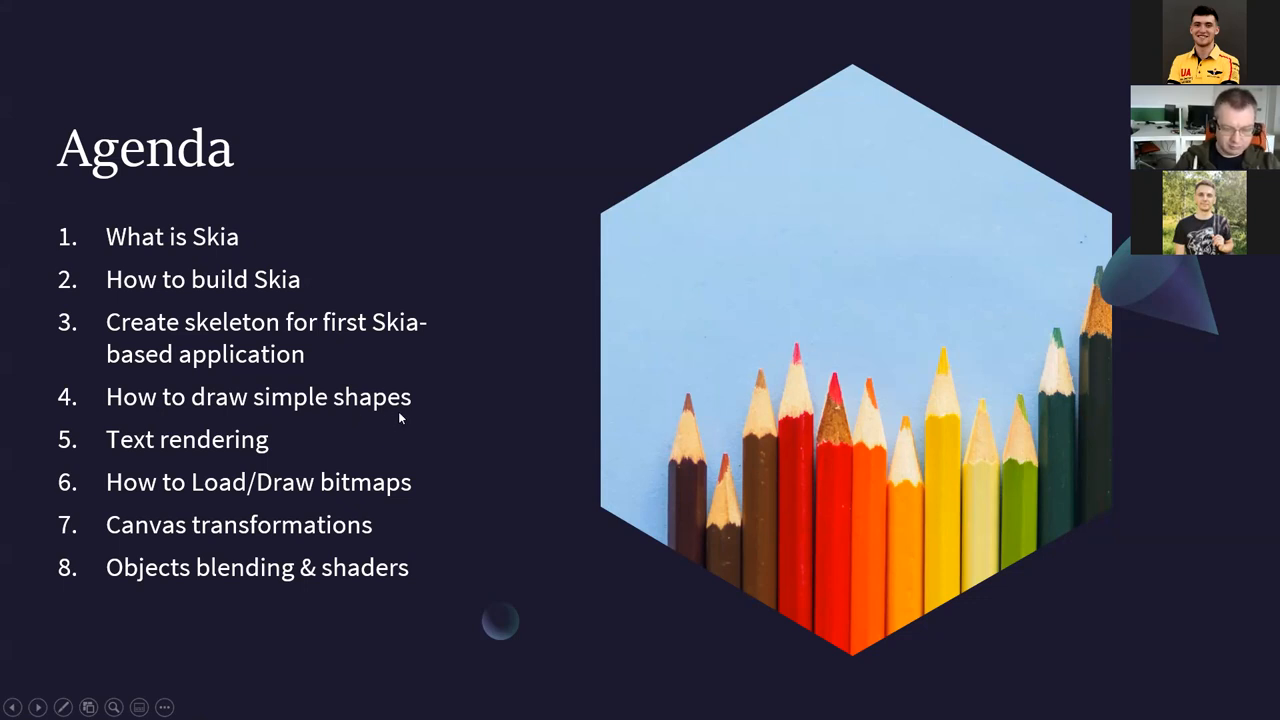
pyautogui.moveTo(405, 415)
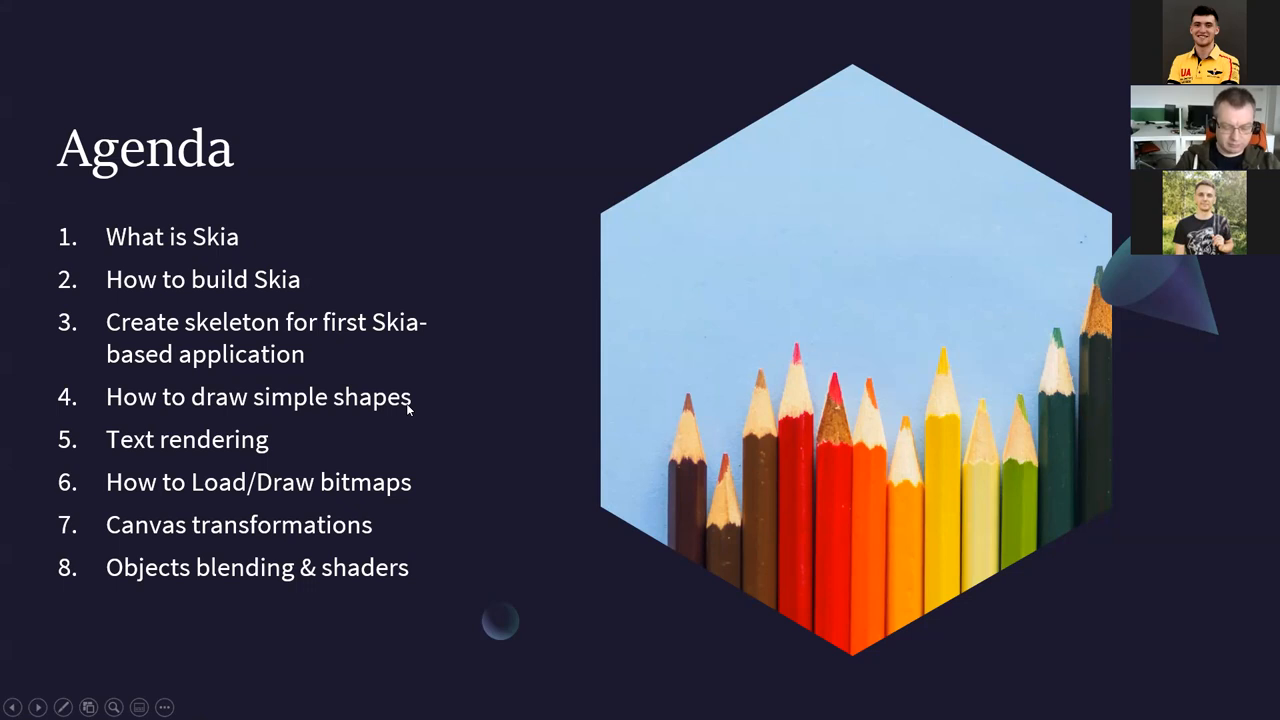
pyautogui.moveTo(476, 463)
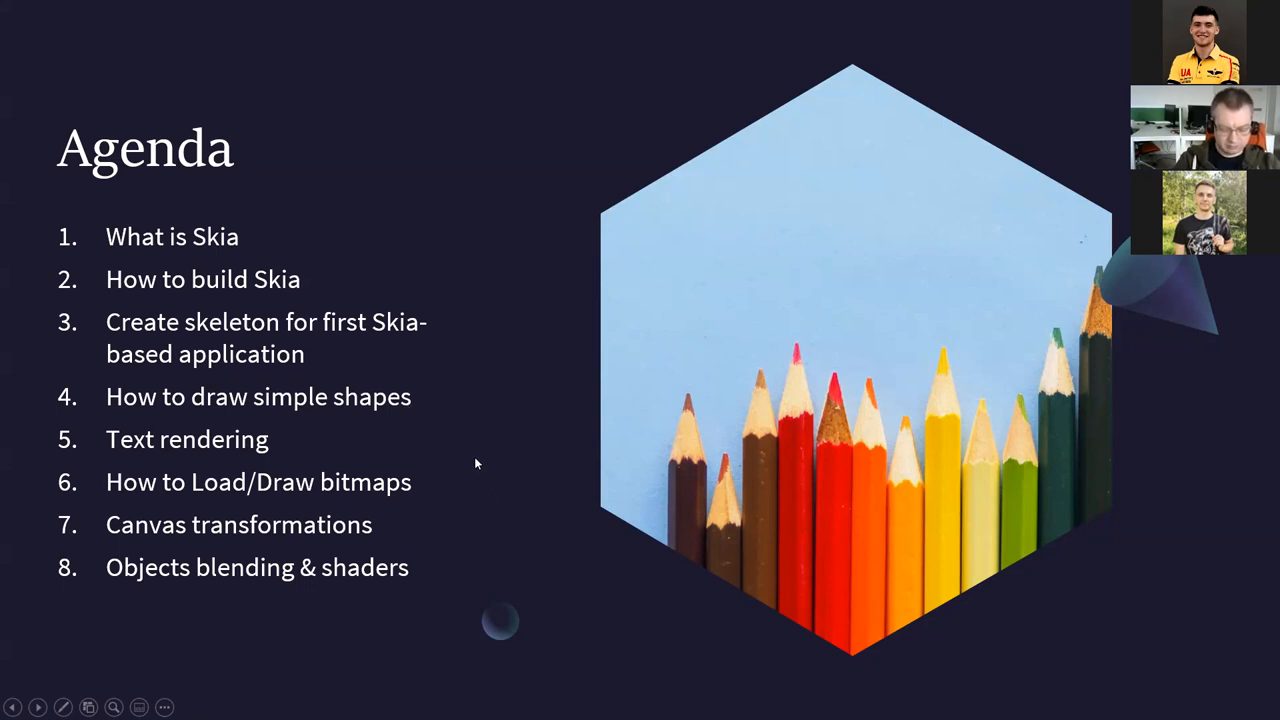
pyautogui.moveTo(468, 448)
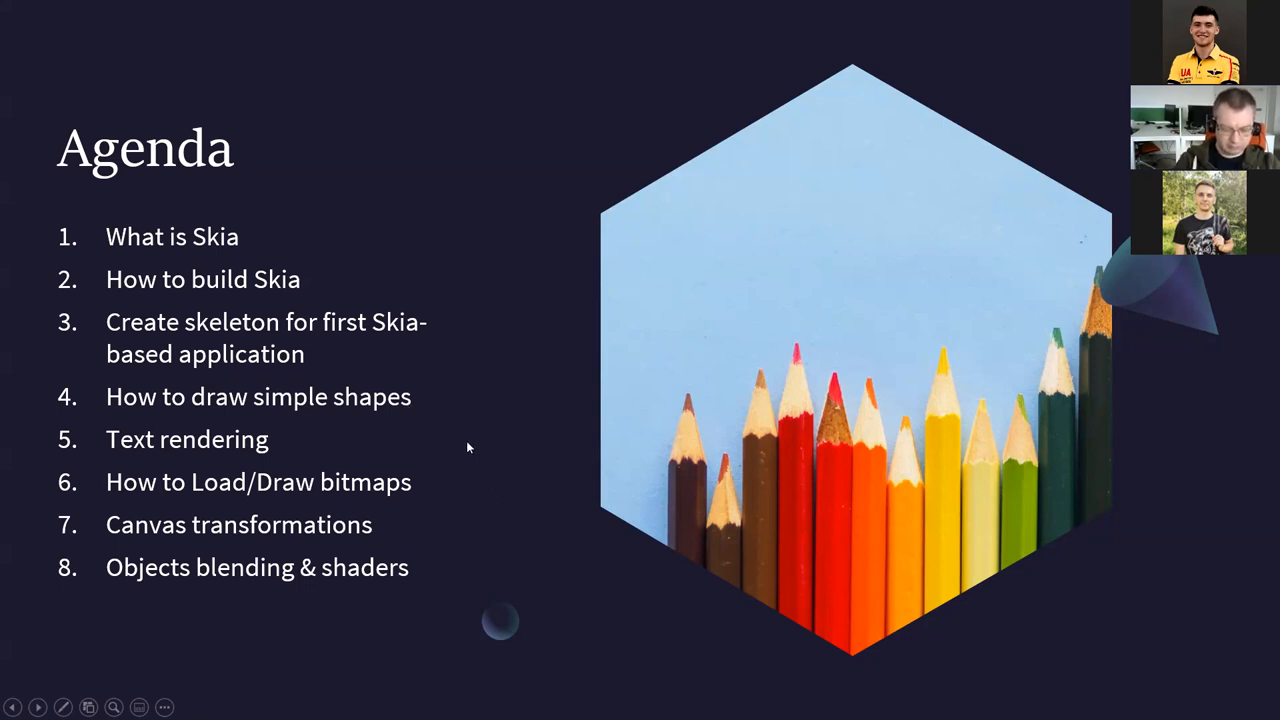
pyautogui.moveTo(264, 476)
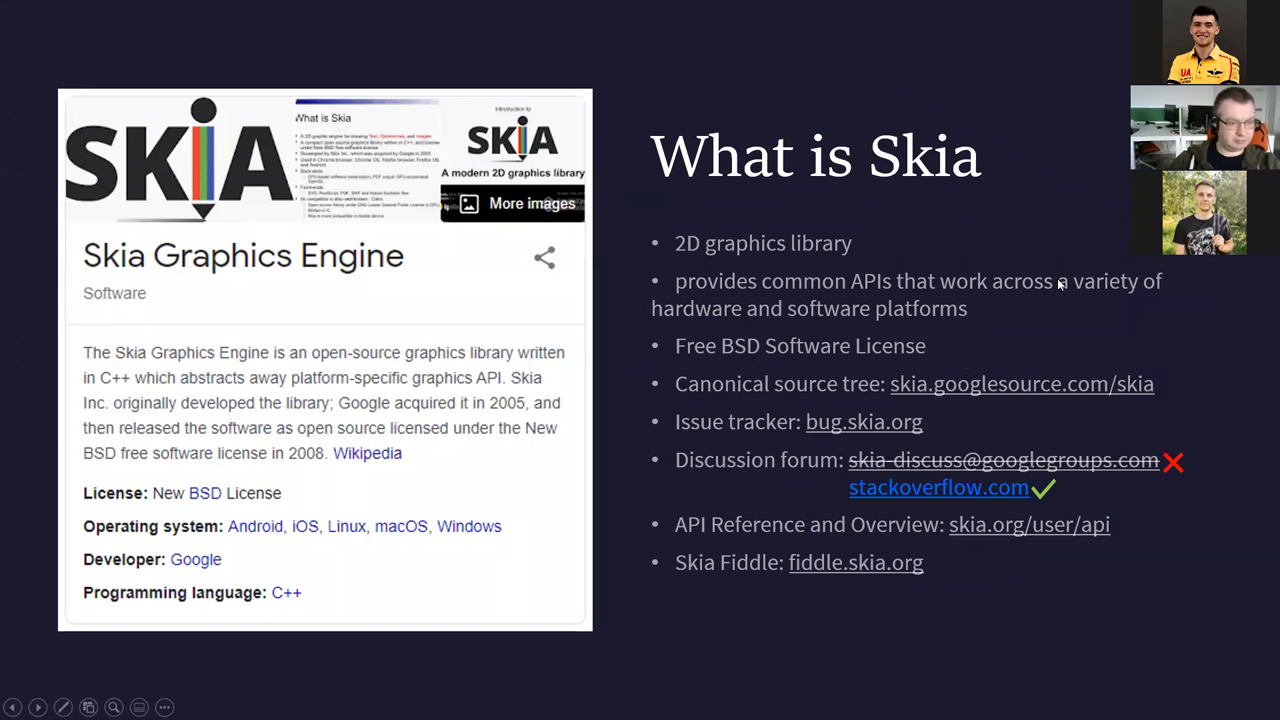
pyautogui.moveTo(1035, 208)
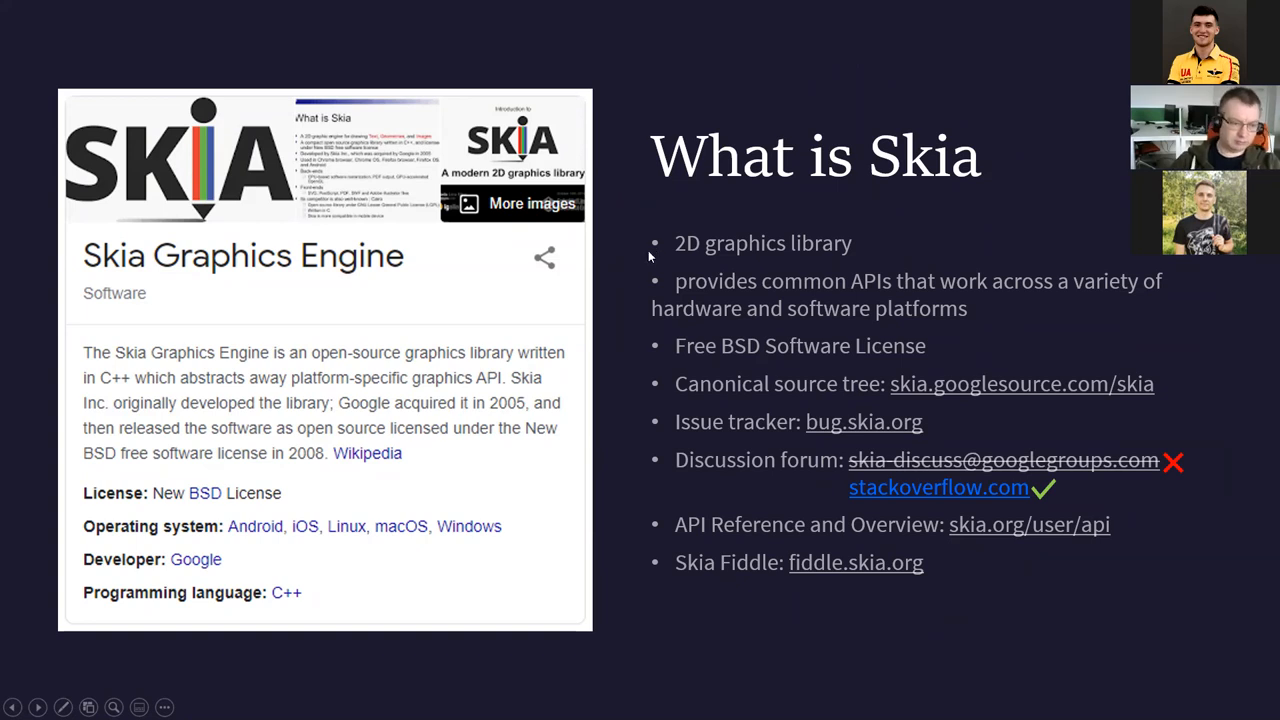
pyautogui.moveTo(670, 292)
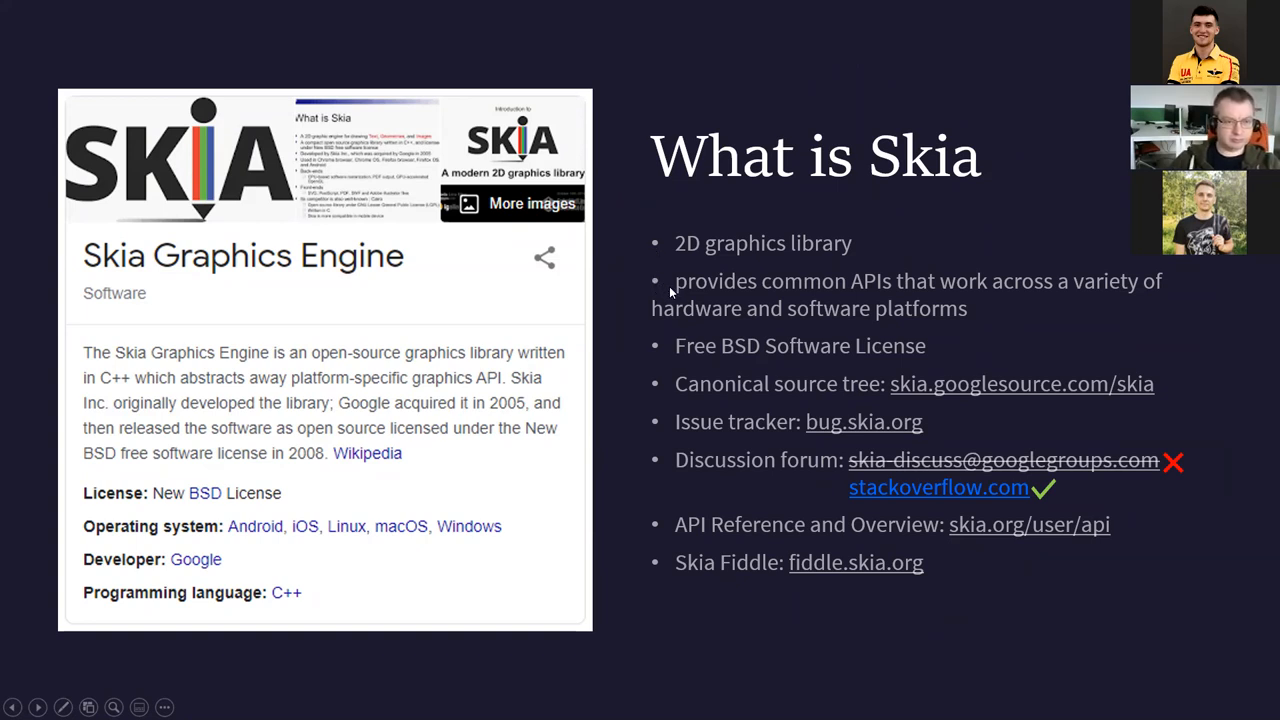
pyautogui.moveTo(688, 292)
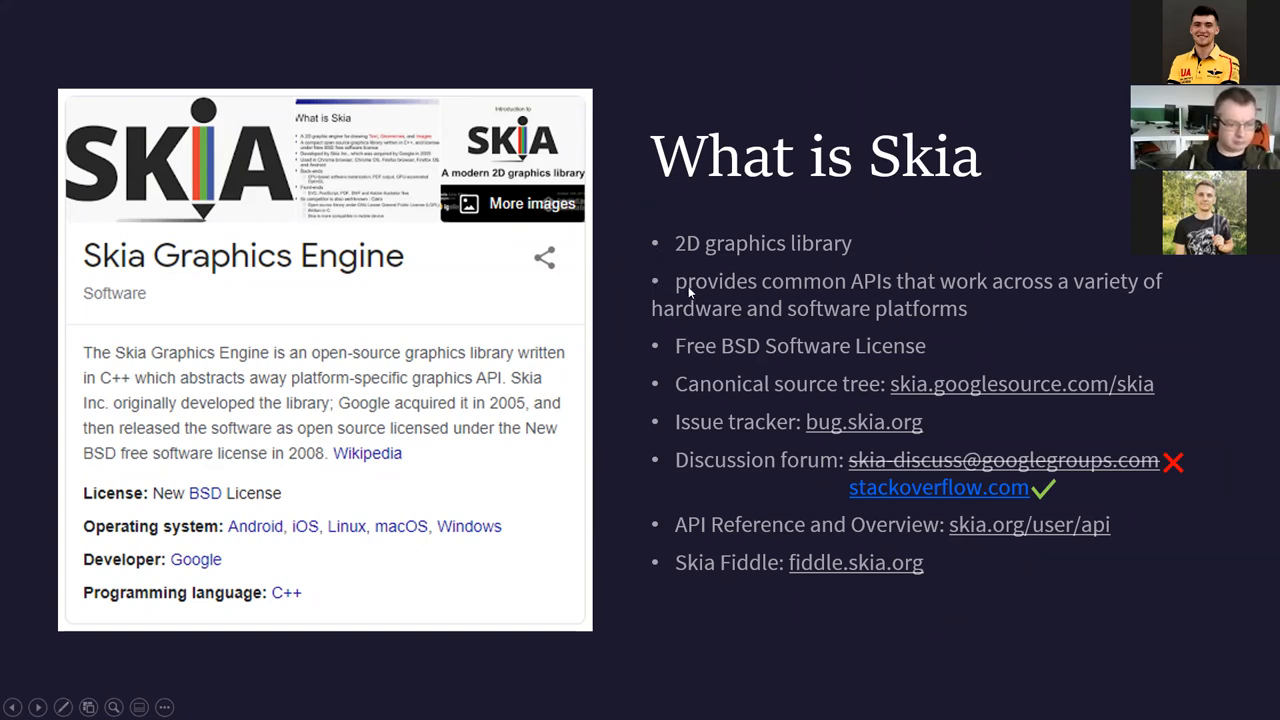
pyautogui.moveTo(731, 295)
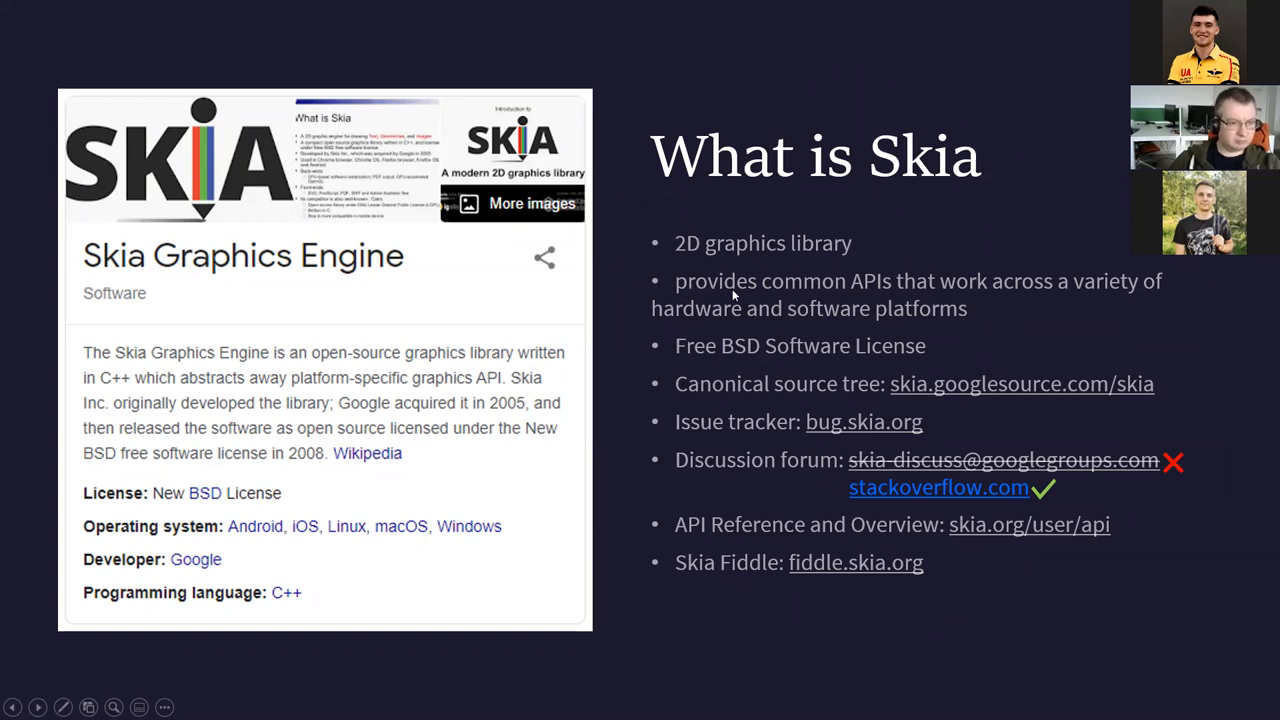
pyautogui.moveTo(793, 306)
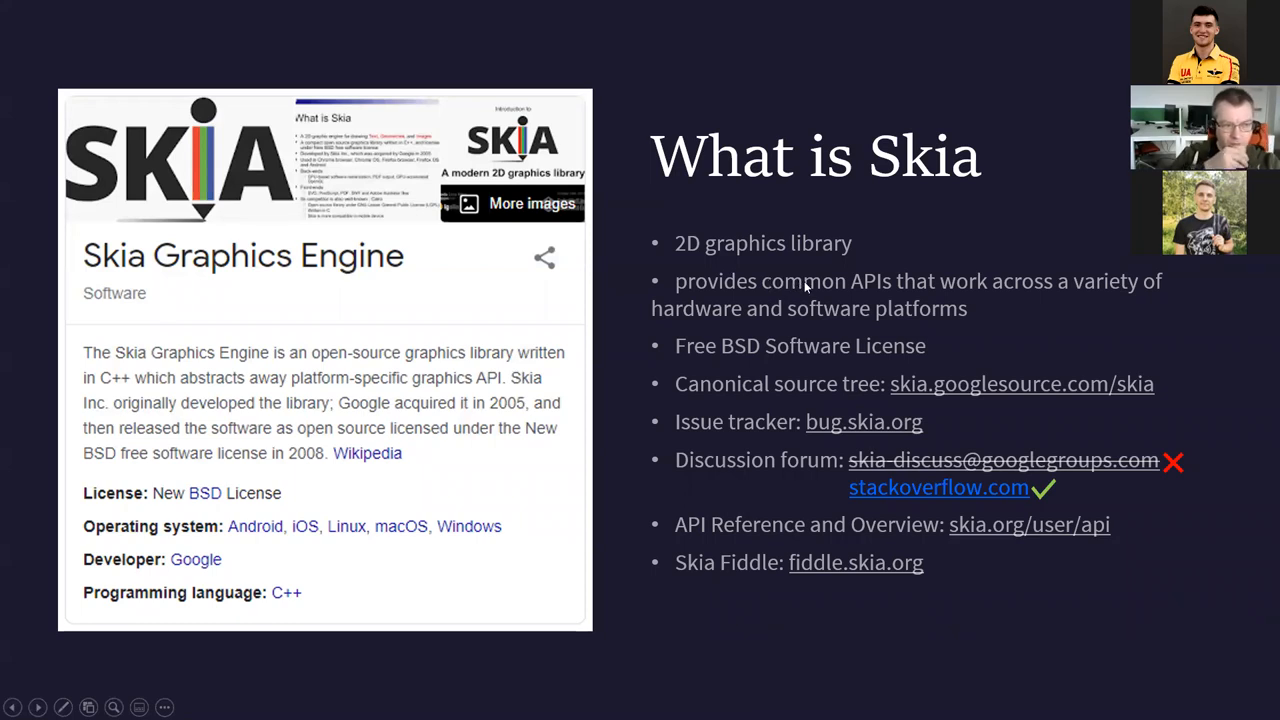
pyautogui.moveTo(778, 285)
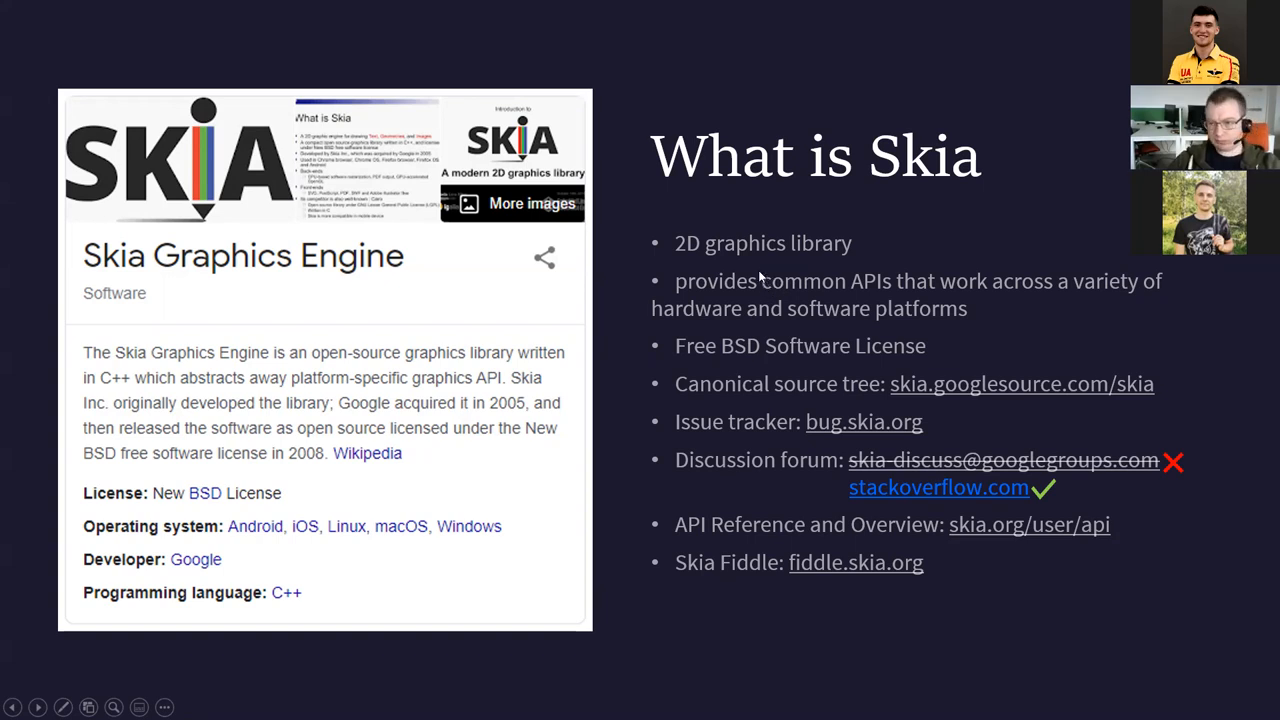
pyautogui.moveTo(757, 258)
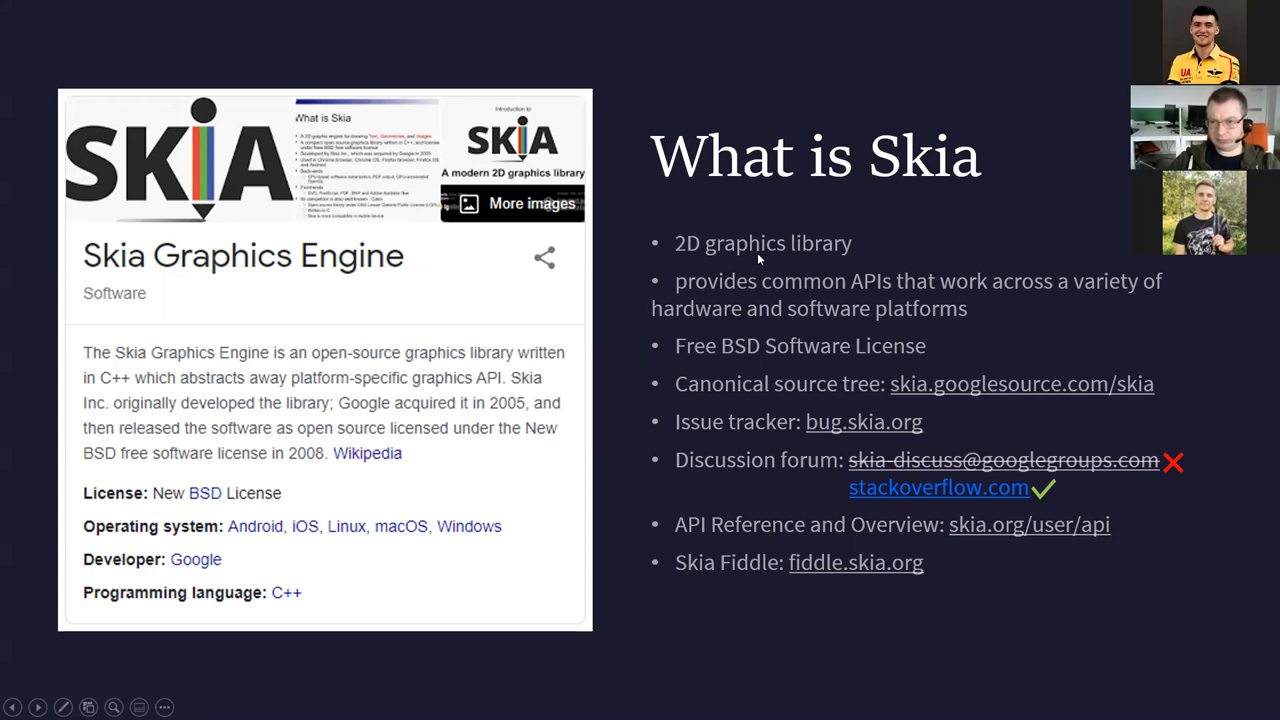
pyautogui.moveTo(748, 267)
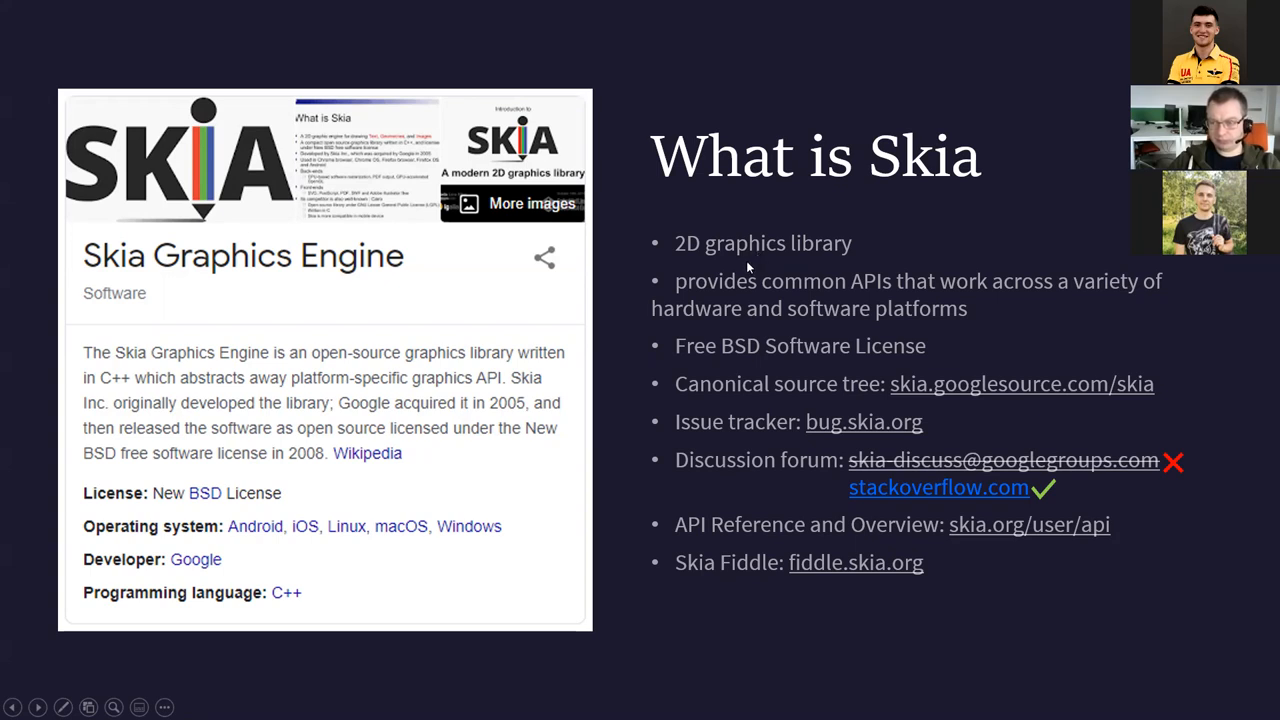
pyautogui.moveTo(735, 258)
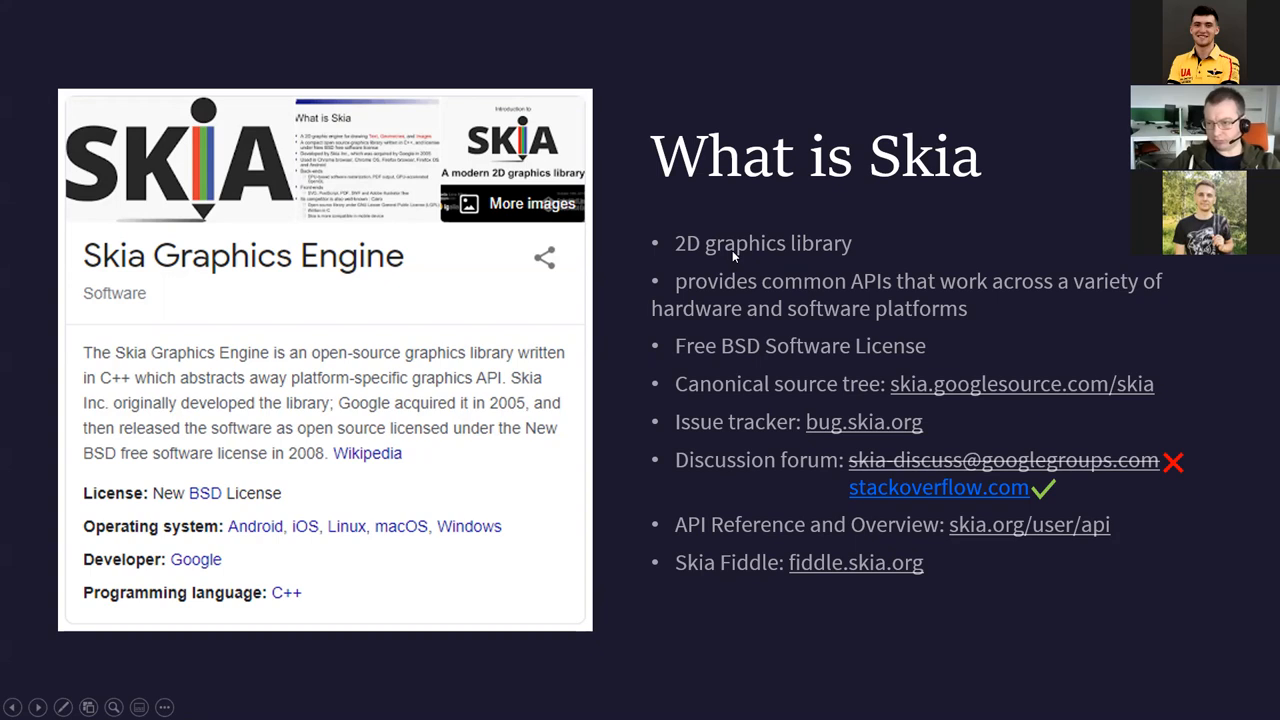
pyautogui.moveTo(730, 256)
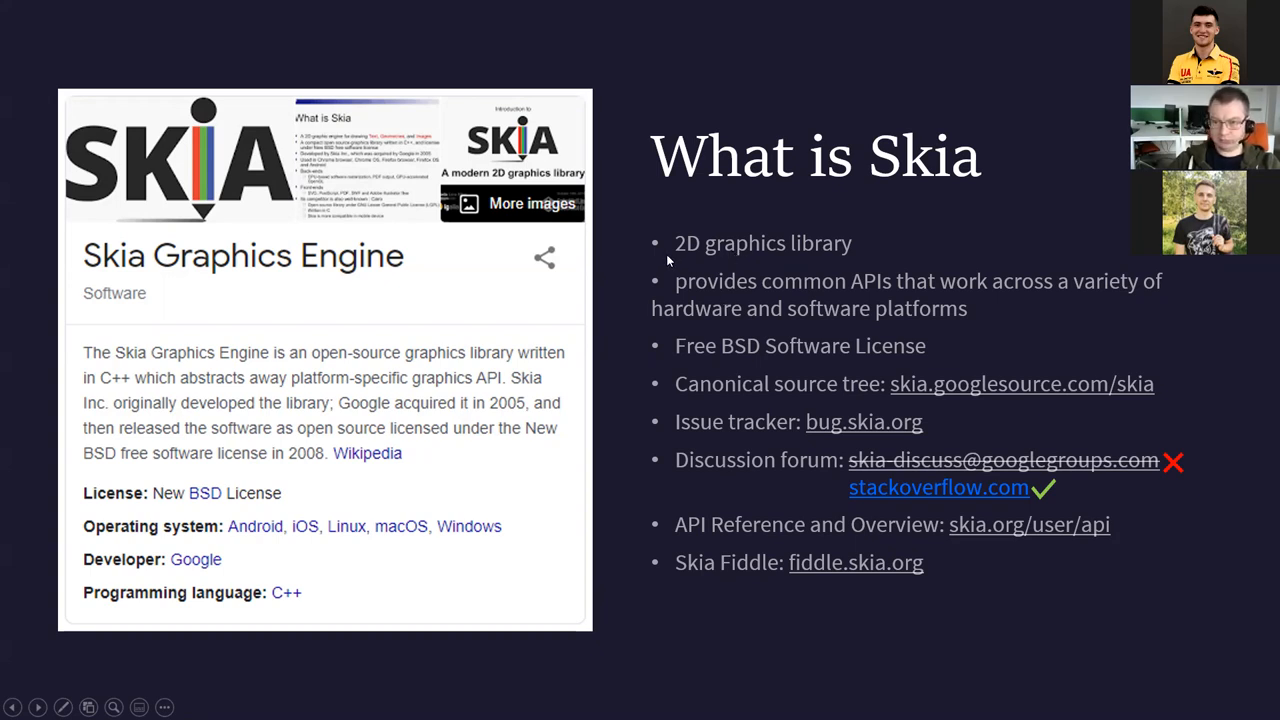
pyautogui.moveTo(693, 317)
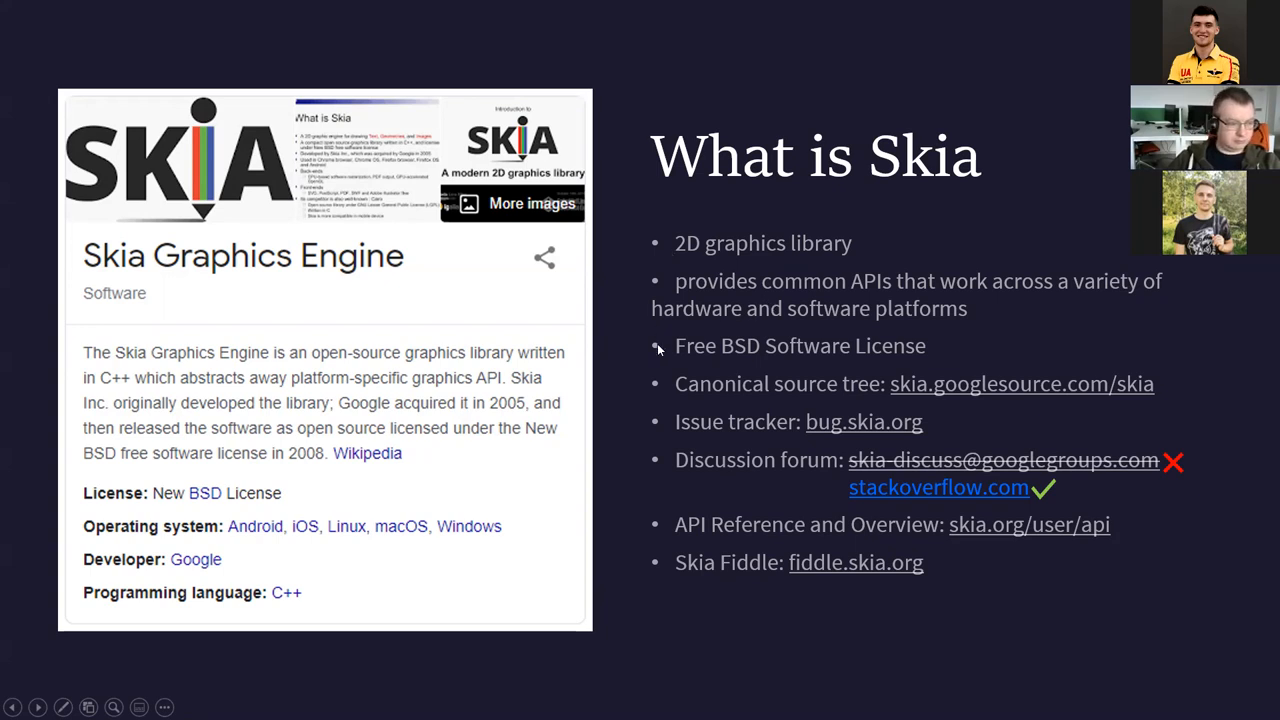
pyautogui.moveTo(941, 340)
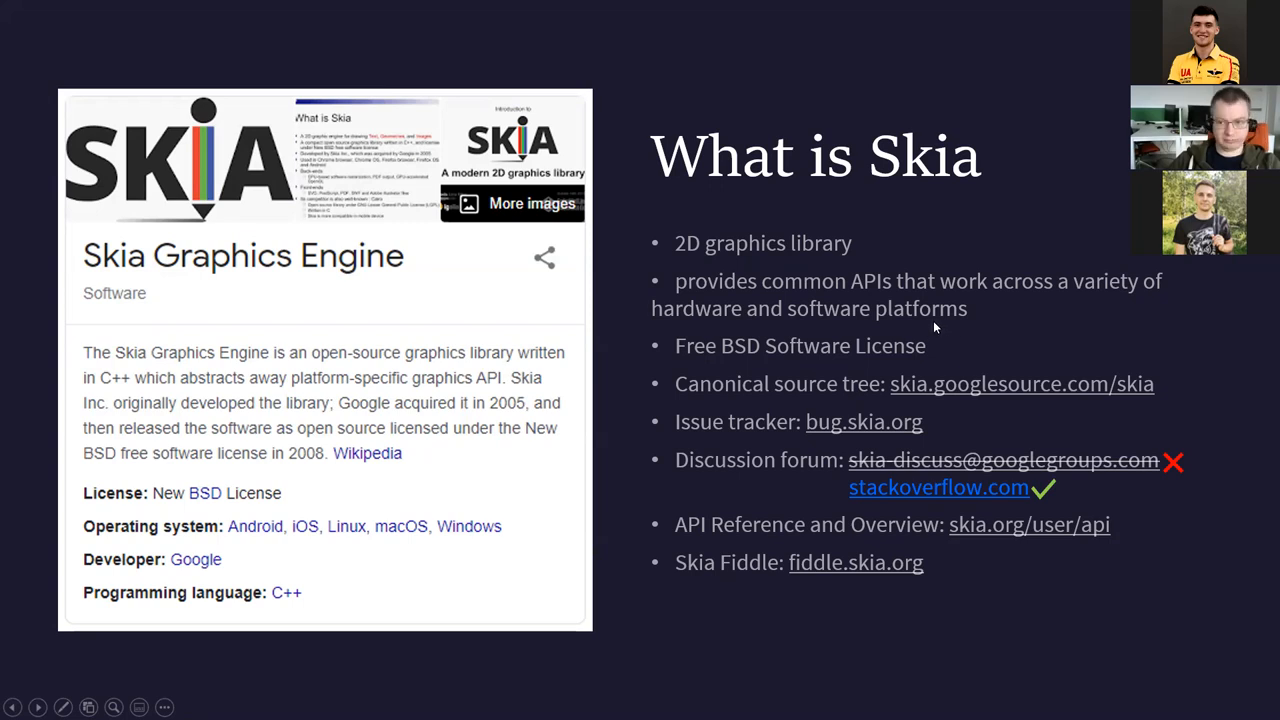
pyautogui.moveTo(848, 358)
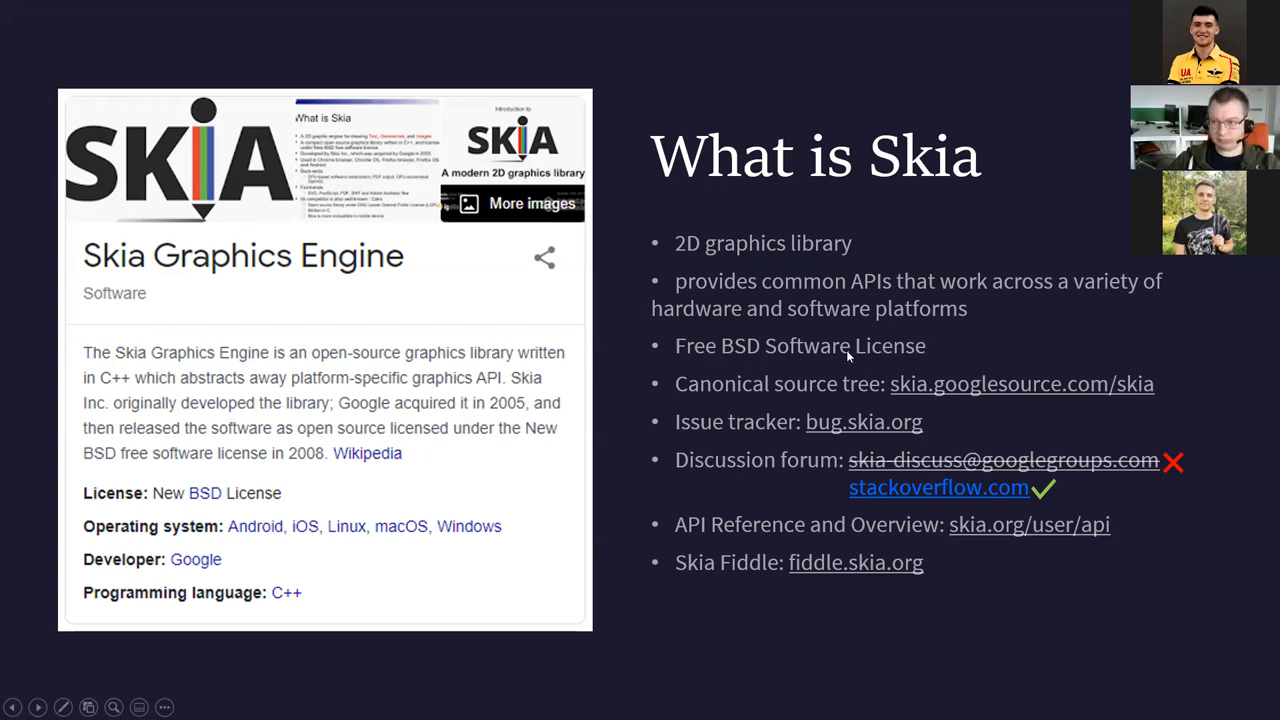
pyautogui.moveTo(648, 398)
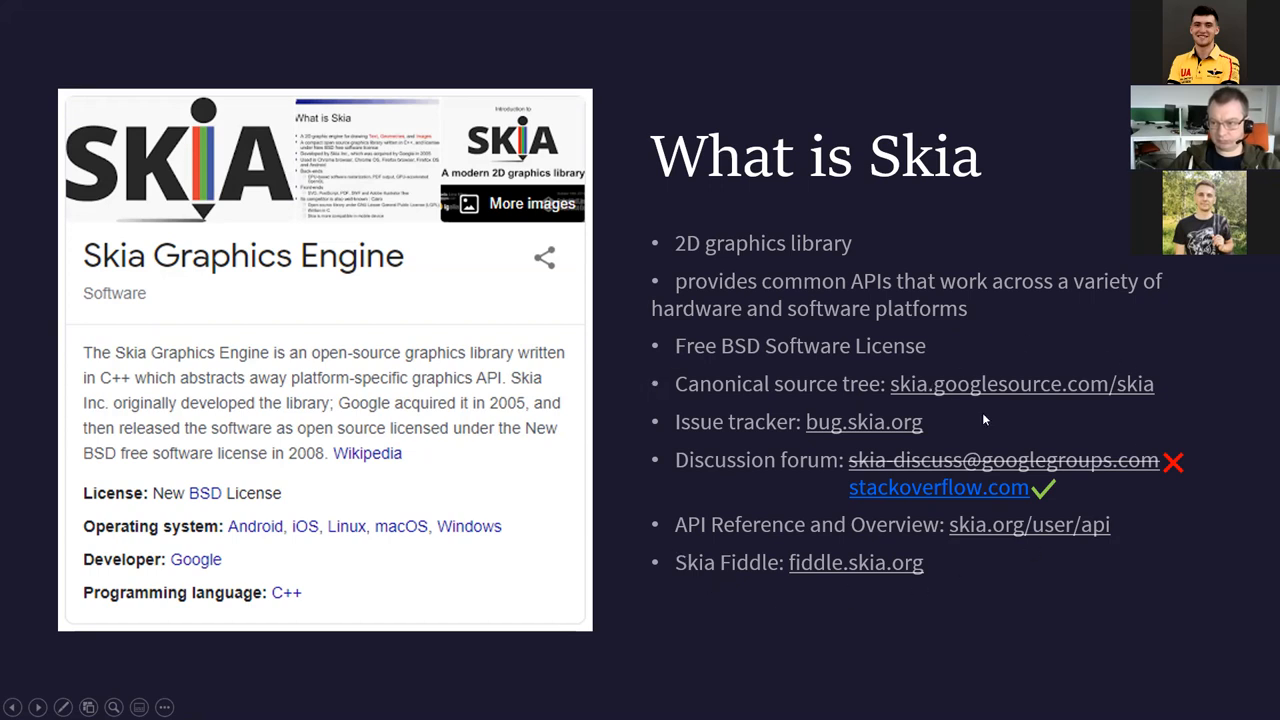
pyautogui.moveTo(938, 450)
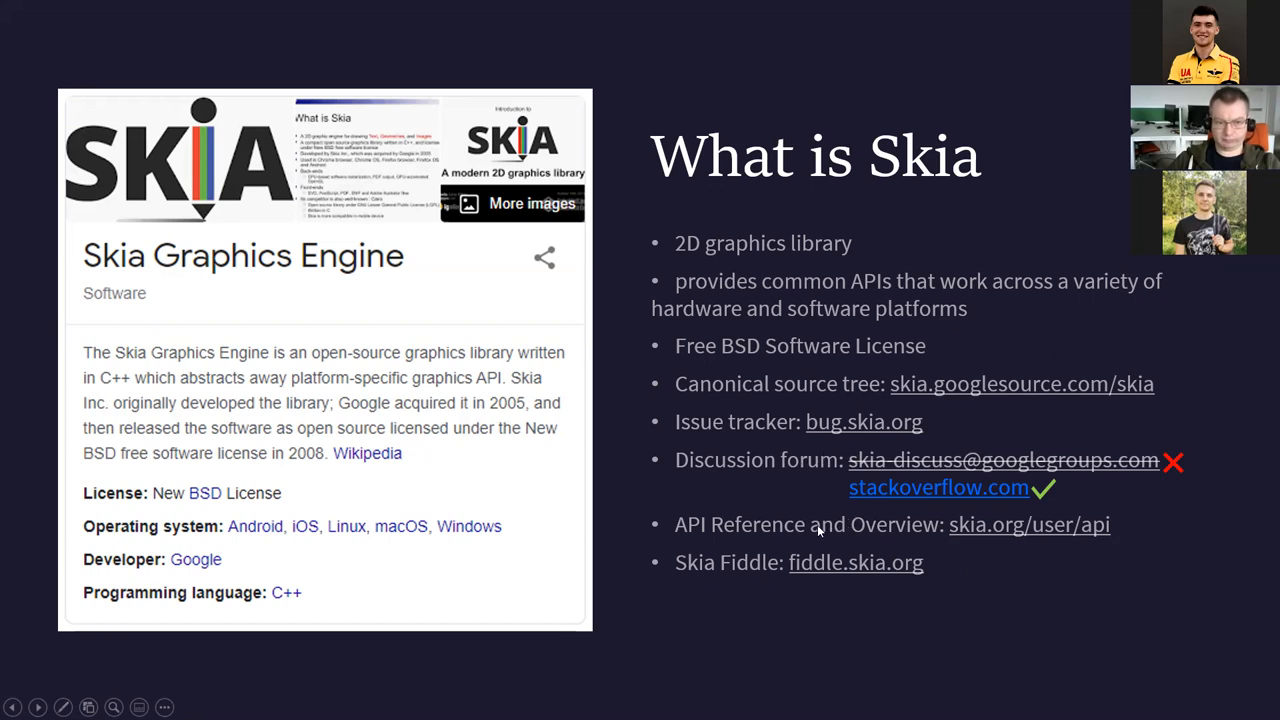
pyautogui.moveTo(785, 567)
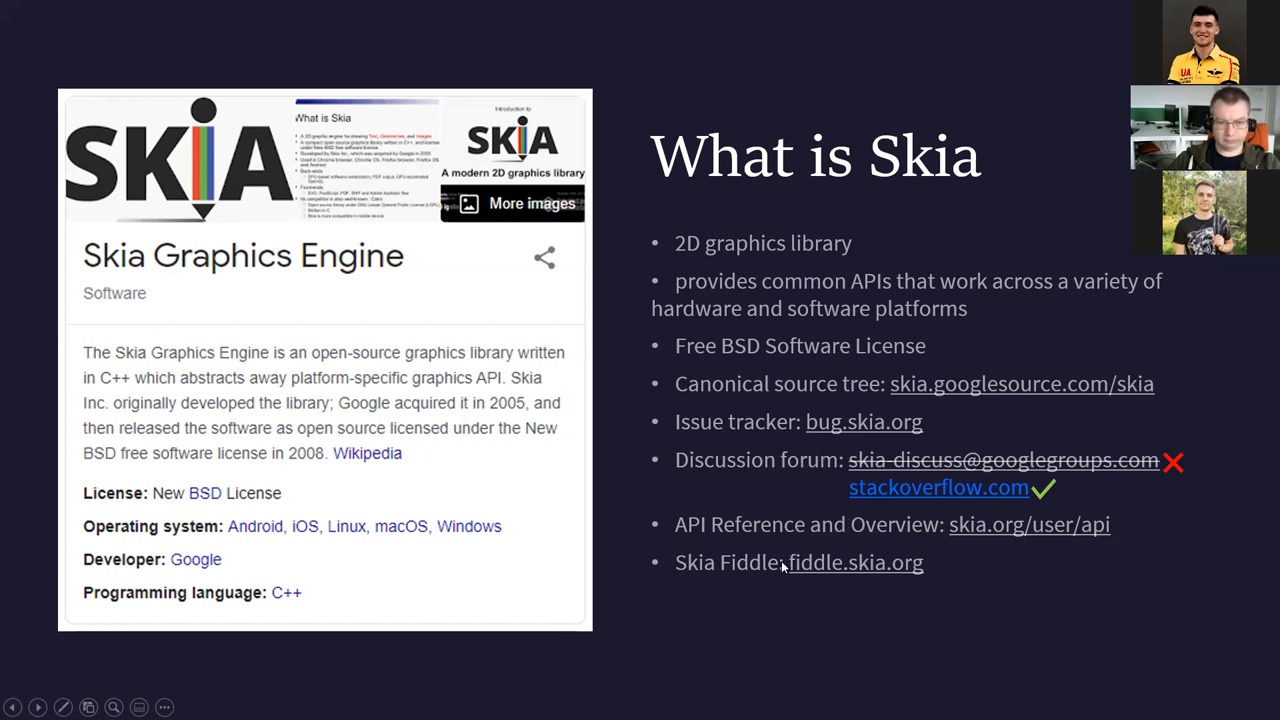
pyautogui.moveTo(937, 578)
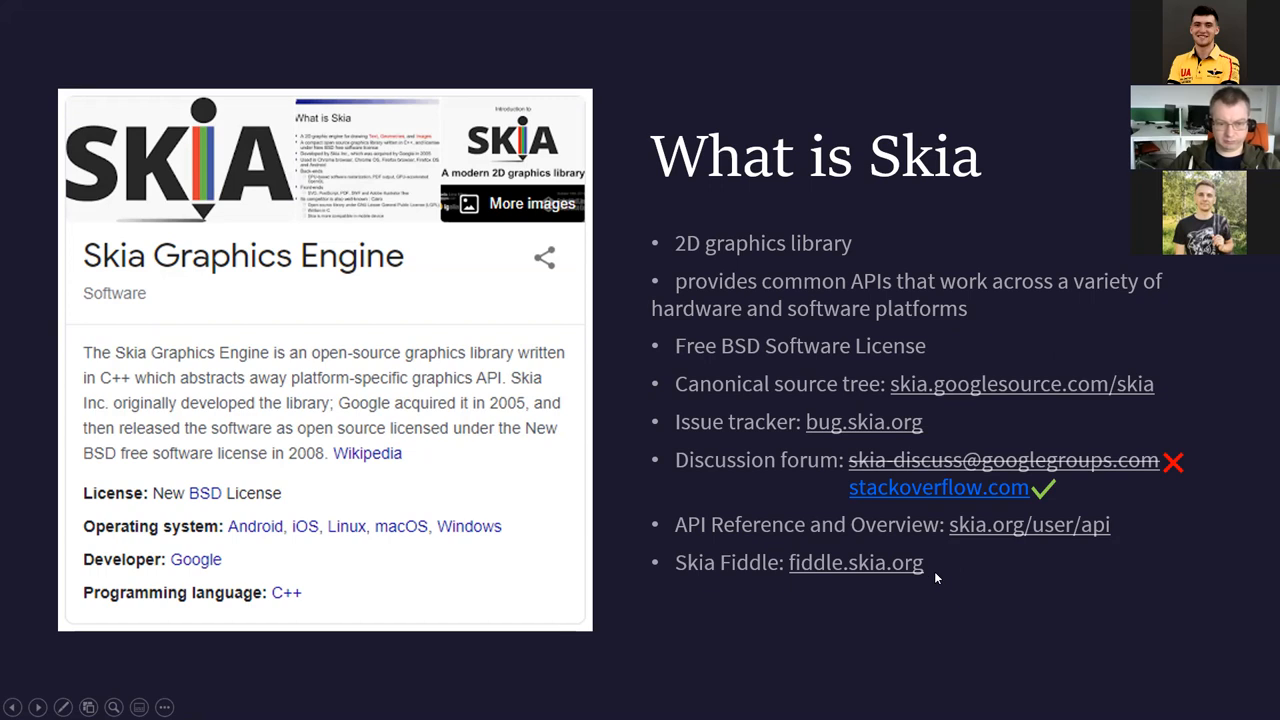
pyautogui.moveTo(905, 588)
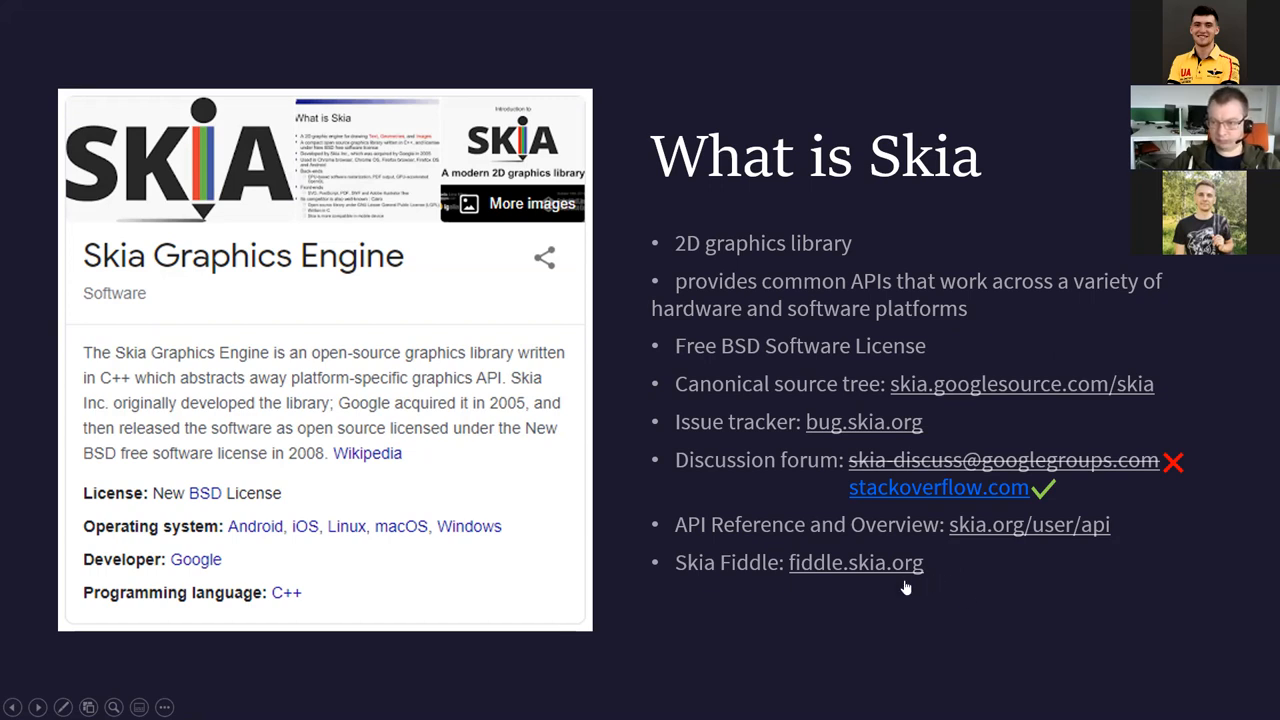
pyautogui.moveTo(1063, 468)
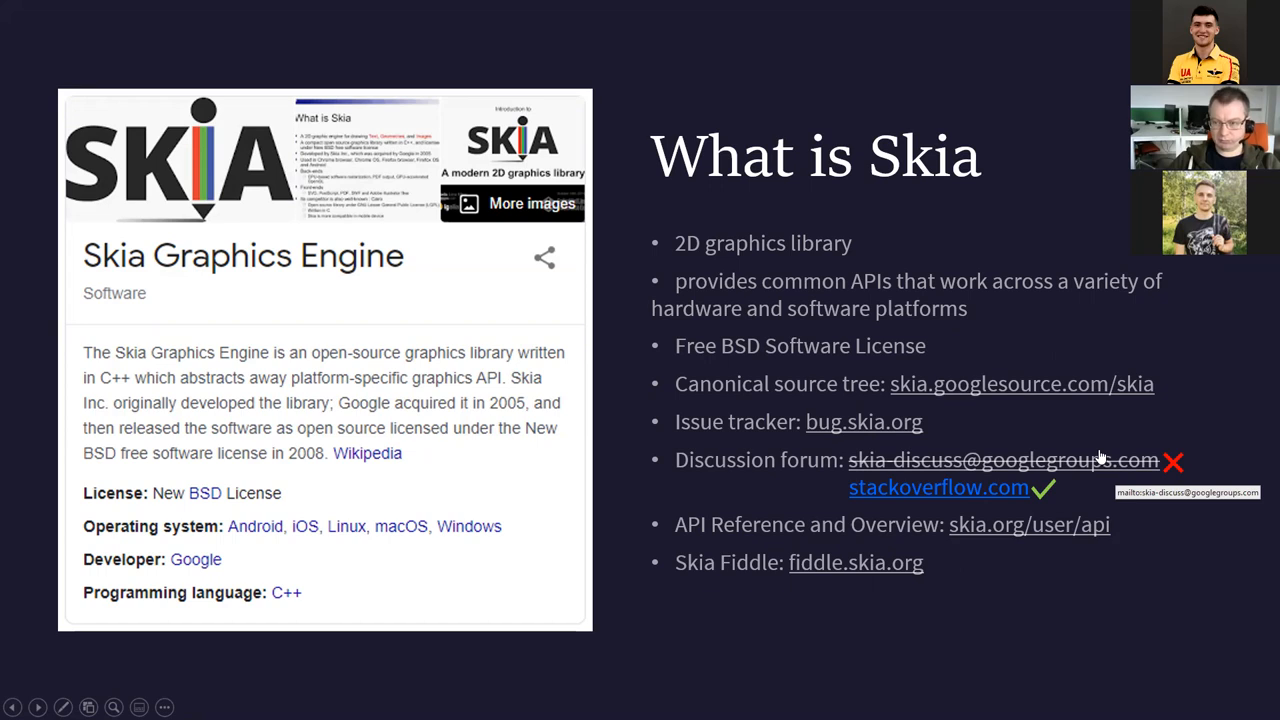
pyautogui.moveTo(1080, 500)
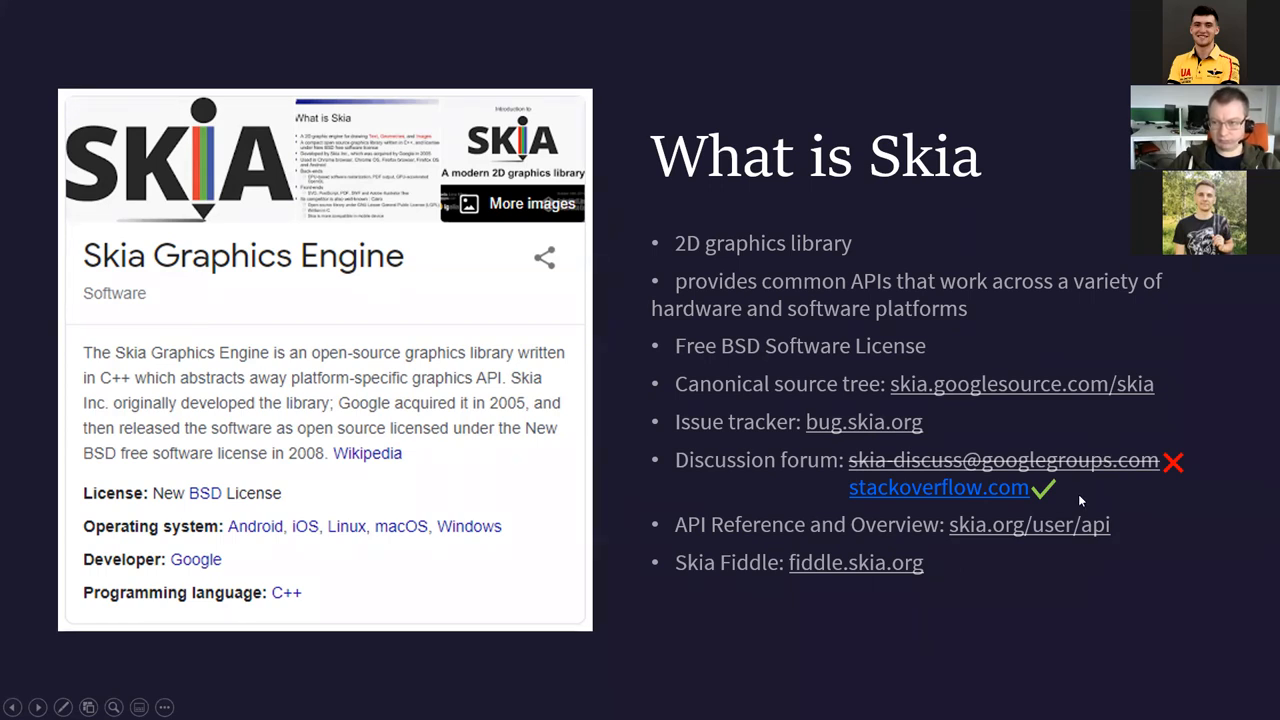
pyautogui.moveTo(740, 278)
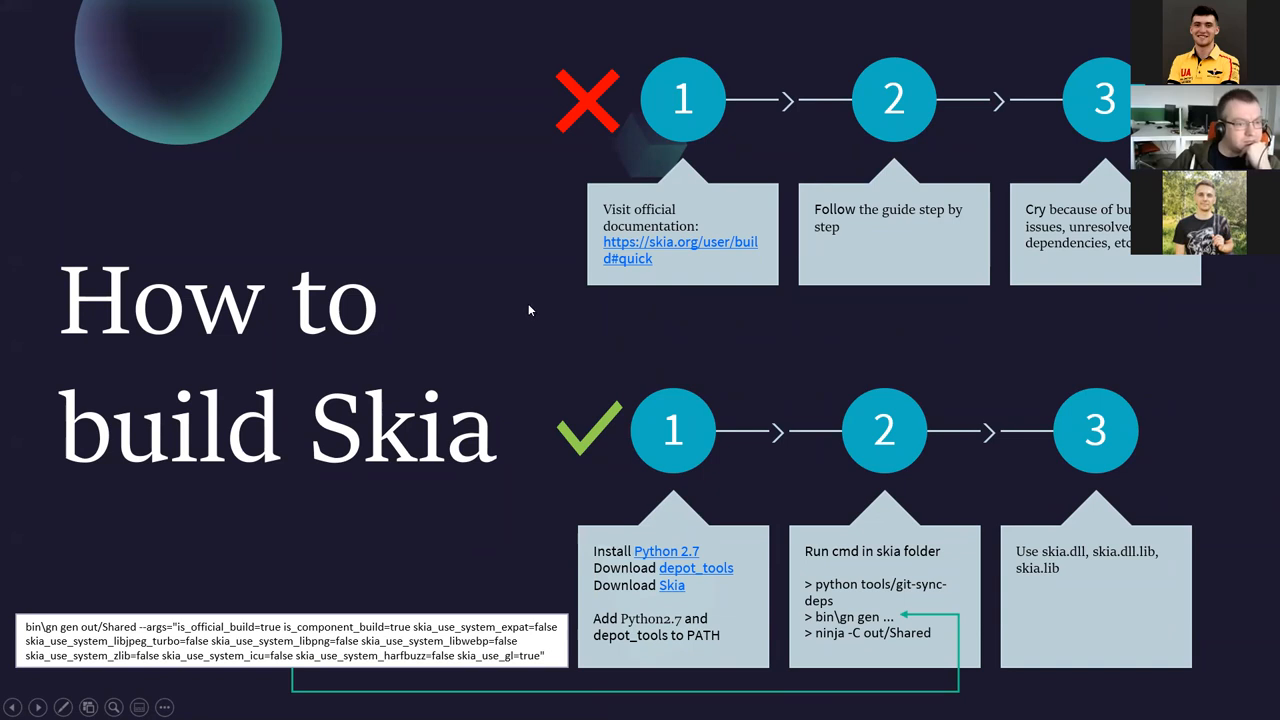
pyautogui.moveTo(490, 155)
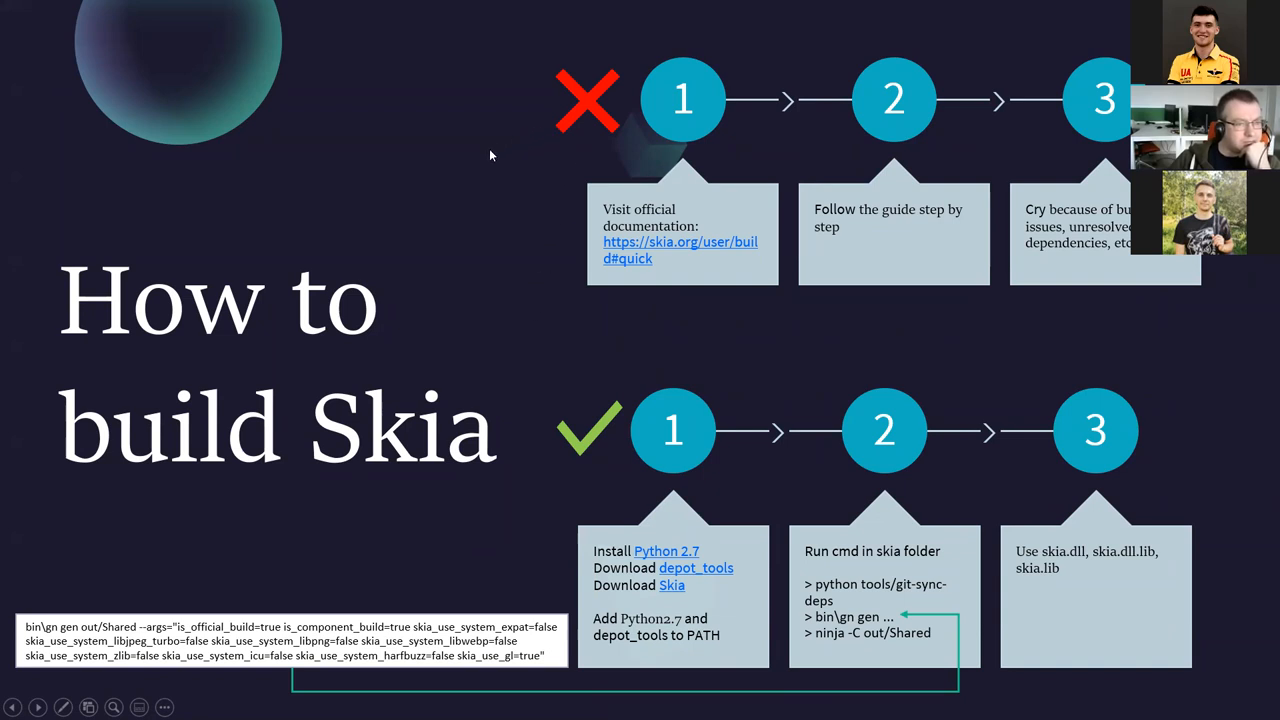
pyautogui.moveTo(465, 210)
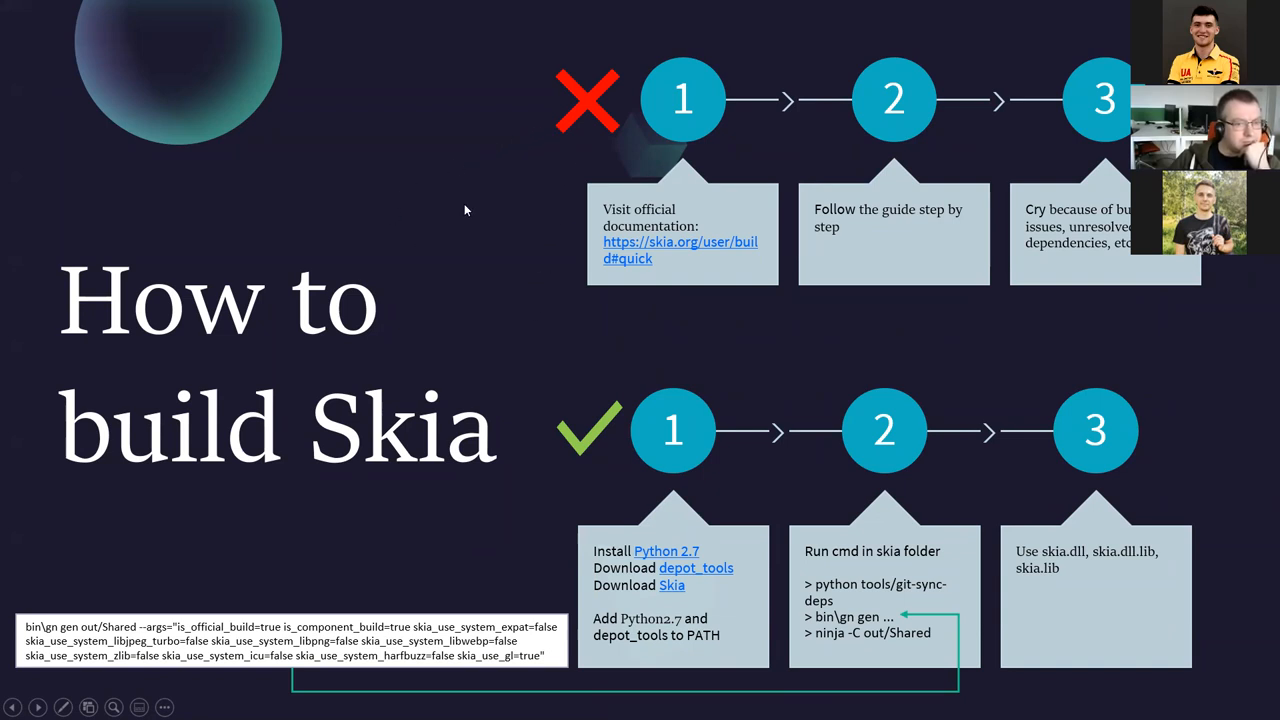
pyautogui.moveTo(485, 219)
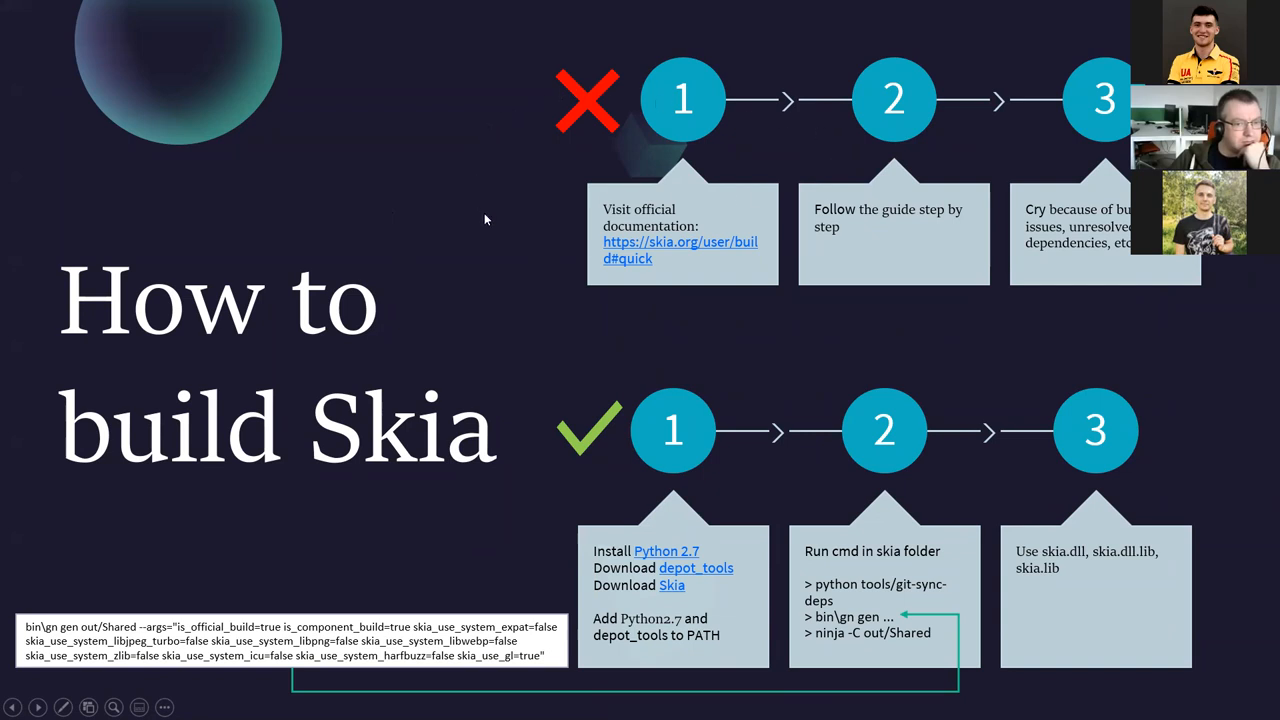
pyautogui.moveTo(782, 85)
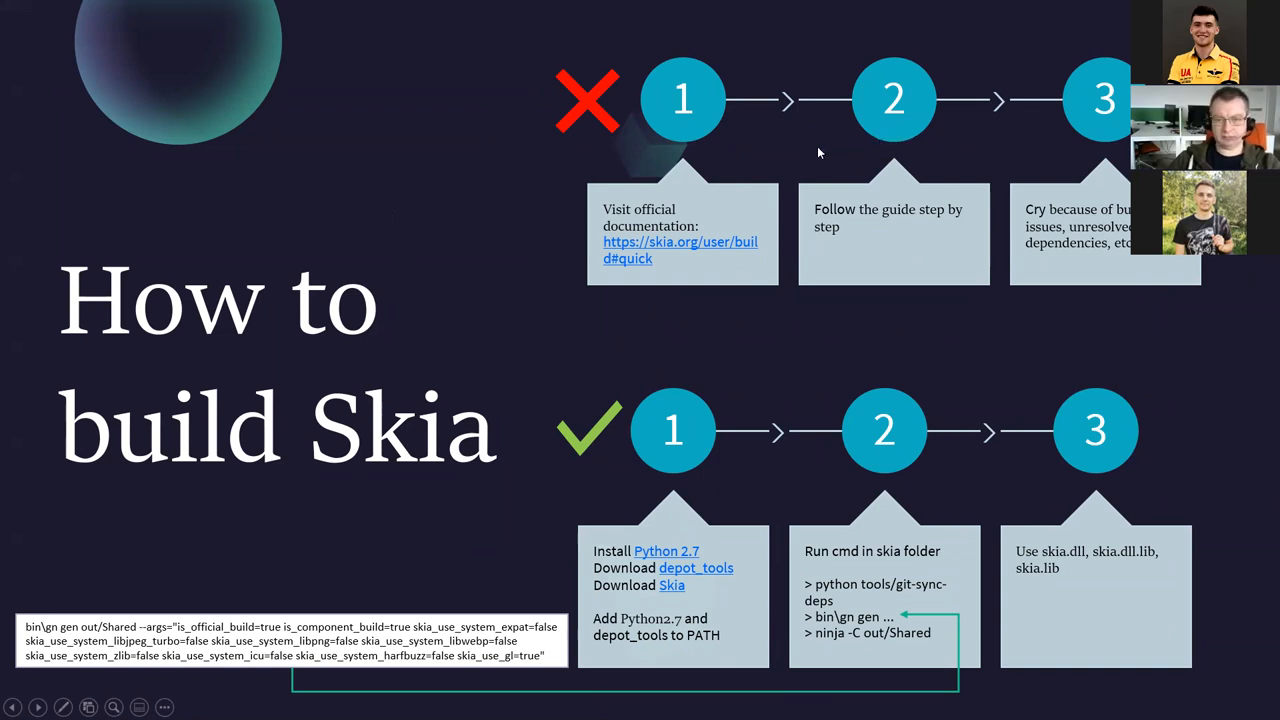
pyautogui.moveTo(833, 198)
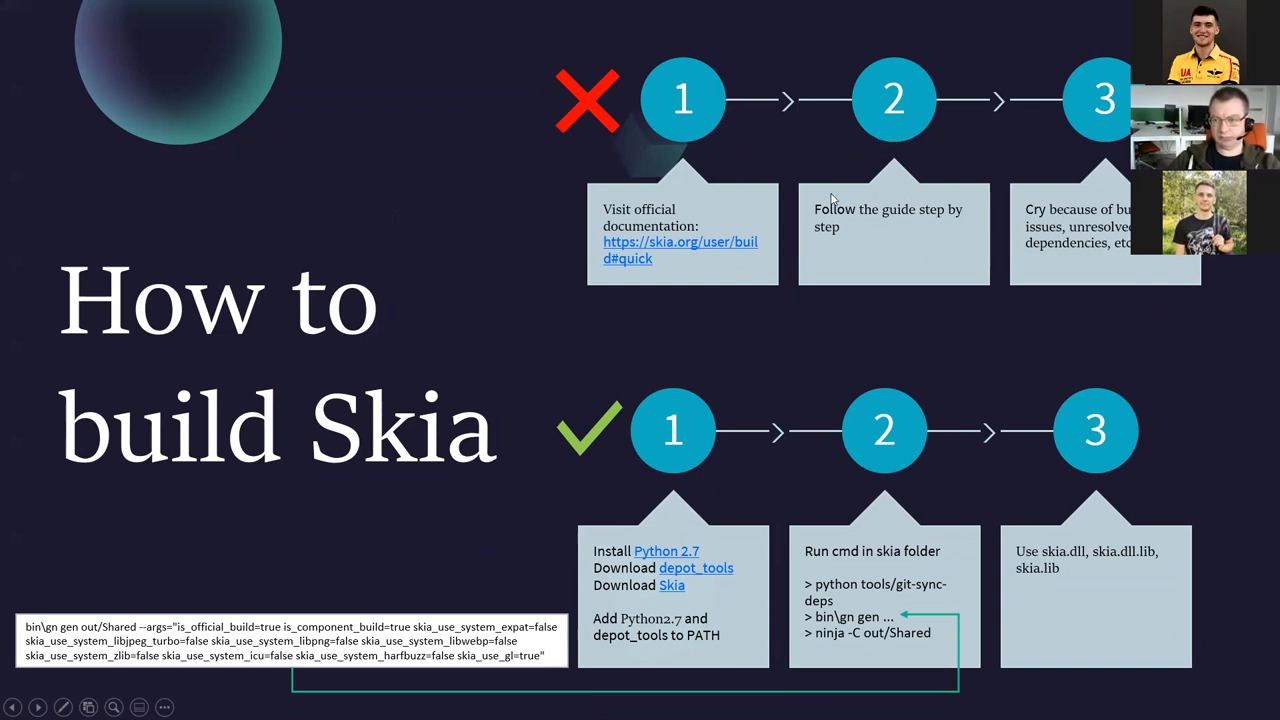
pyautogui.moveTo(645, 319)
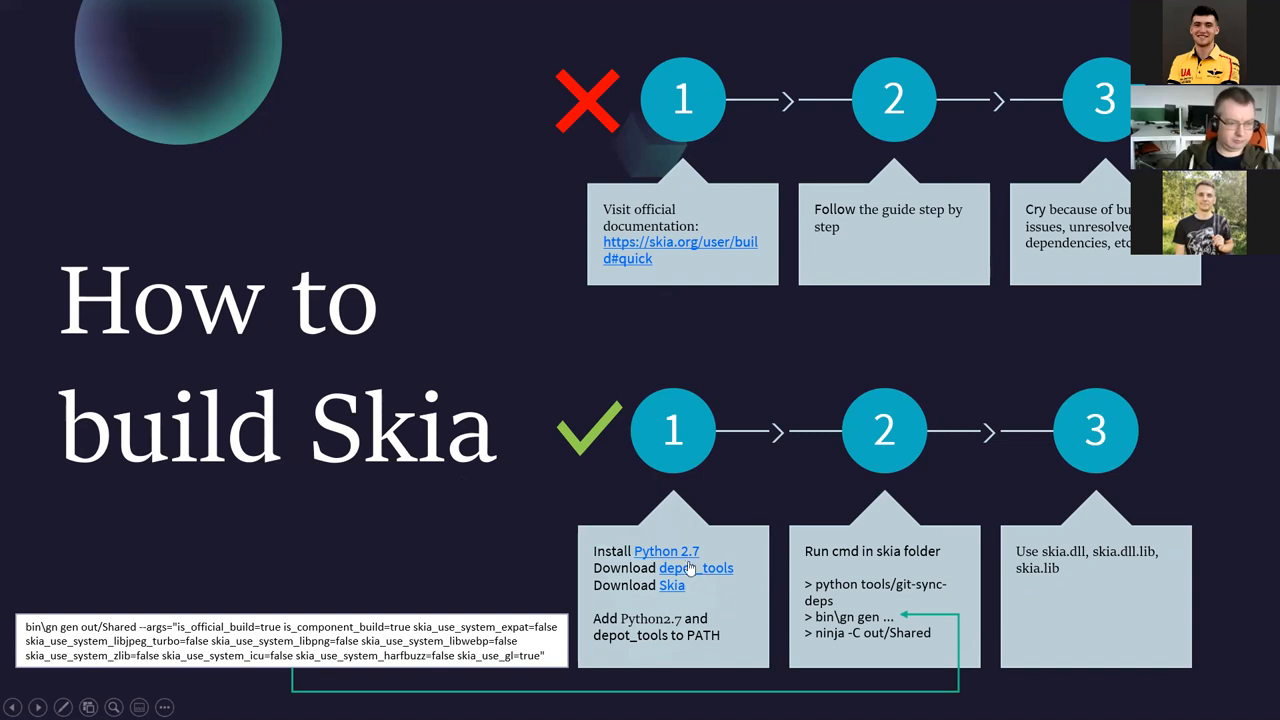
pyautogui.moveTo(712, 568)
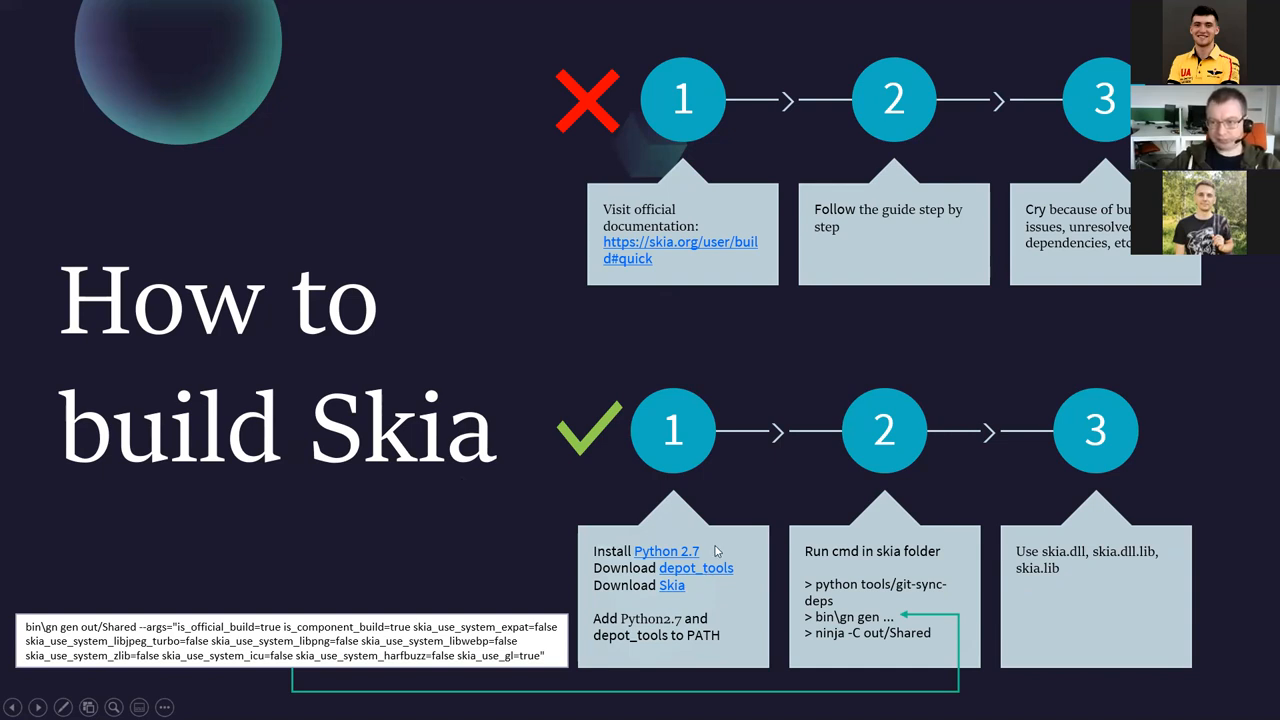
pyautogui.moveTo(760, 597)
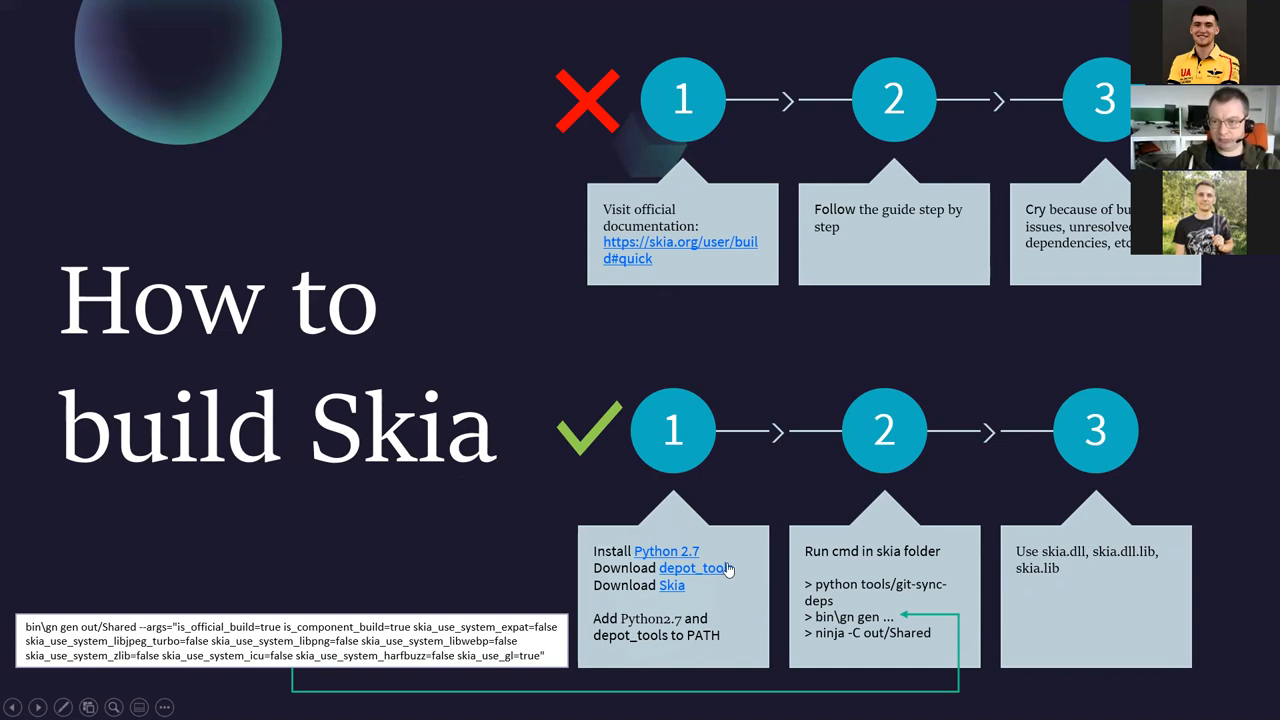
pyautogui.moveTo(702, 555)
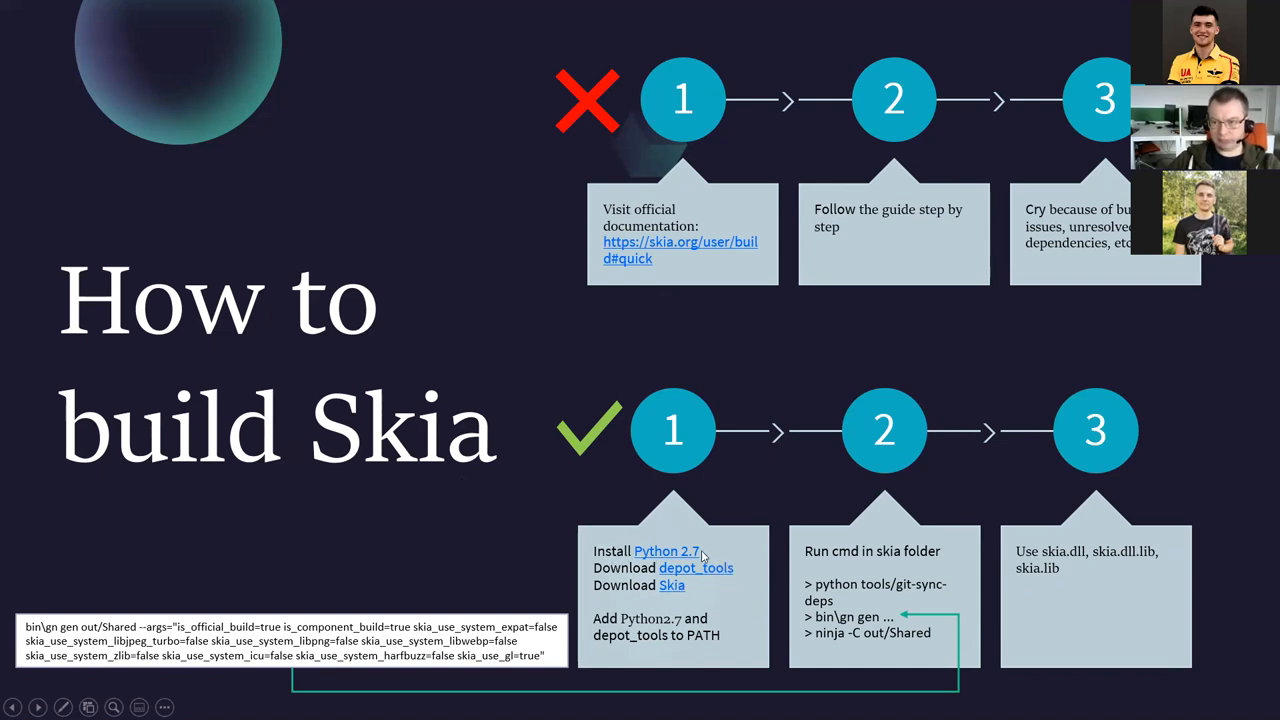
pyautogui.moveTo(700, 548)
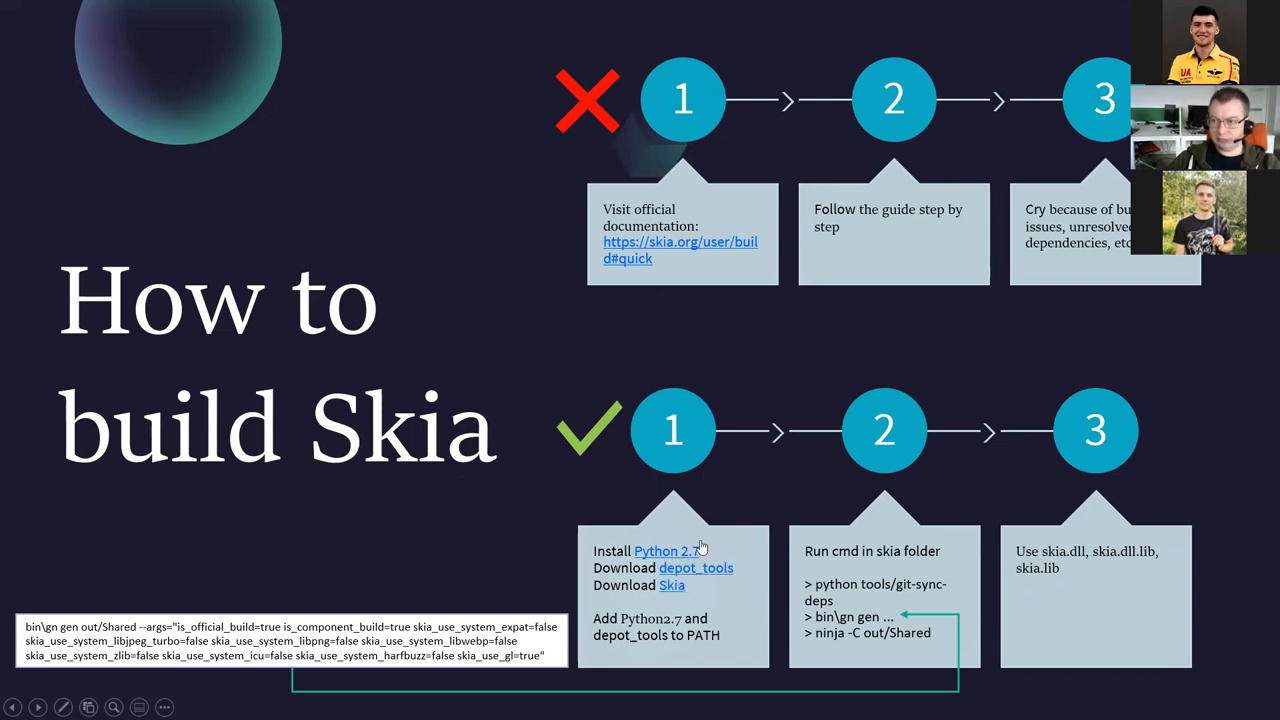
pyautogui.moveTo(640, 588)
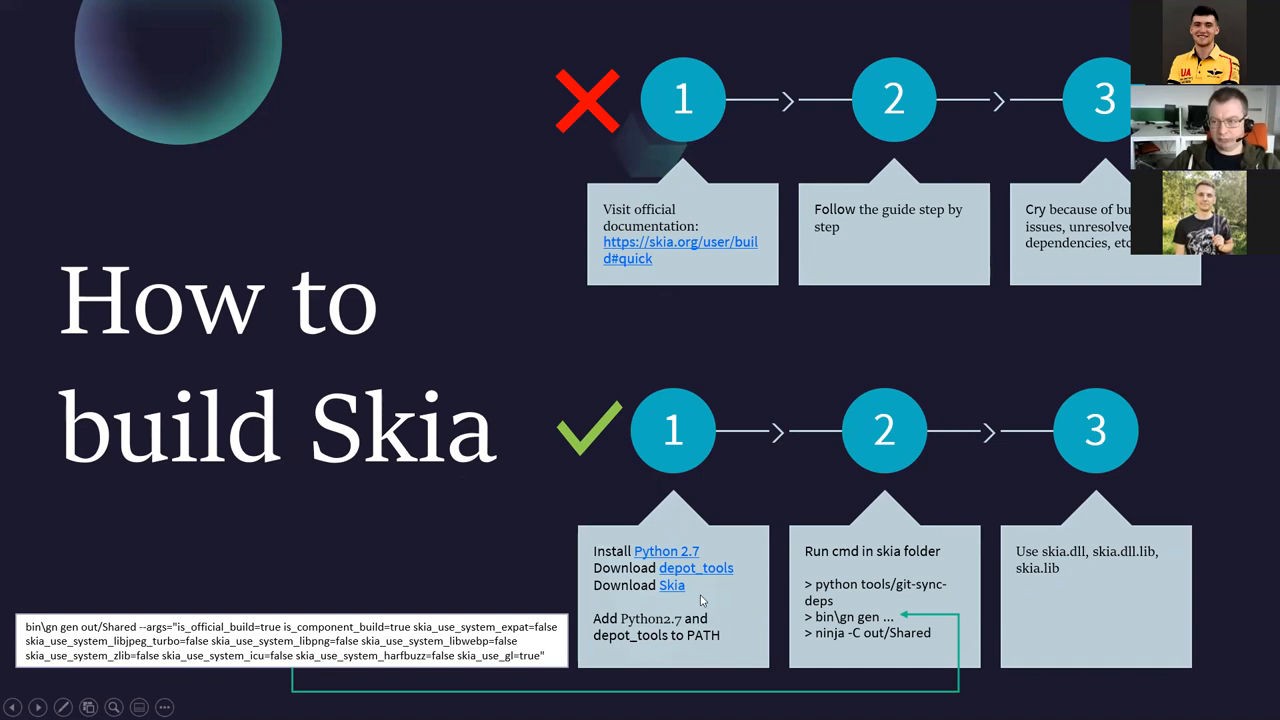
pyautogui.moveTo(750, 442)
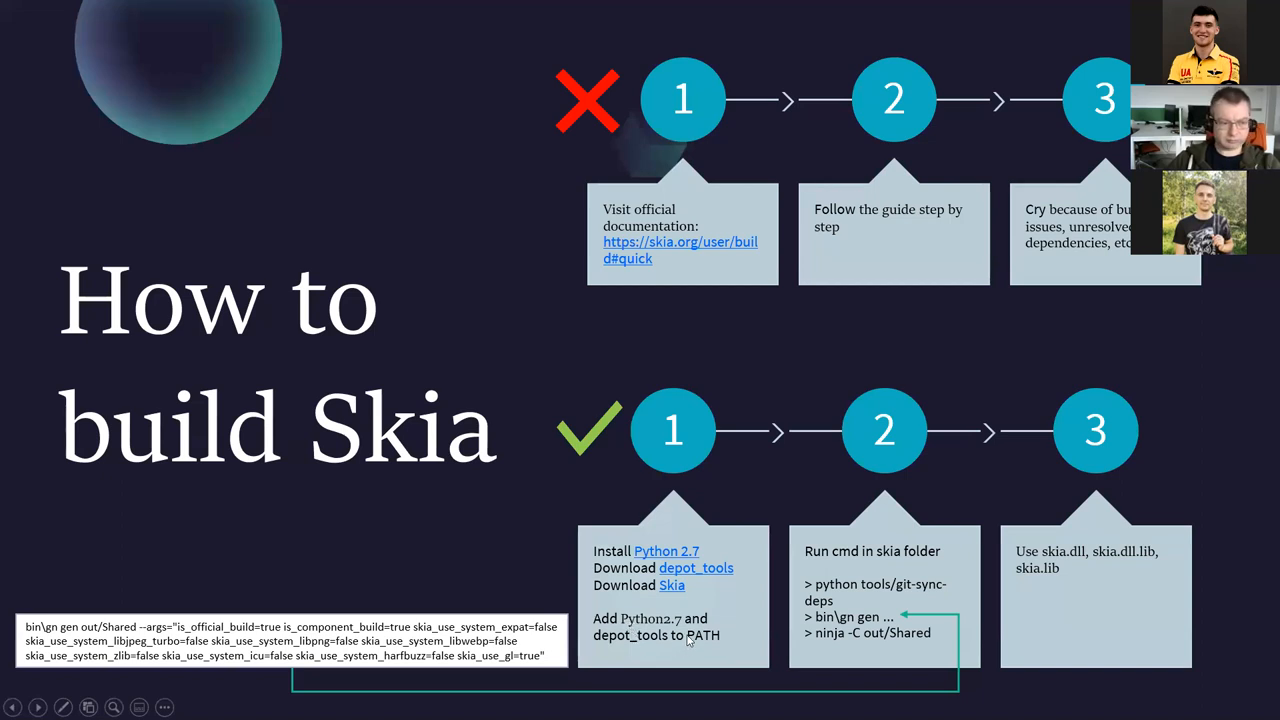
pyautogui.moveTo(667, 604)
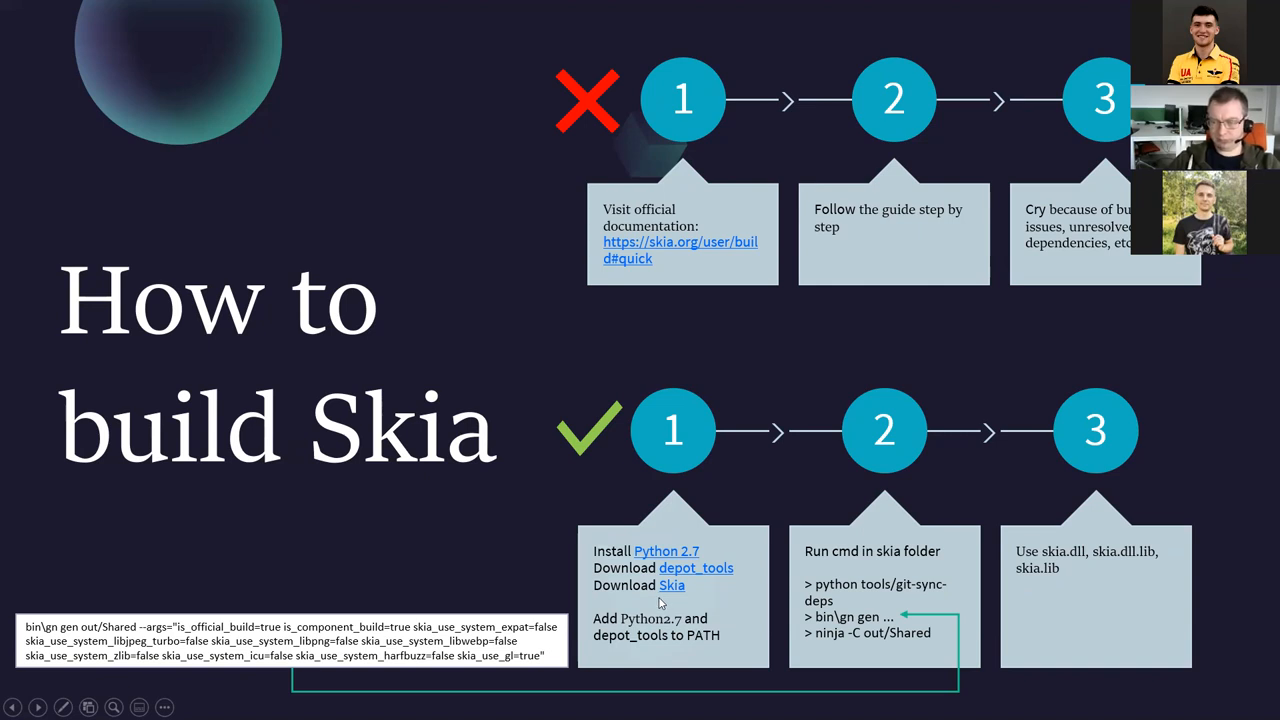
pyautogui.moveTo(672, 608)
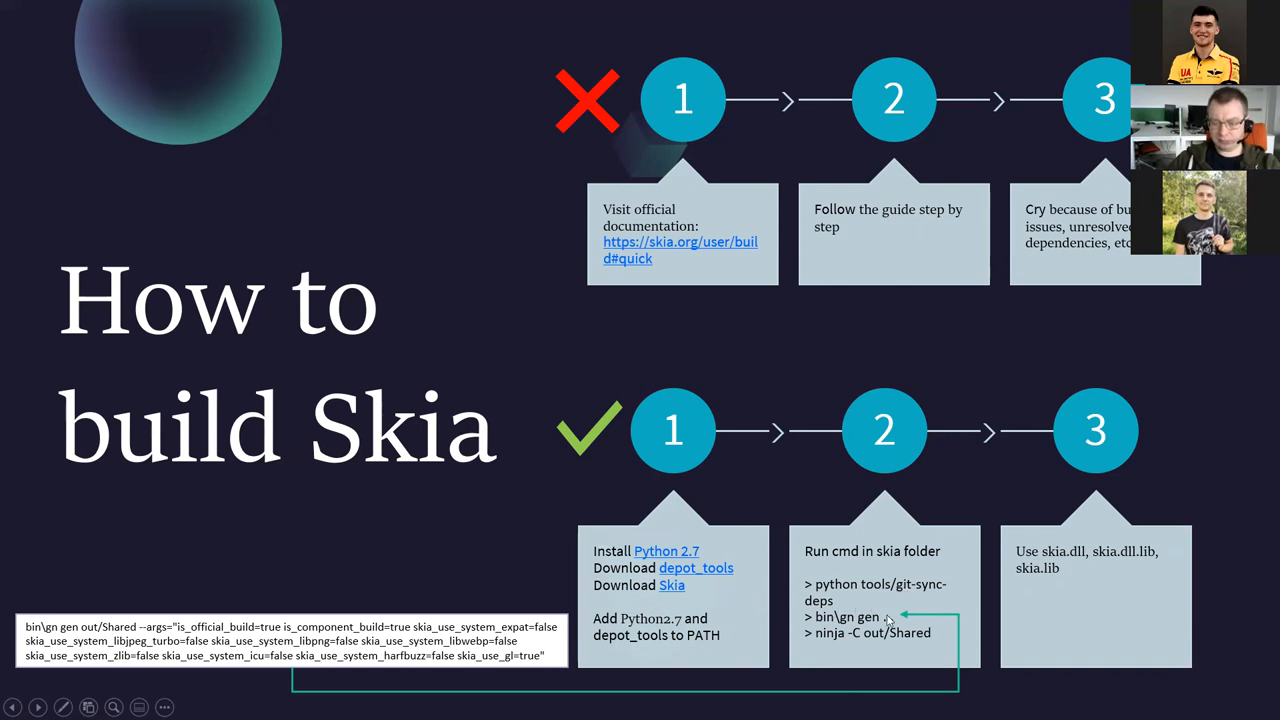
pyautogui.moveTo(873, 595)
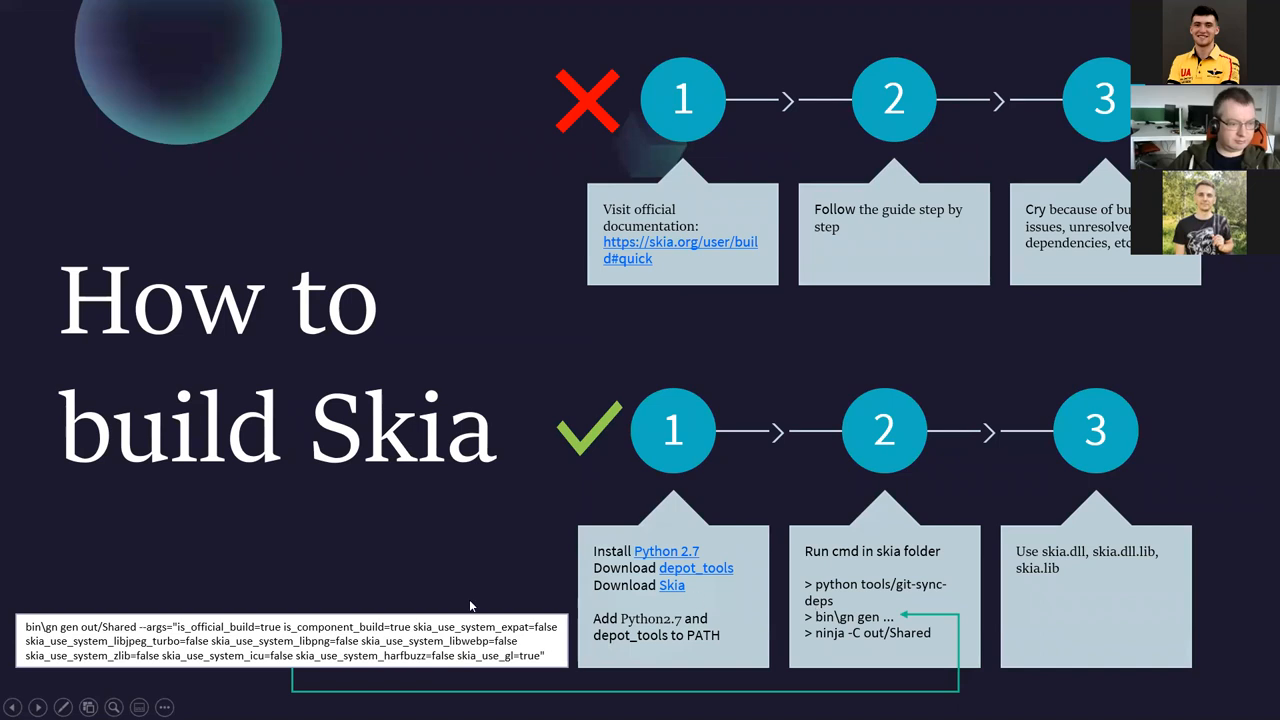
pyautogui.moveTo(155, 650)
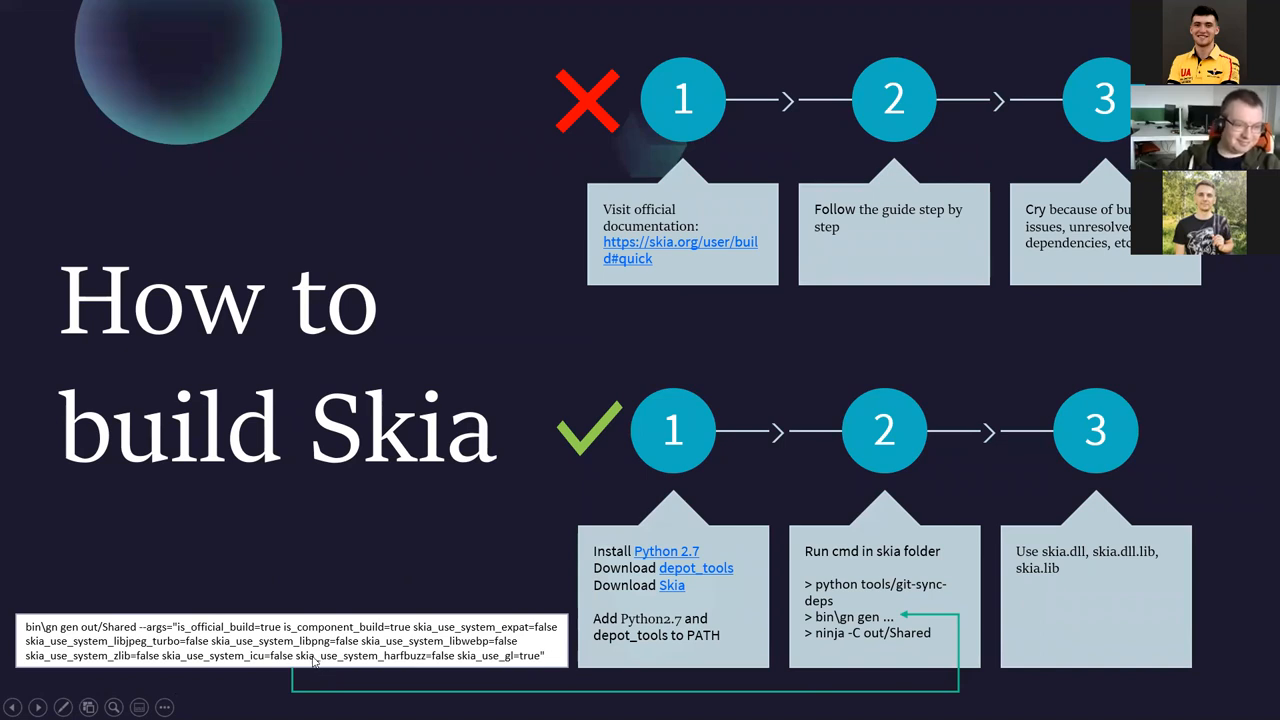
pyautogui.moveTo(344, 681)
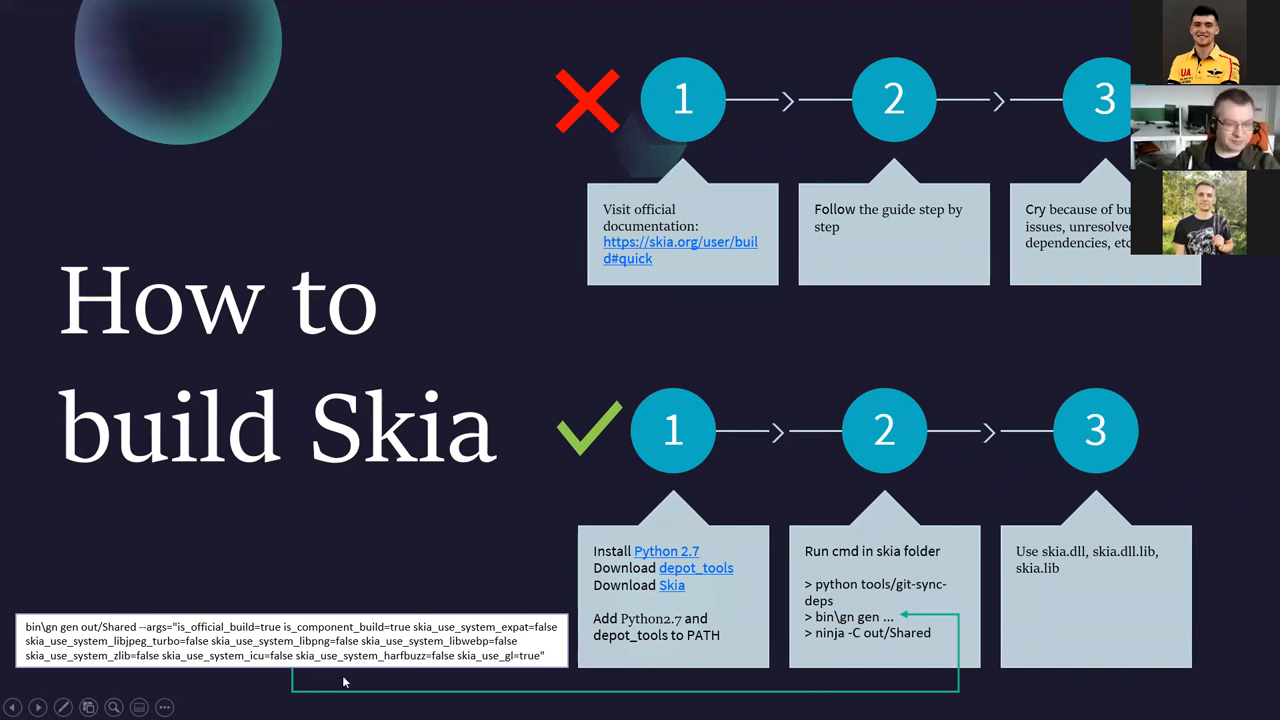
pyautogui.moveTo(510, 666)
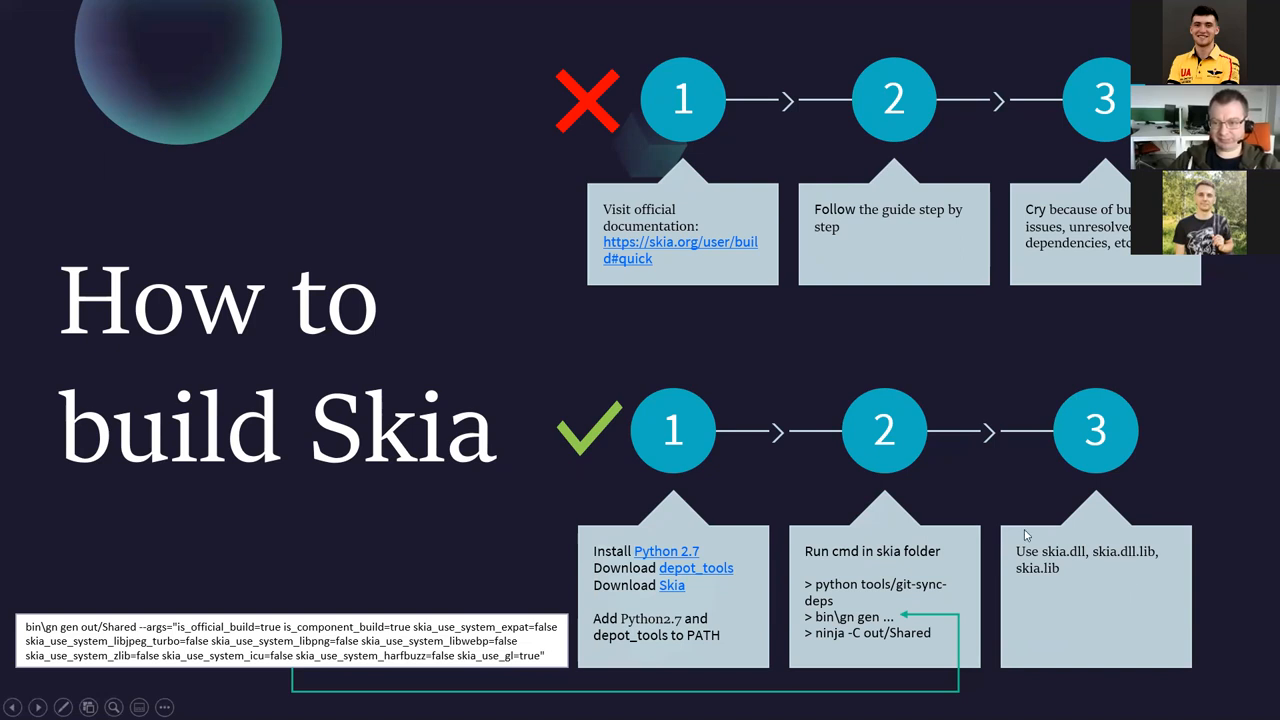
pyautogui.moveTo(651, 449)
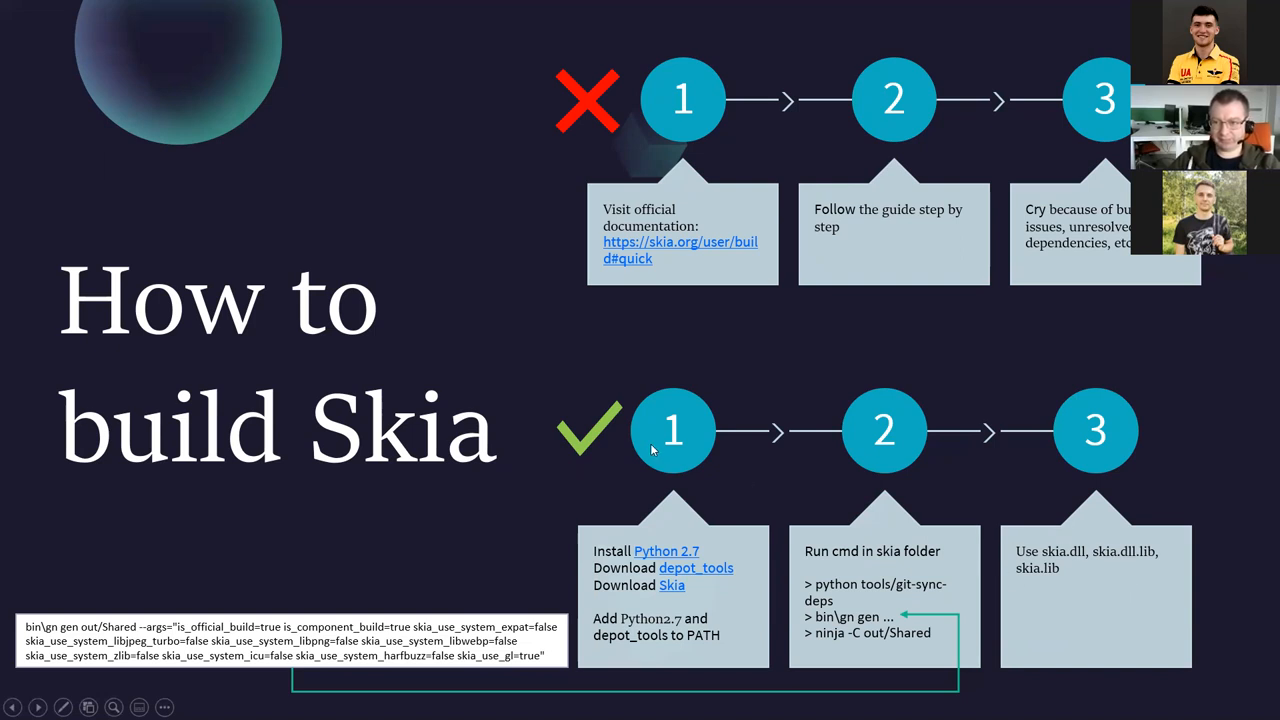
pyautogui.moveTo(380, 409)
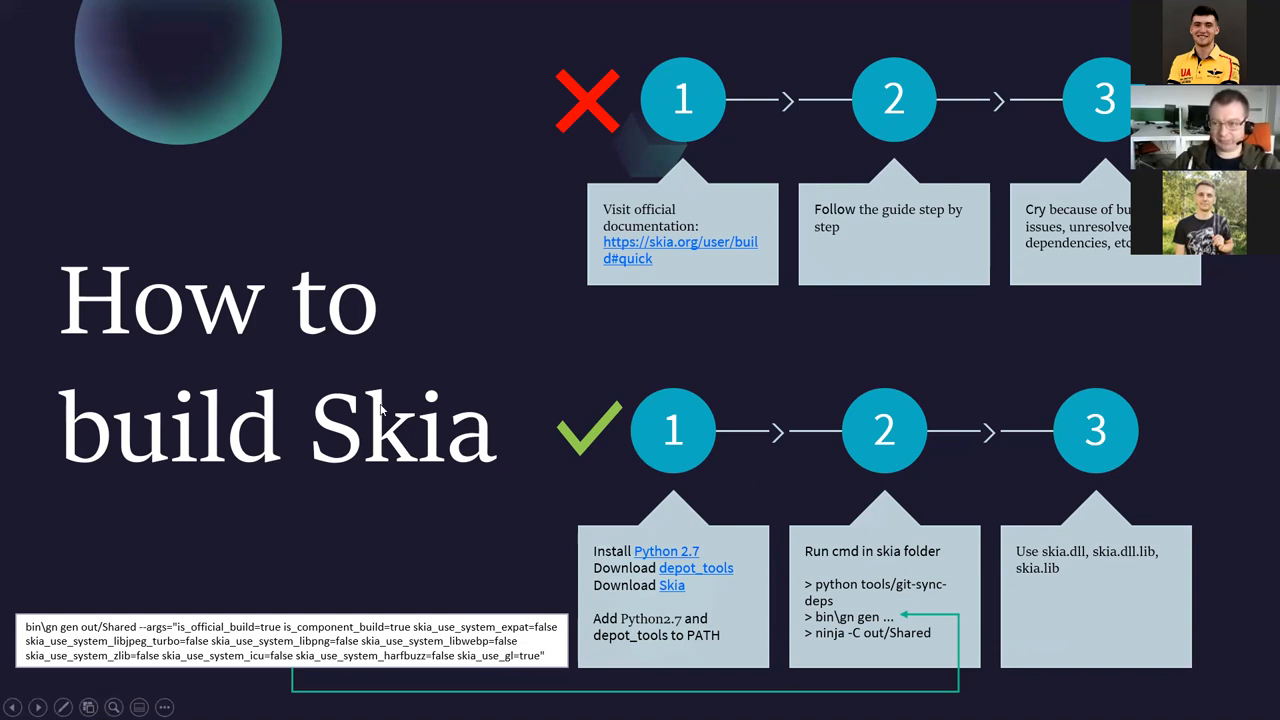
pyautogui.moveTo(378, 377)
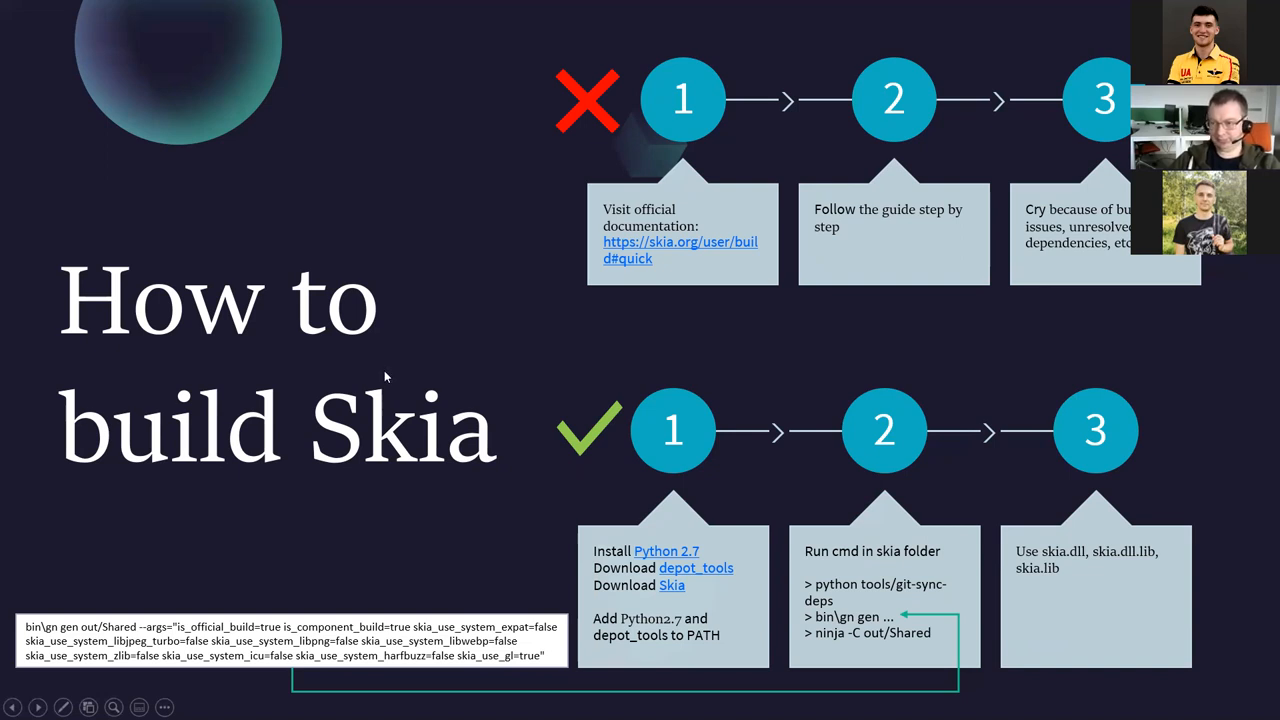
pyautogui.moveTo(285, 668)
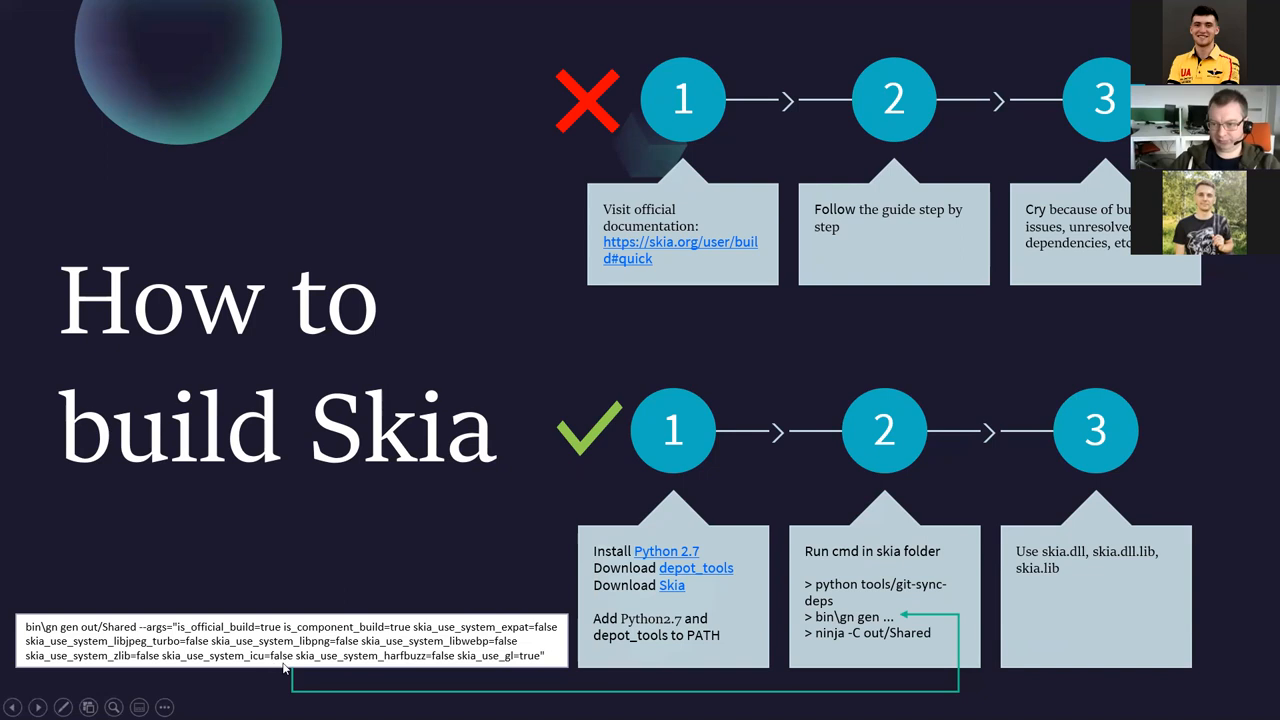
pyautogui.moveTo(331, 648)
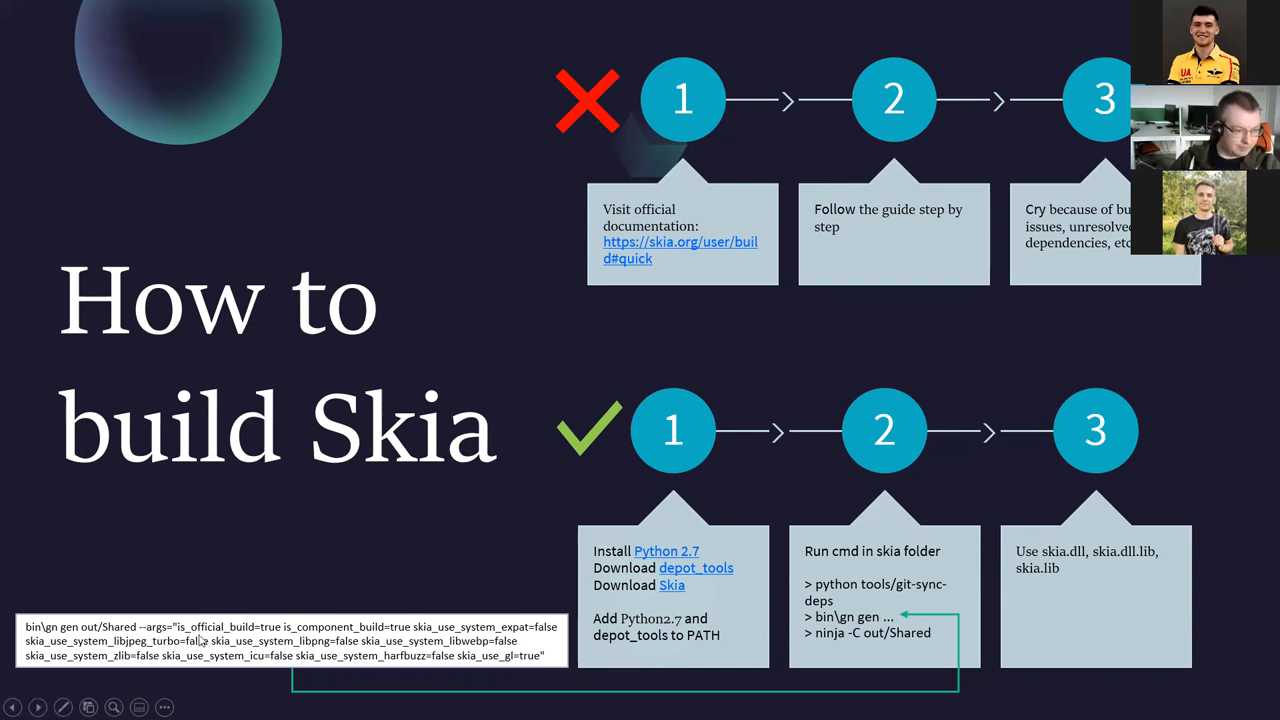
pyautogui.moveTo(445, 583)
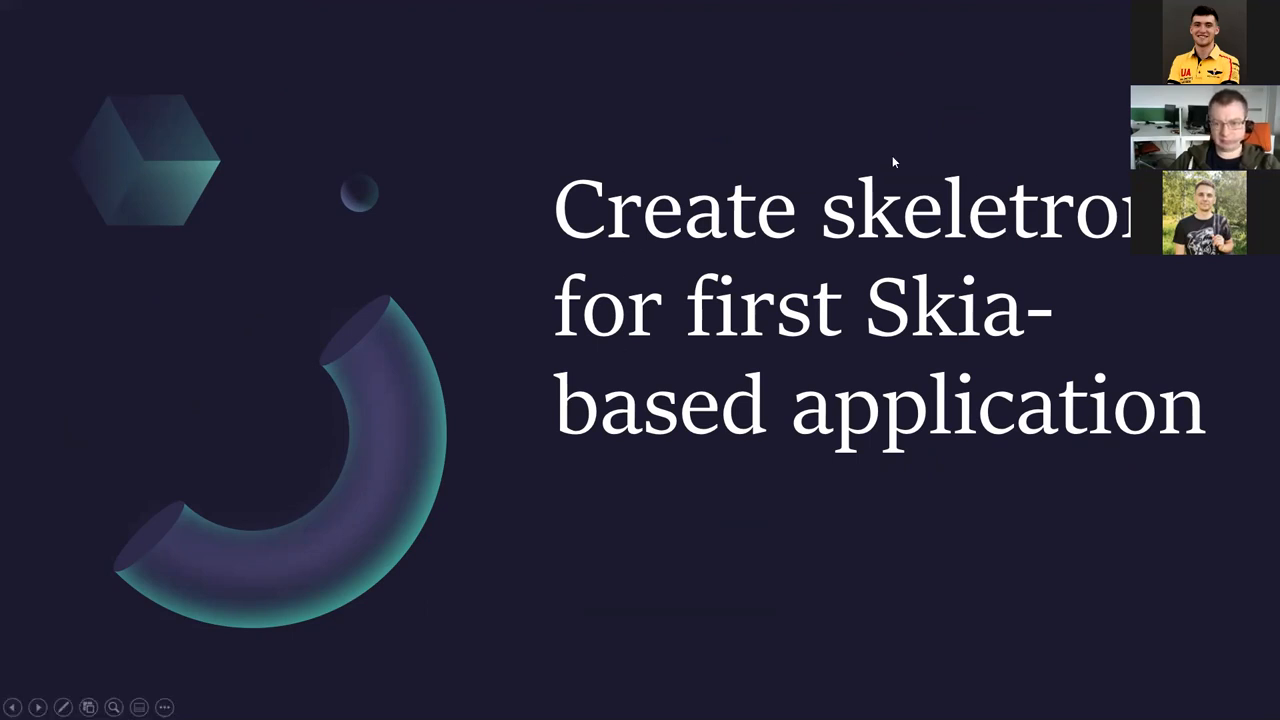
pyautogui.moveTo(597, 223)
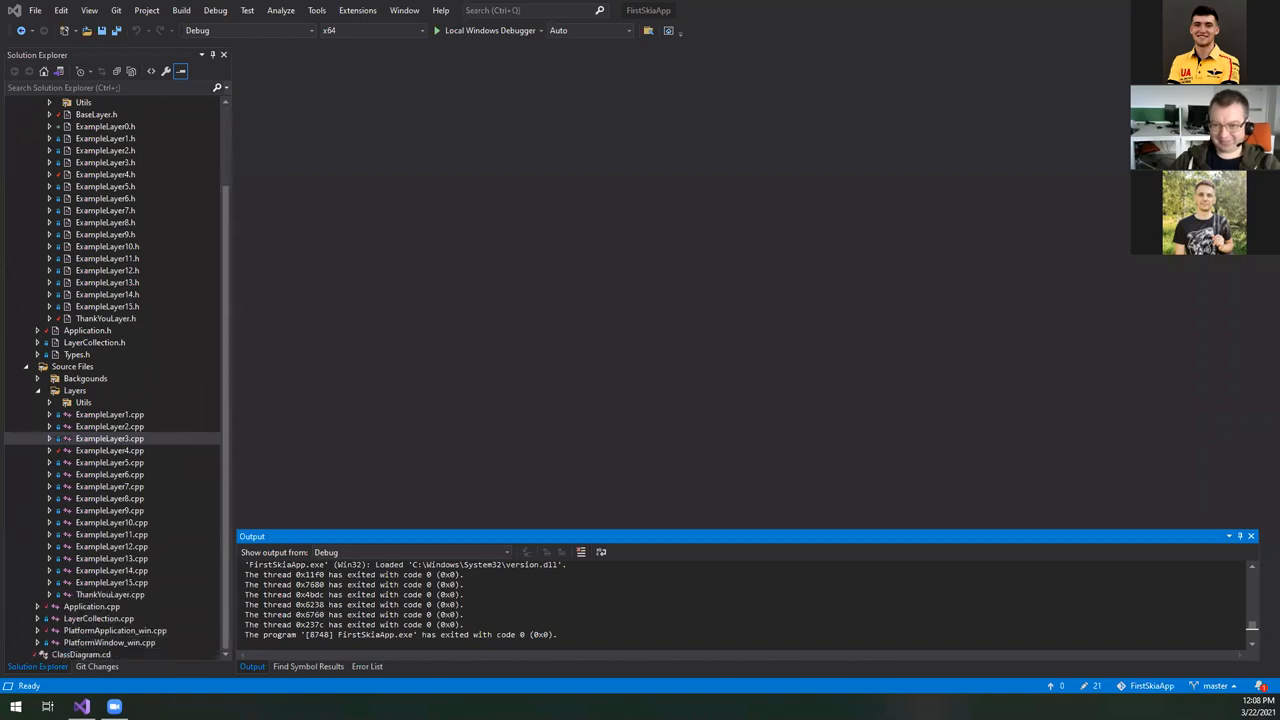
pyautogui.moveTo(169, 573)
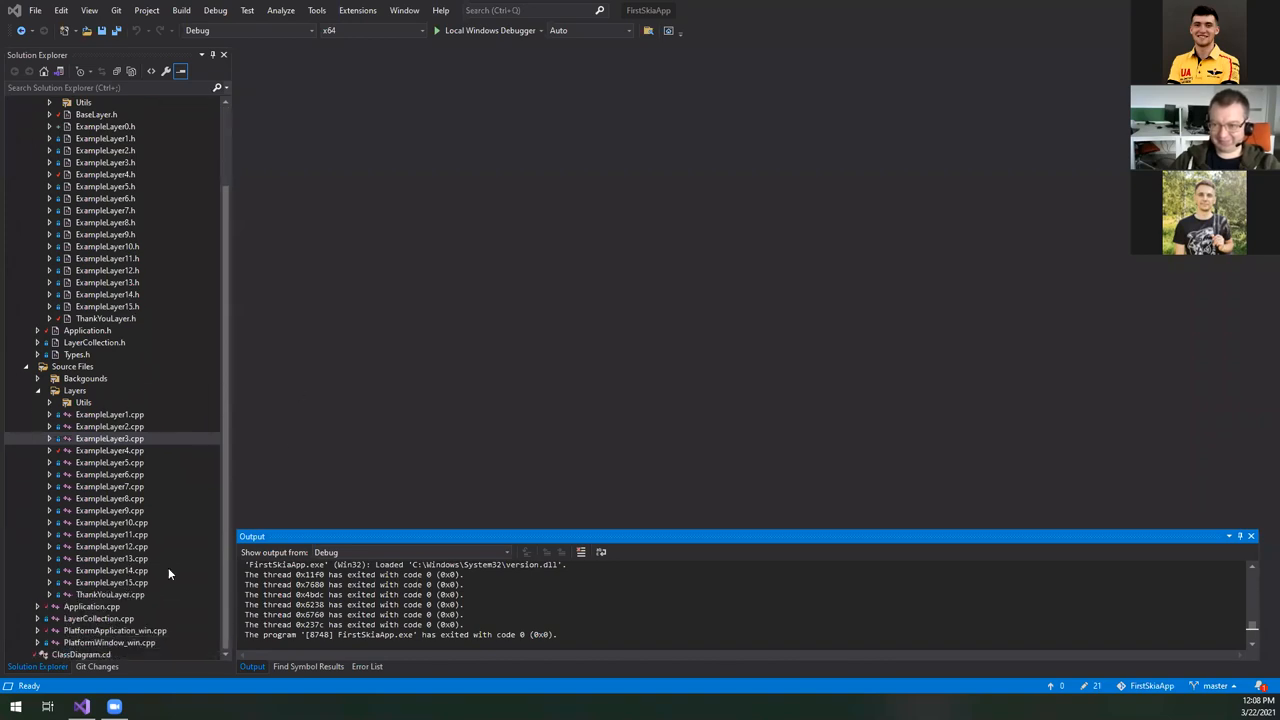
# - Open ClassDiagram.cd and expand the IApplication shape to view its method list
pyautogui.doubleClick(80, 654)
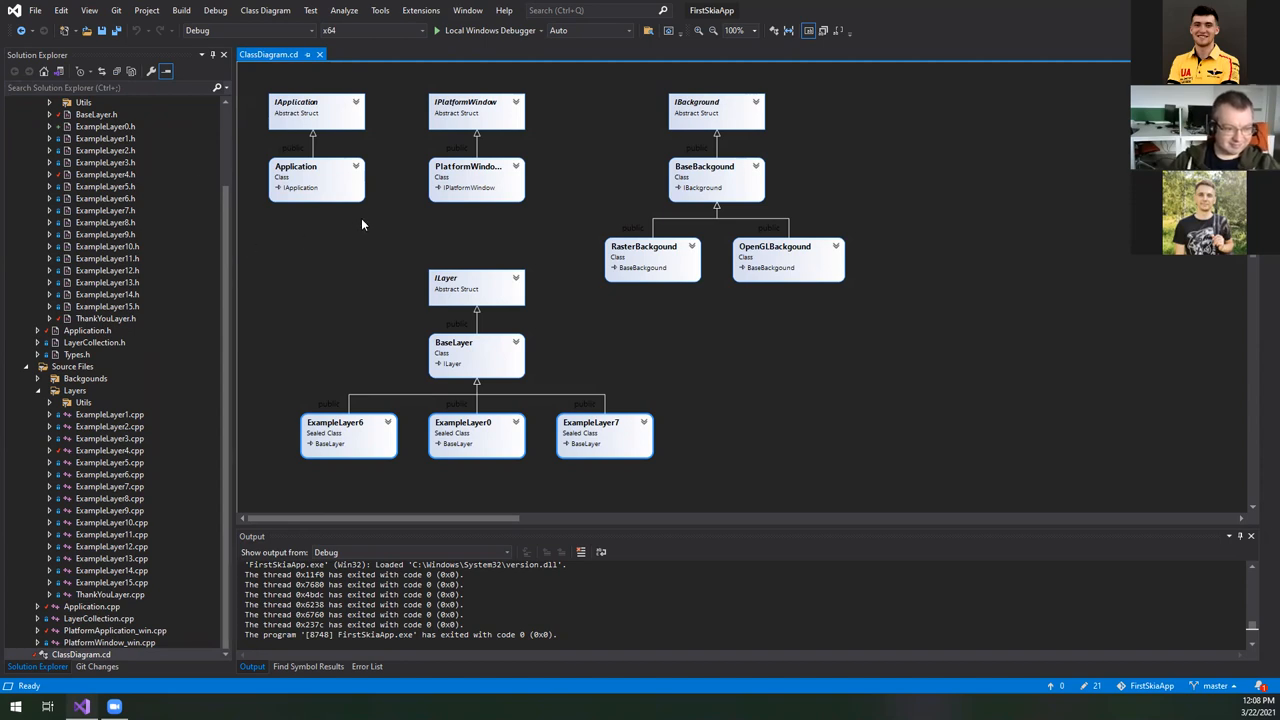
pyautogui.moveTo(398, 106)
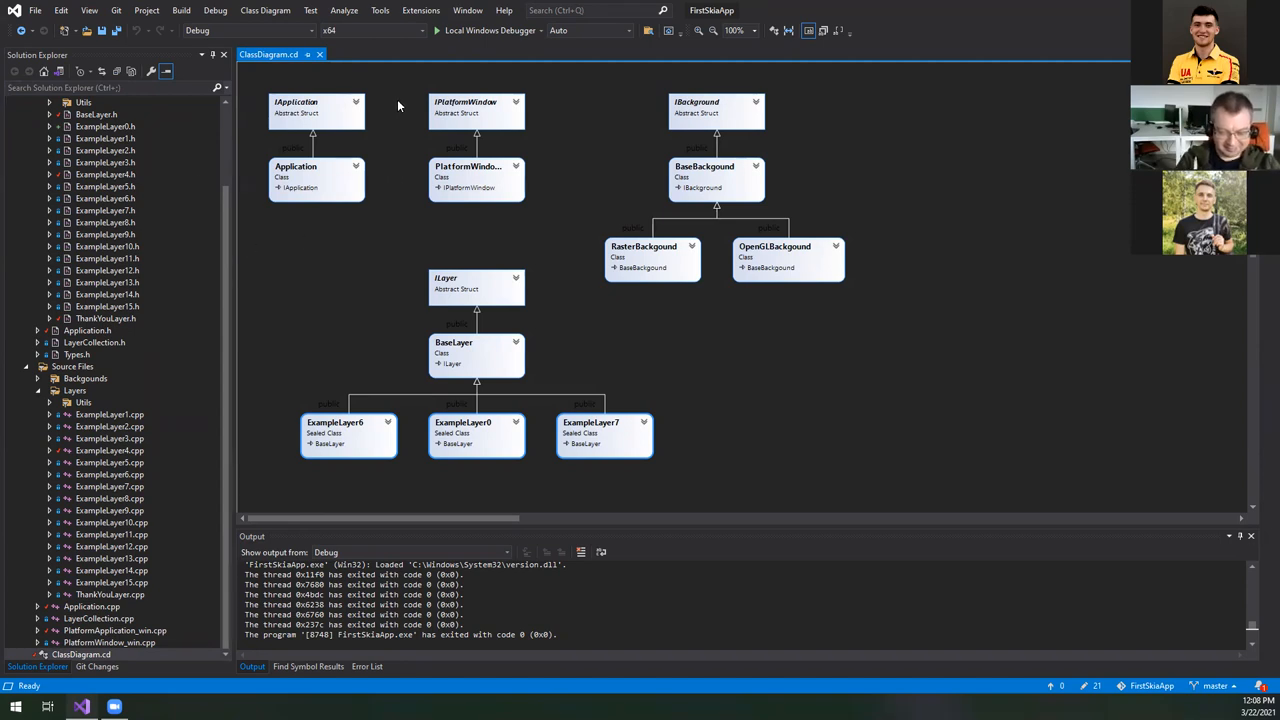
pyautogui.moveTo(391, 103)
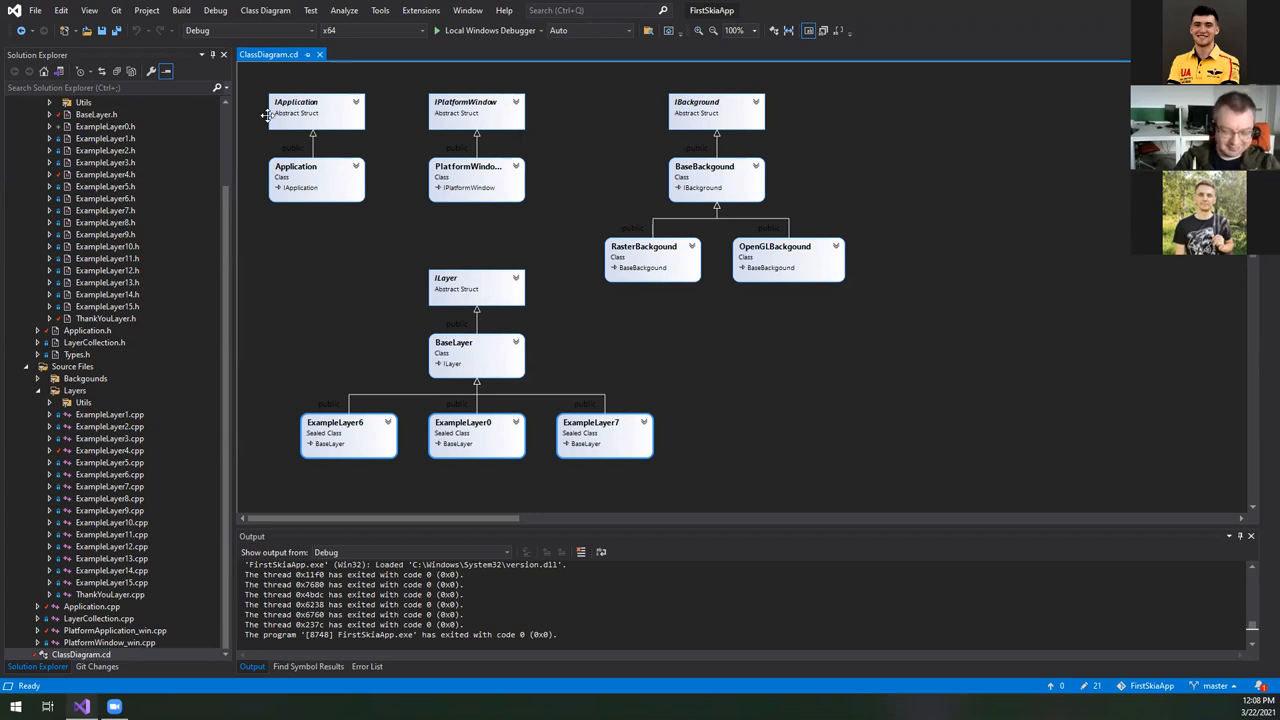
pyautogui.moveTo(291, 75)
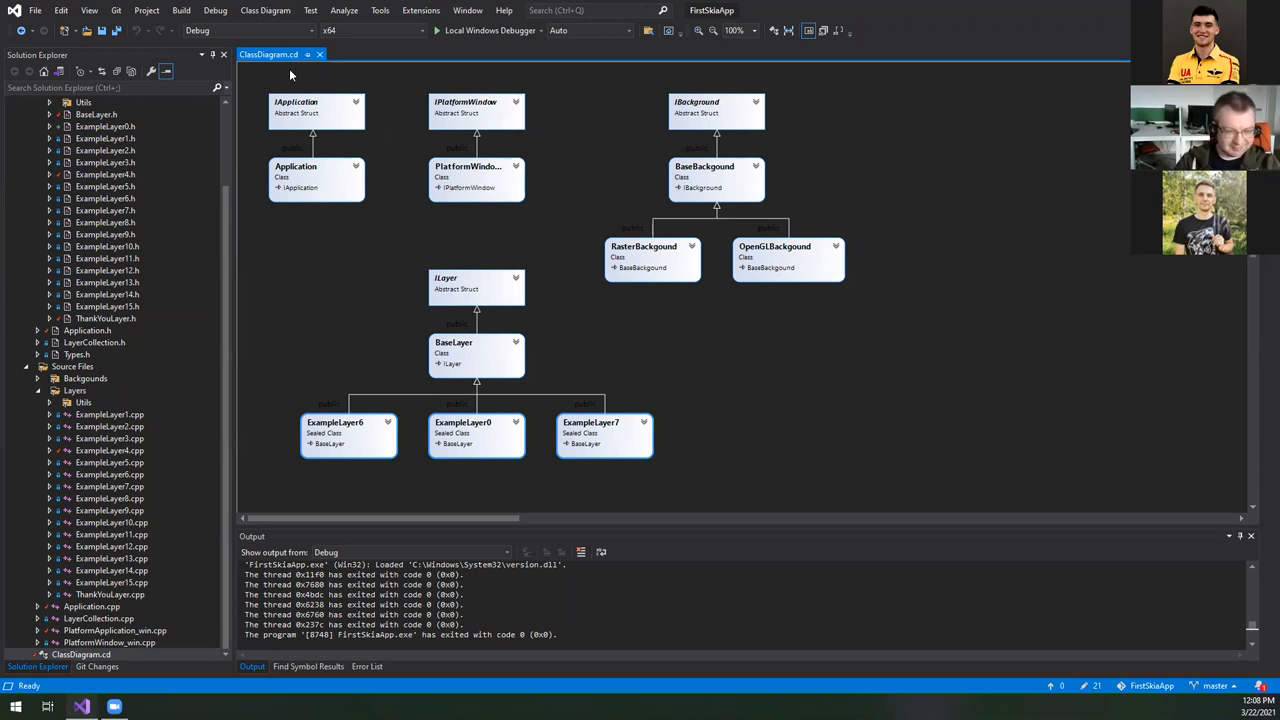
pyautogui.moveTo(238, 97)
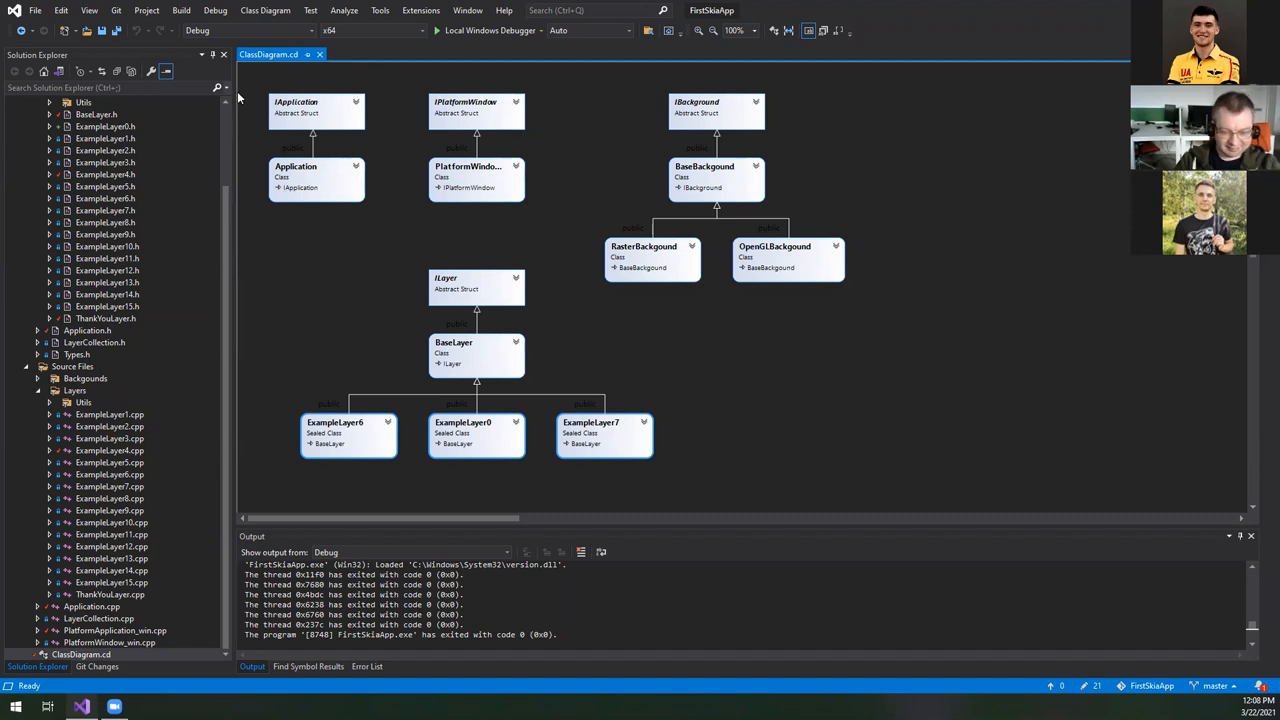
pyautogui.moveTo(375, 144)
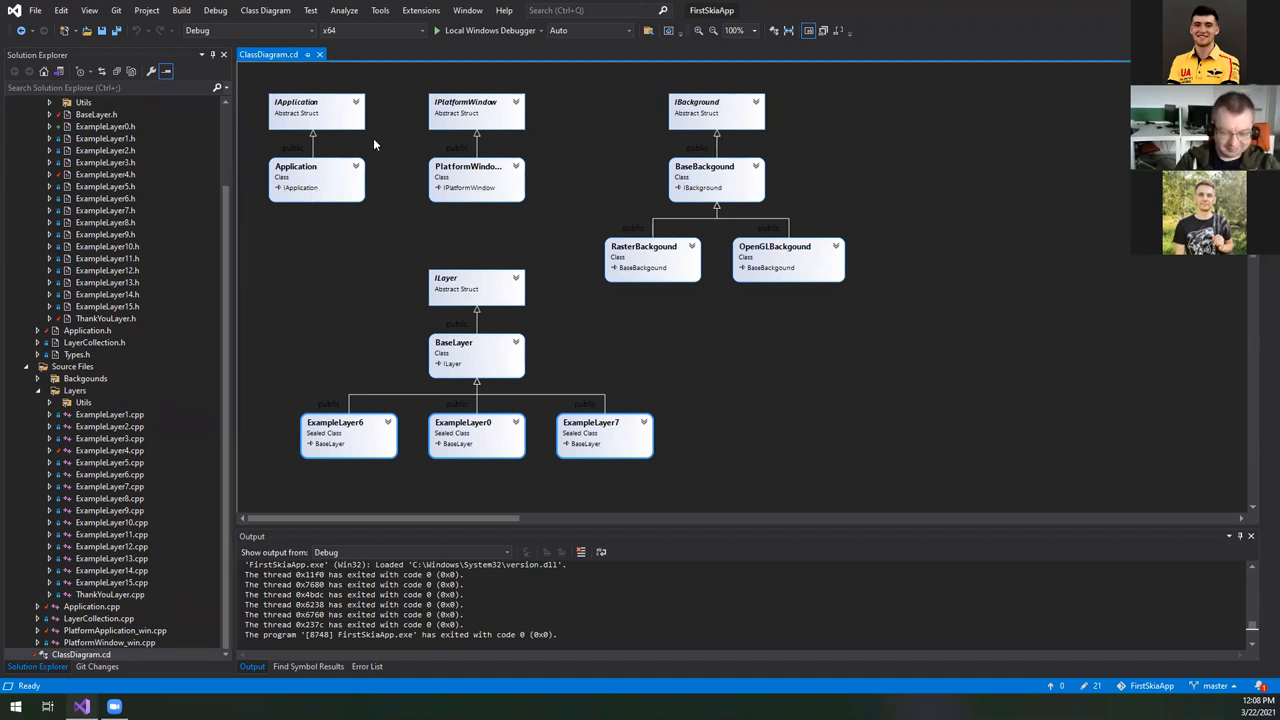
pyautogui.click(356, 104)
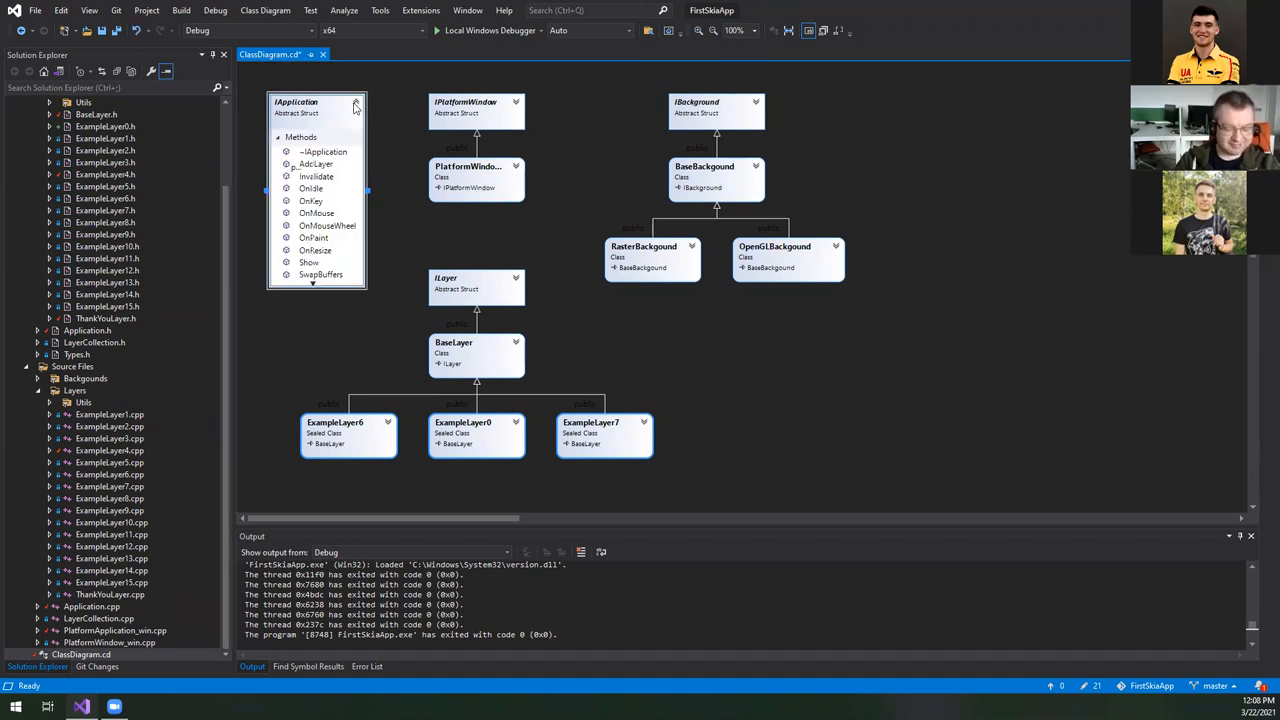
pyautogui.moveTo(335, 170)
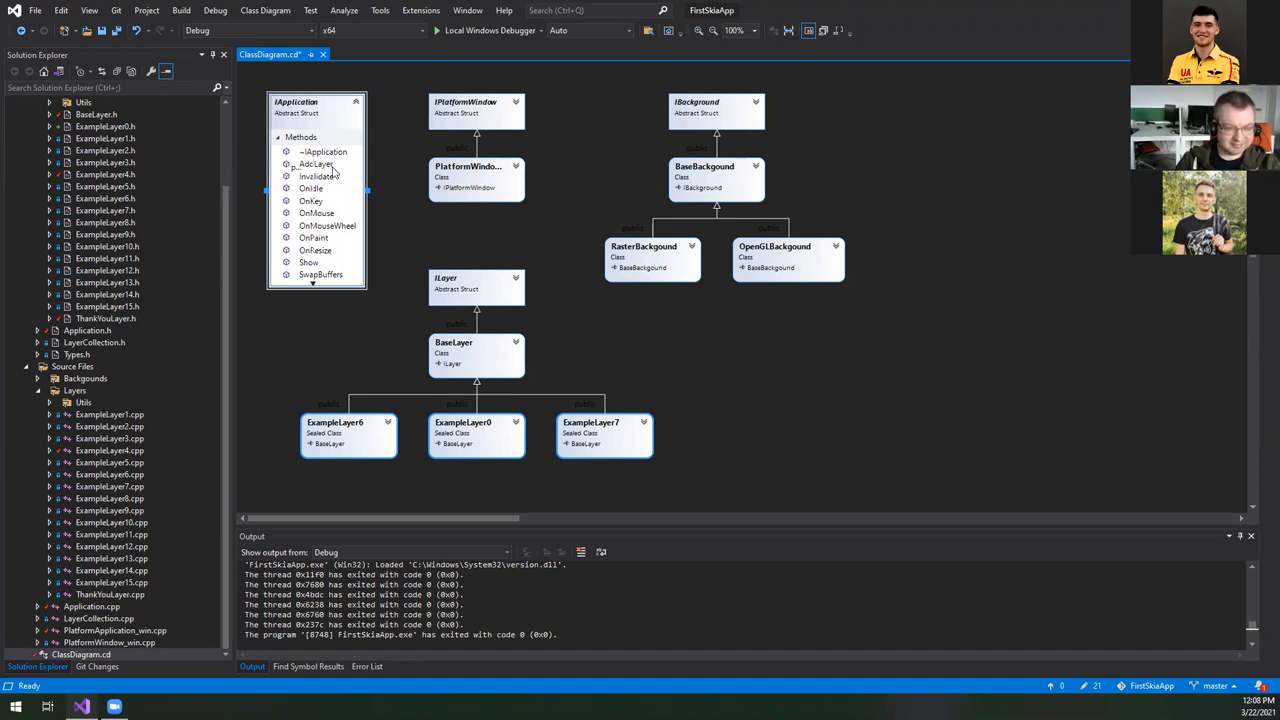
pyautogui.moveTo(331, 207)
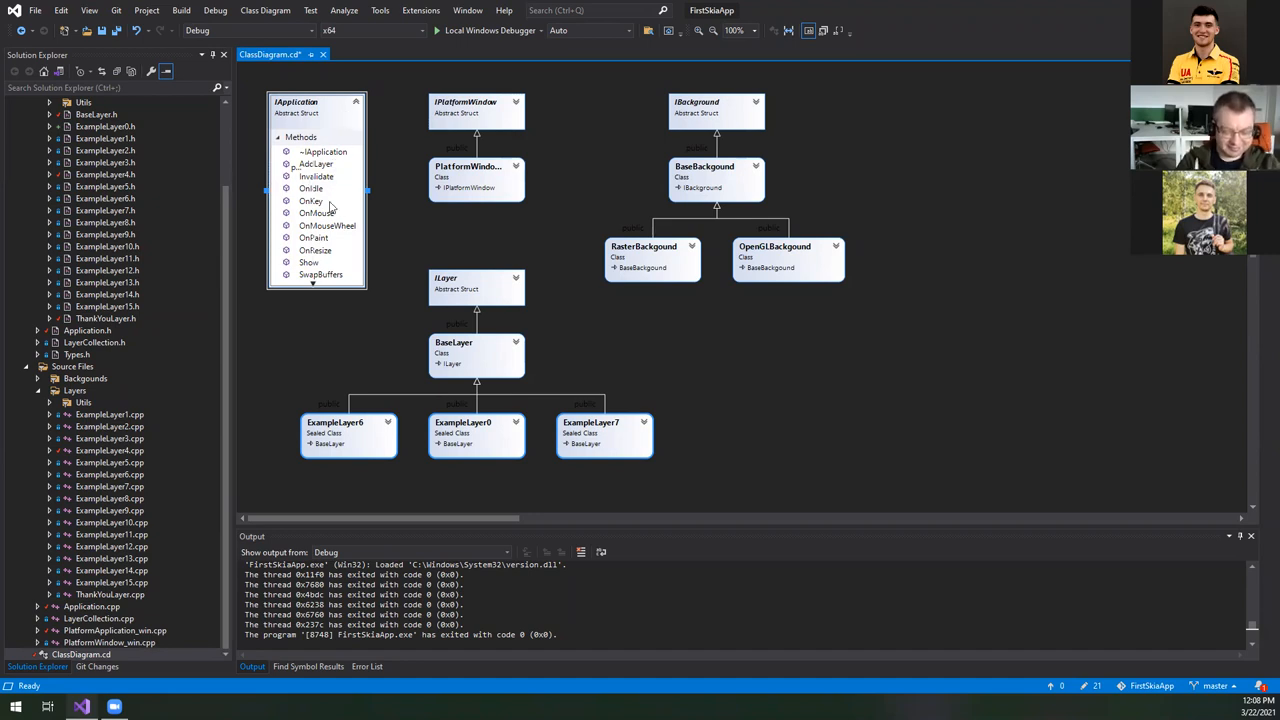
pyautogui.moveTo(584, 159)
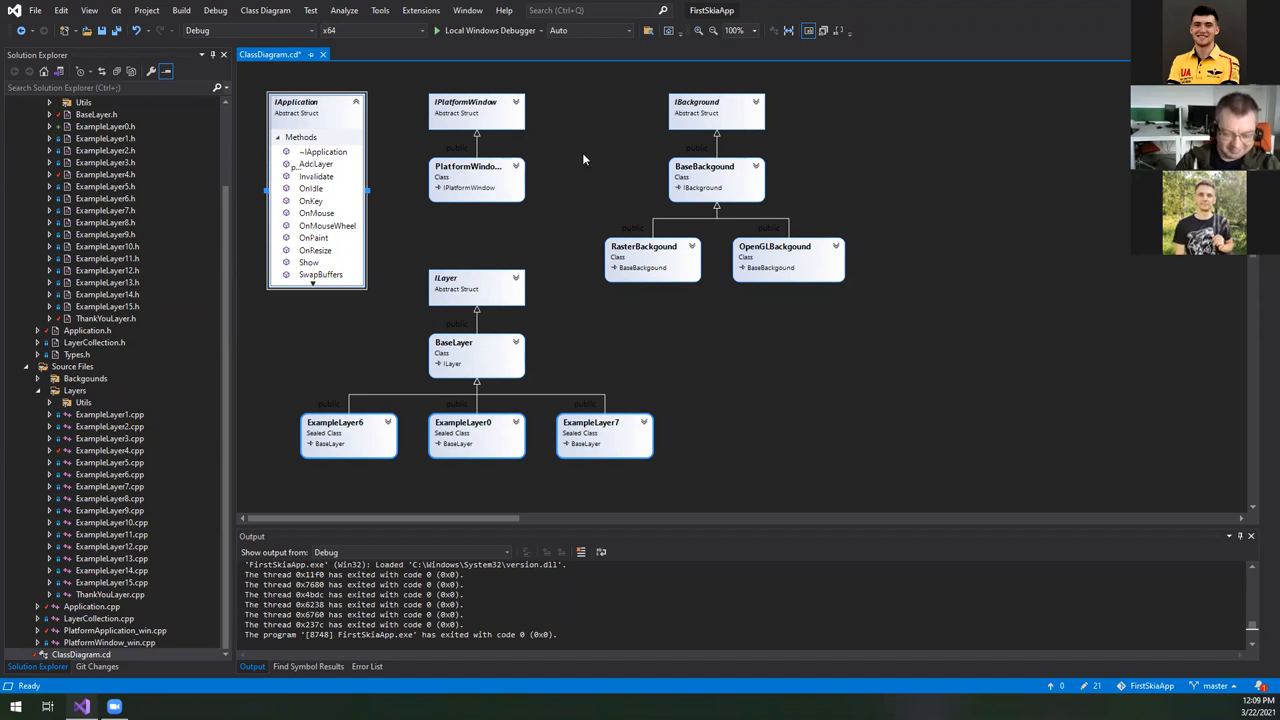
pyautogui.moveTo(268, 258)
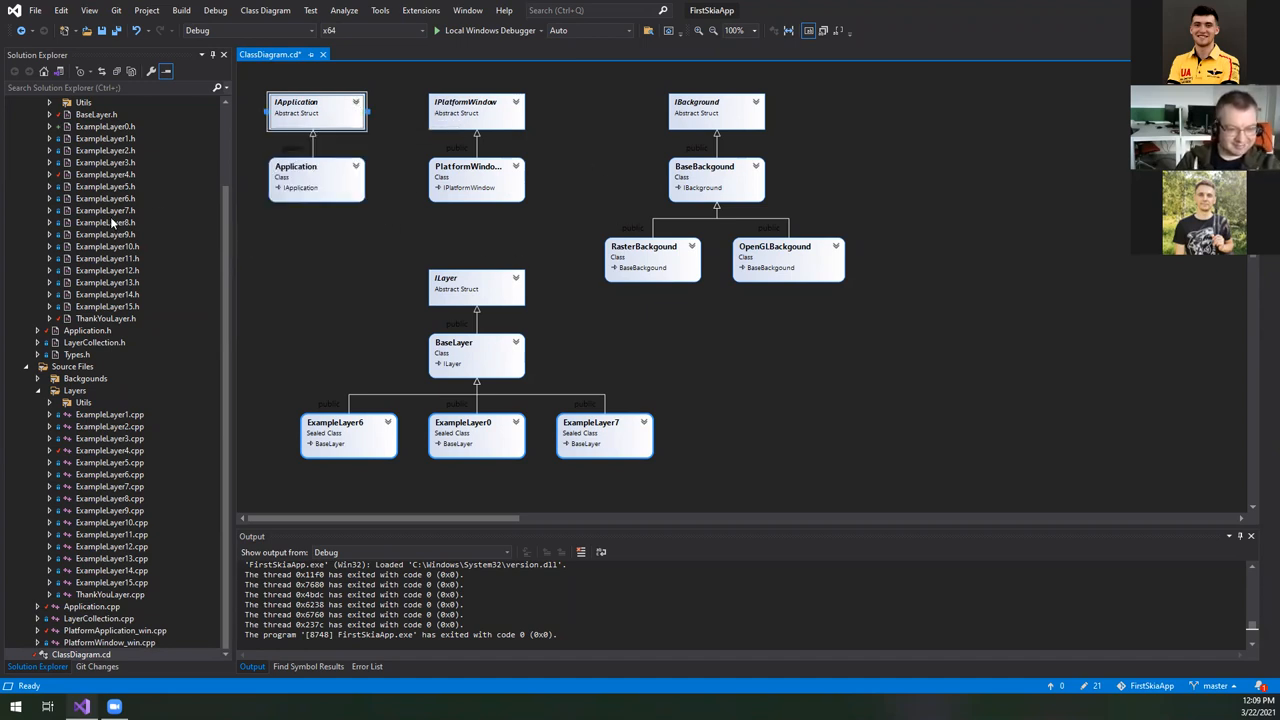
pyautogui.click(92, 606)
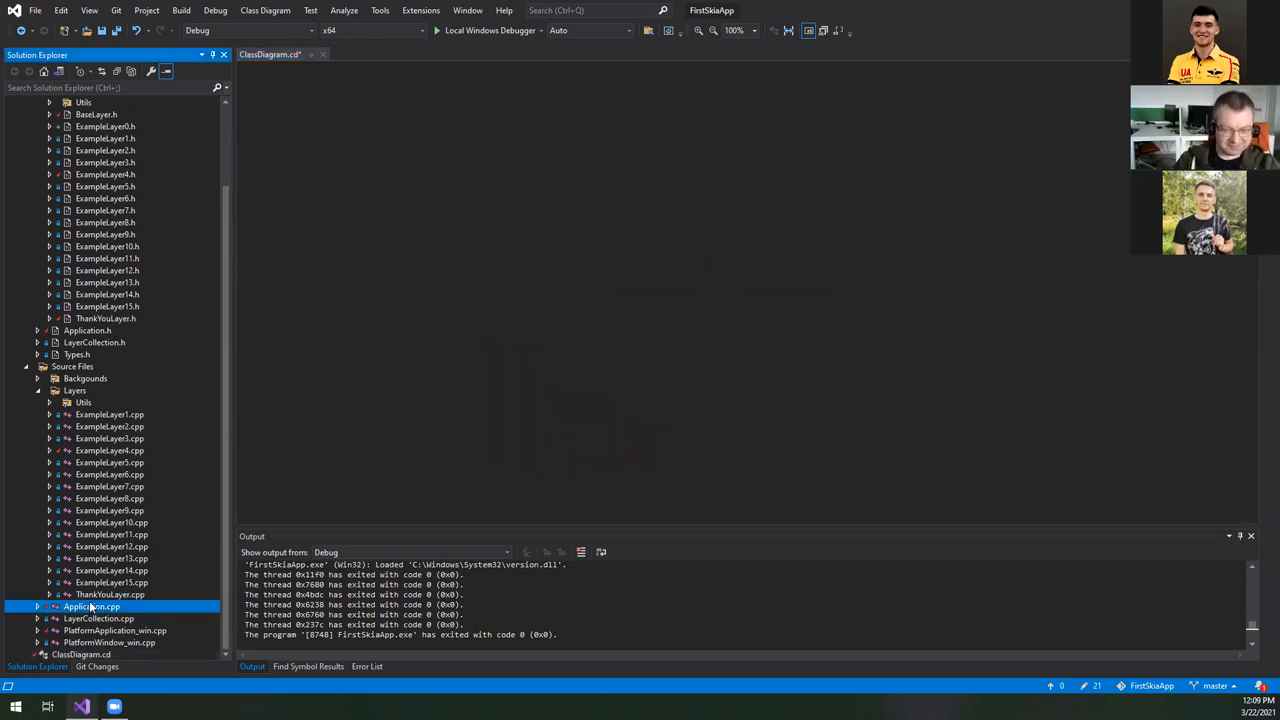
# - Open Application.cpp and read through AddLayer, OnPaint, OnIdle and OnResize
pyautogui.doubleClick(92, 606)
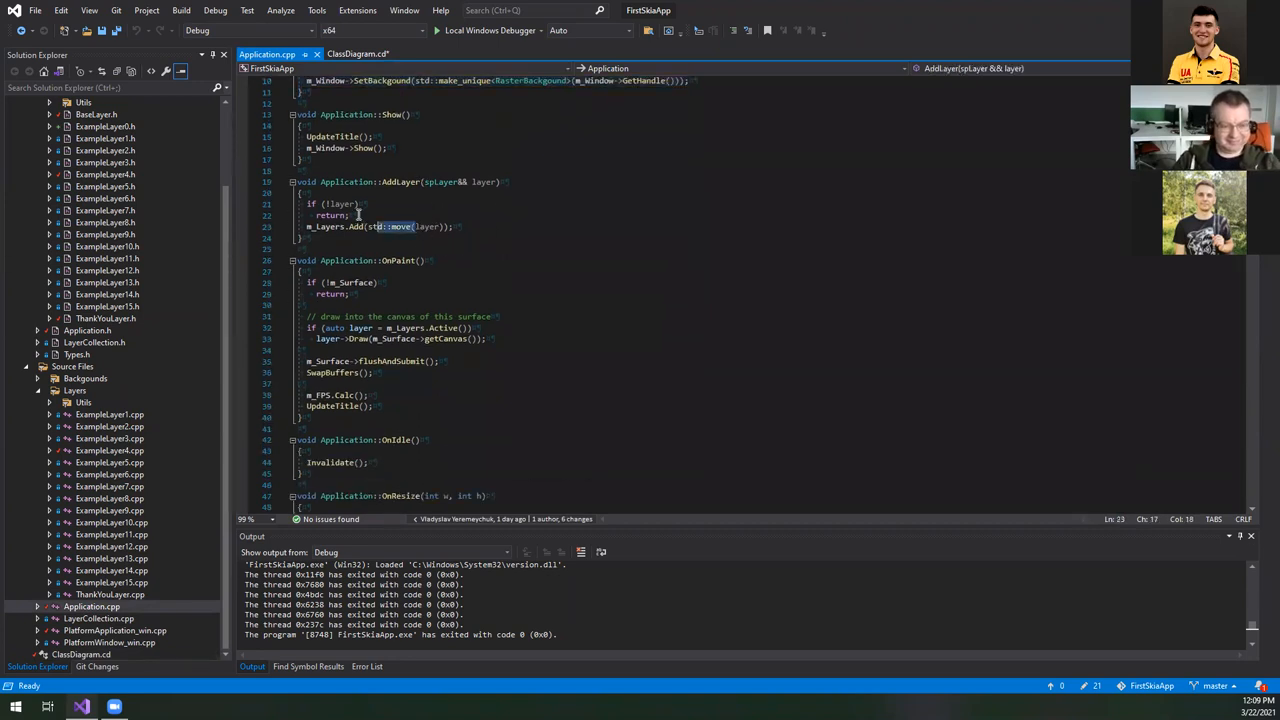
pyautogui.scroll(-3)
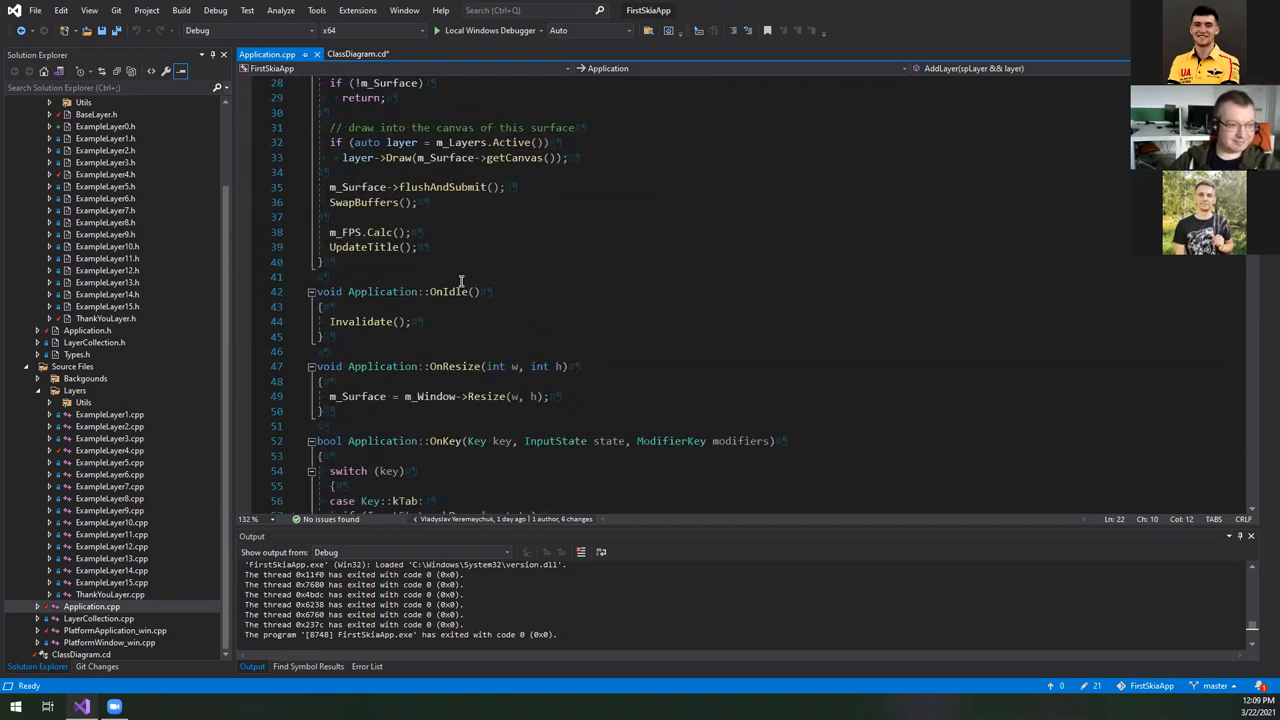
pyautogui.scroll(-3)
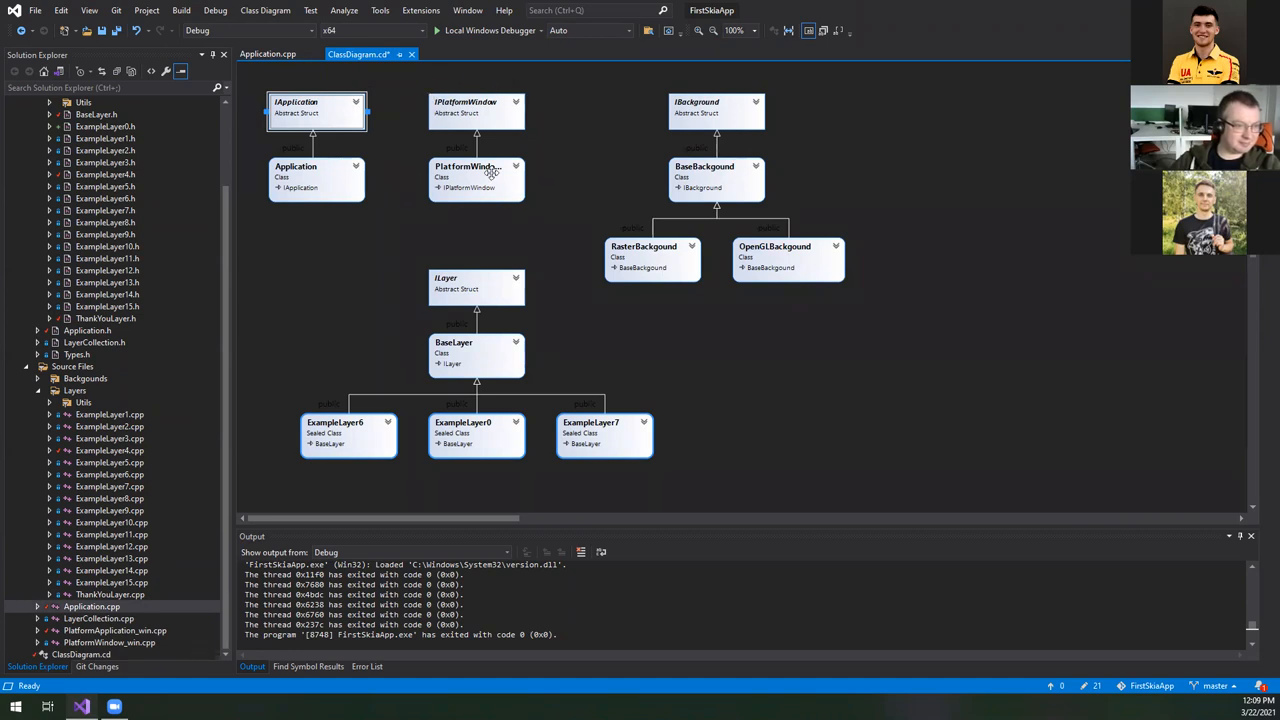
pyautogui.moveTo(517, 167)
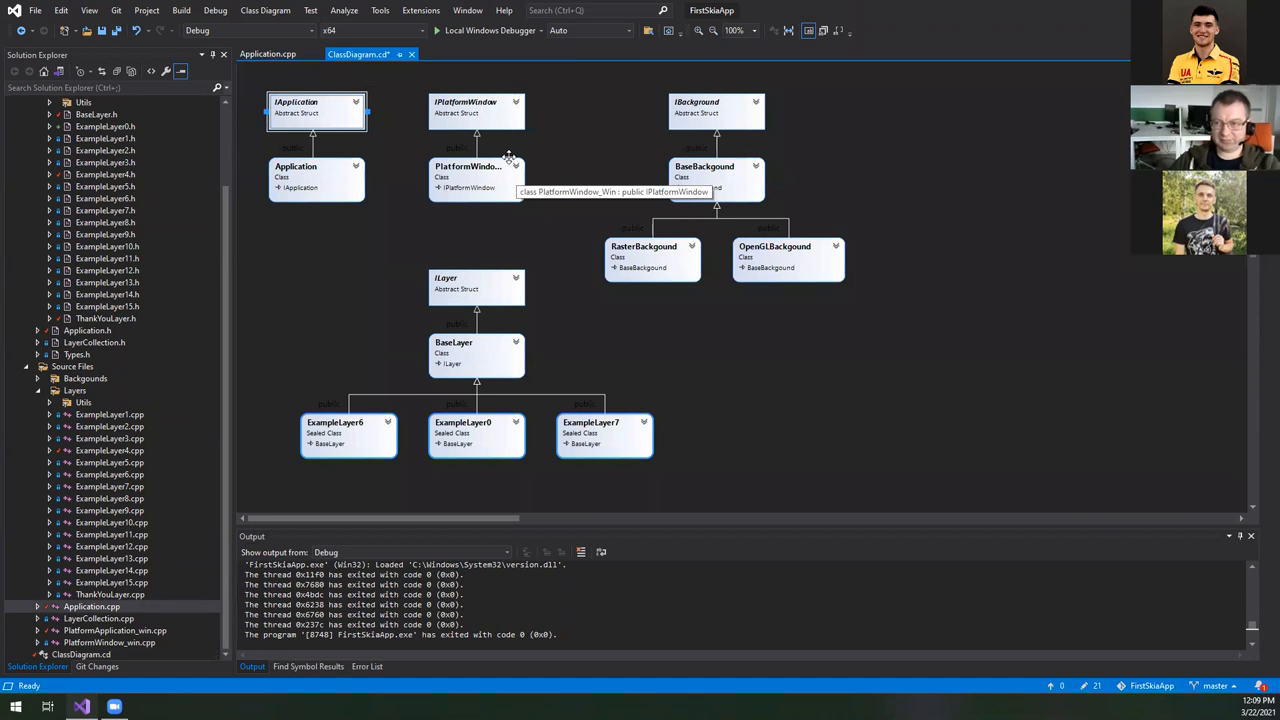
# - Expand PlatformWindow_Win's fields and methods such as Resize, SetTitle and Show, then collapse them
pyautogui.click(516, 166)
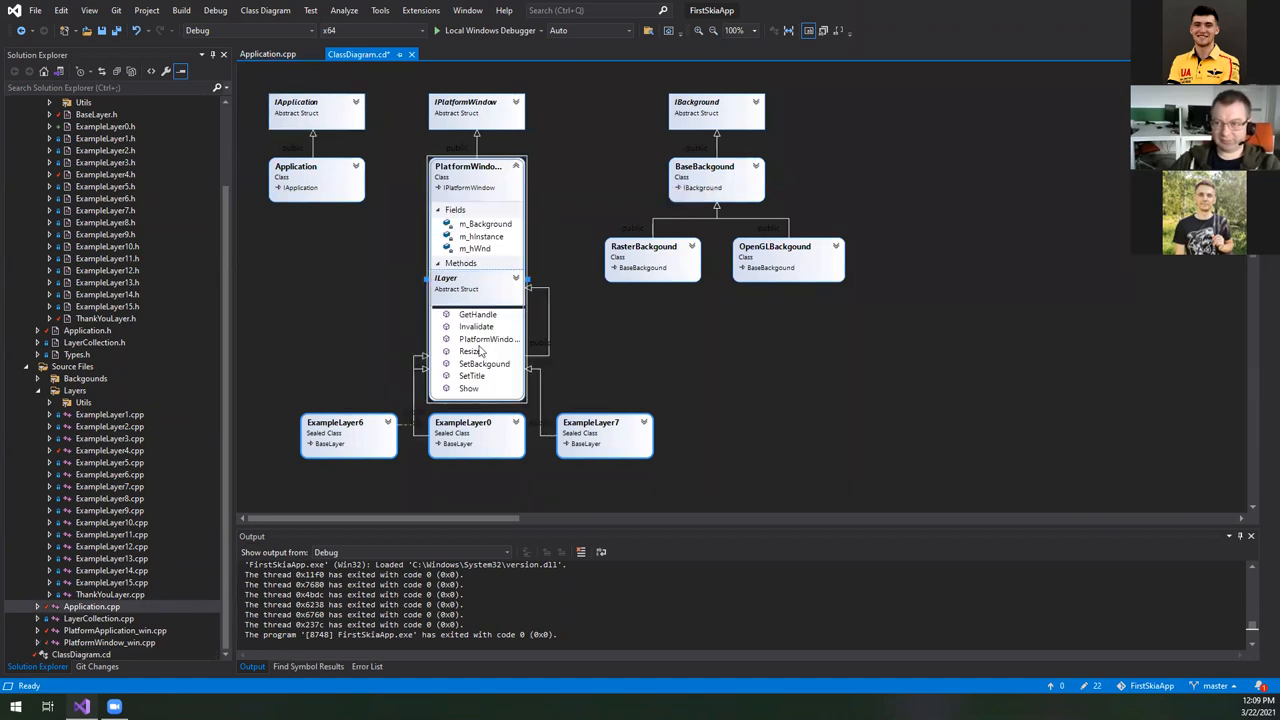
pyautogui.click(516, 166)
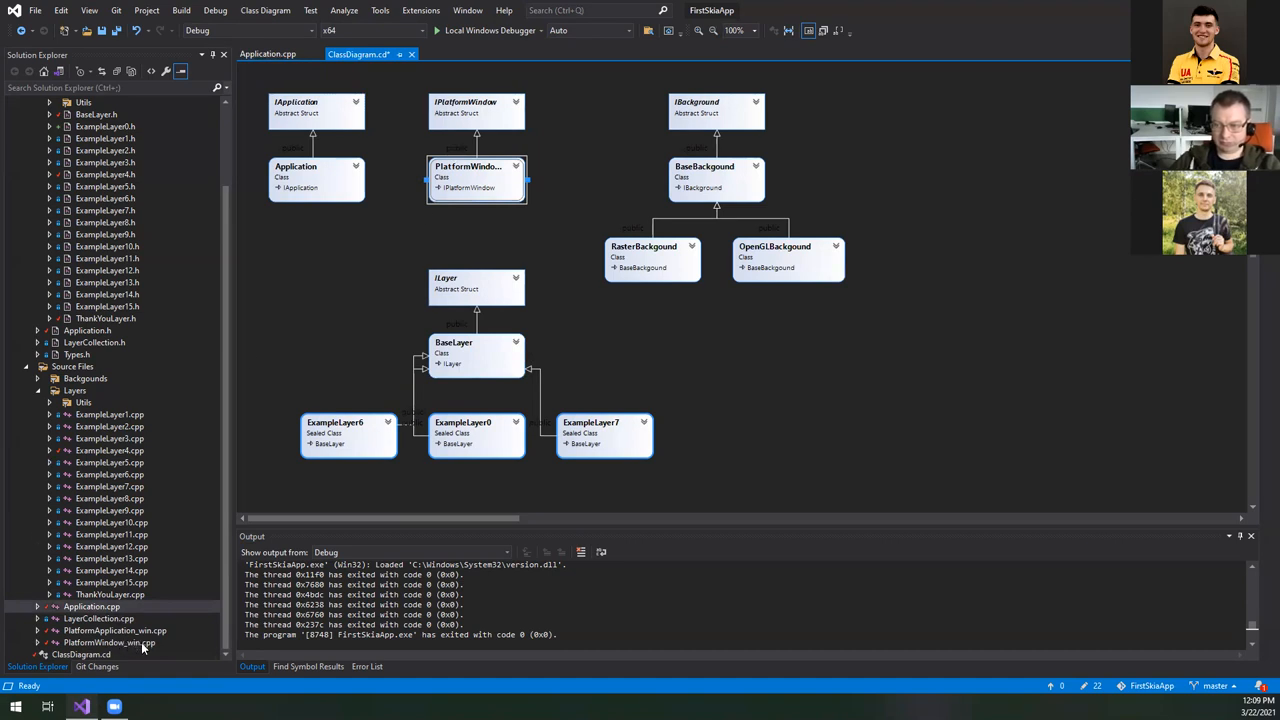
# - Open PlatformWindow_win.cpp, fold get_modifiers, and read WndProc, CreateWindow and the Show/Draw/Resize/SetTitle overrides
pyautogui.doubleClick(110, 642)
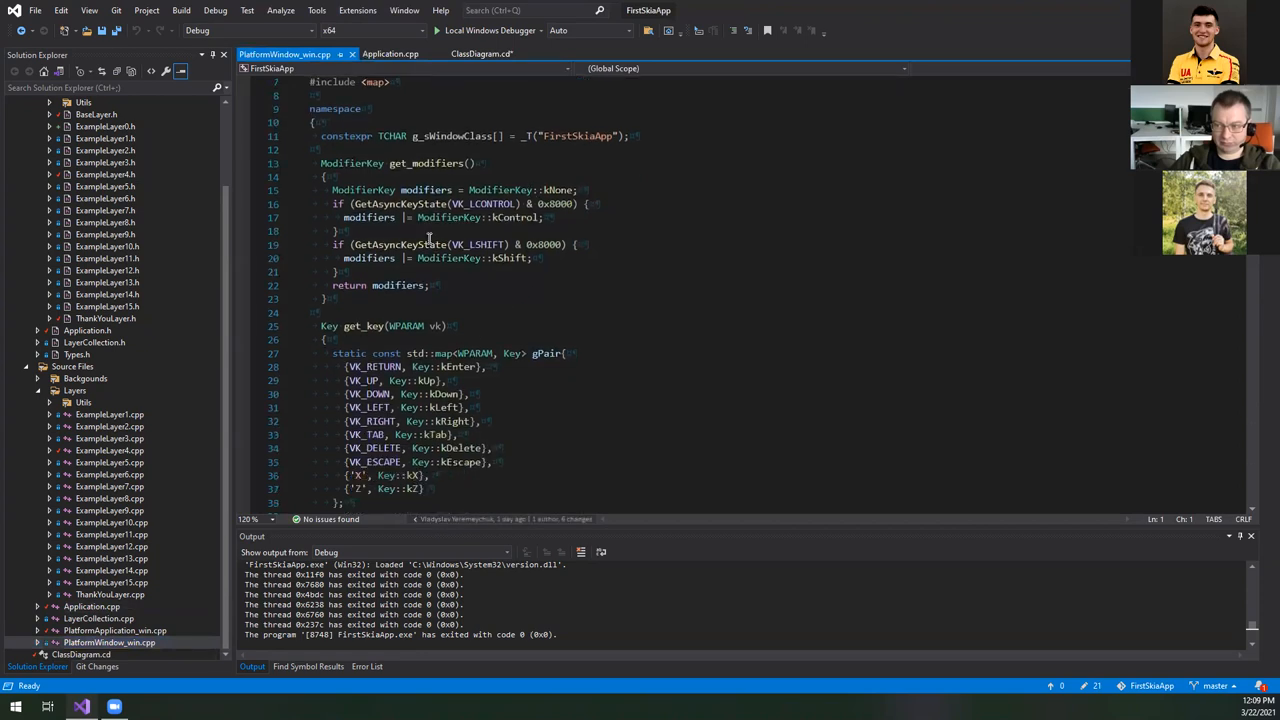
pyautogui.click(352, 163)
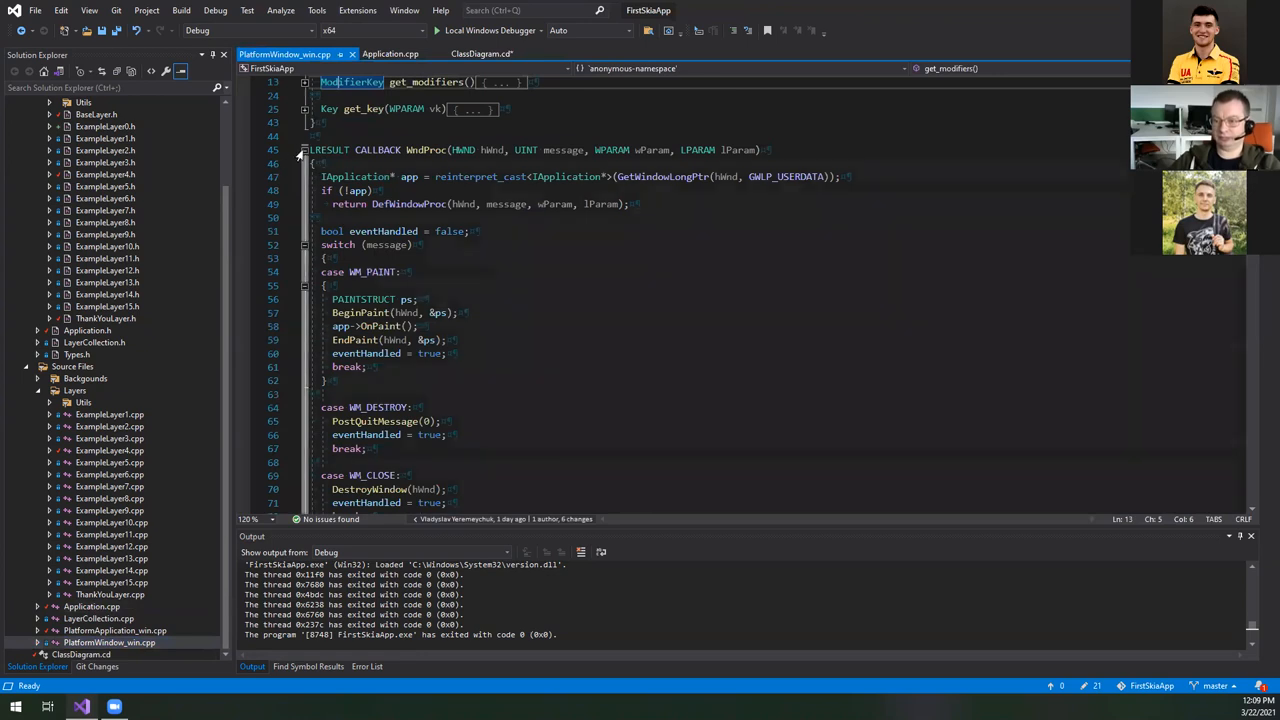
pyautogui.scroll(-3)
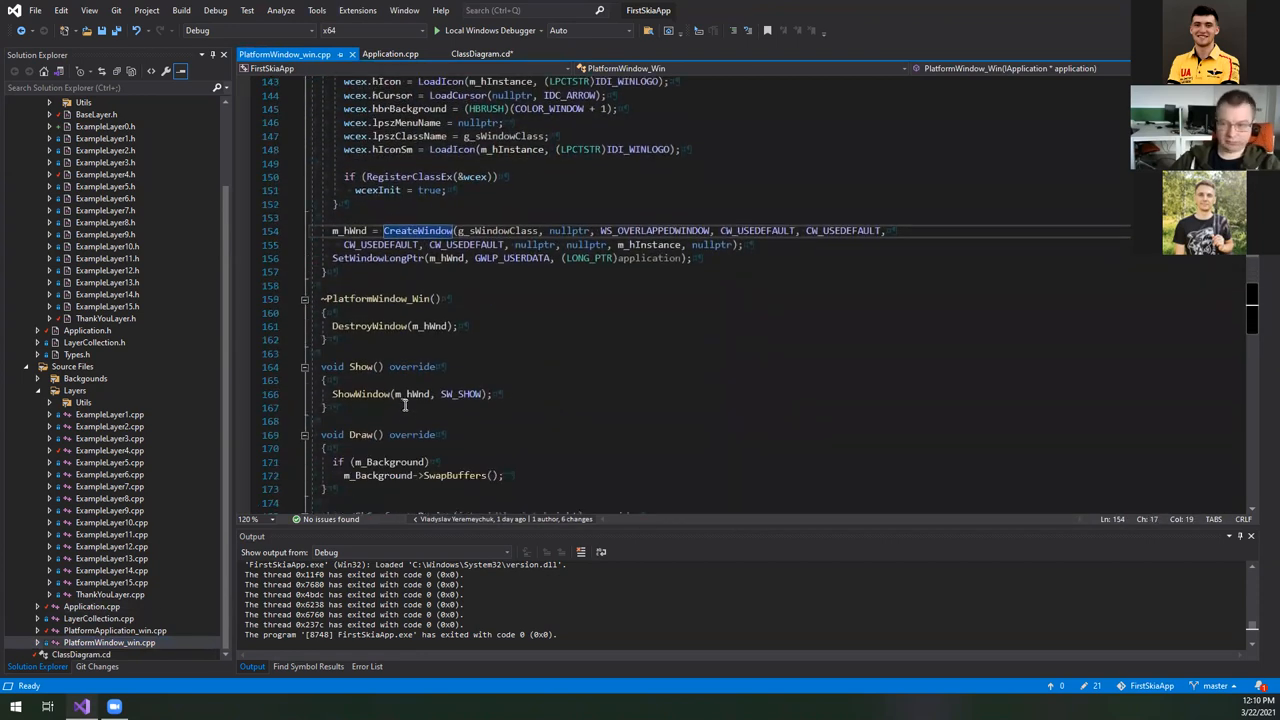
pyautogui.scroll(-3)
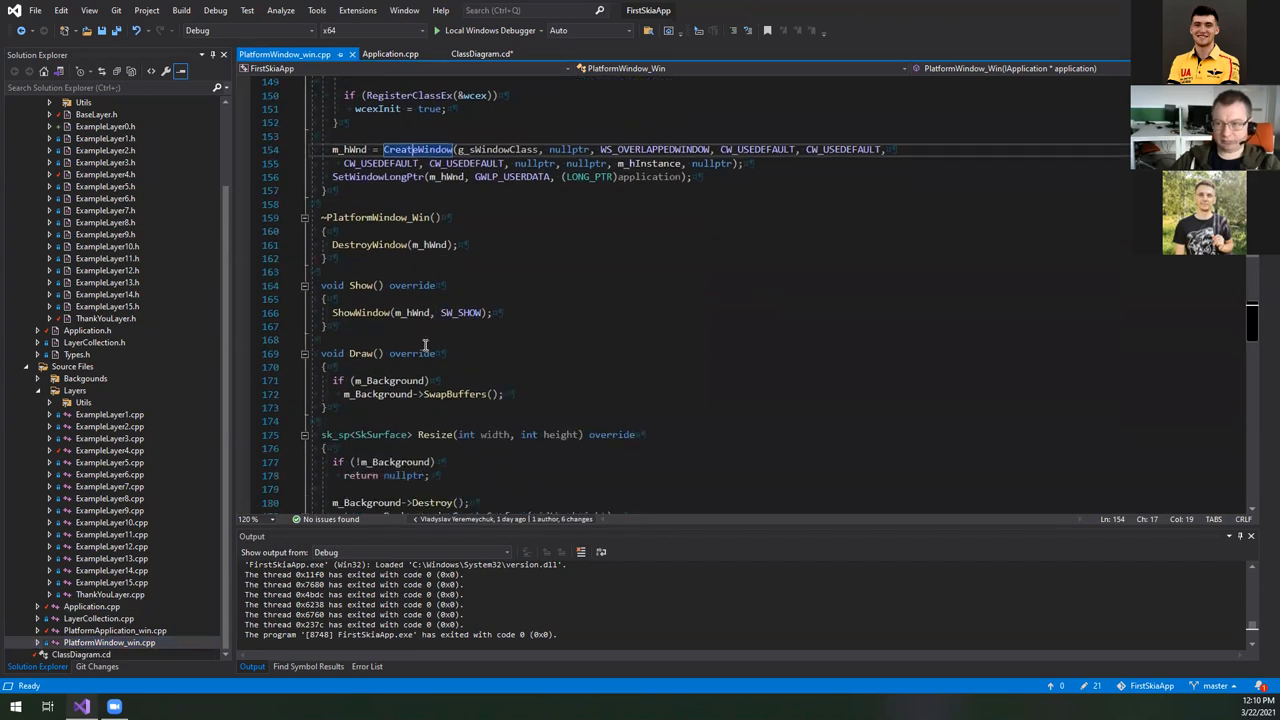
pyautogui.scroll(-3)
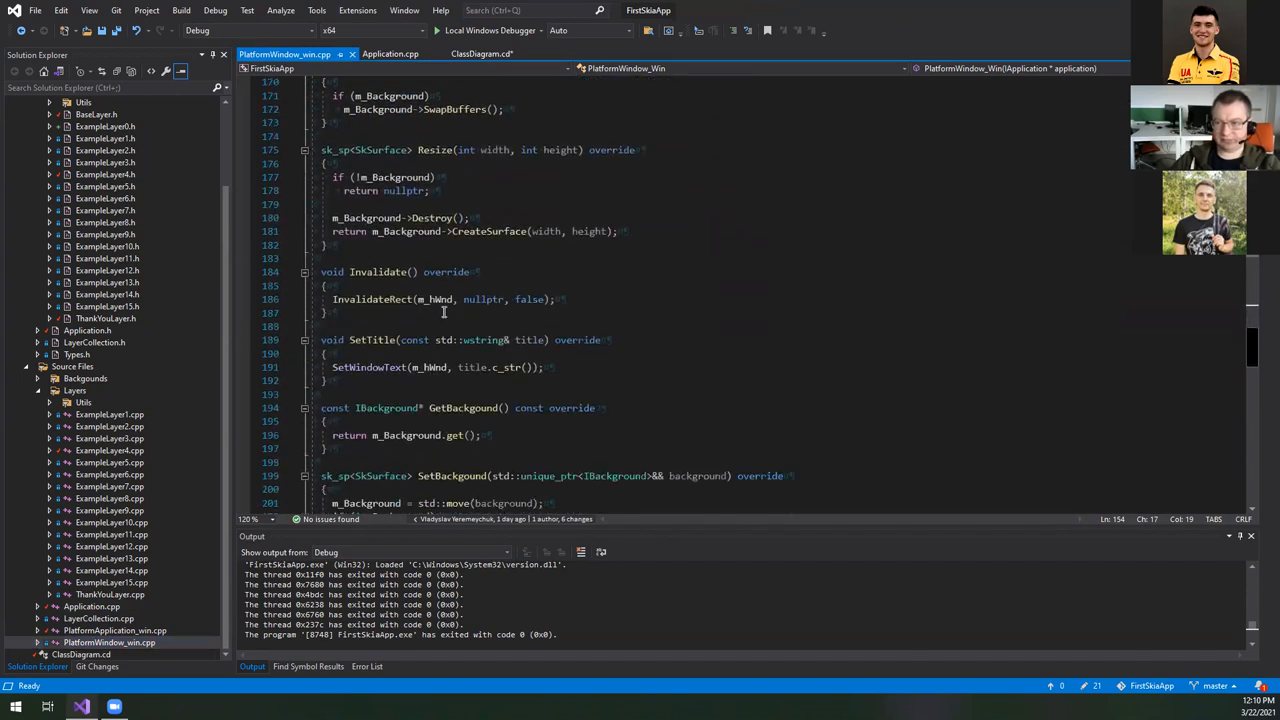
pyautogui.scroll(-3)
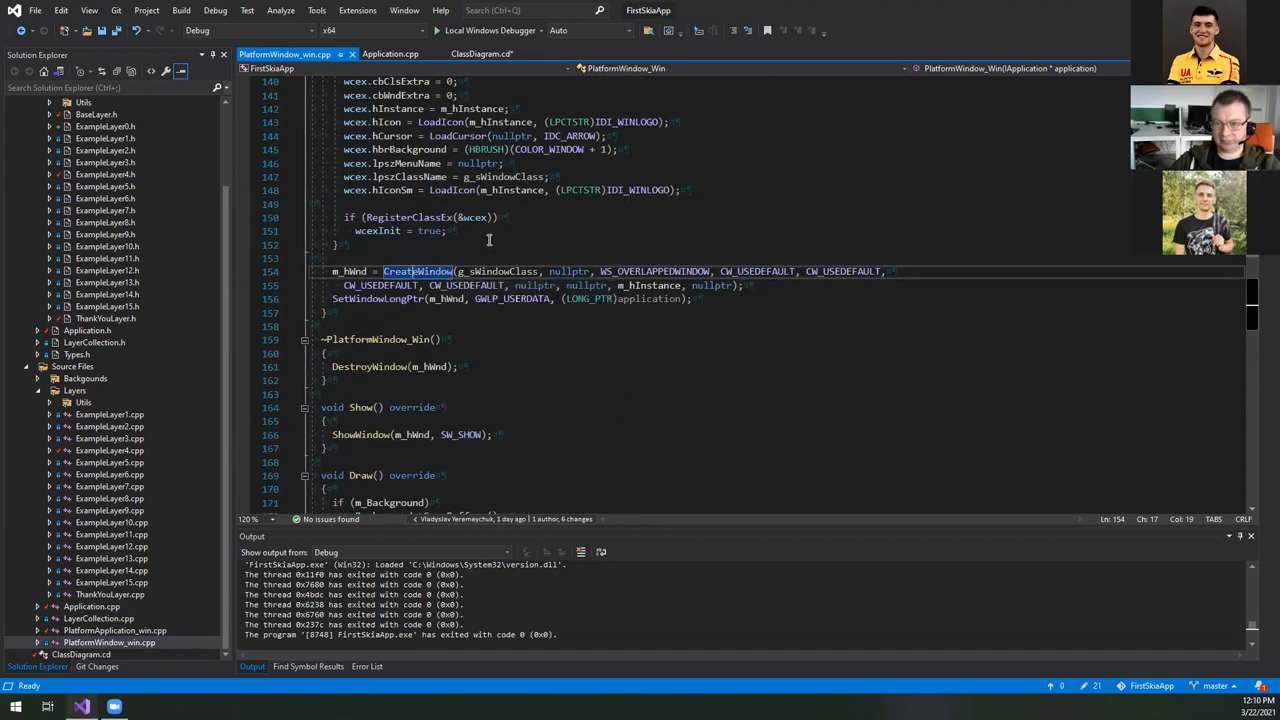
pyautogui.moveTo(494, 218)
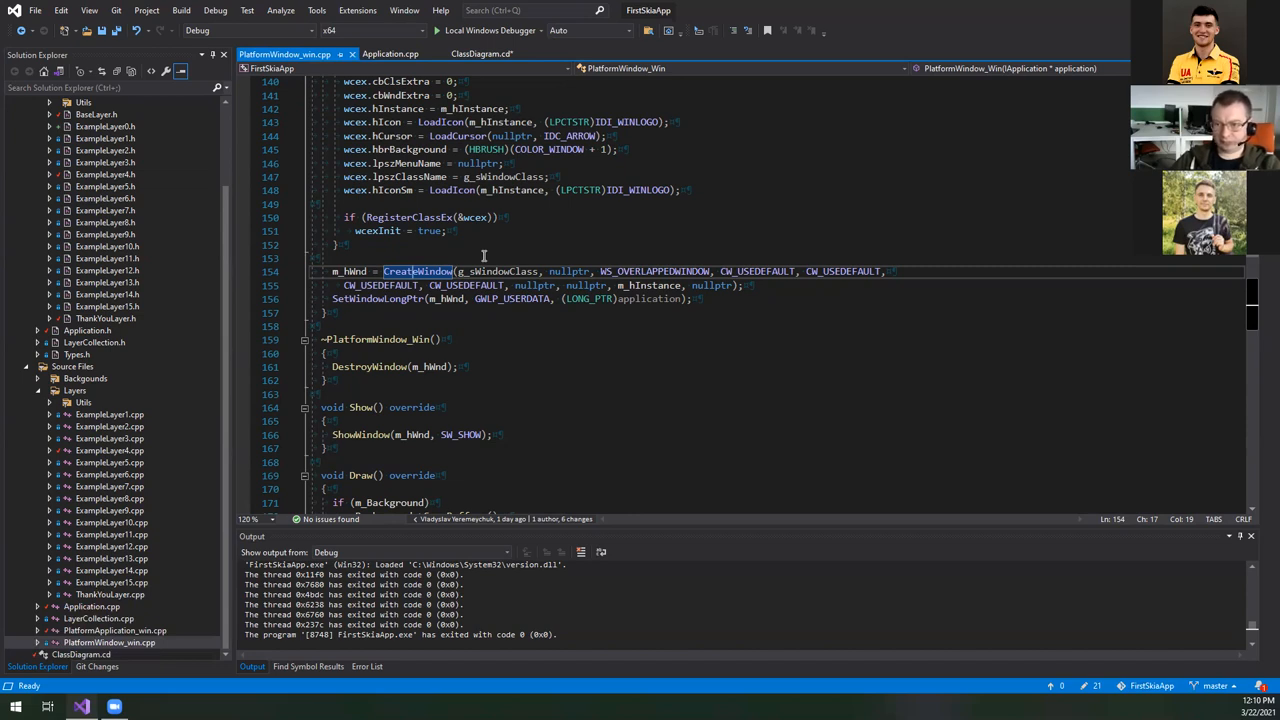
pyautogui.click(485, 53)
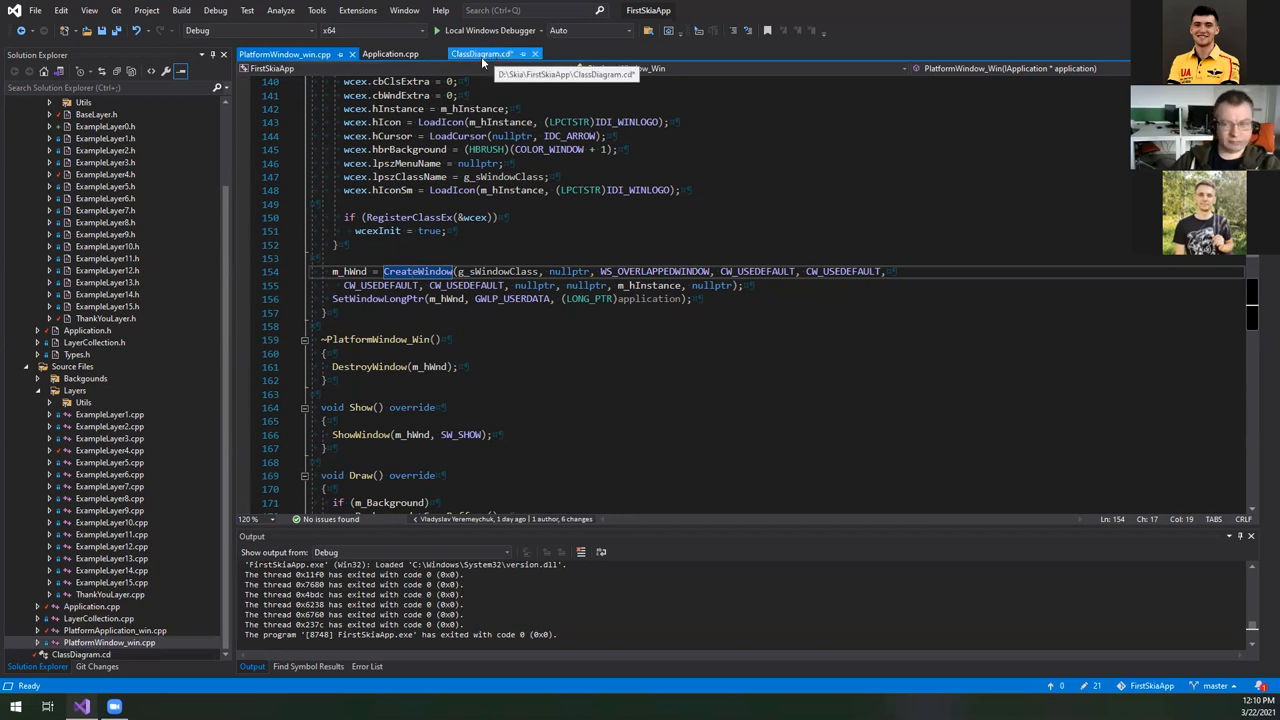
pyautogui.click(286, 54)
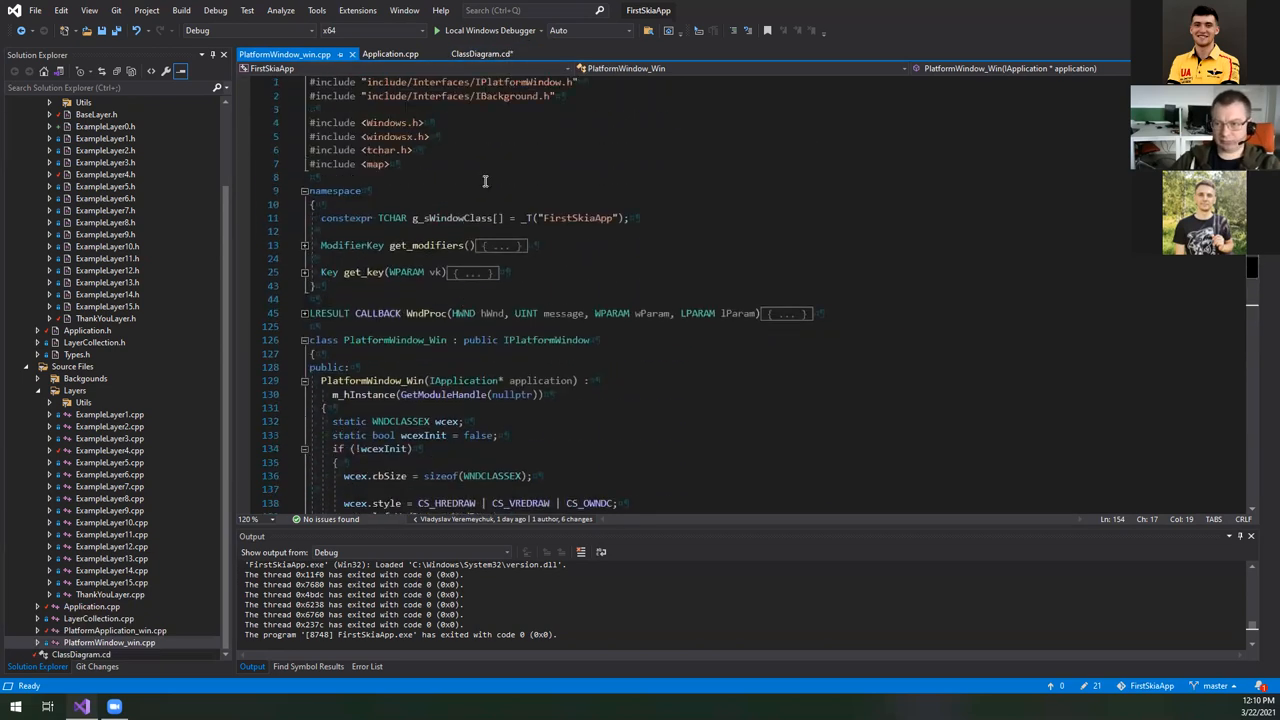
# - Return to the class diagram showing the IPlatformWindow, IBackground and ILayer hierarchies
pyautogui.click(480, 54)
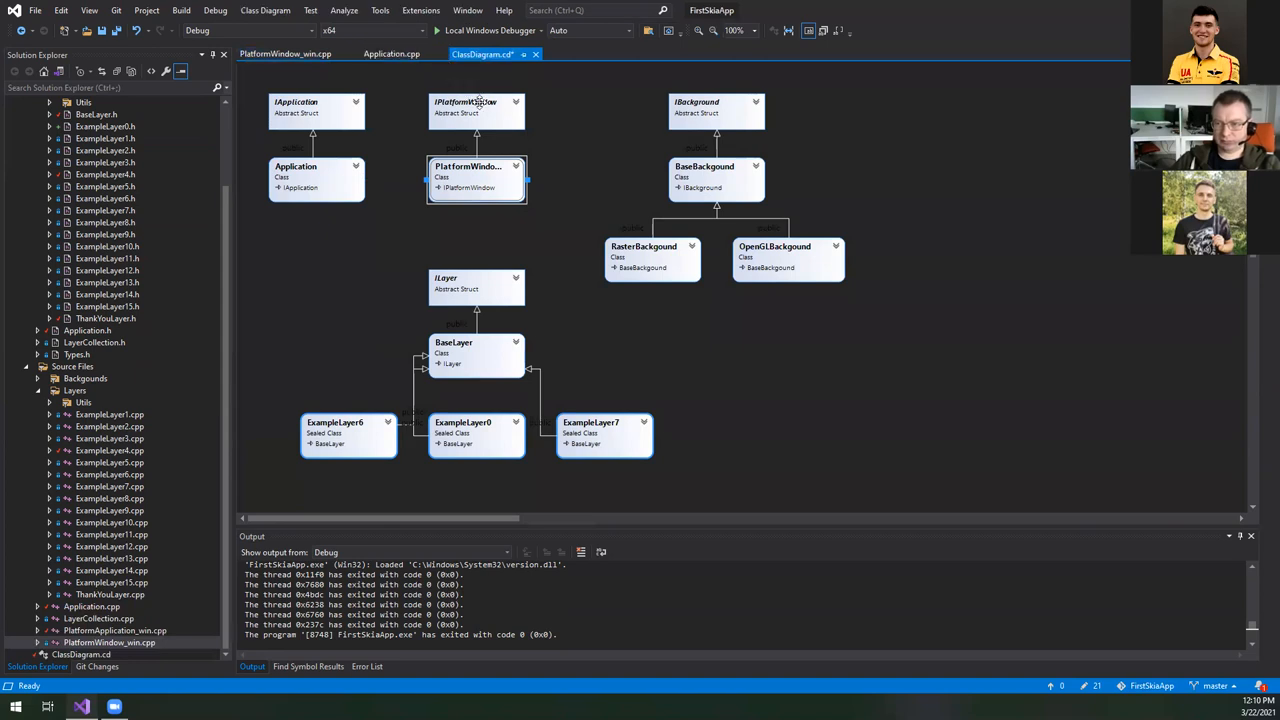
pyautogui.moveTo(499, 118)
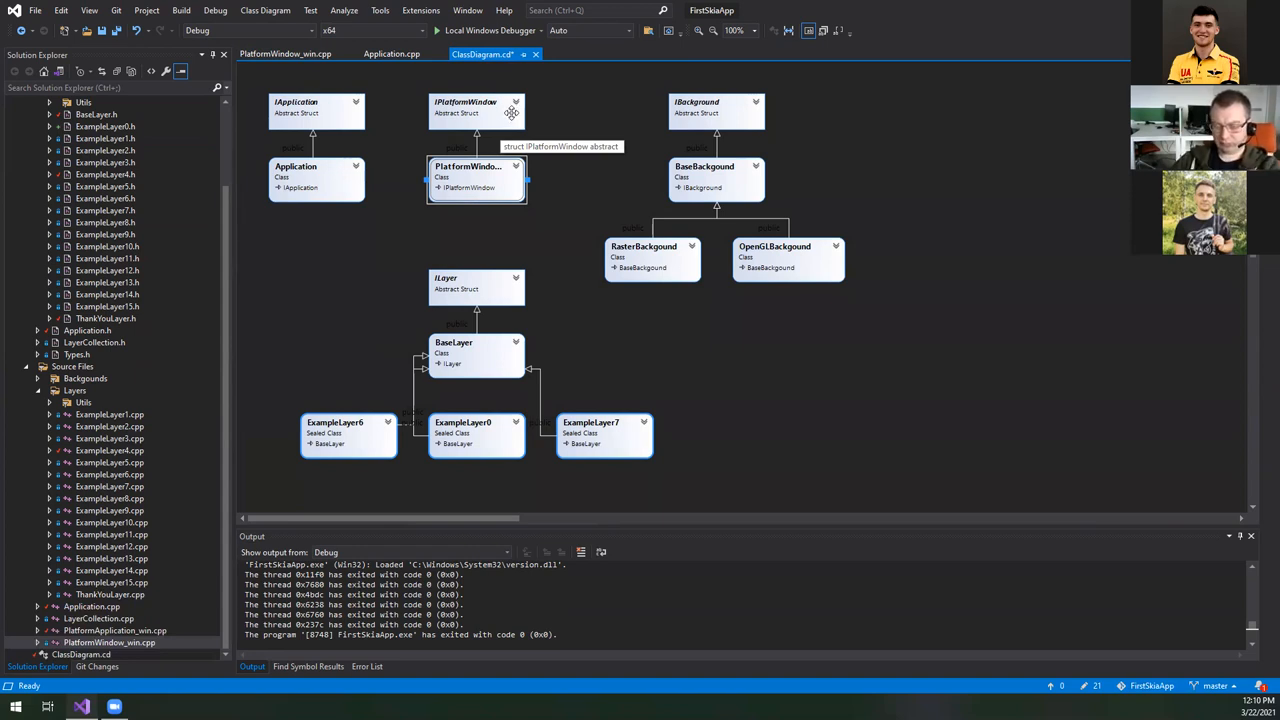
pyautogui.moveTo(591, 141)
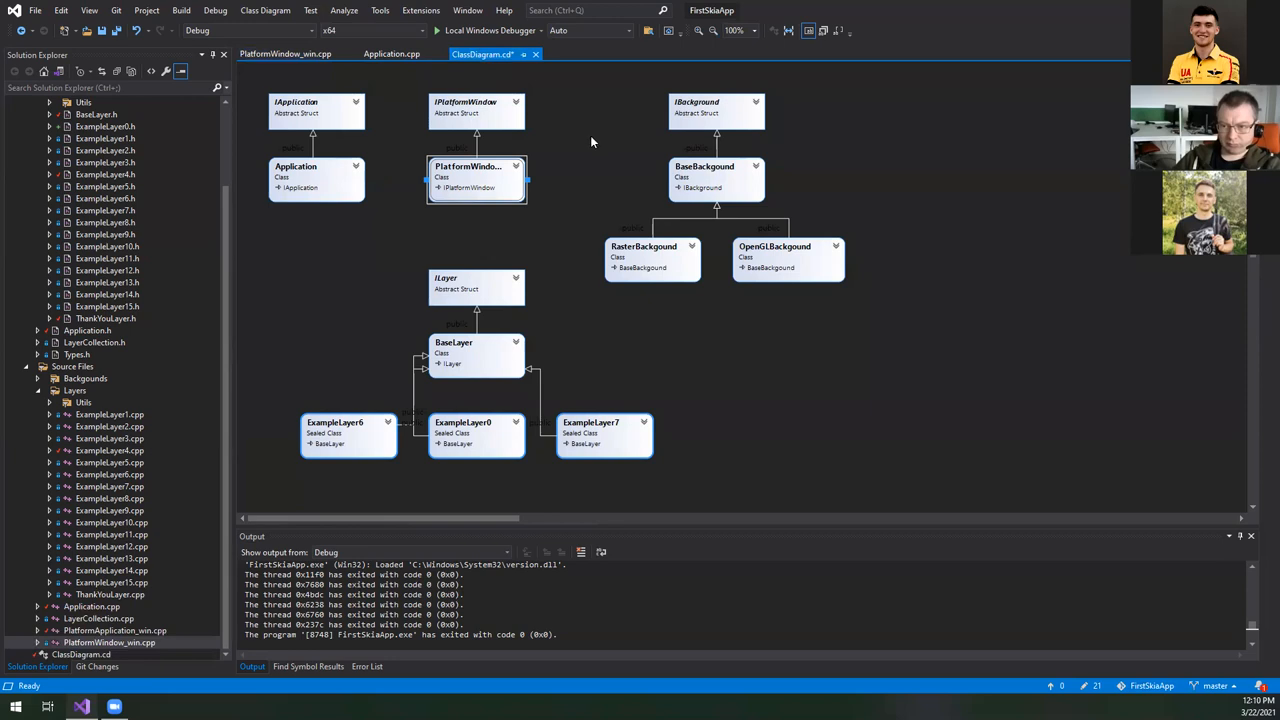
pyautogui.moveTo(583, 160)
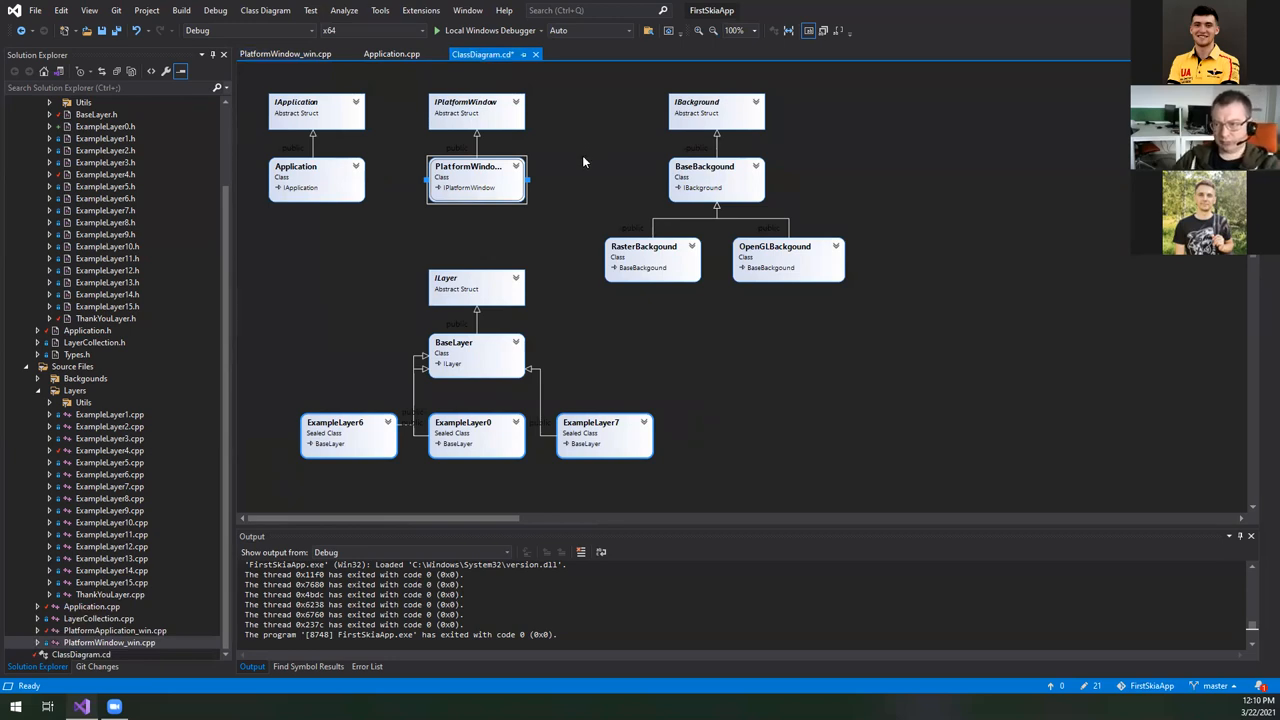
pyautogui.moveTo(821, 159)
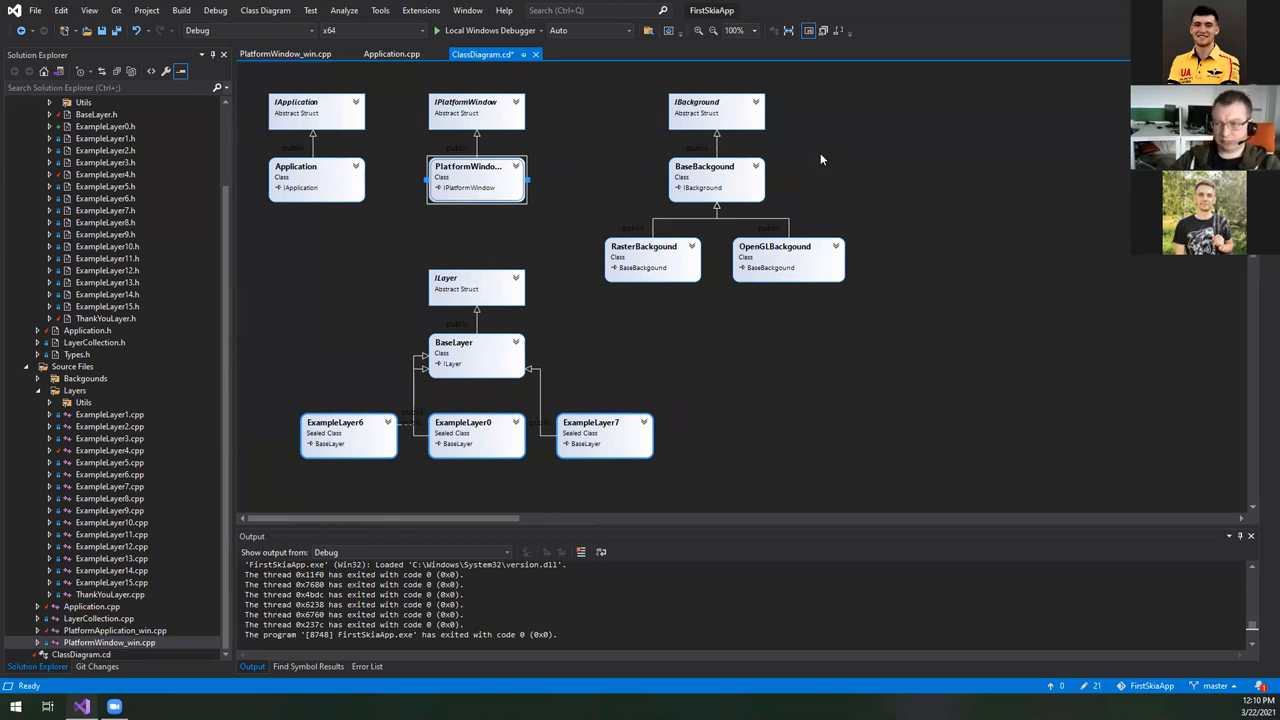
pyautogui.moveTo(672, 221)
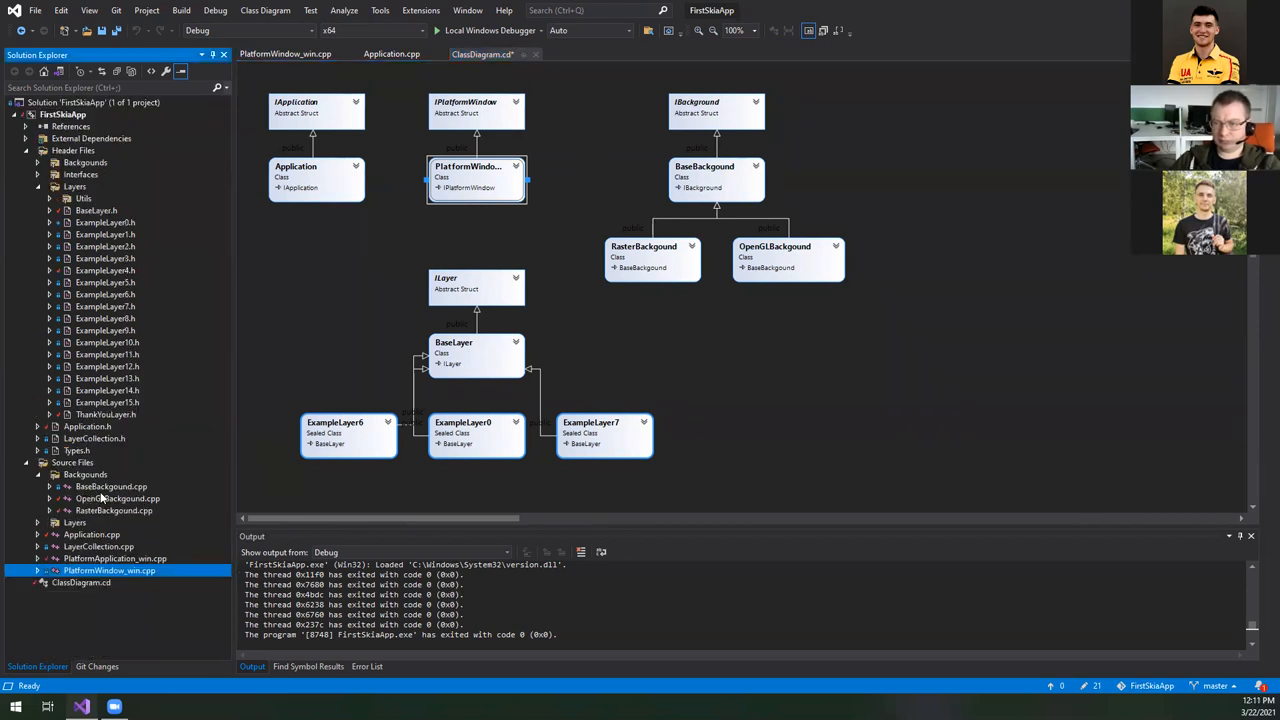
# - Open RasterBackgound.cpp, select MakeRasterDirect, and read CreateSurface and SwapBuffers
pyautogui.doubleClick(117, 498)
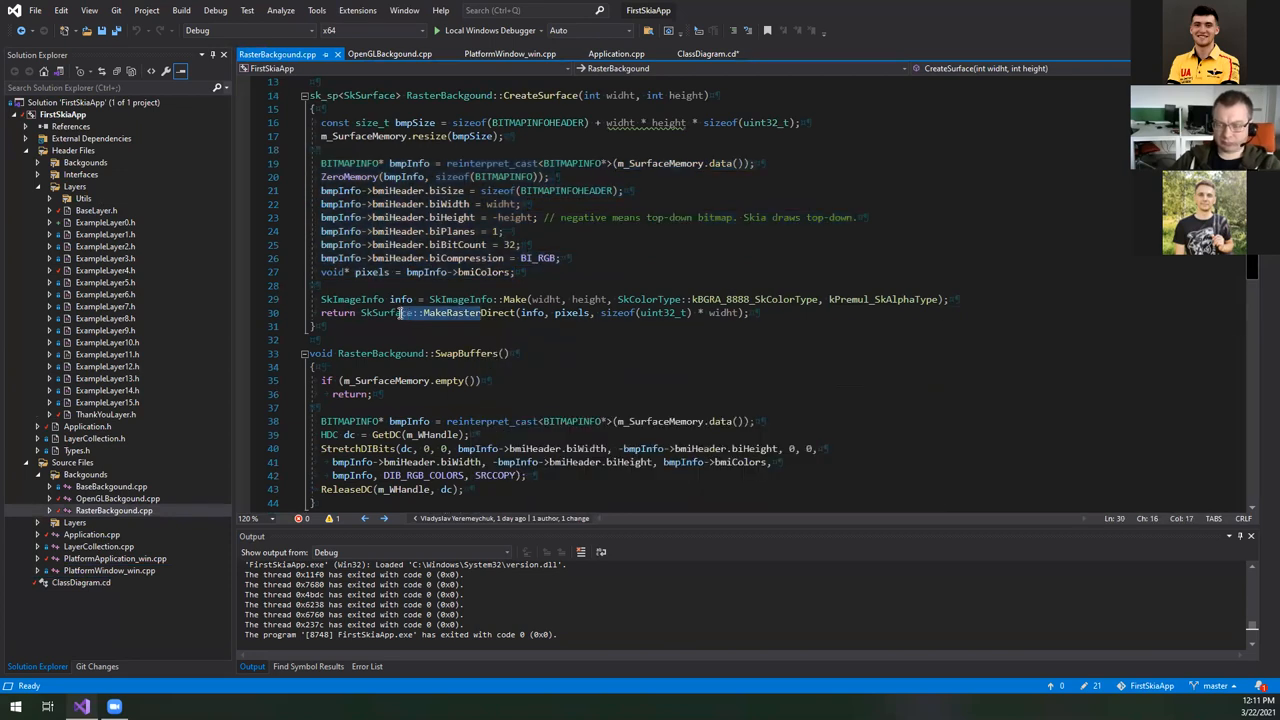
pyautogui.doubleClick(468, 312)
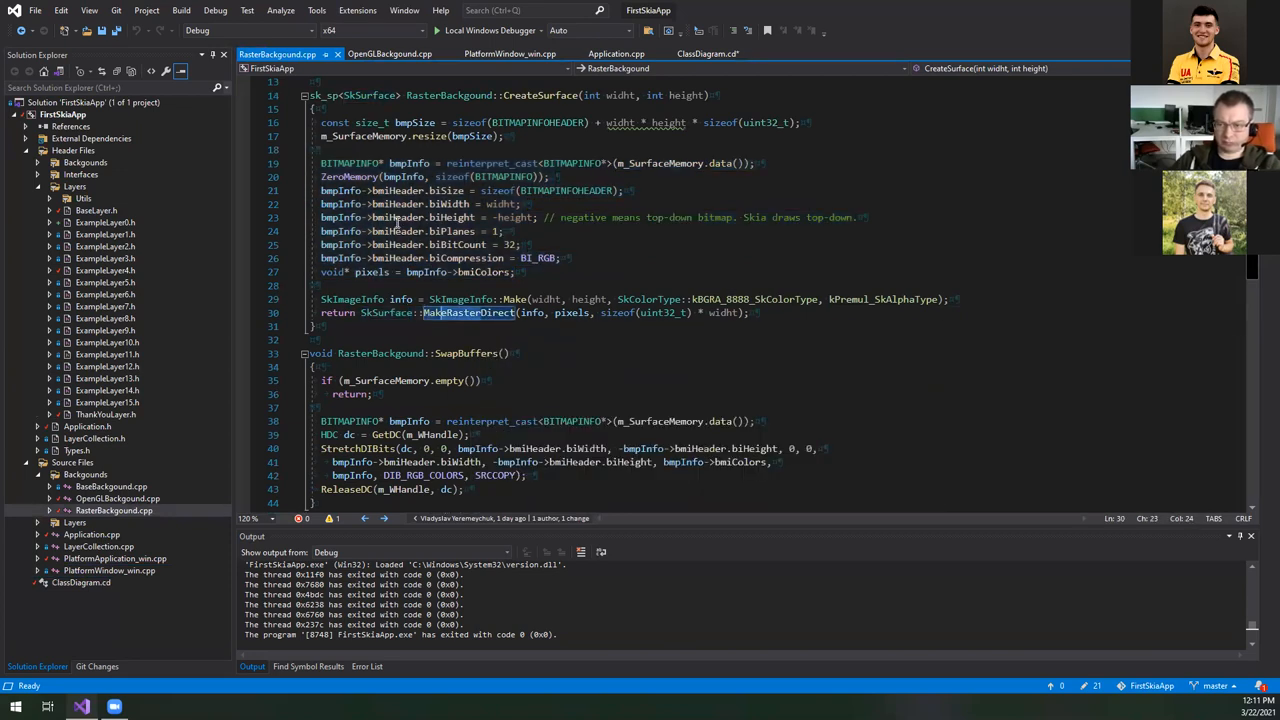
pyautogui.scroll(-3)
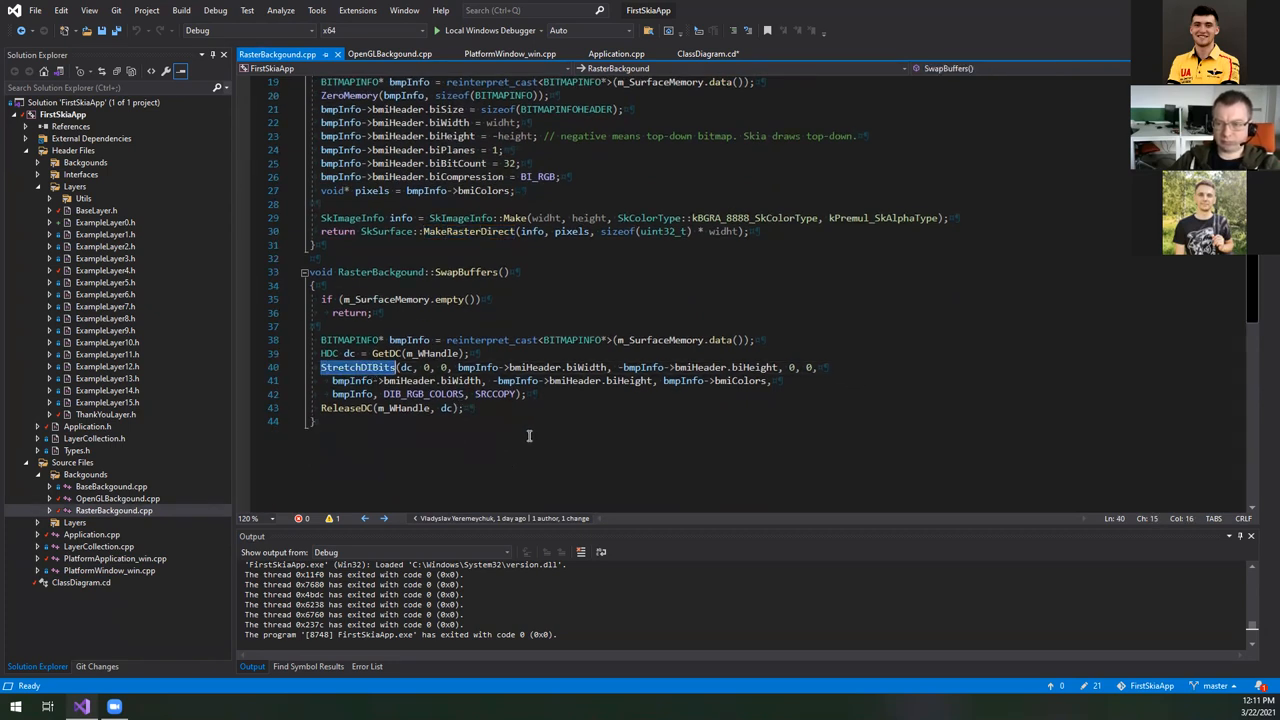
pyautogui.moveTo(511, 465)
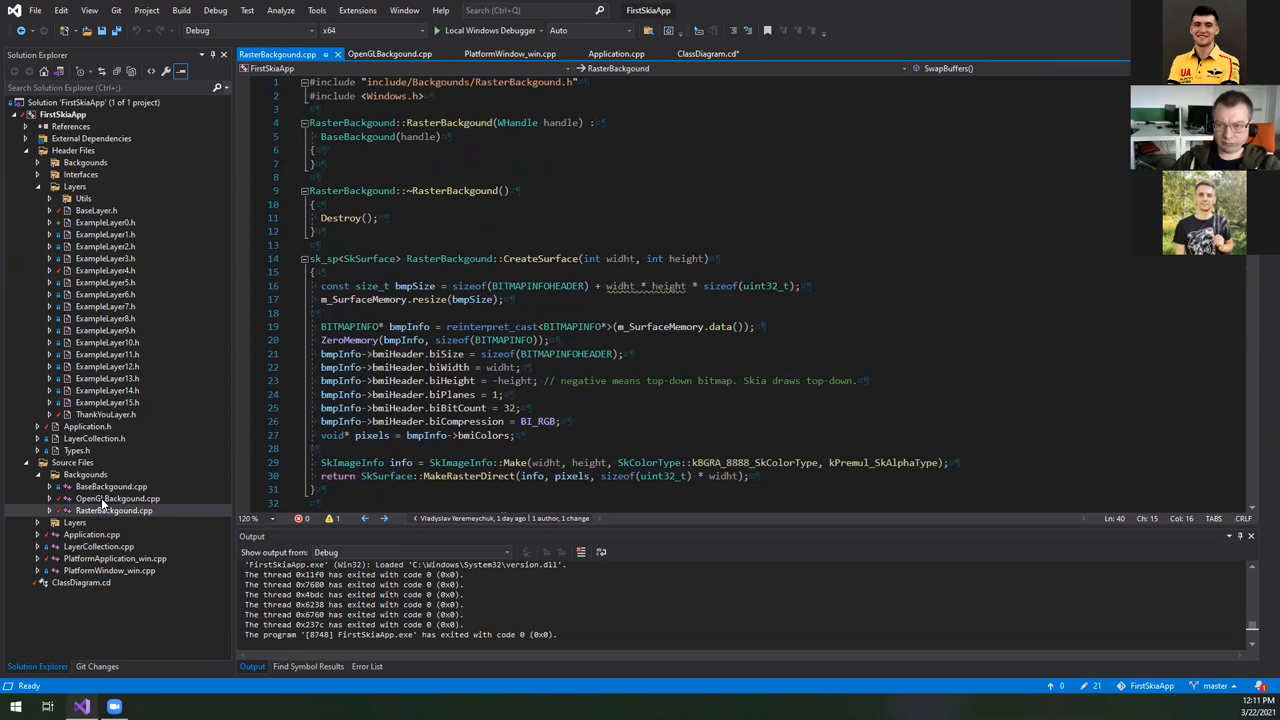
# - Read OpenGLBackgound.cpp's CreateWGLContext and CreateSurface code, then run FirstSkiaApp
pyautogui.click(117, 498)
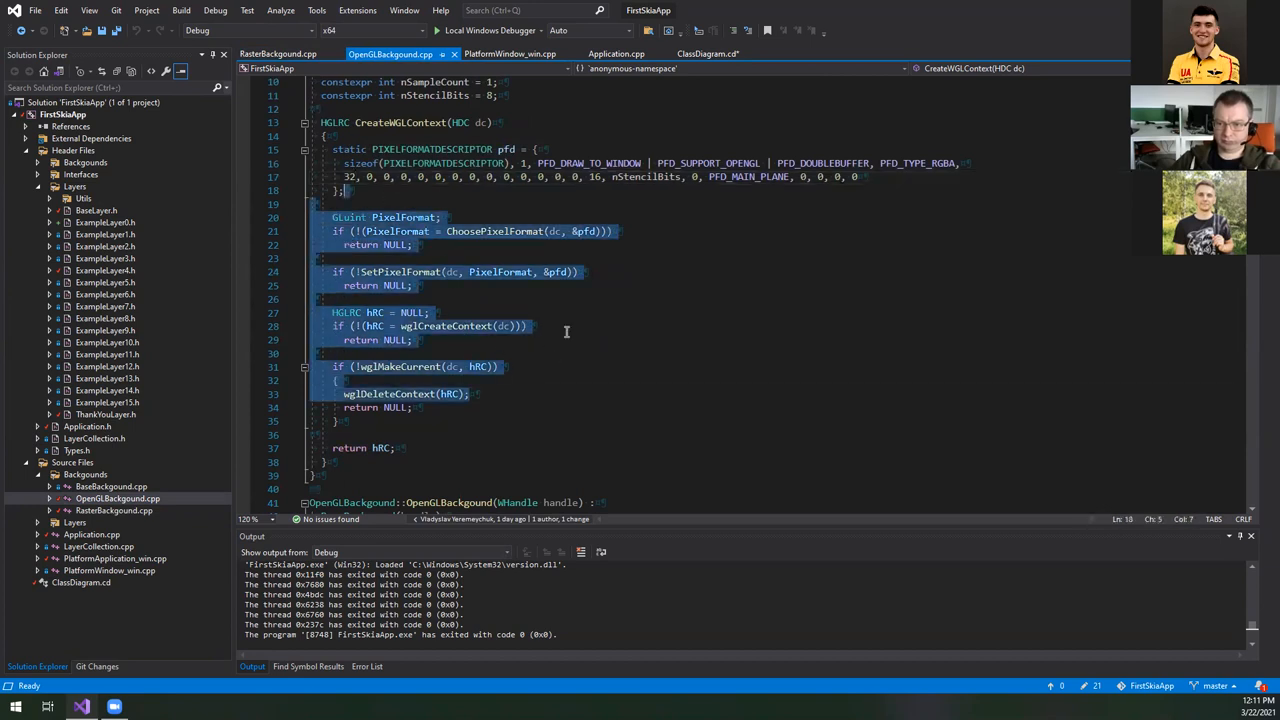
pyautogui.scroll(-3)
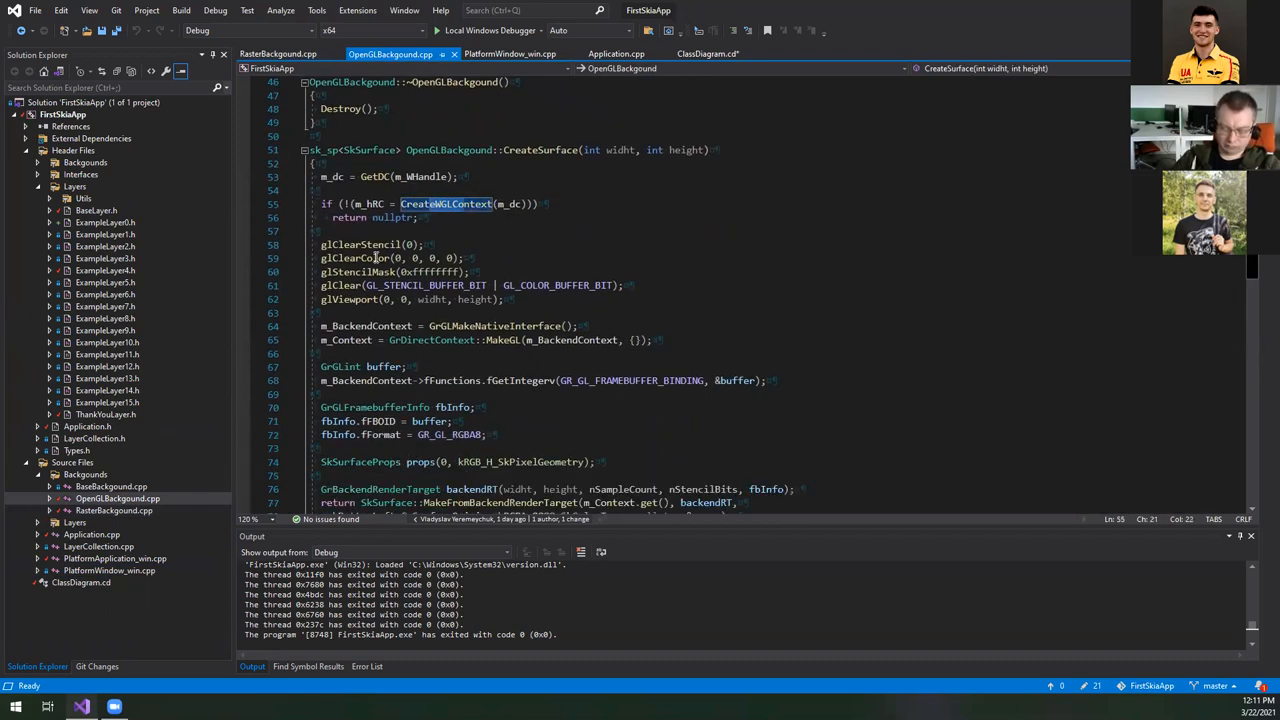
pyautogui.scroll(-3)
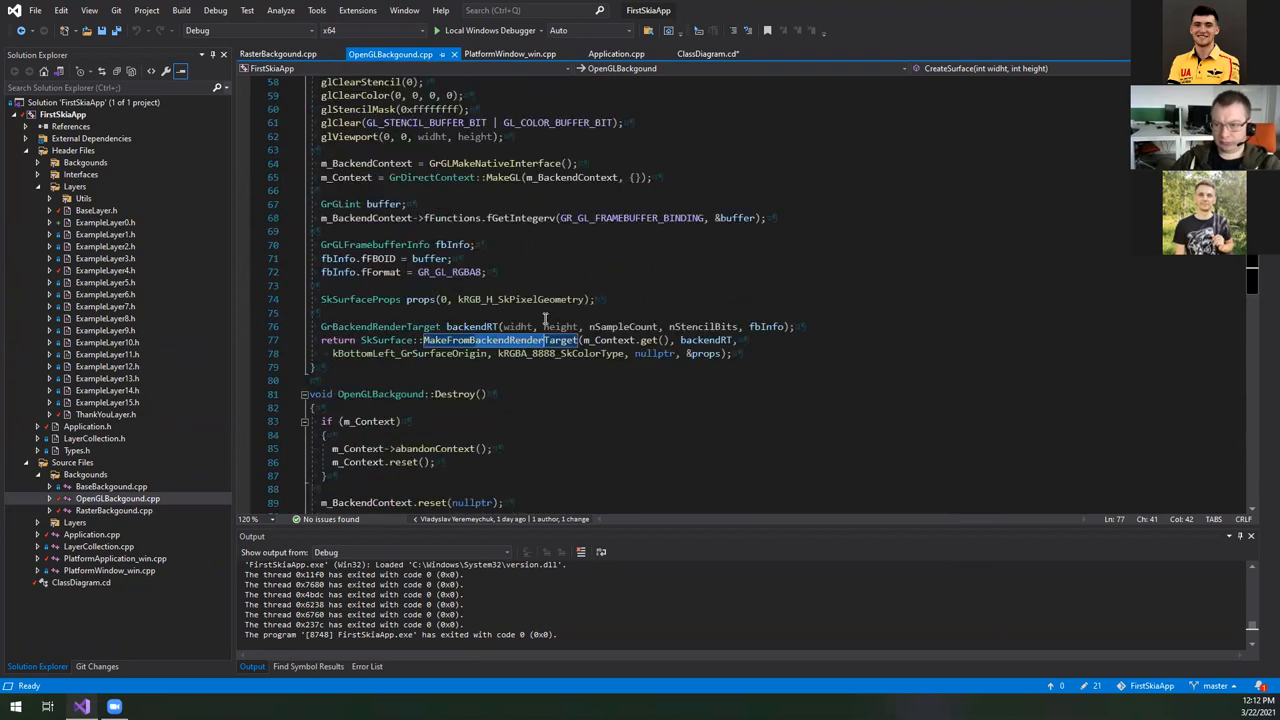
pyautogui.scroll(-3)
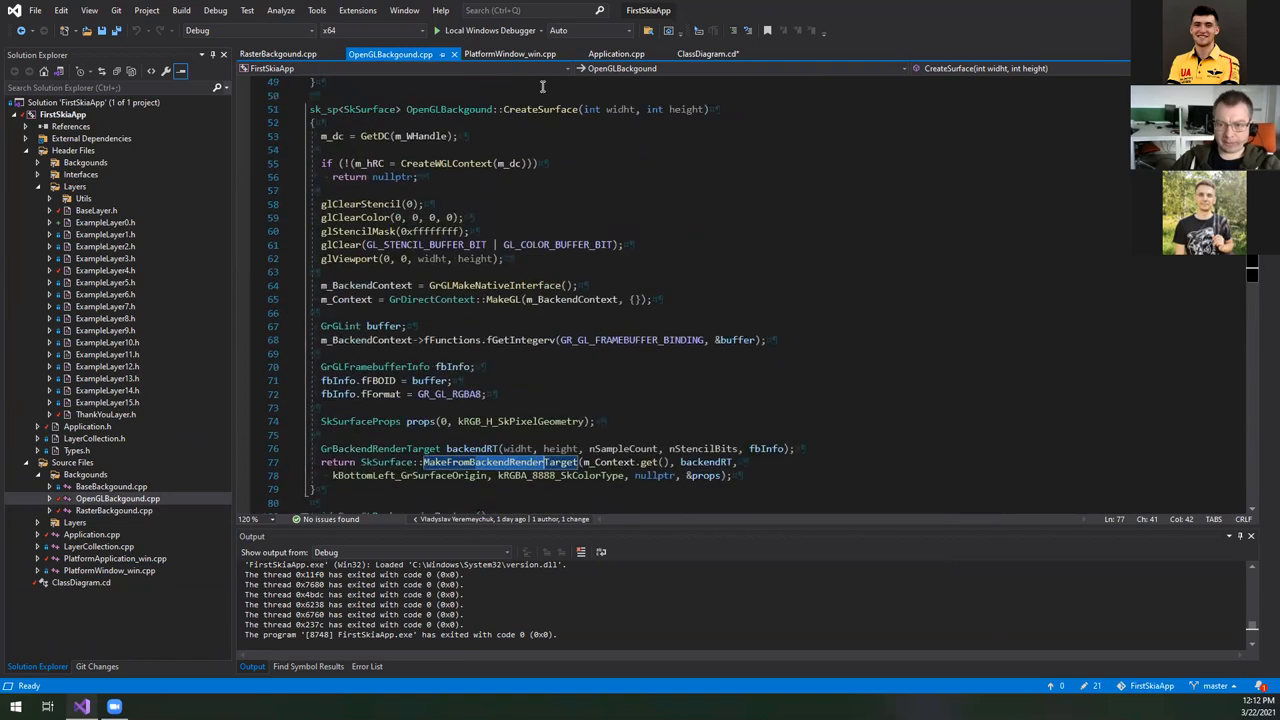
pyautogui.click(710, 54)
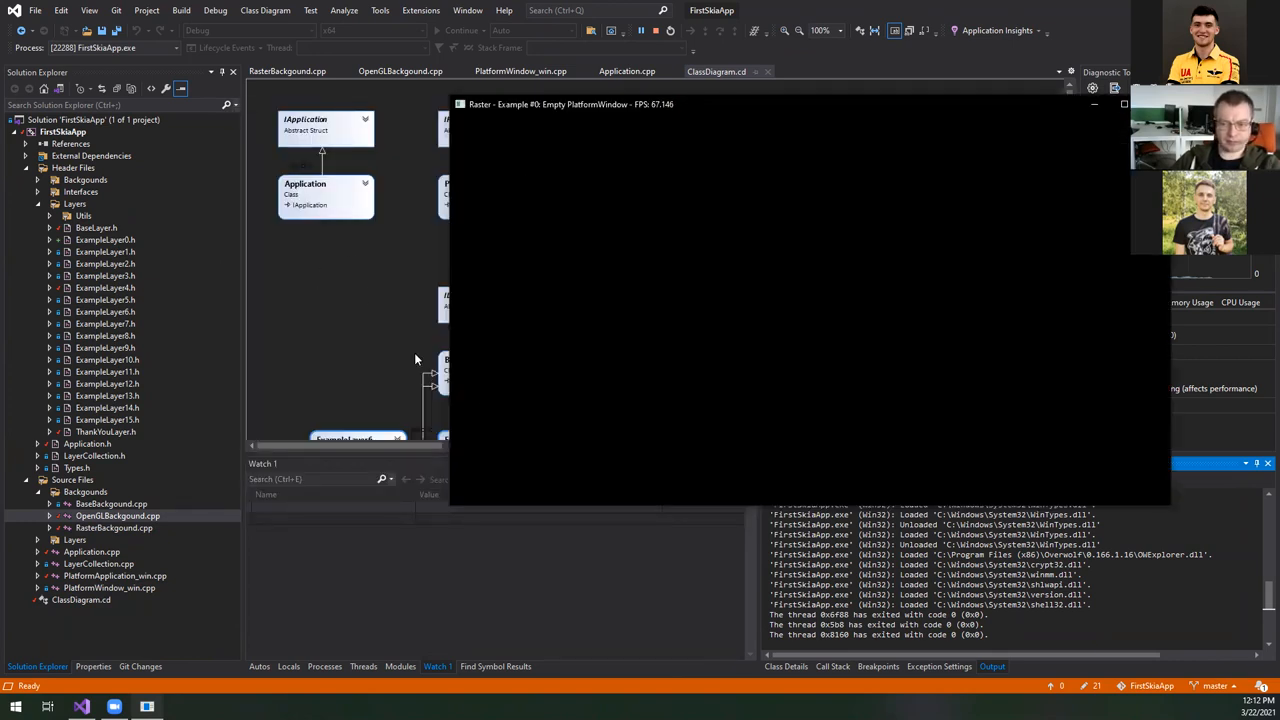
pyautogui.moveTo(115, 603)
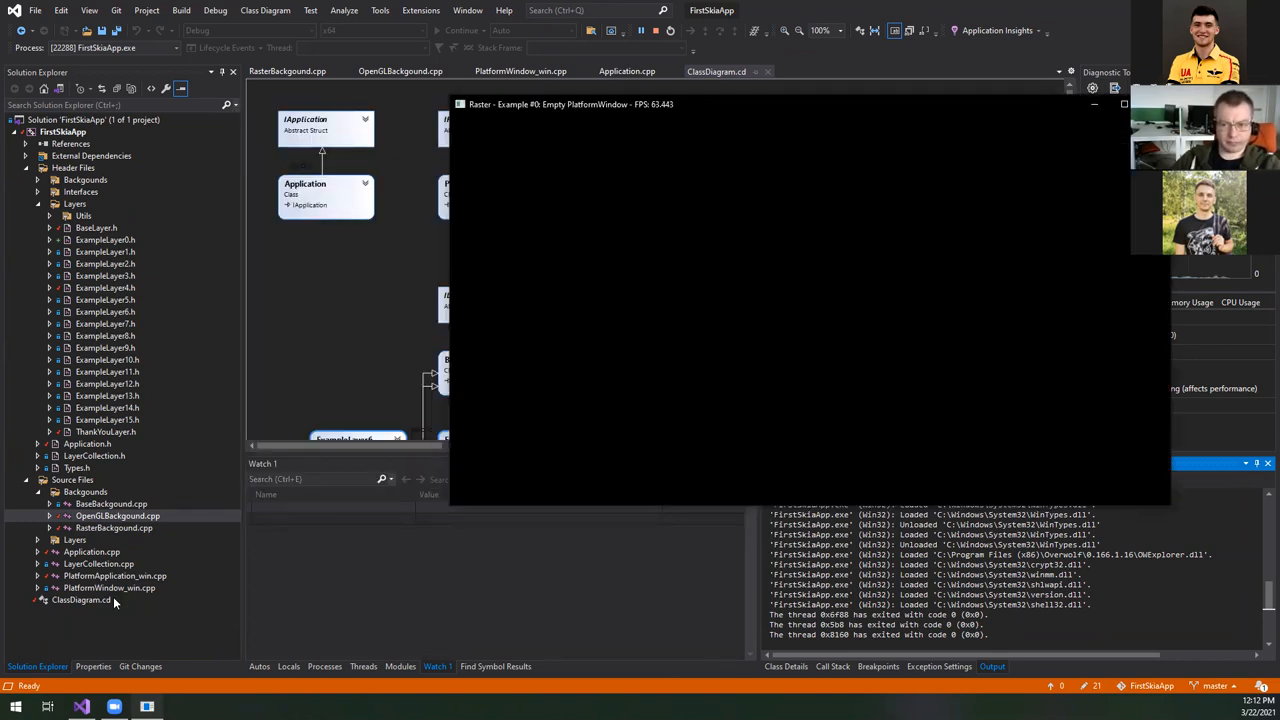
# - Bring ClassDiagram.cd back into view, showing the RasterBackgound and OpenGLBackgound classes
pyautogui.click(82, 599)
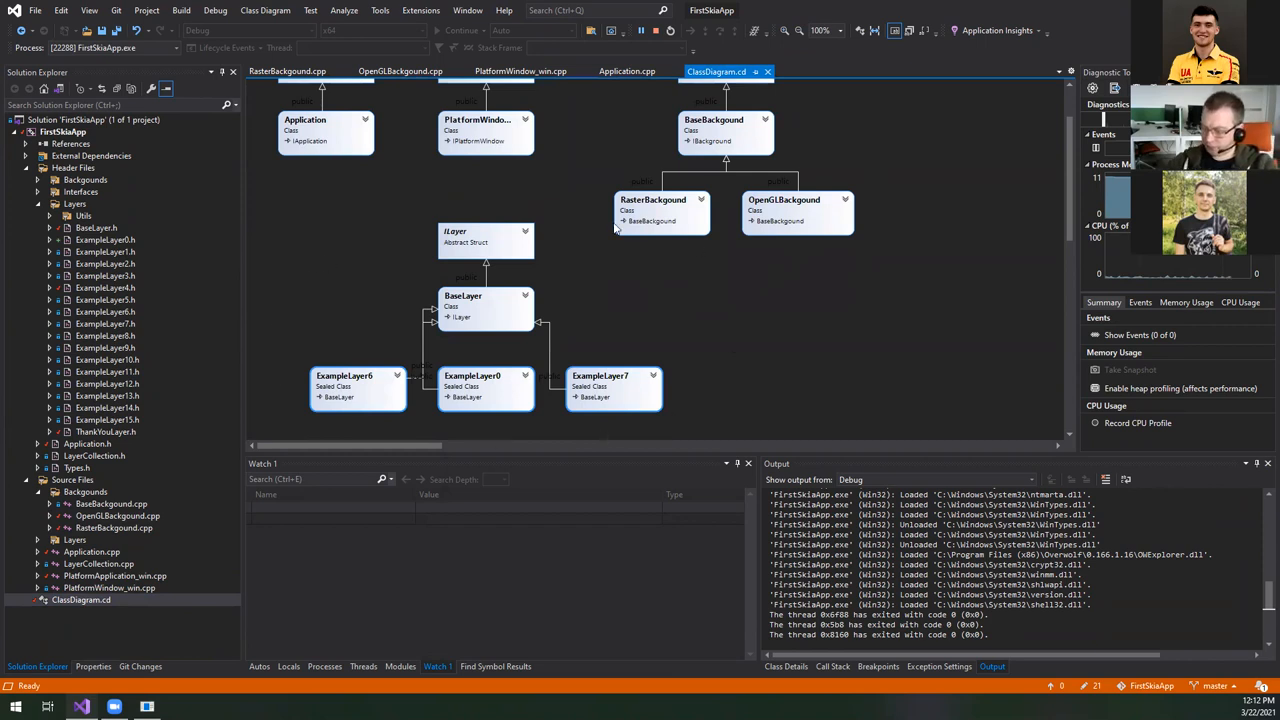
pyautogui.moveTo(500, 280)
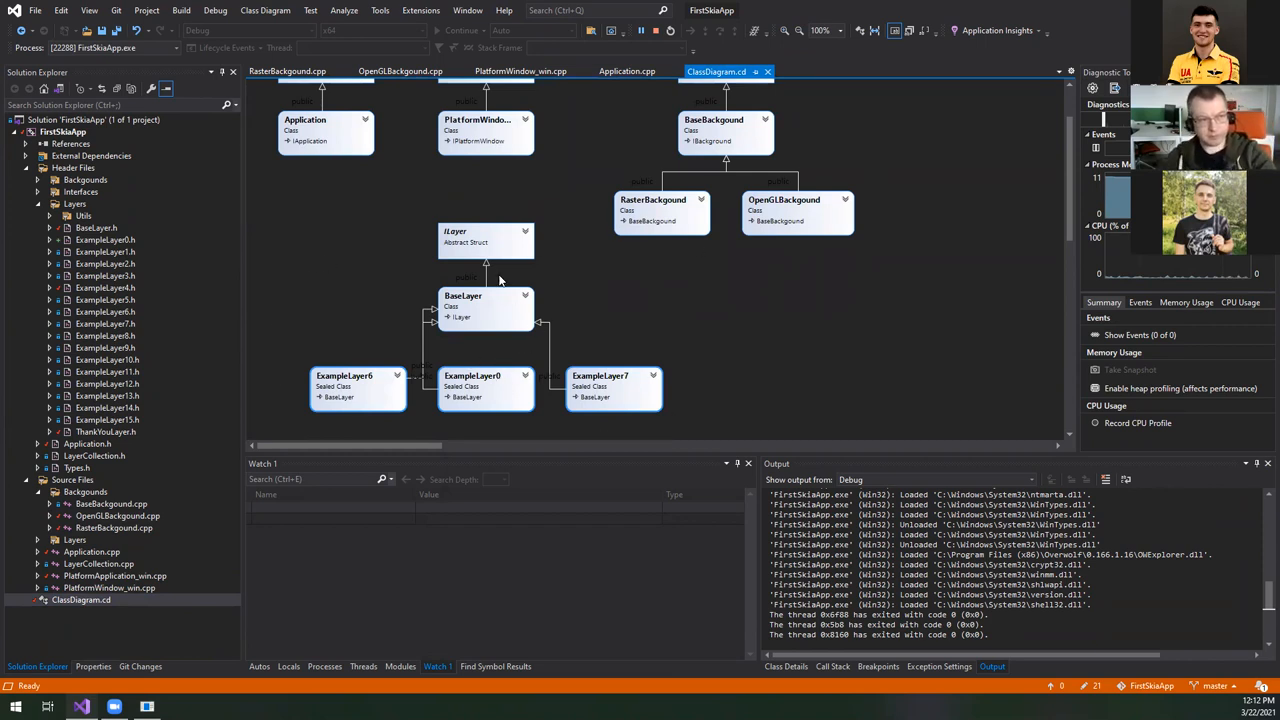
pyautogui.moveTo(489, 280)
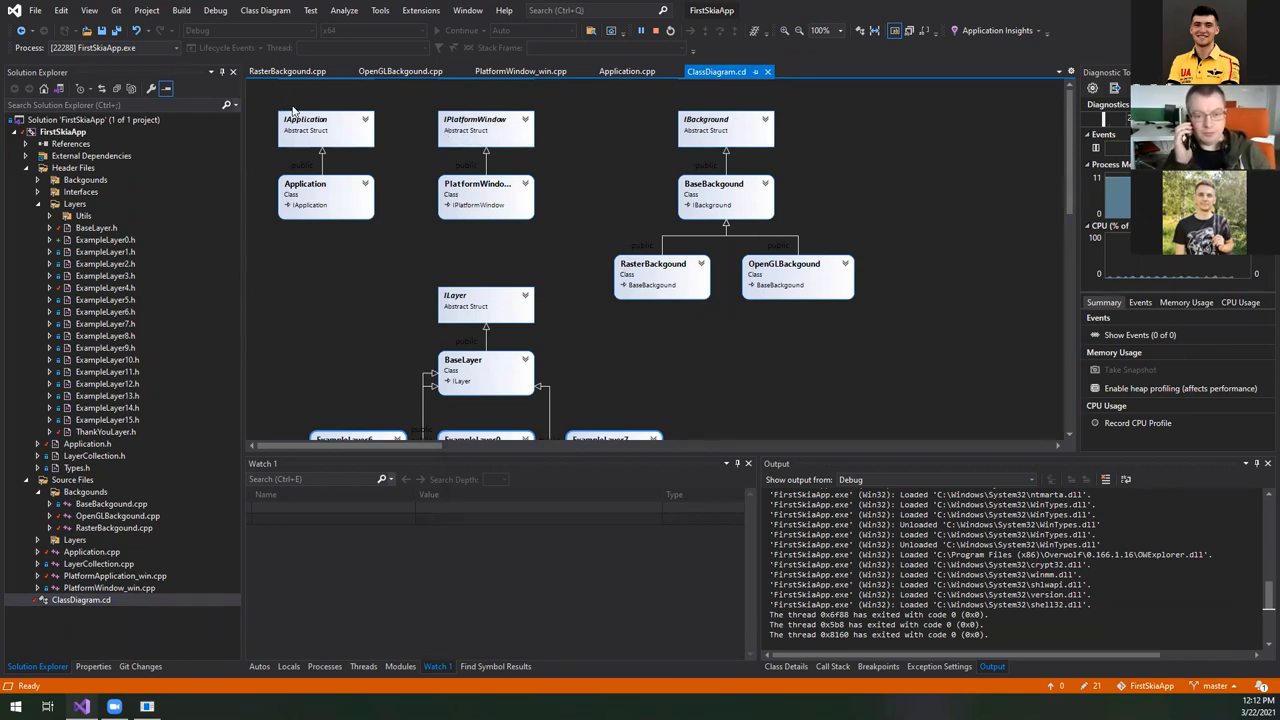
pyautogui.moveTo(486, 170)
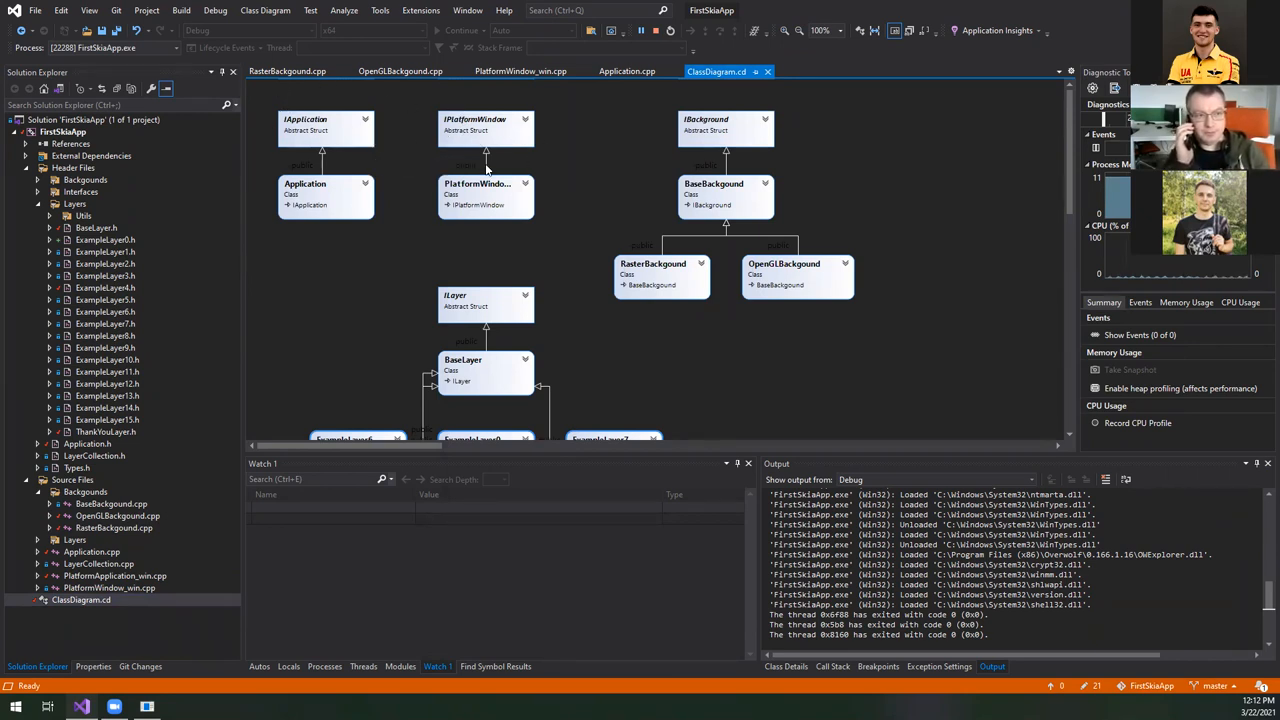
# - Expand the BaseLayer and ILayer shapes in the class diagram to show their methods
pyautogui.scroll(-3)
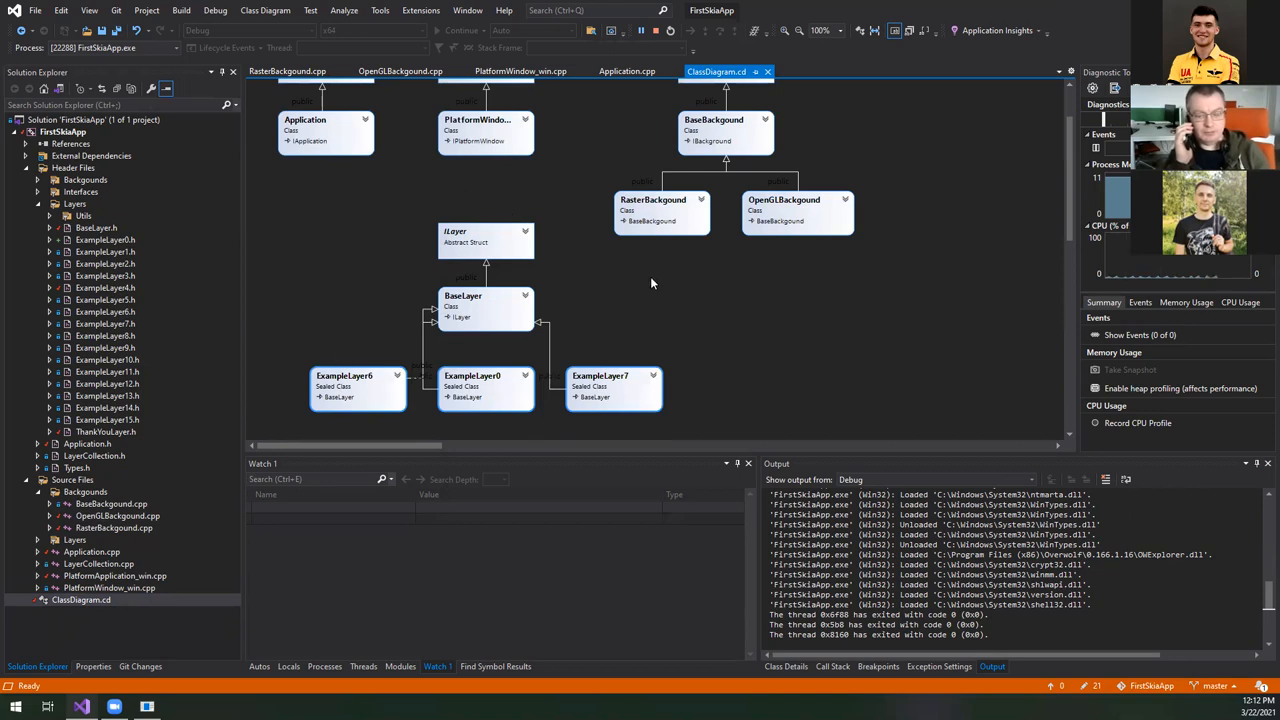
pyautogui.moveTo(646, 277)
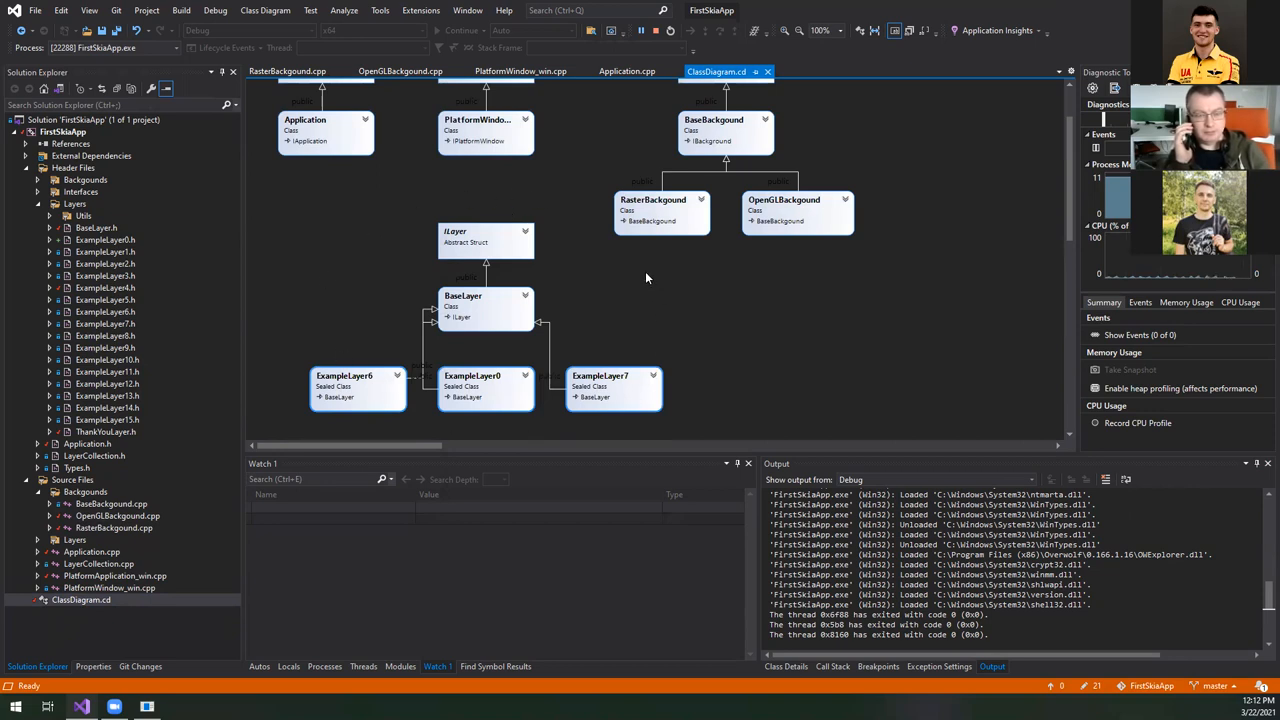
pyautogui.moveTo(596, 329)
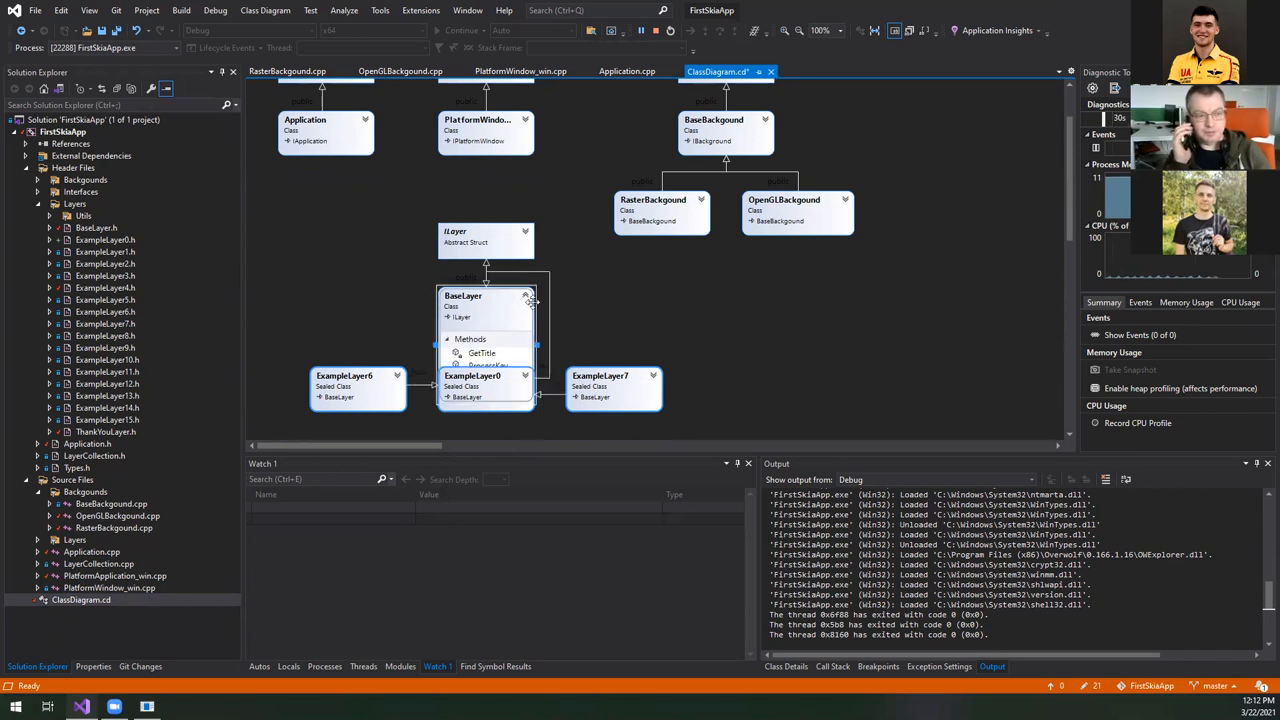
pyautogui.click(525, 231)
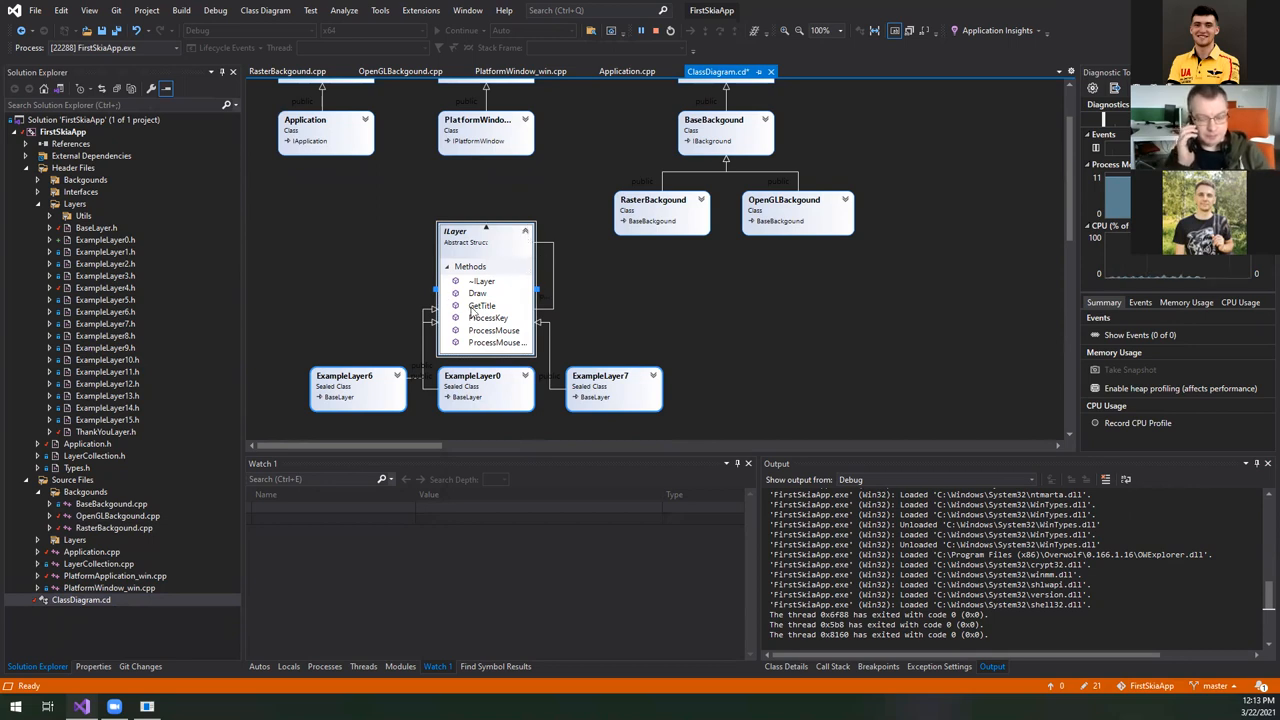
pyautogui.click(525, 232)
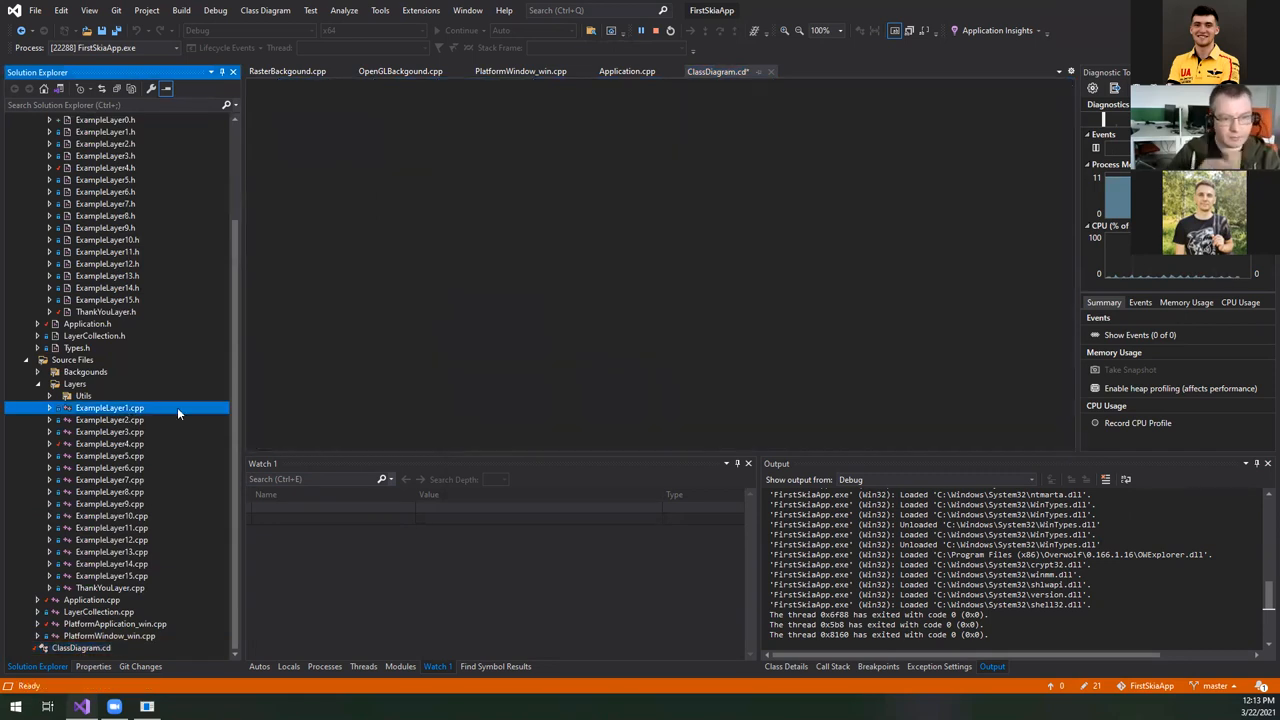
# - Open ExampleLayer1.cpp and review PlatformApplication_win.cpp's layer includes and WinMain AddLayer calls
pyautogui.doubleClick(109, 408)
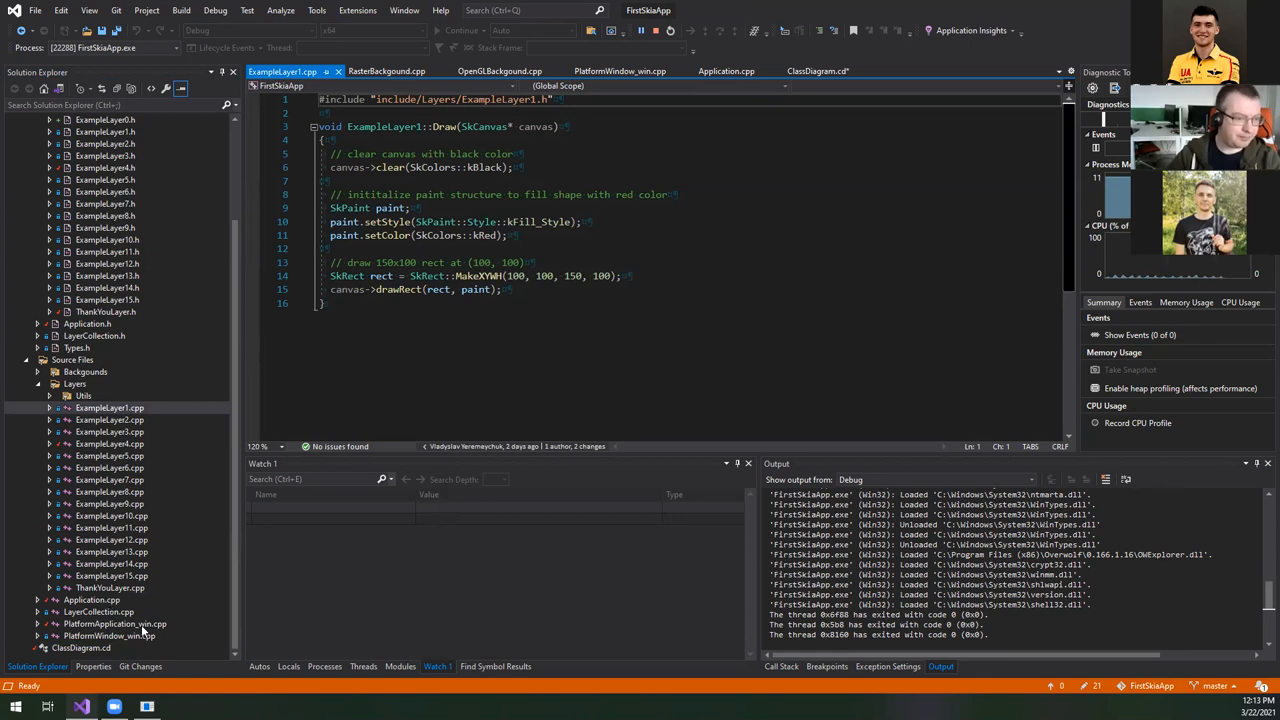
pyautogui.doubleClick(114, 623)
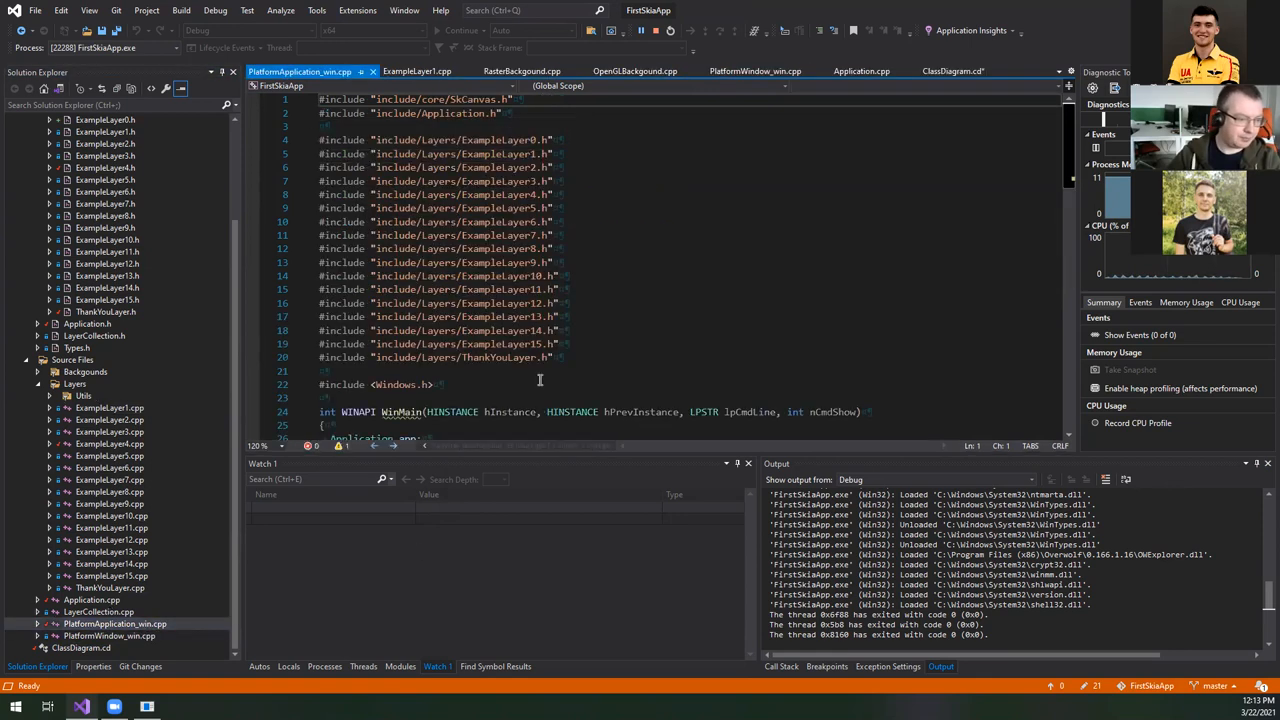
pyautogui.moveTo(320, 139); pyautogui.dragTo(557, 358)
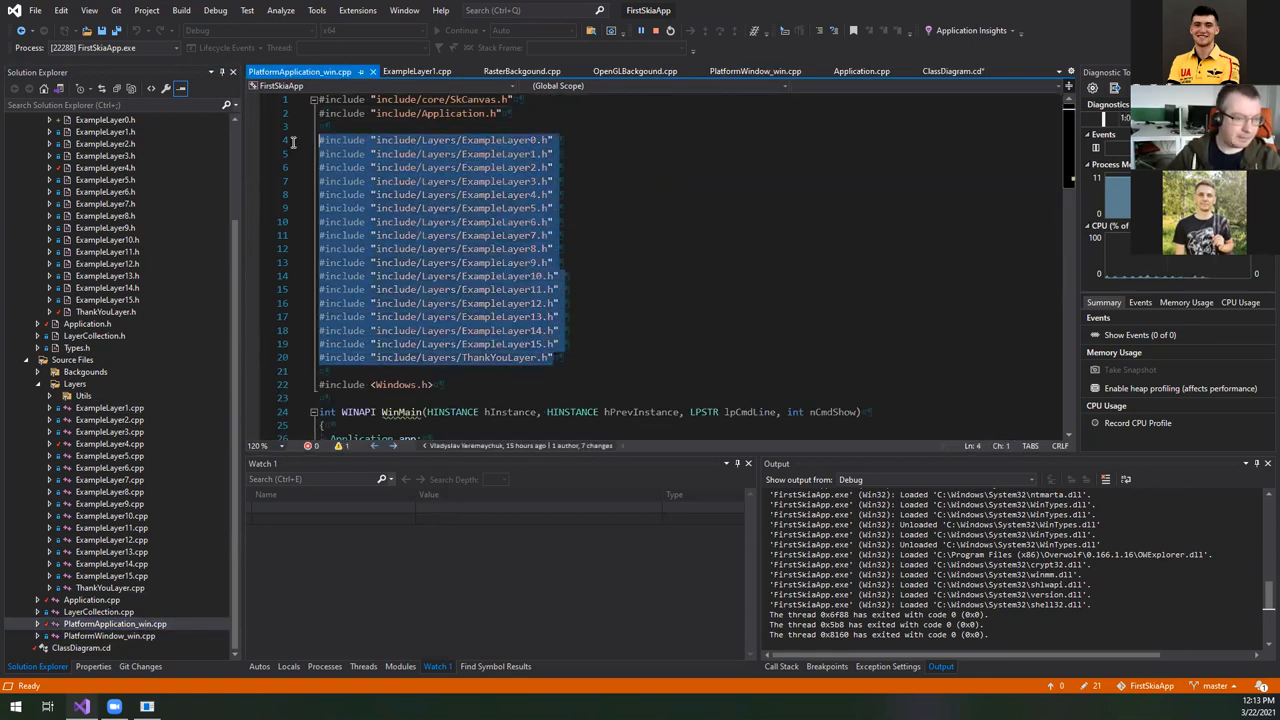
pyautogui.scroll(-3)
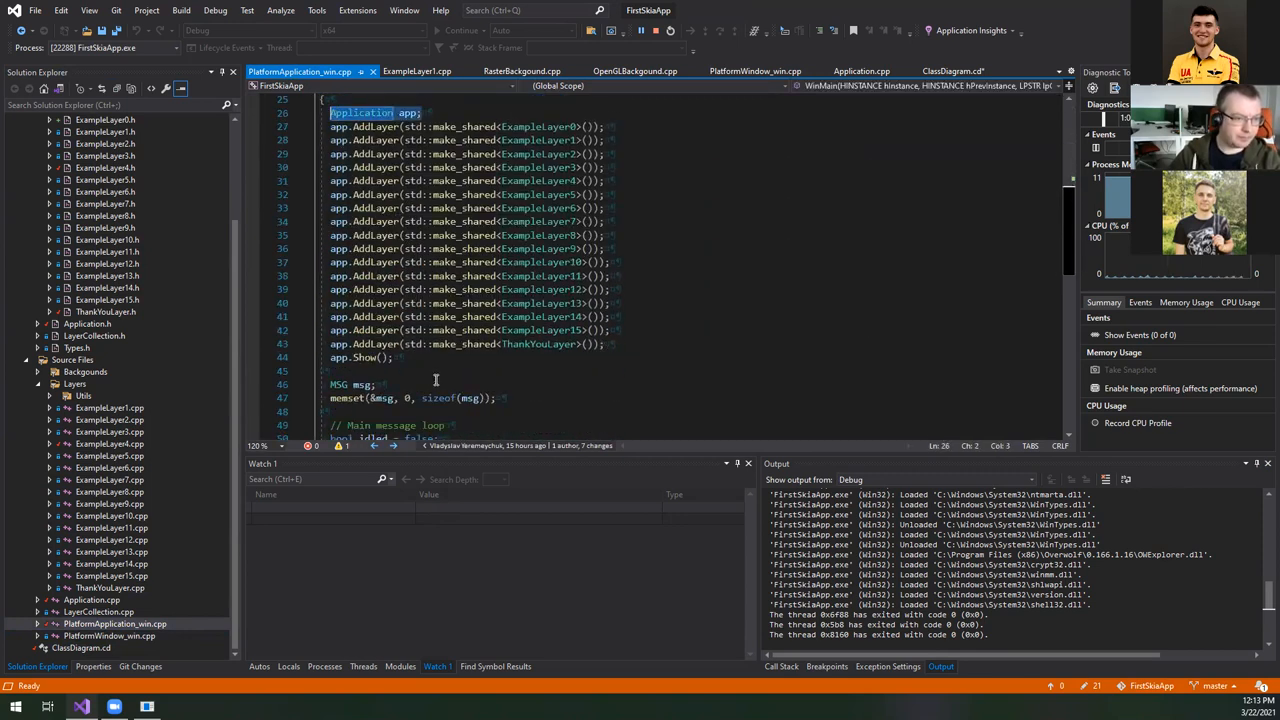
pyautogui.scroll(-3)
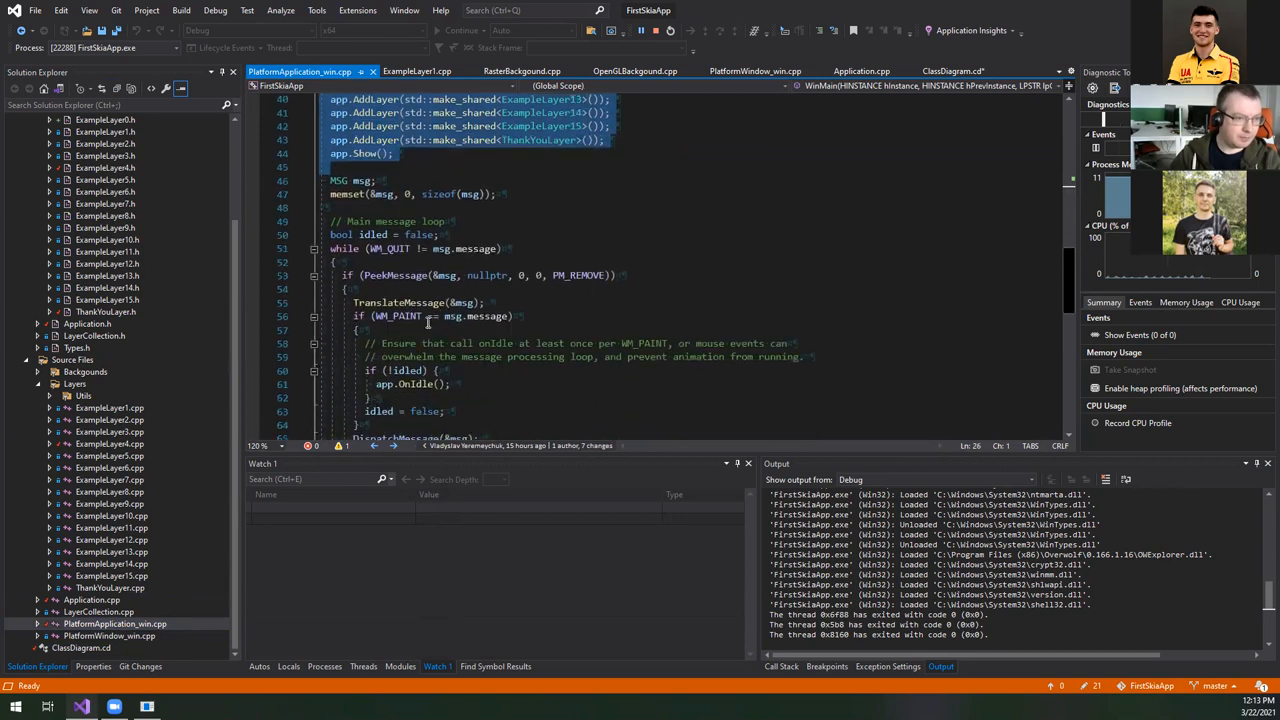
pyautogui.scroll(-3)
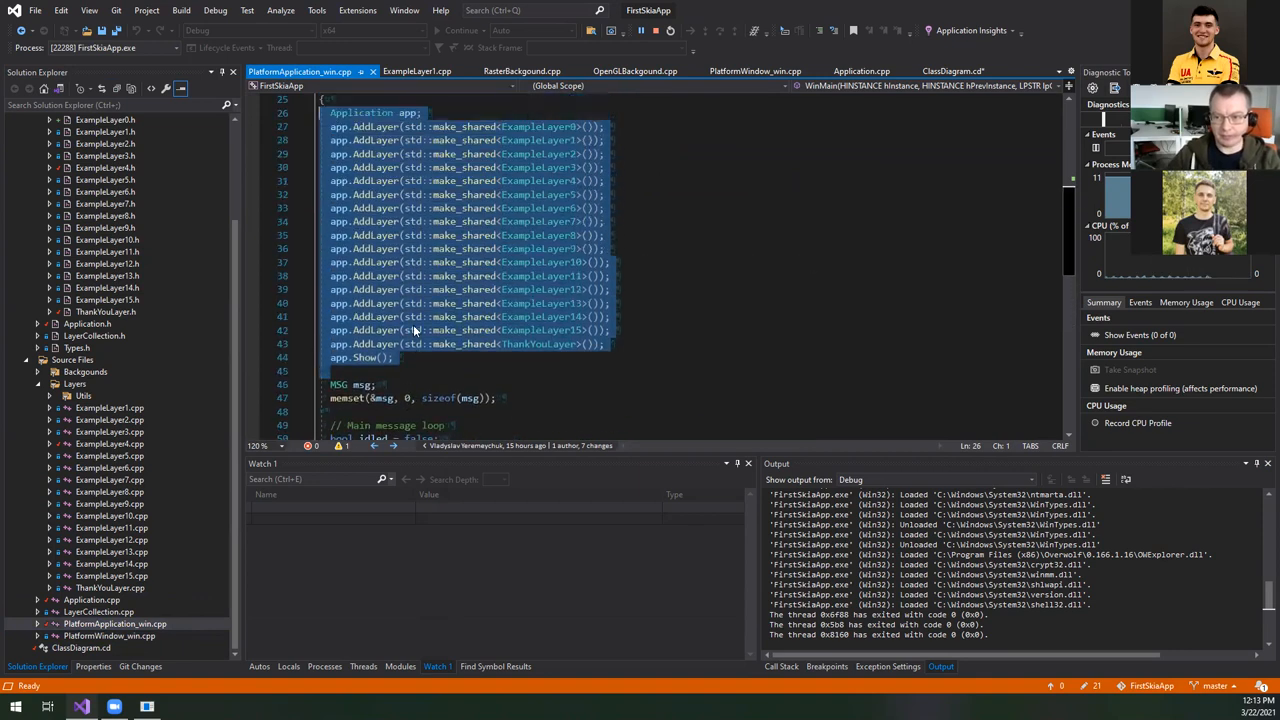
pyautogui.scroll(-3)
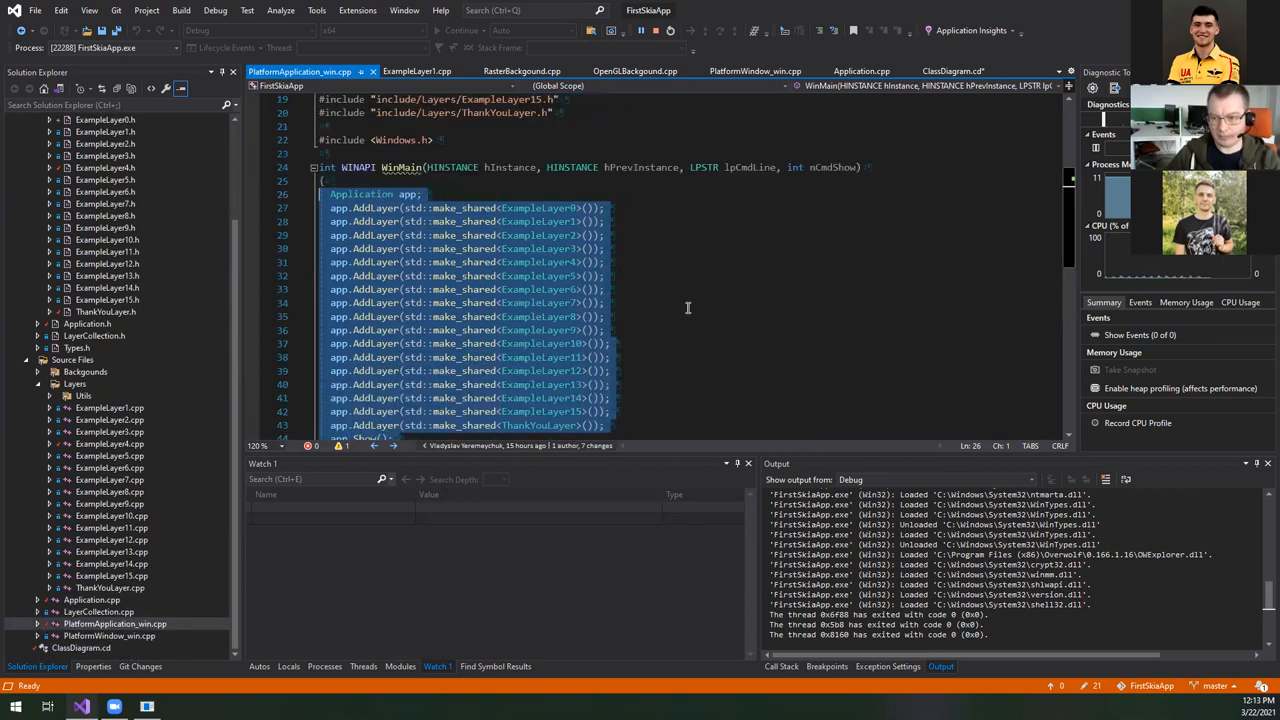
pyautogui.click(283, 71)
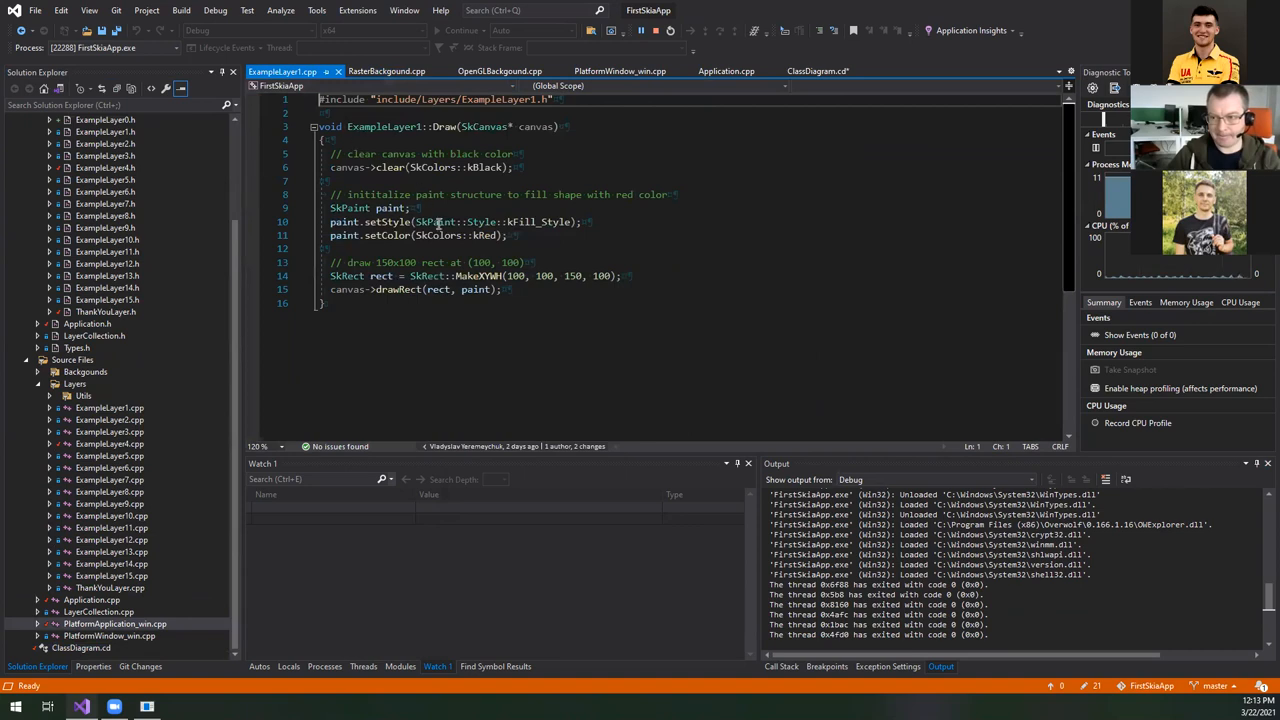
pyautogui.moveTo(428, 237)
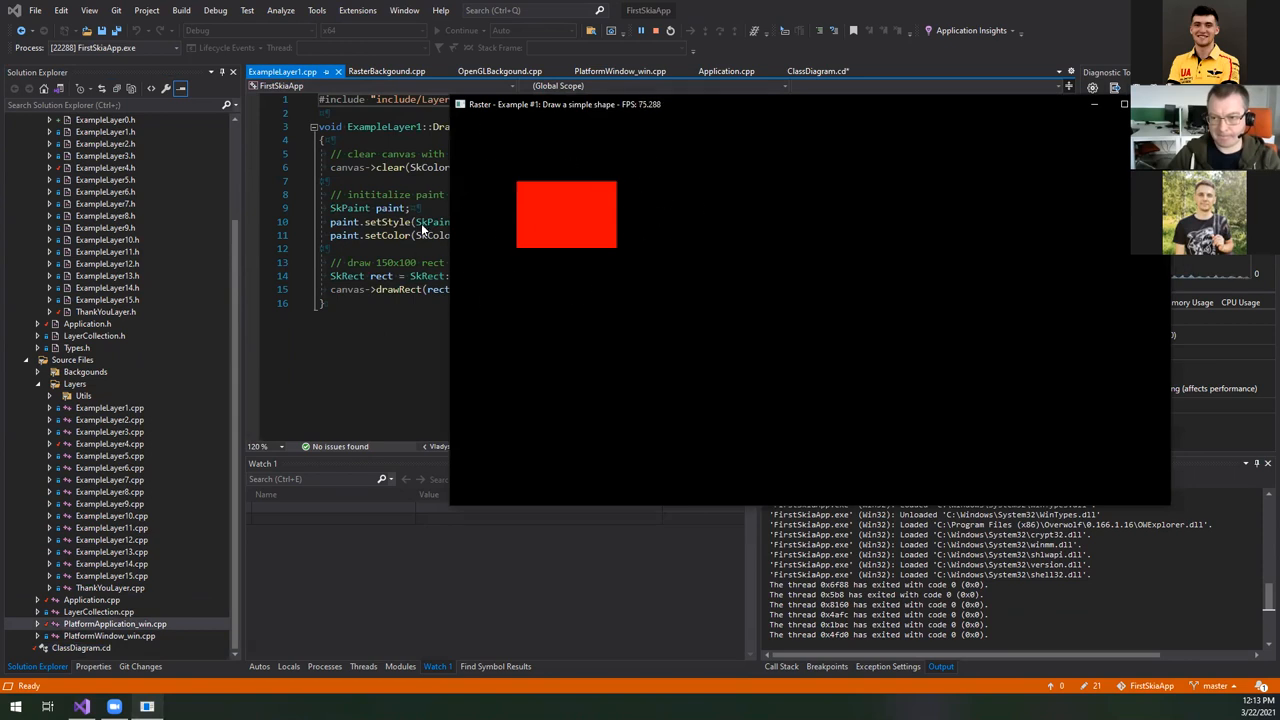
pyautogui.moveTo(382, 158)
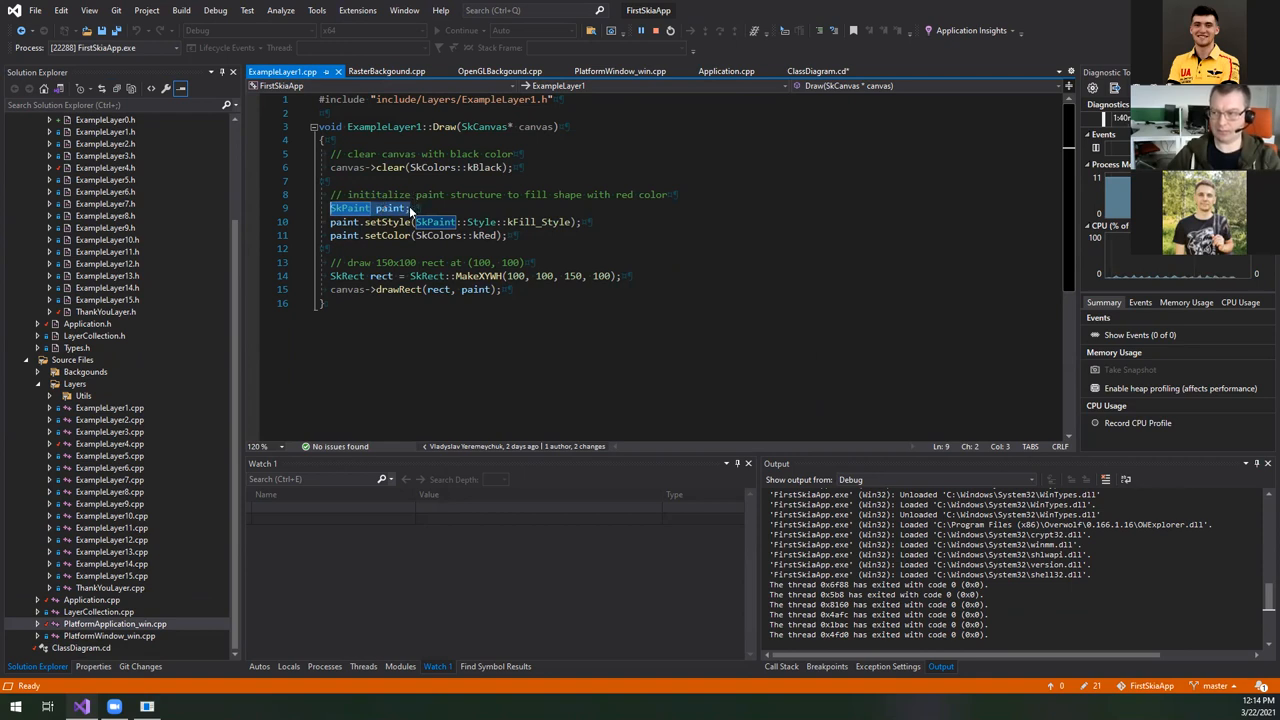
pyautogui.moveTo(771, 273)
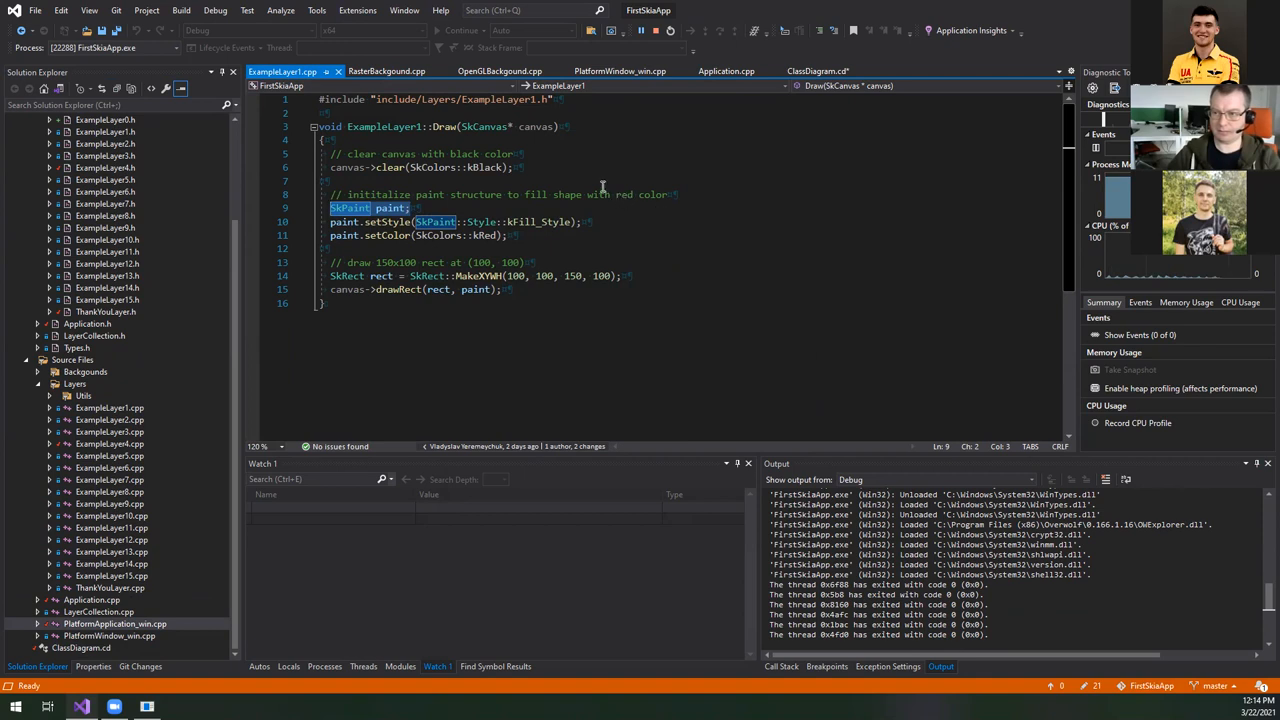
pyautogui.moveTo(600, 186)
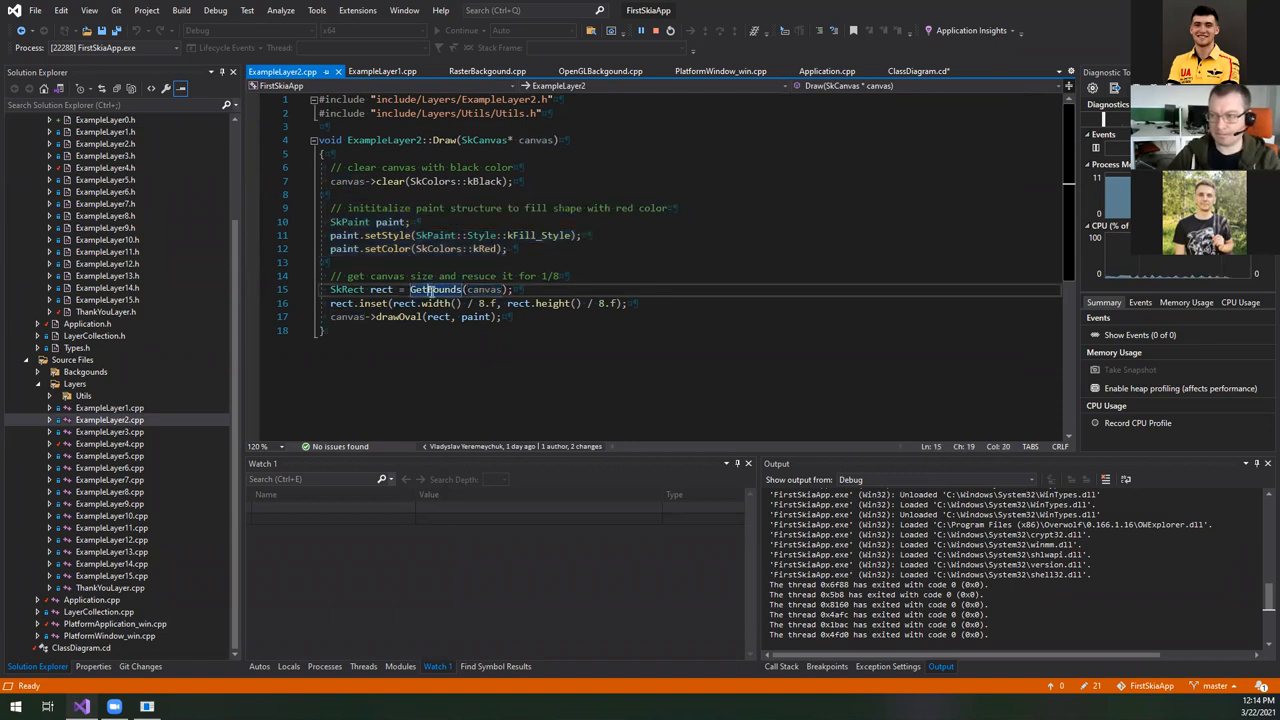
# - Inspect GetBounds and the SkRect type in Utils.cpp, then open ExampleLayer3.cpp
pyautogui.doubleClick(435, 289)
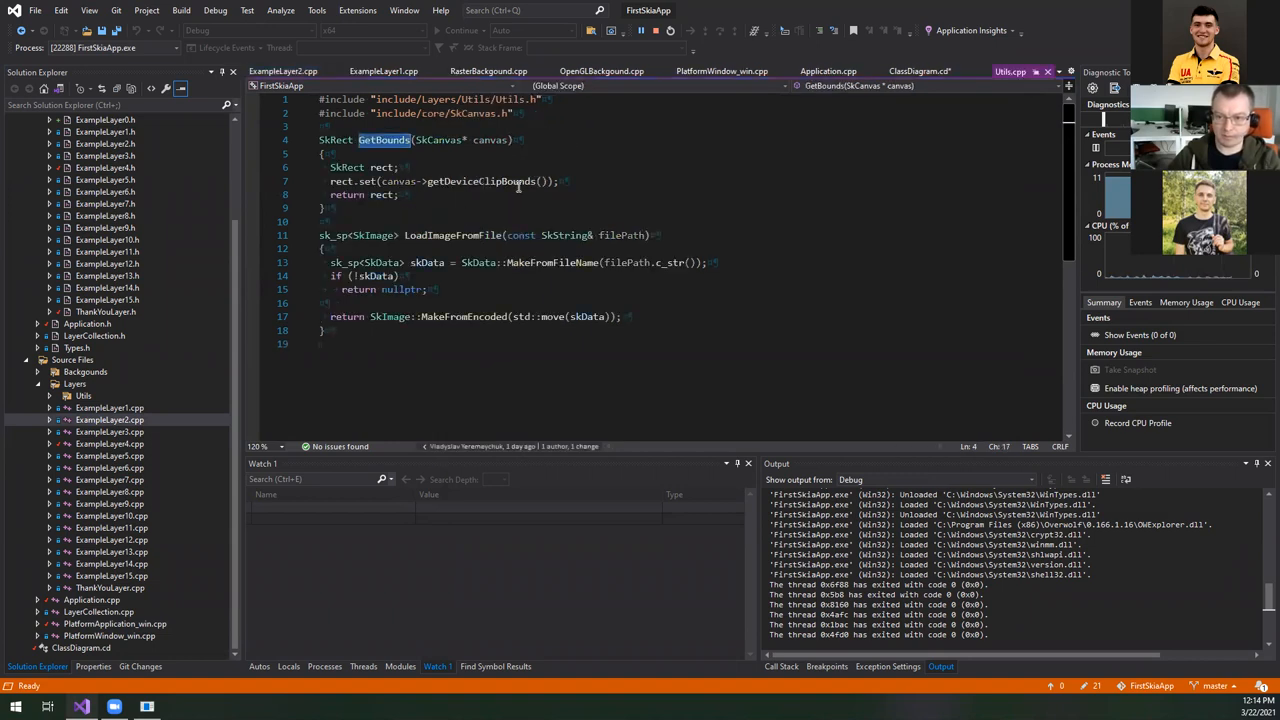
pyautogui.doubleClick(481, 181)
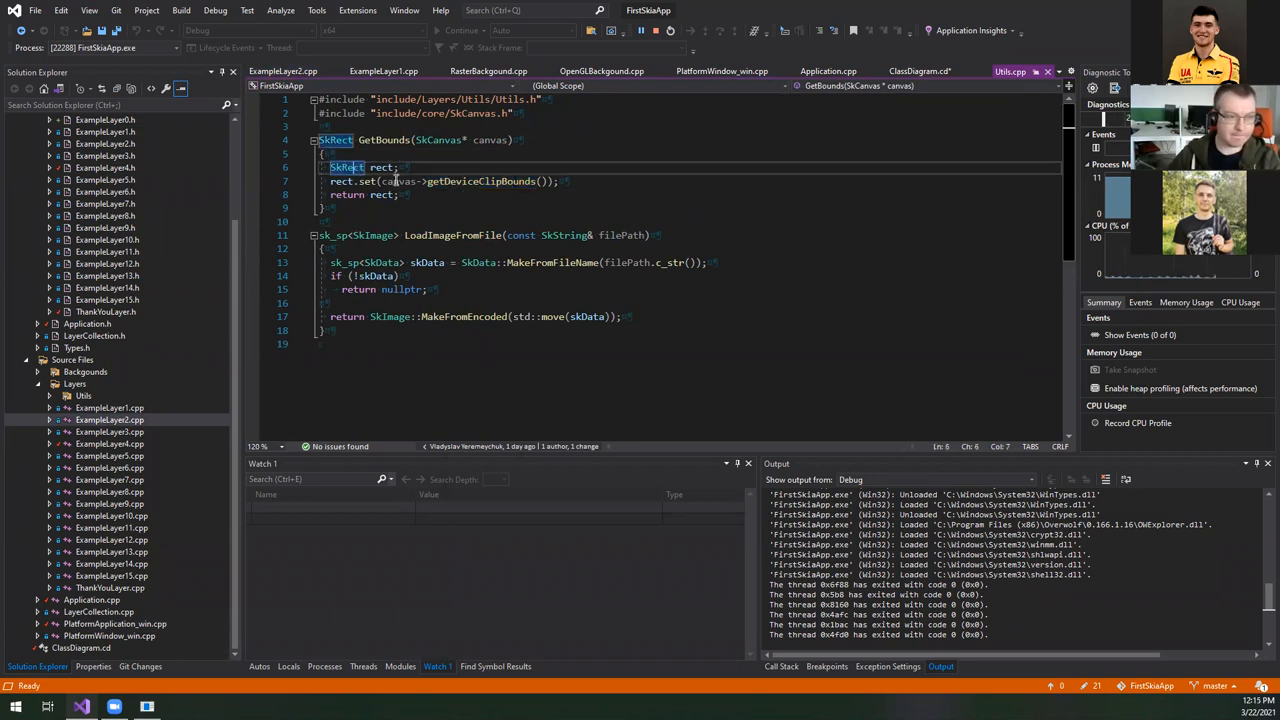
pyautogui.click(282, 71)
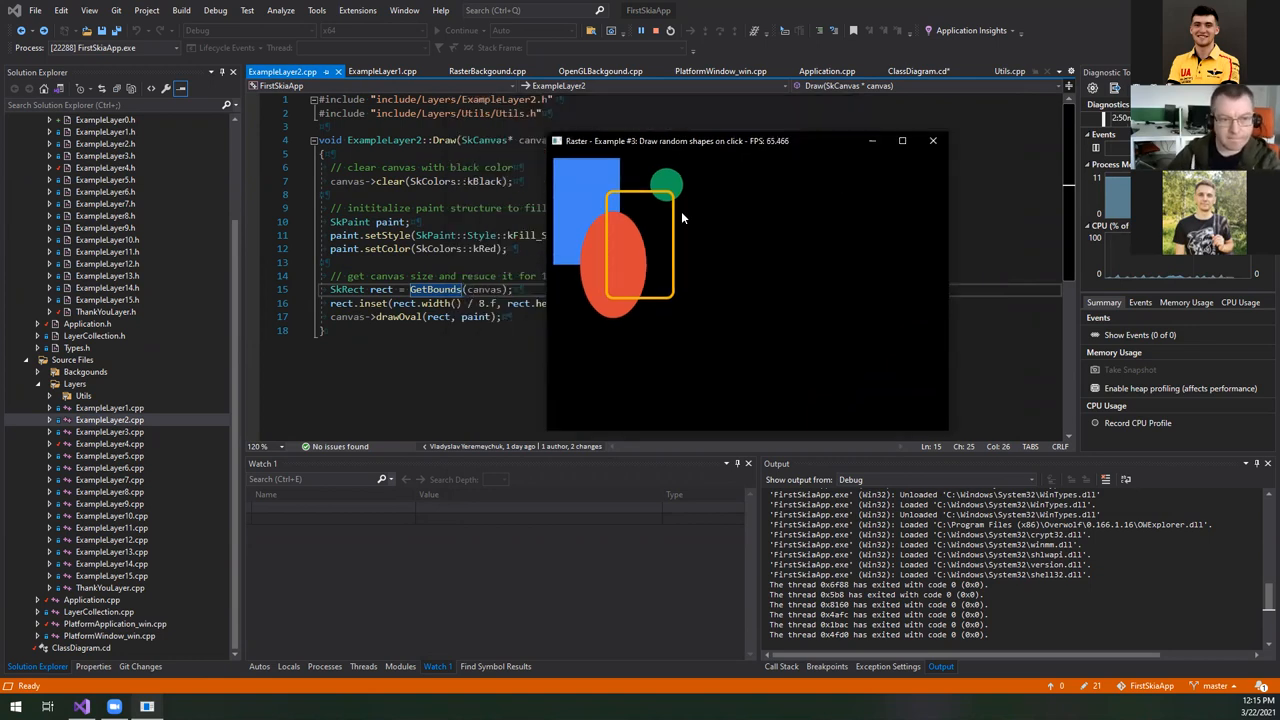
pyautogui.moveTo(628, 198)
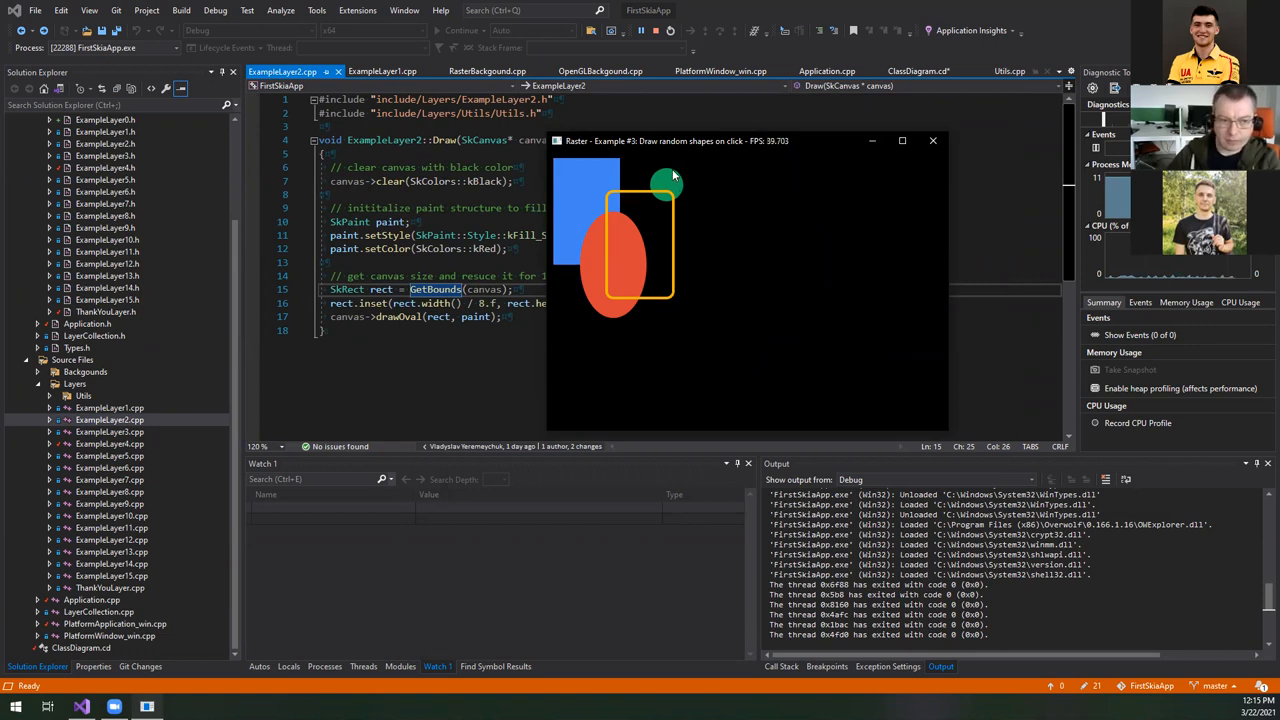
pyautogui.click(110, 431)
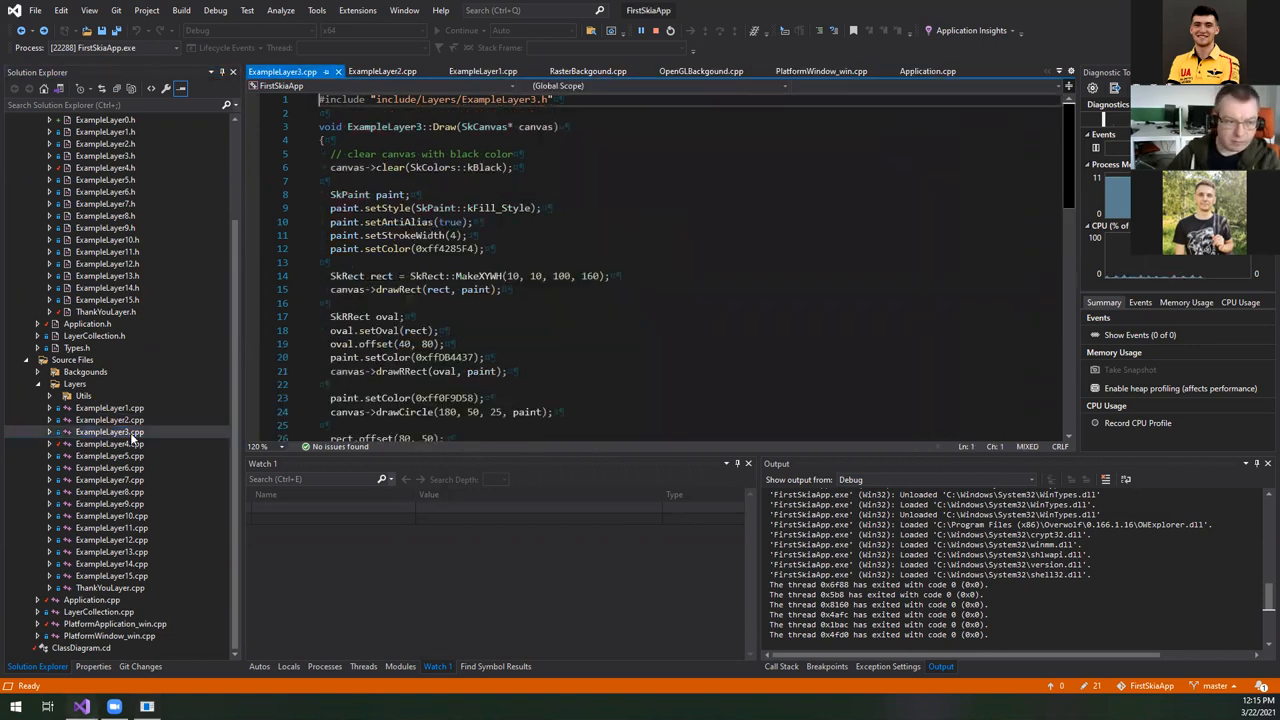
# - Check drawRRect's declaration in SkCanvas.h, close it, and scroll to BaseRandomShapeLayer
pyautogui.scroll(-3)
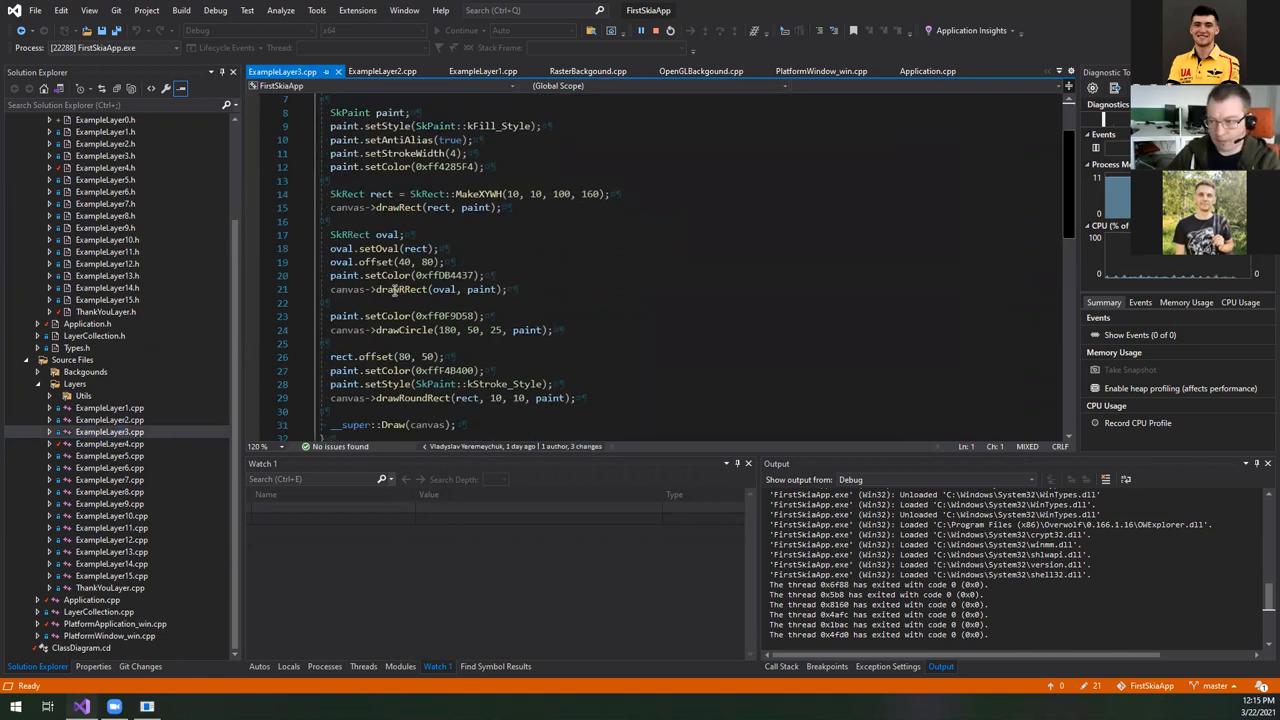
pyautogui.doubleClick(400, 289)
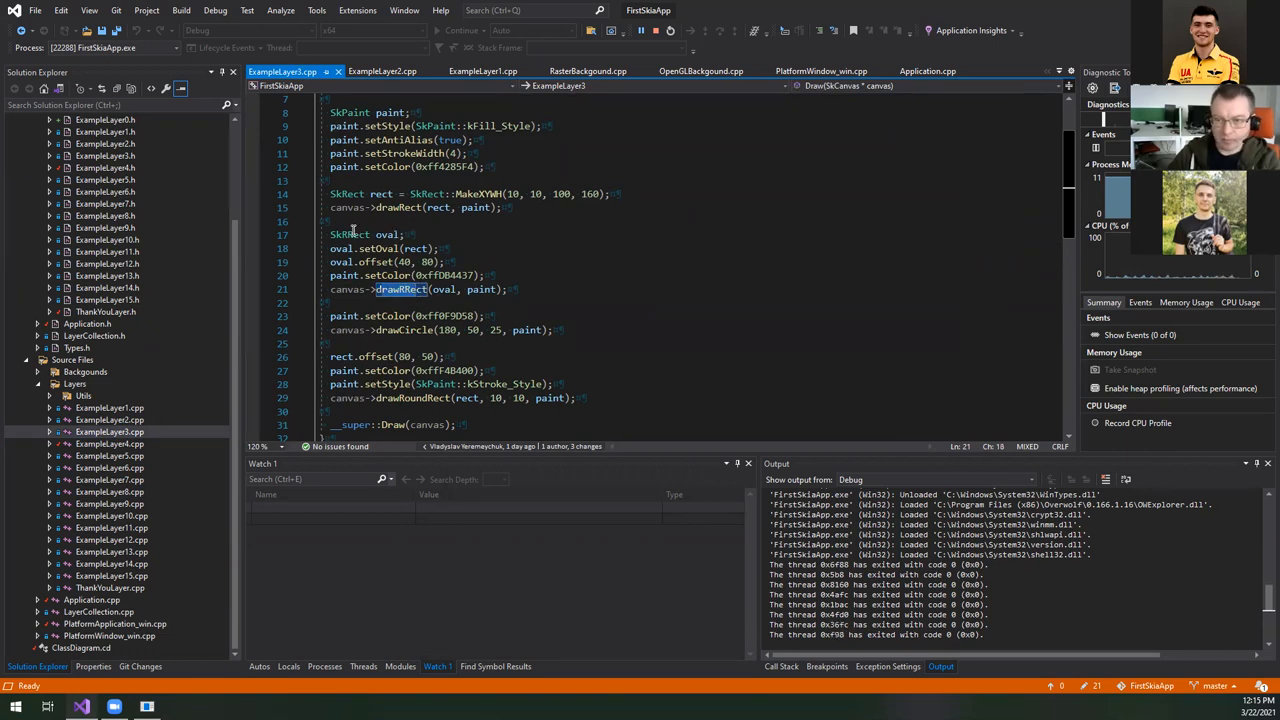
pyautogui.scroll(-3)
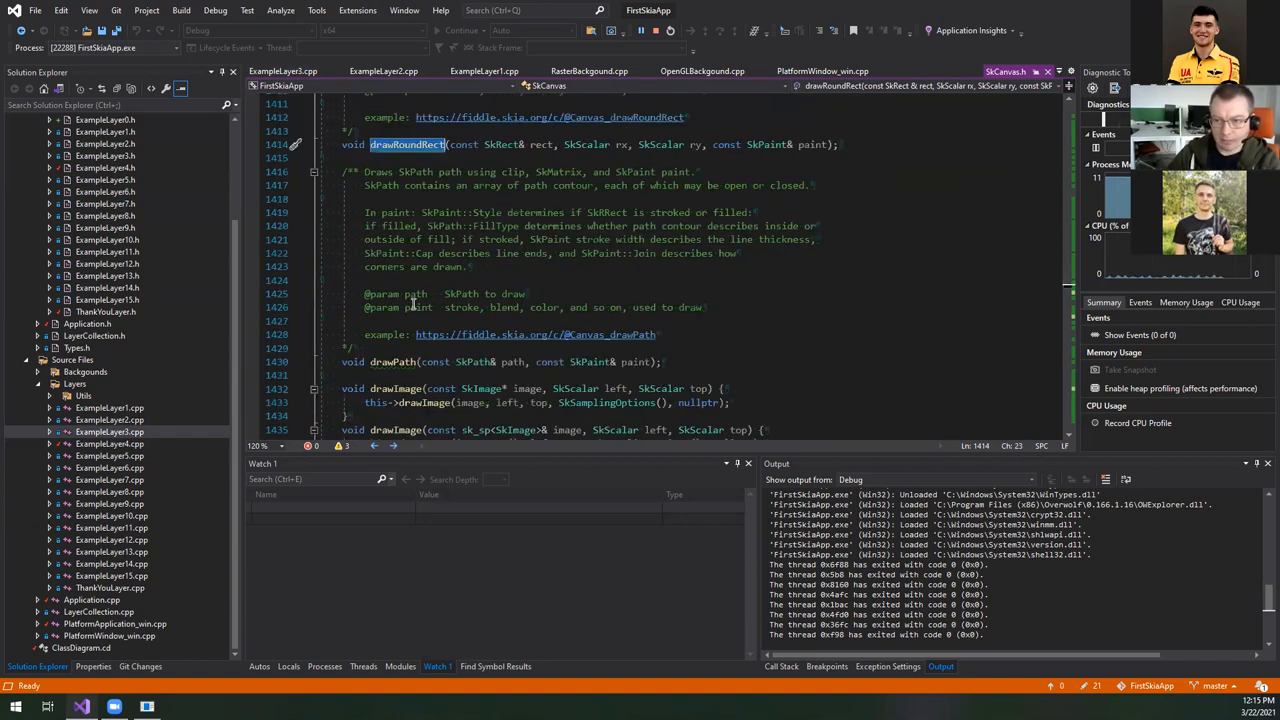
pyautogui.scroll(-3)
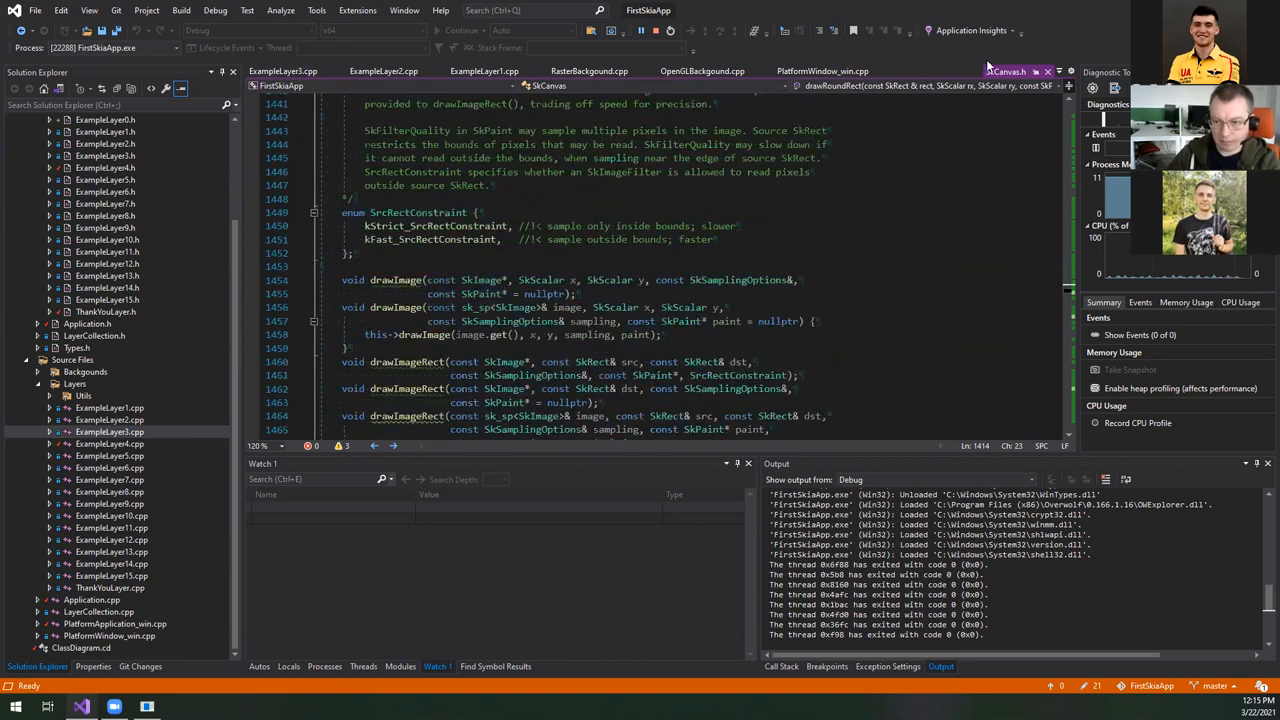
pyautogui.click(281, 71)
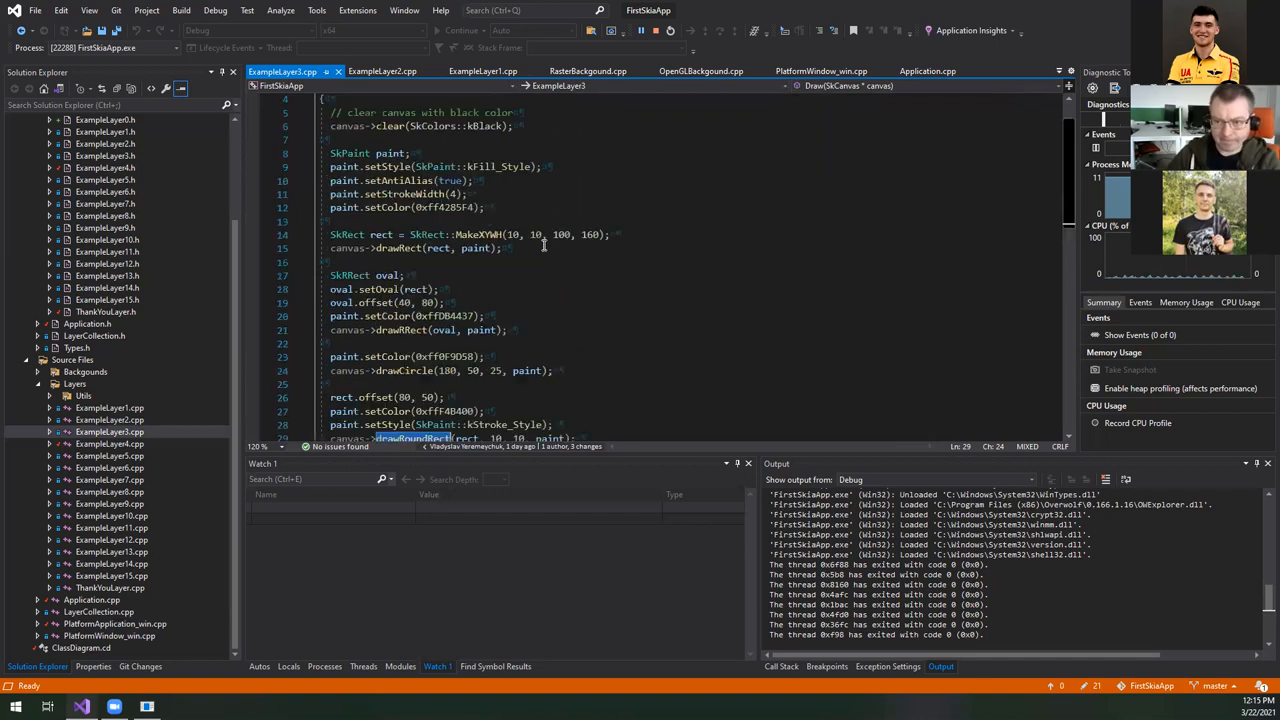
pyautogui.scroll(-3)
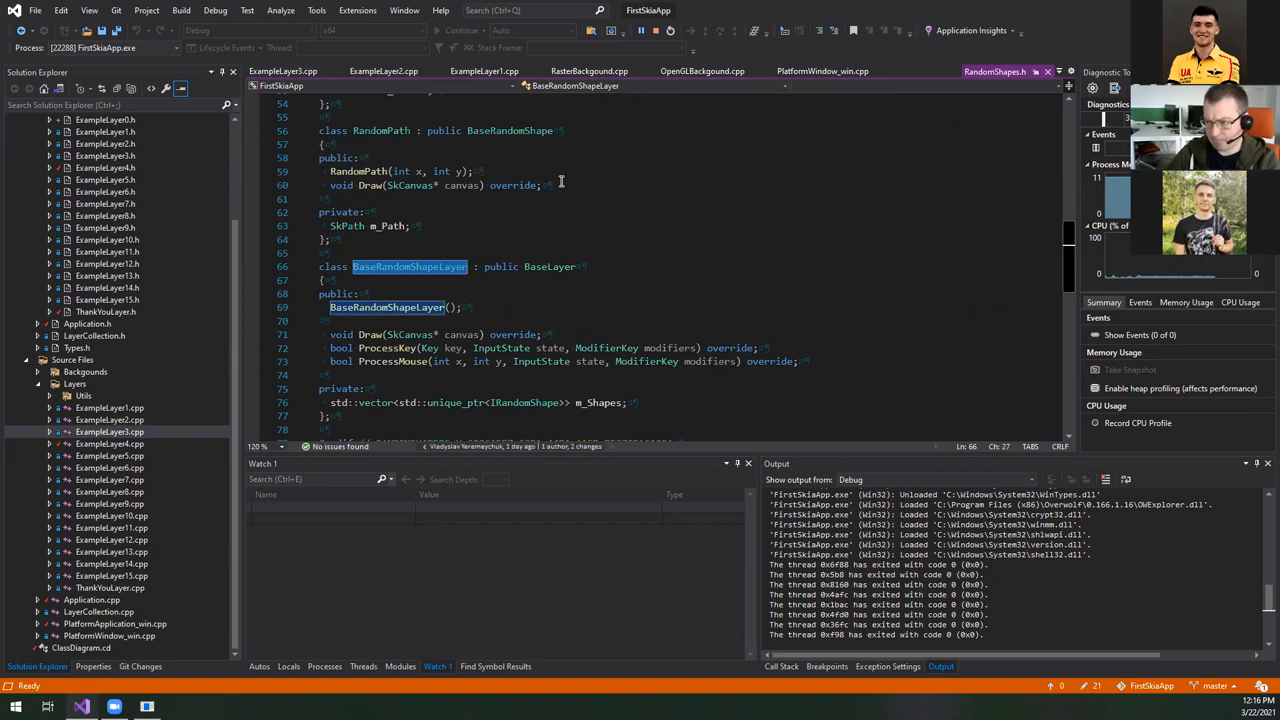
# - Click twice in the demo canvas to add two random shapes
pyautogui.scroll(-3)
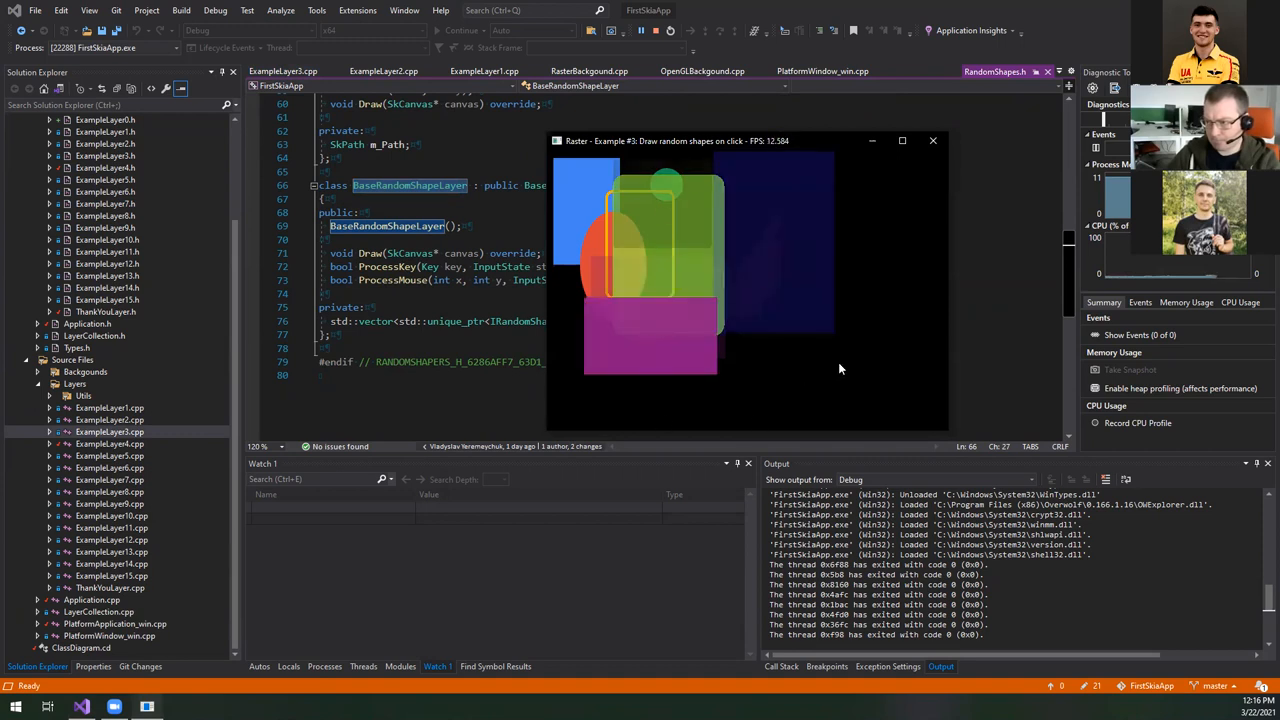
pyautogui.click(785, 317)
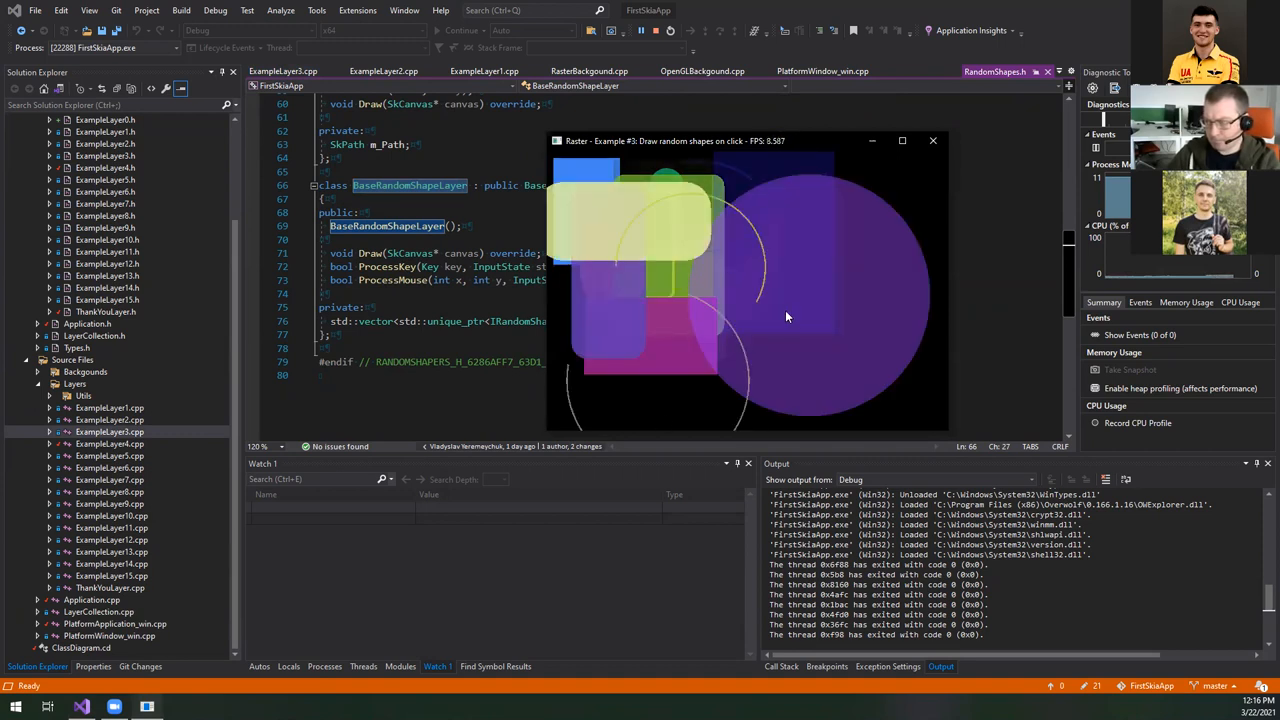
pyautogui.click(641, 338)
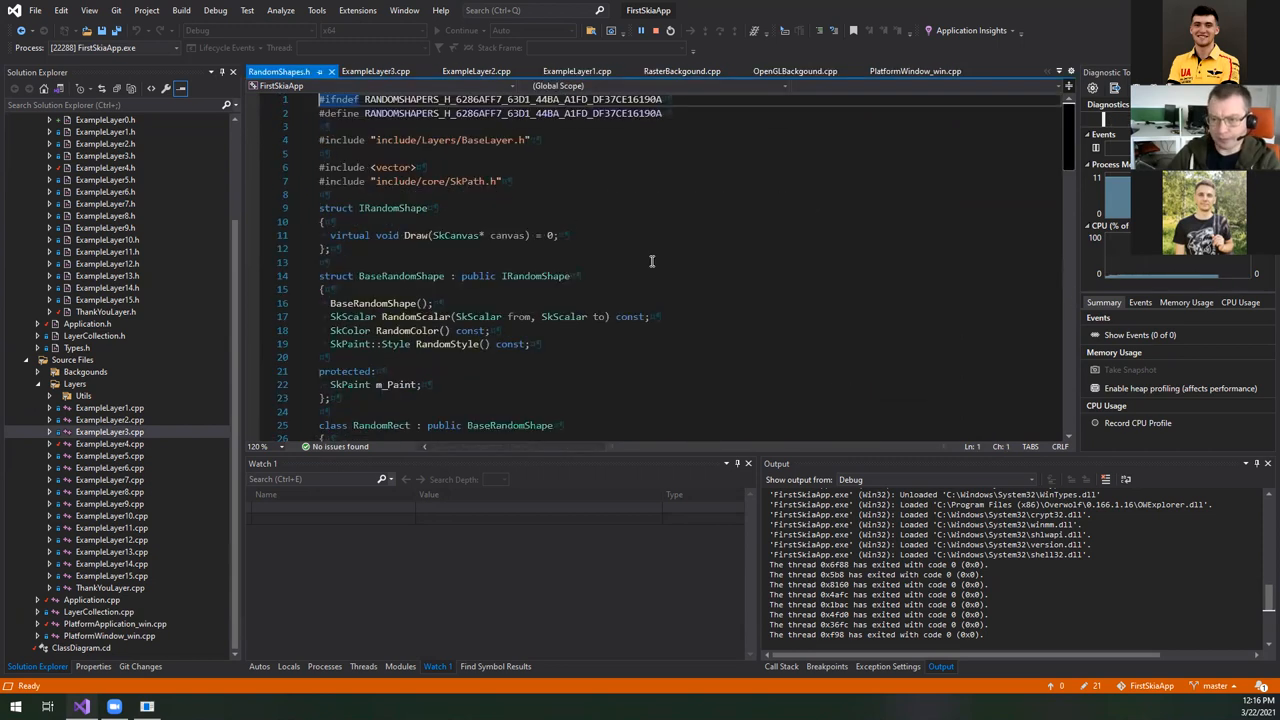
# - Highlight IRandomShape's uses in RandomShapes.h and collapse the shape class definitions
pyautogui.scroll(-3)
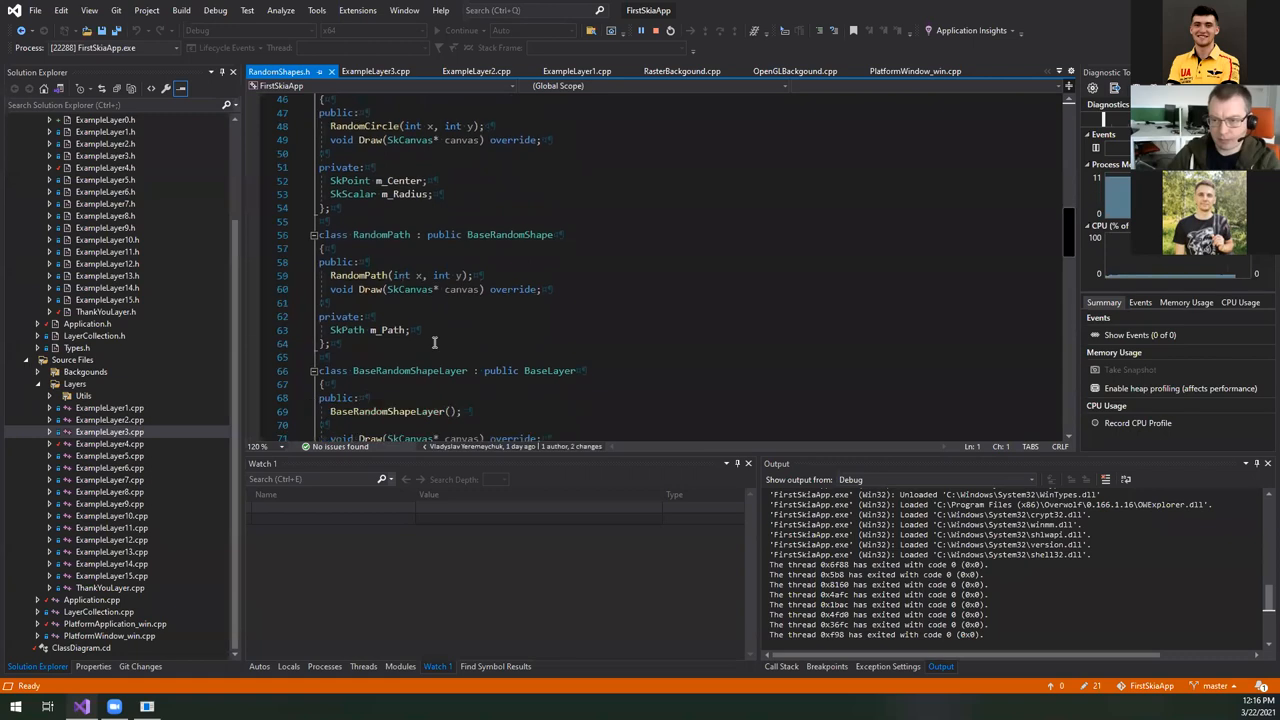
pyautogui.scroll(-3)
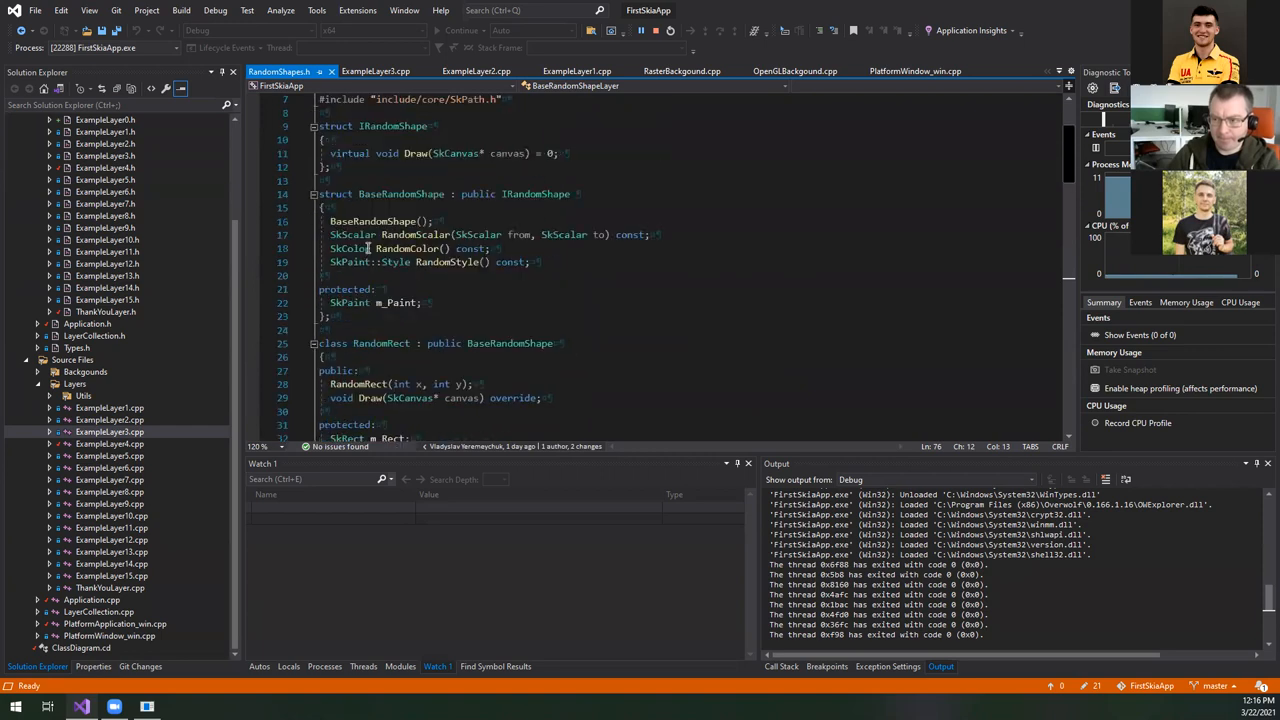
pyautogui.doubleClick(389, 126)
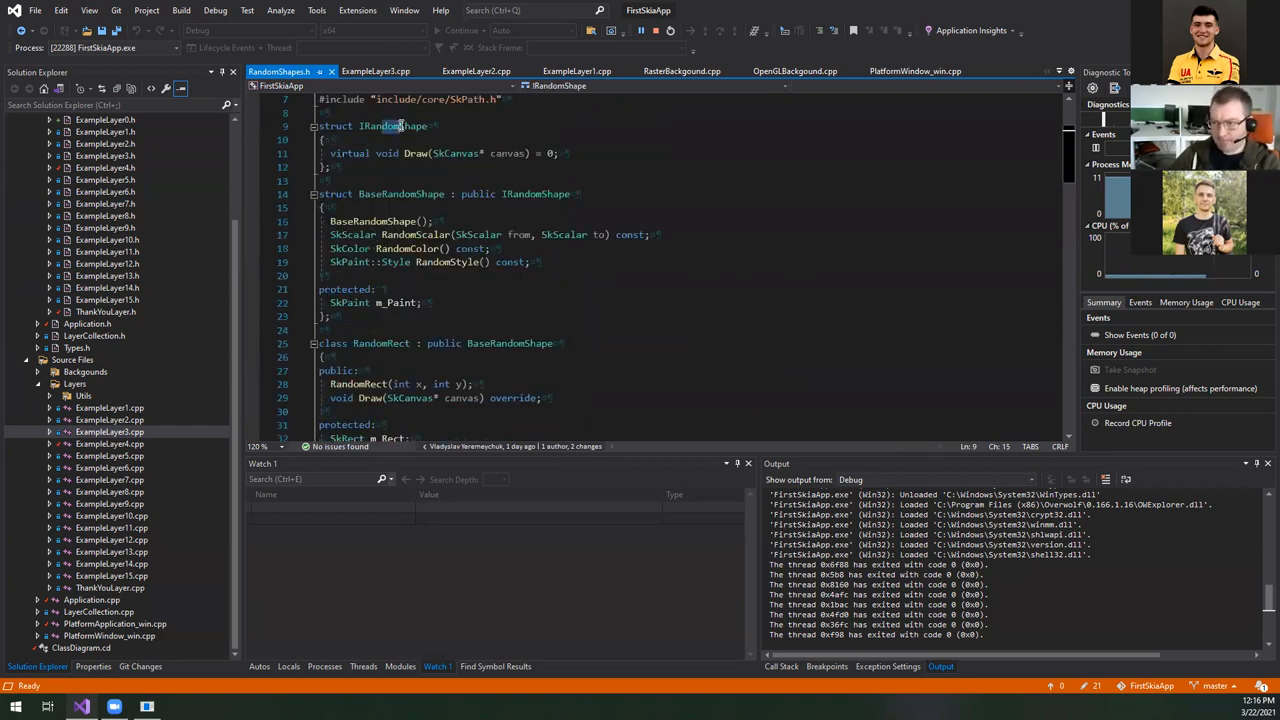
pyautogui.doubleClick(394, 126)
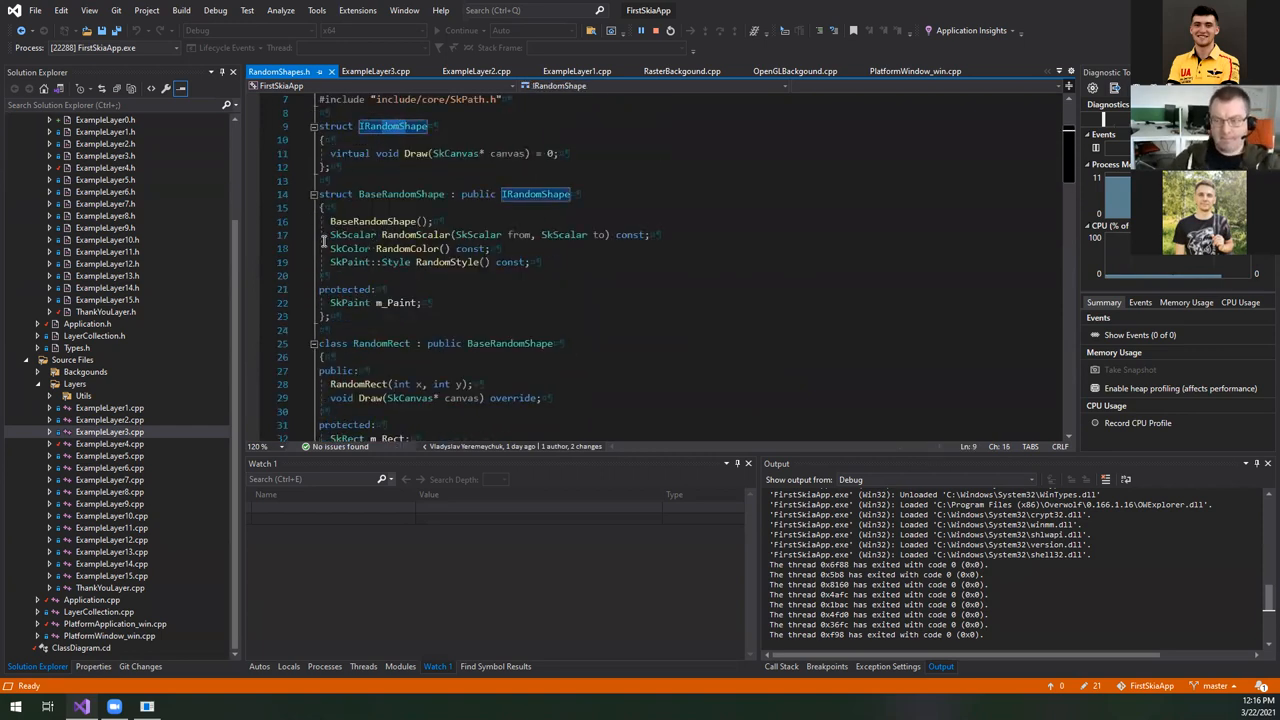
pyautogui.click(312, 194)
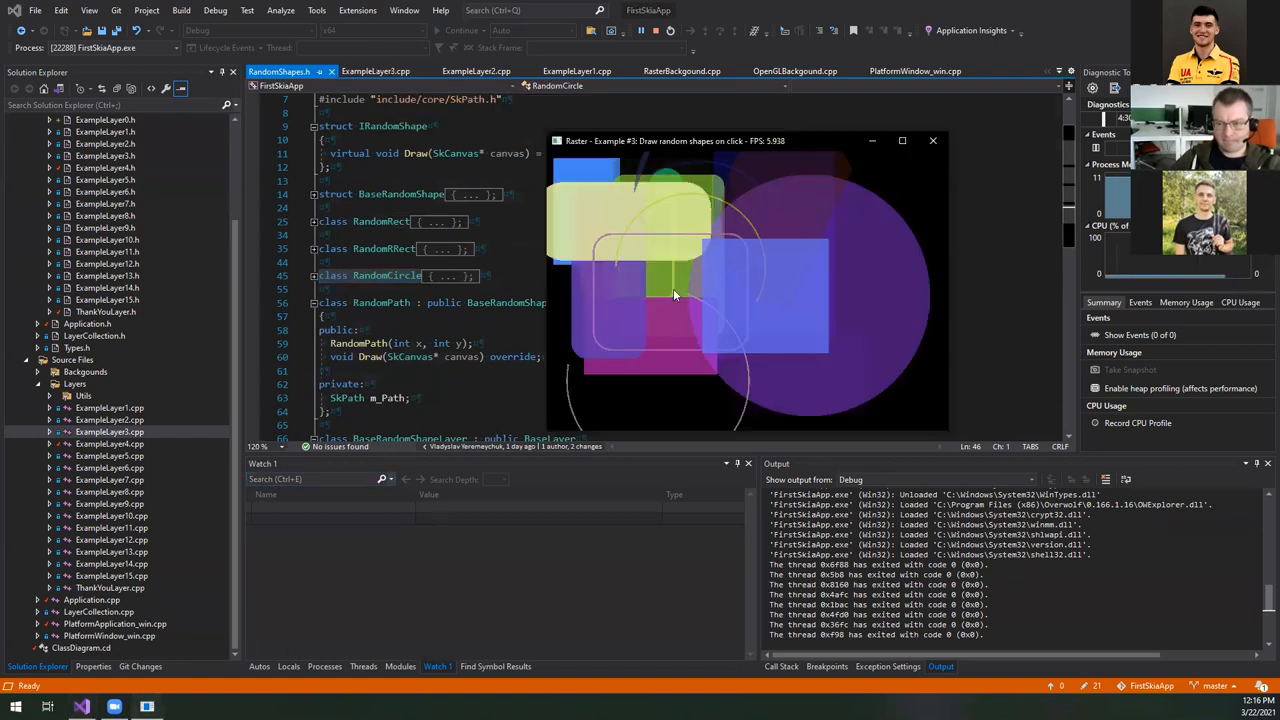
# - Add three more random shapes to the OpenGL Example #3 canvas
pyautogui.click(675, 295)
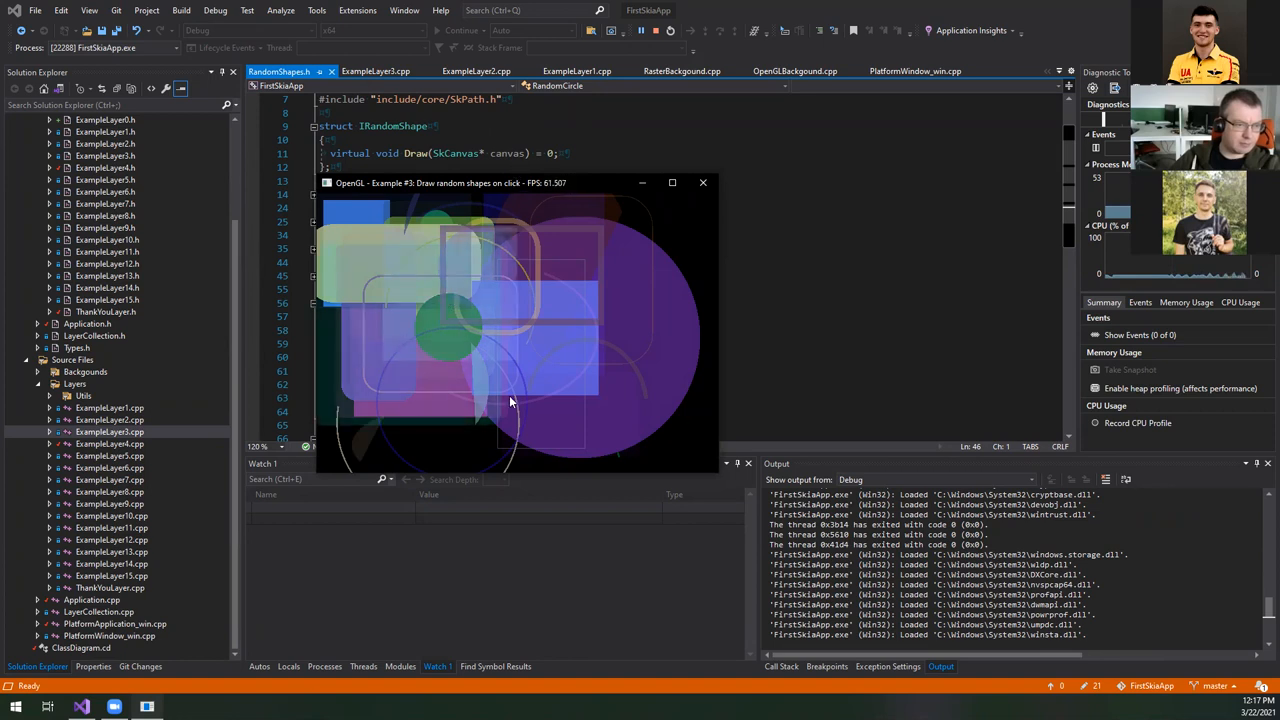
pyautogui.click(510, 401)
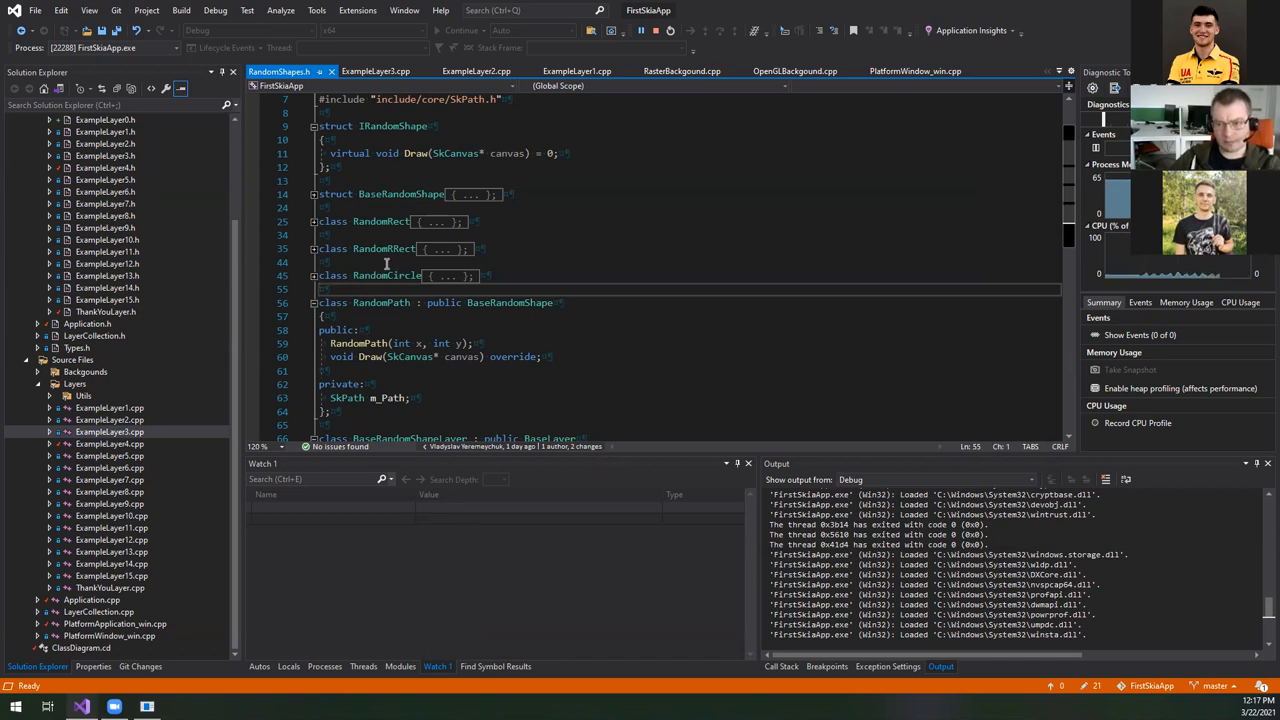
pyautogui.moveTo(186, 625)
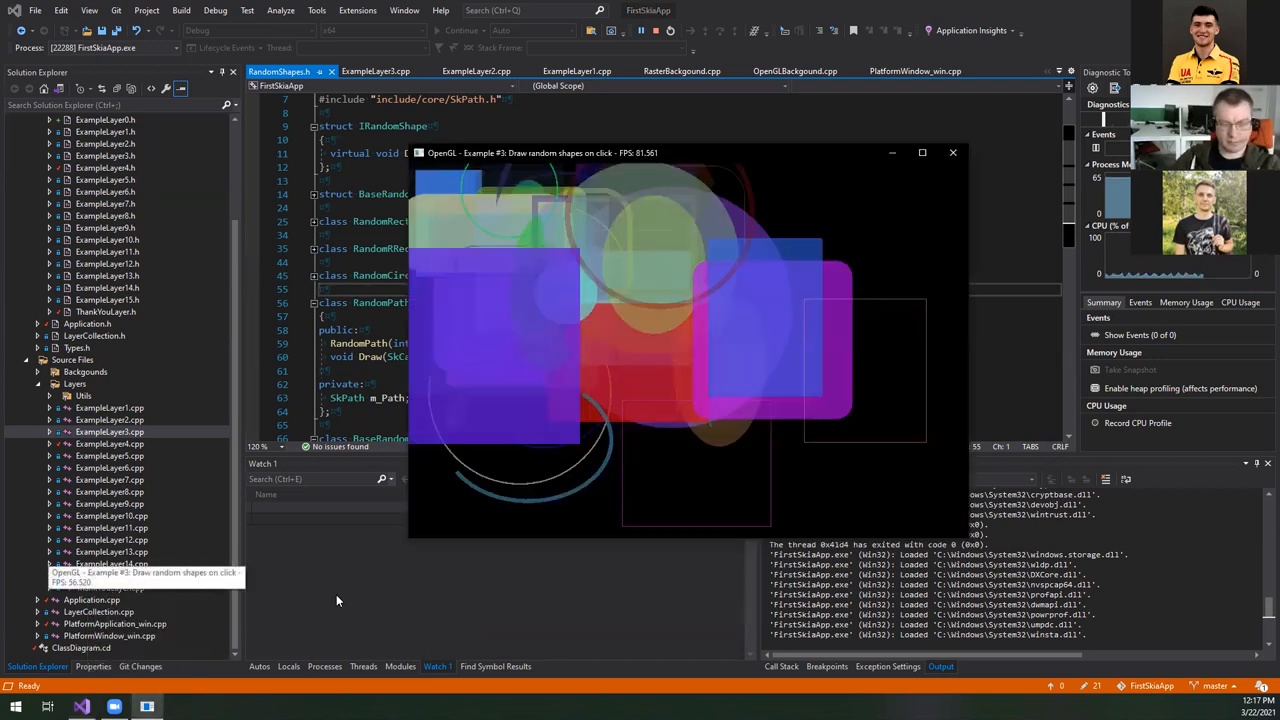
pyautogui.click(715, 480)
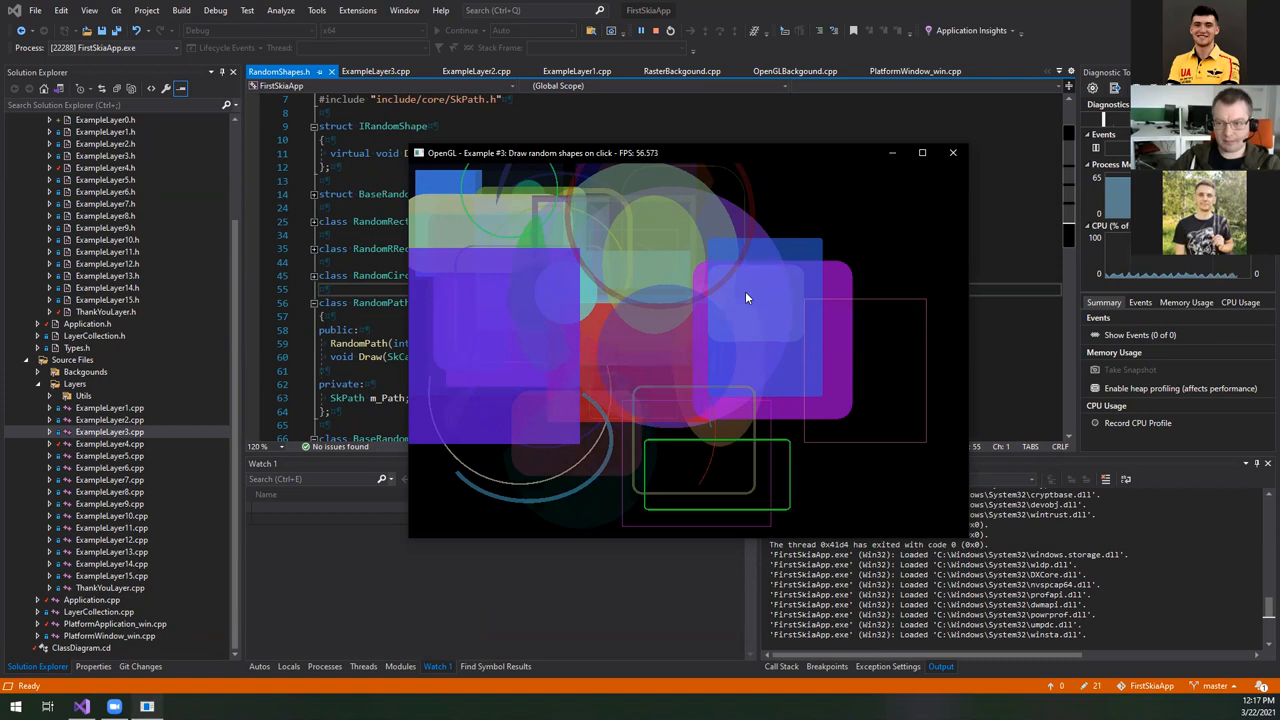
pyautogui.moveTo(528, 250)
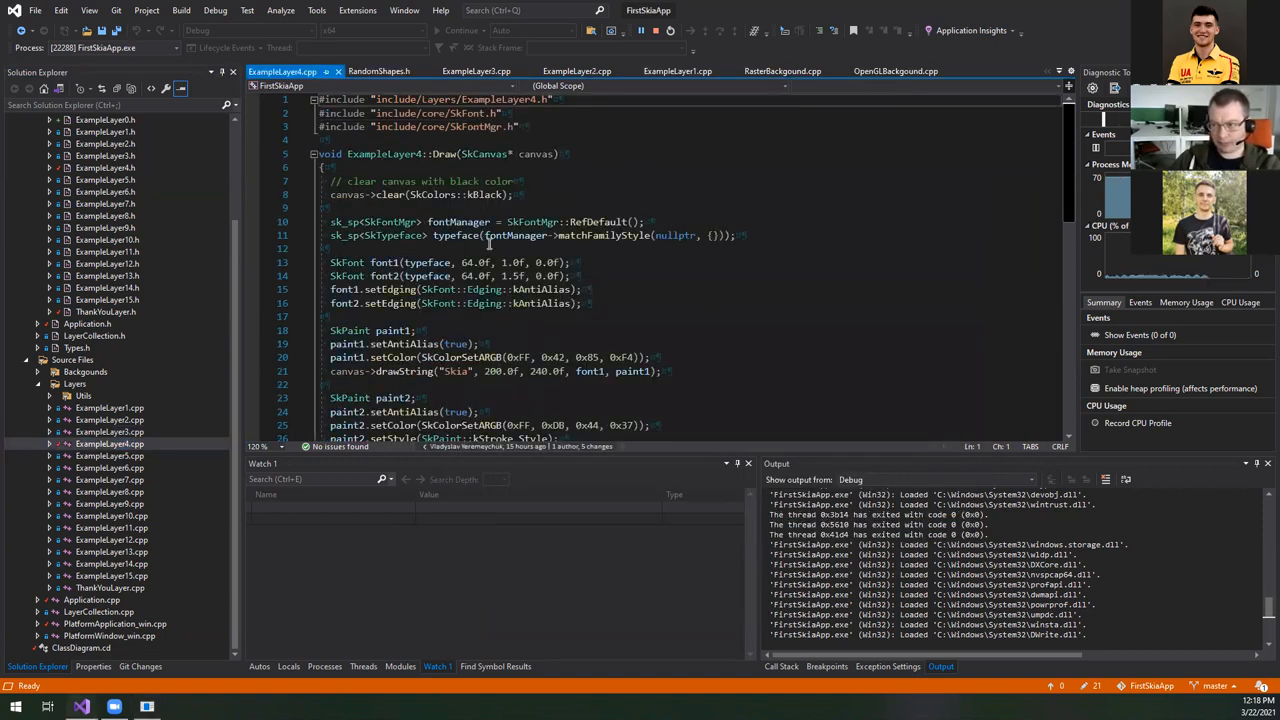
pyautogui.scroll(-3)
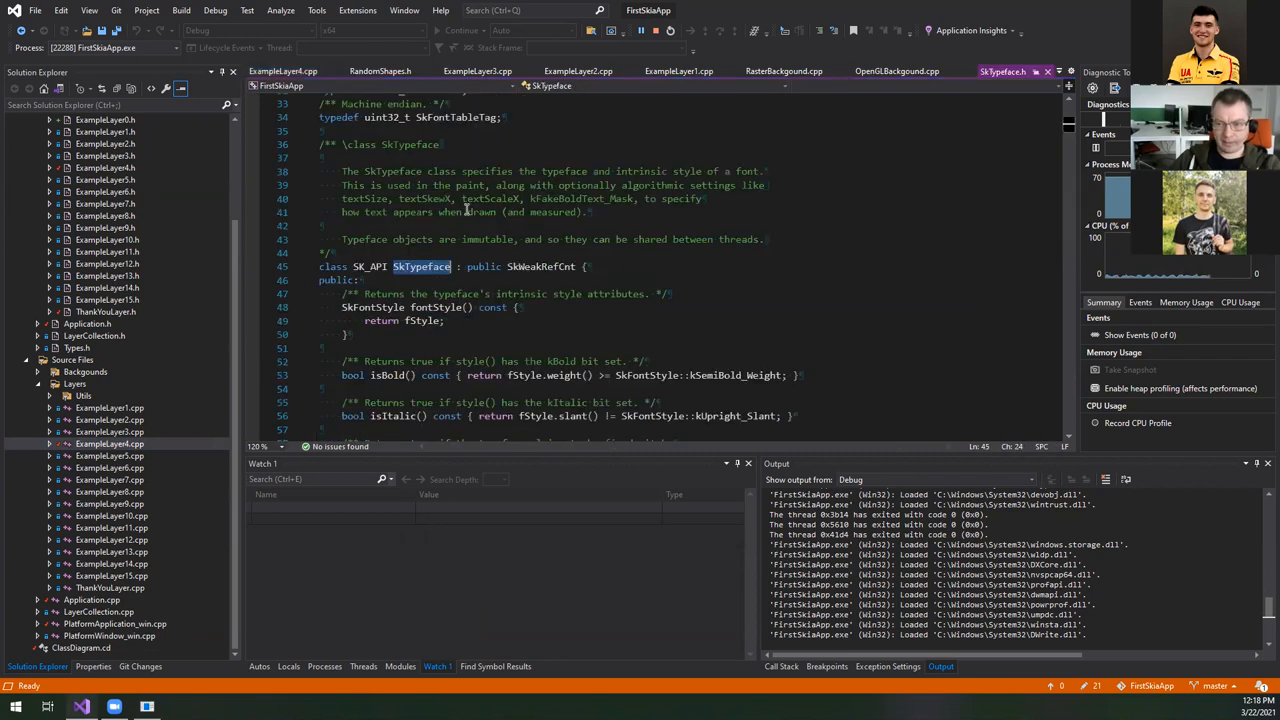
pyautogui.scroll(-3)
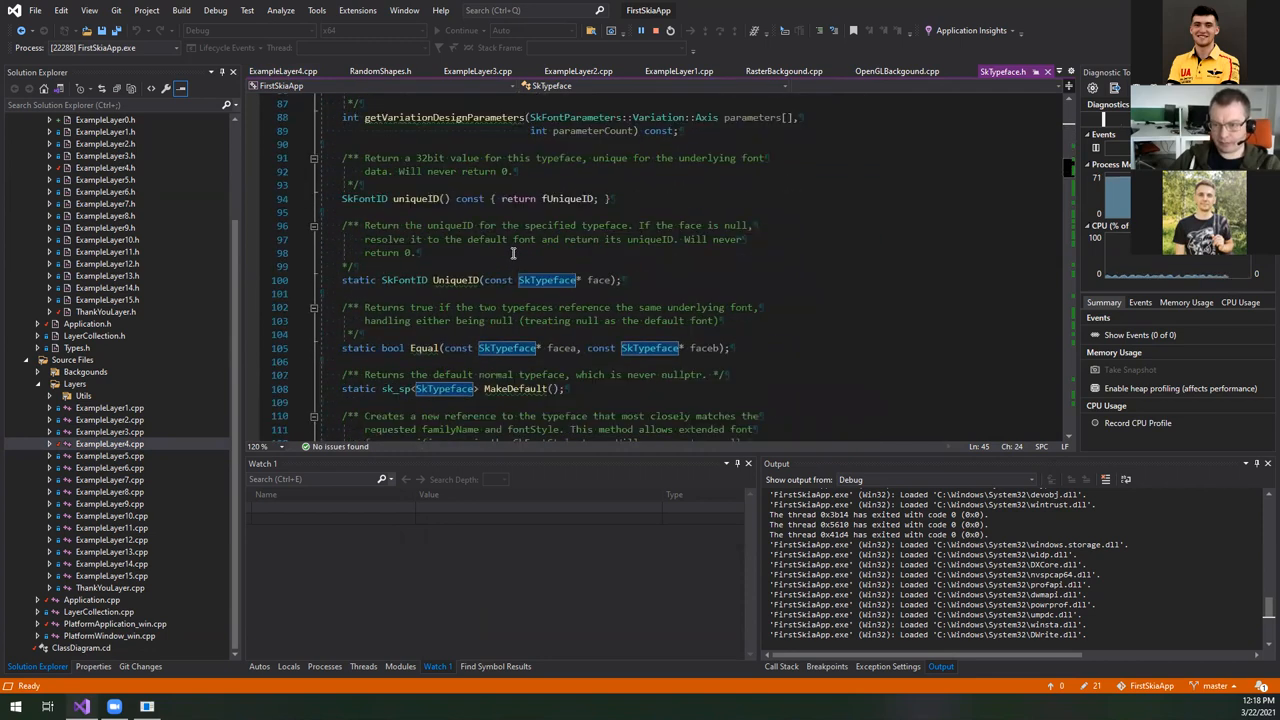
pyautogui.click(282, 71)
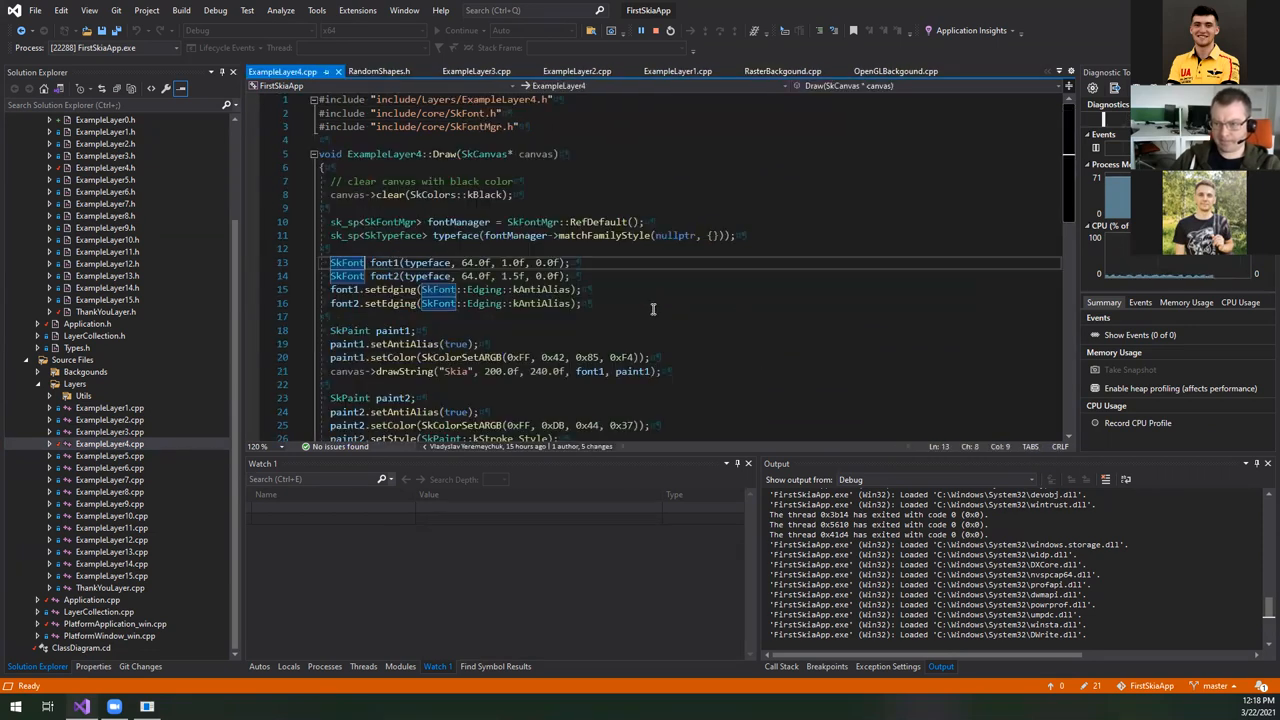
# - Highlight SkPaint uses and the first paint's colour values in ExampleLayer4.cpp
pyautogui.scroll(-3)
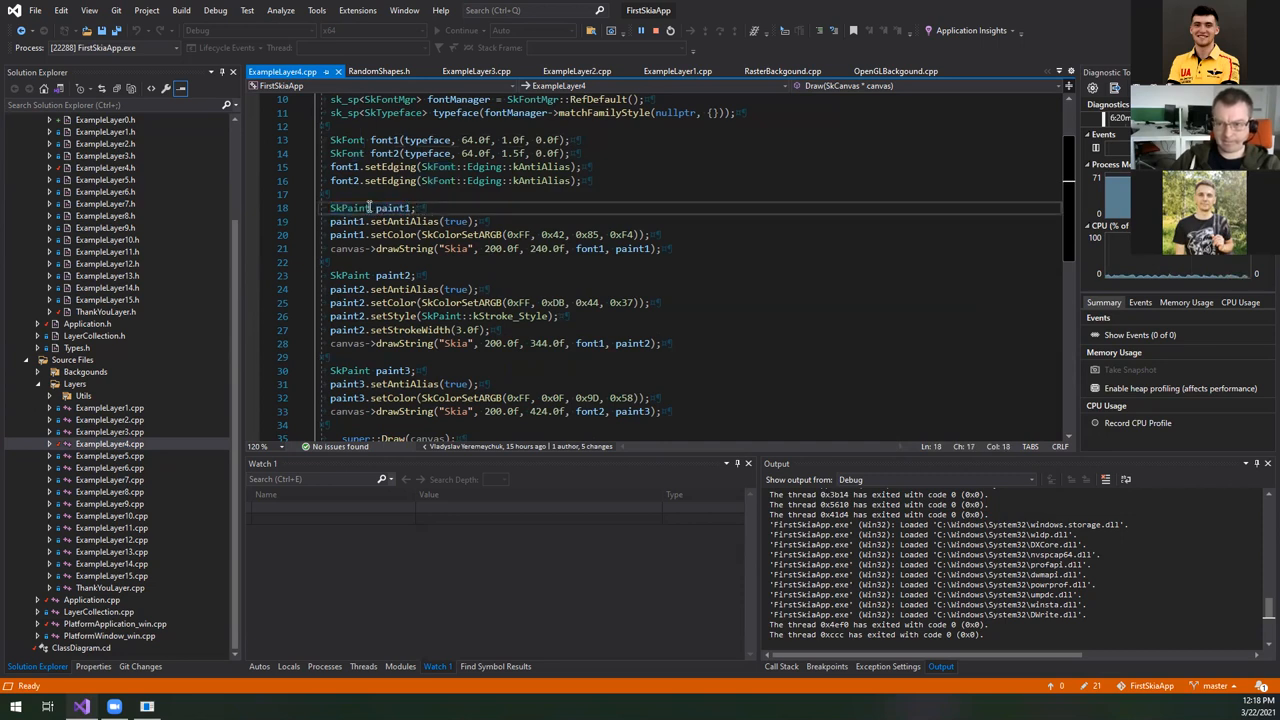
pyautogui.doubleClick(349, 207)
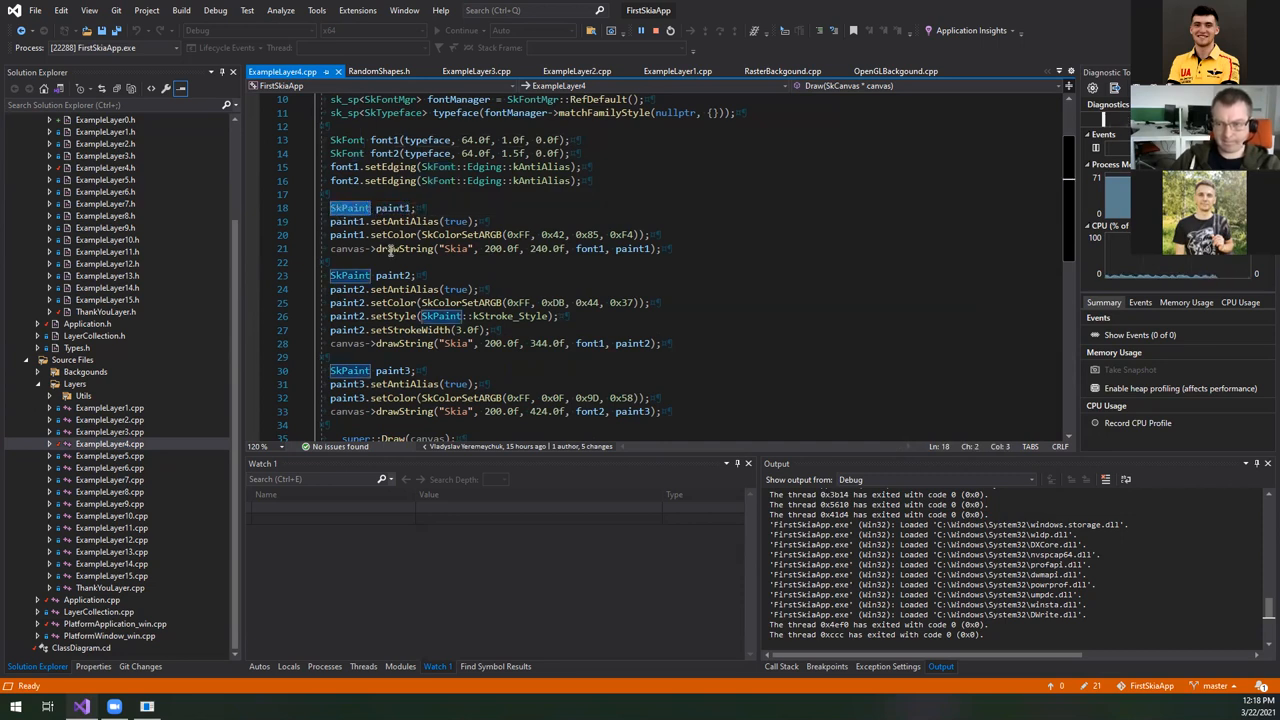
pyautogui.click(383, 248)
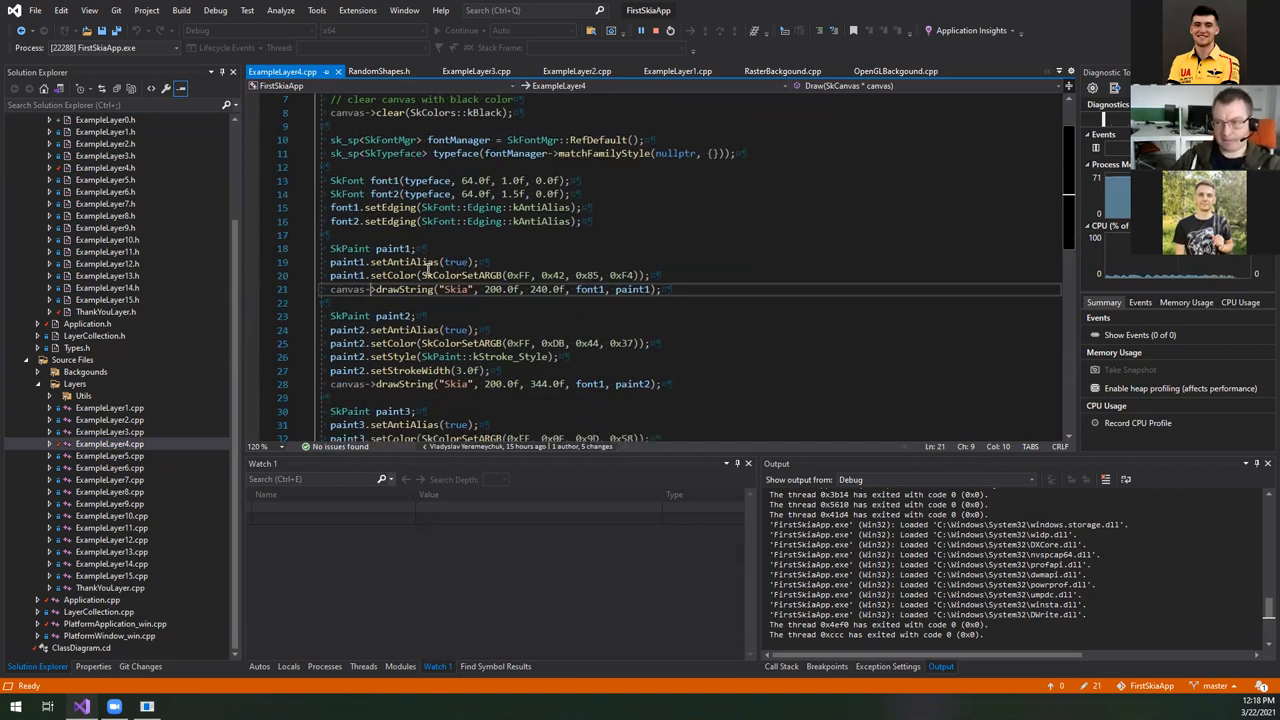
pyautogui.doubleClick(463, 275)
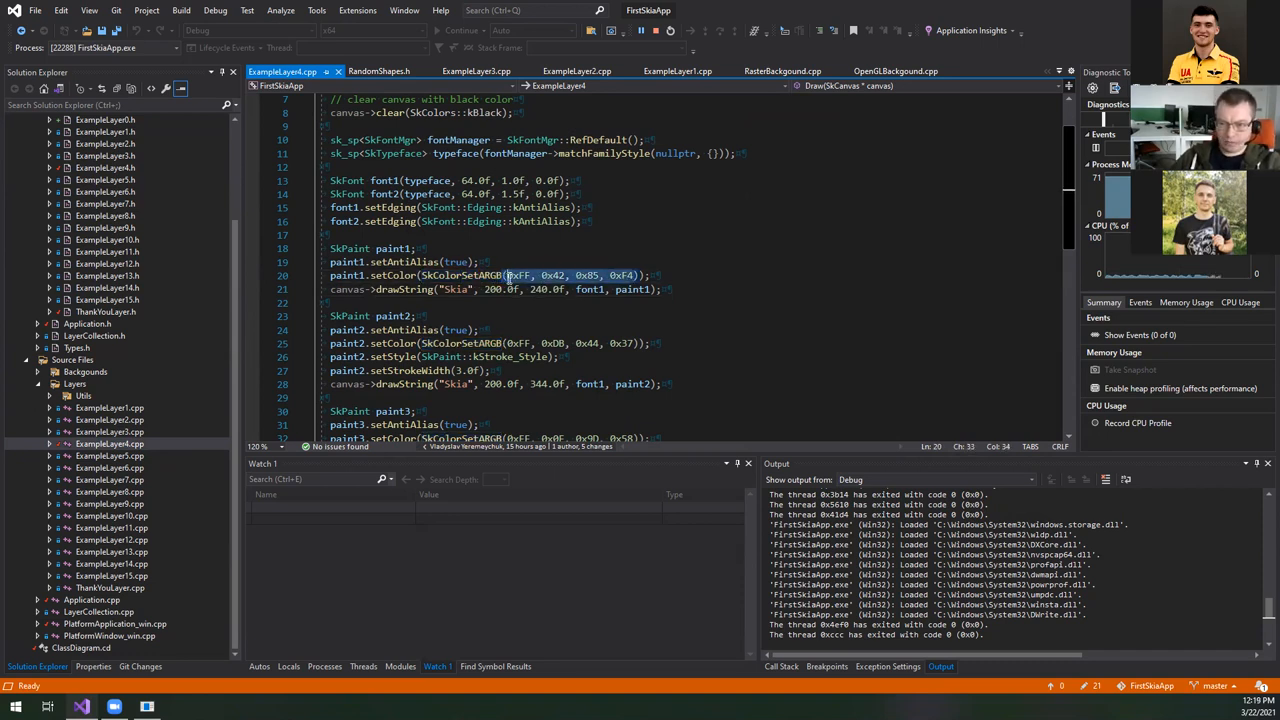
# - Point out the second paint's stroke width in ExampleLayer4.cpp
pyautogui.scroll(-3)
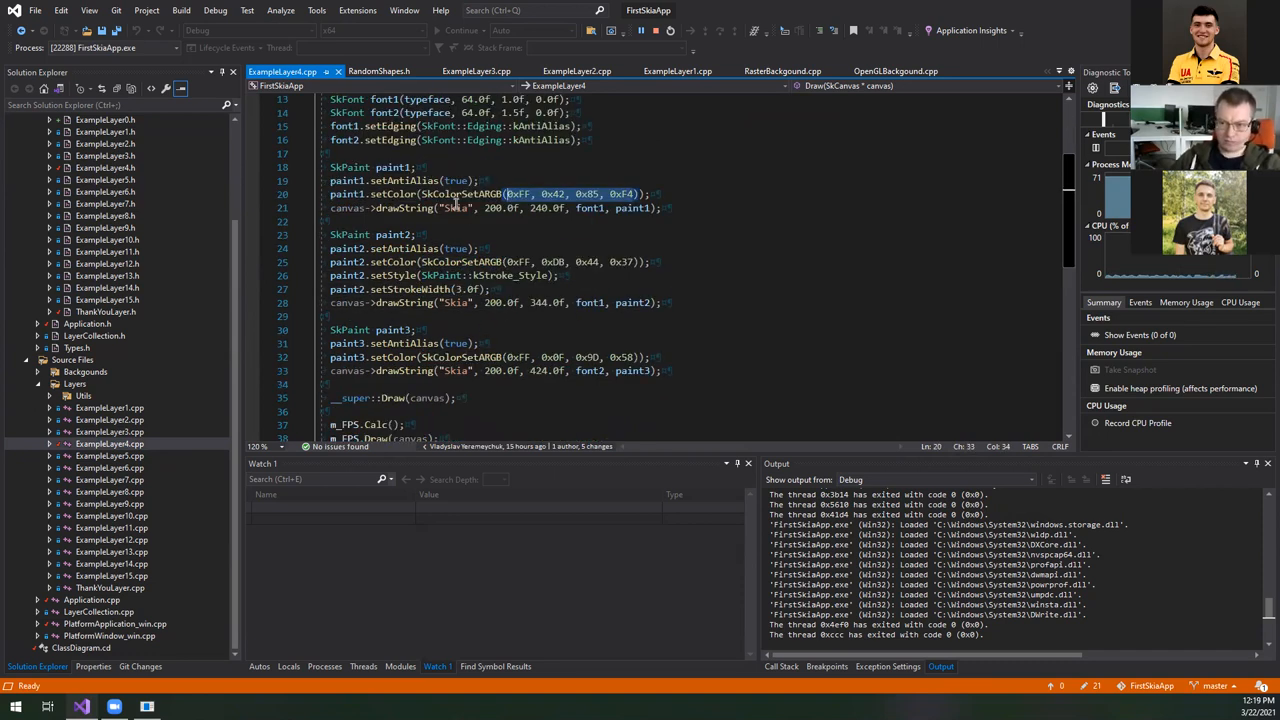
pyautogui.click(453, 208)
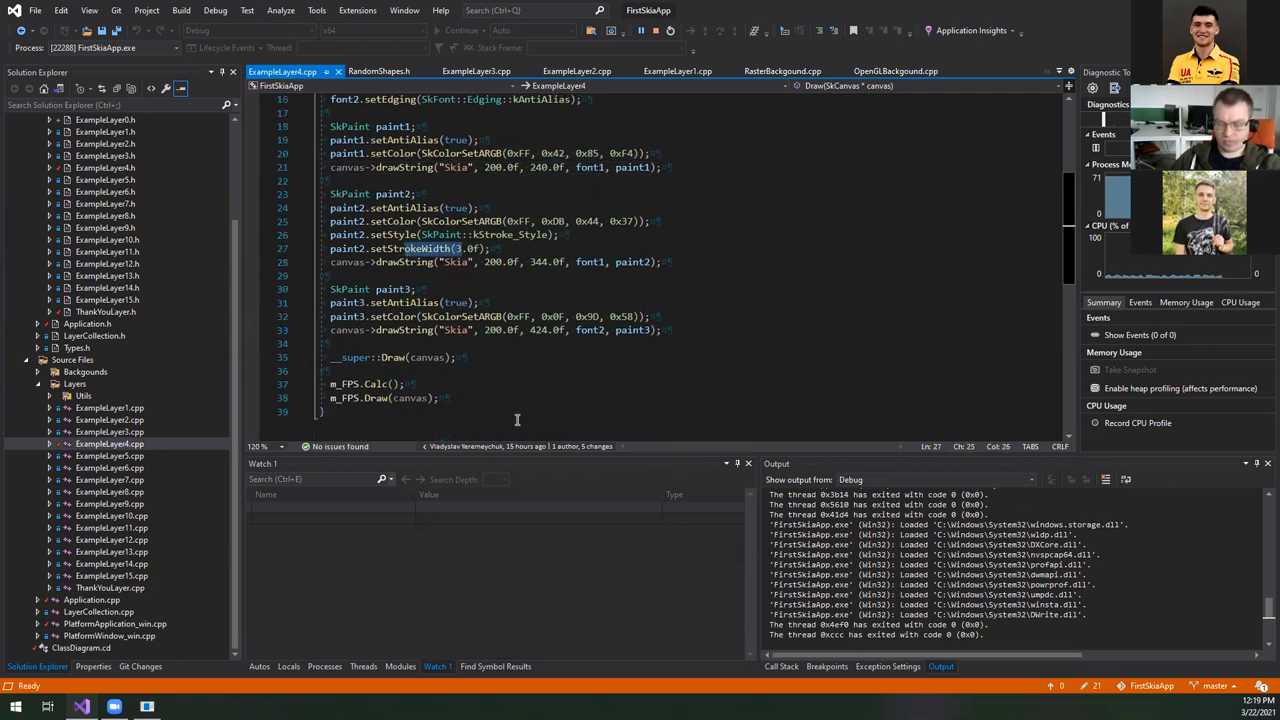
pyautogui.click(648, 330)
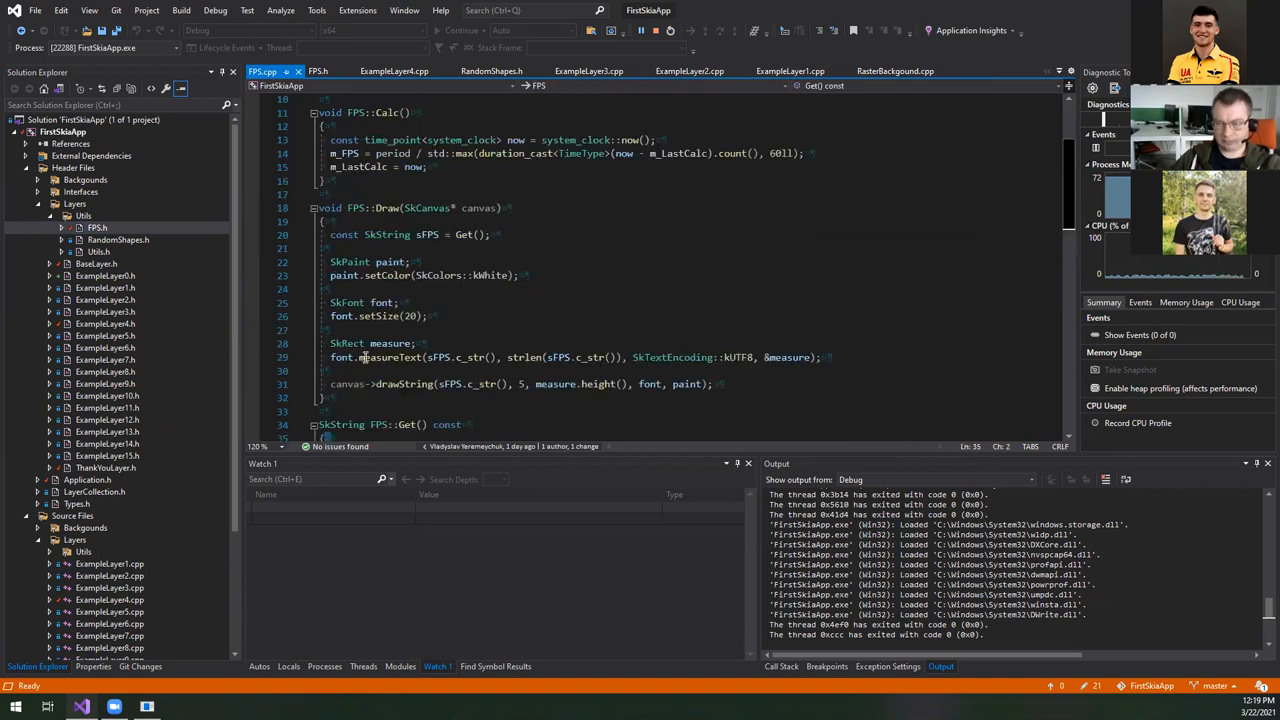
pyautogui.doubleClick(388, 357)
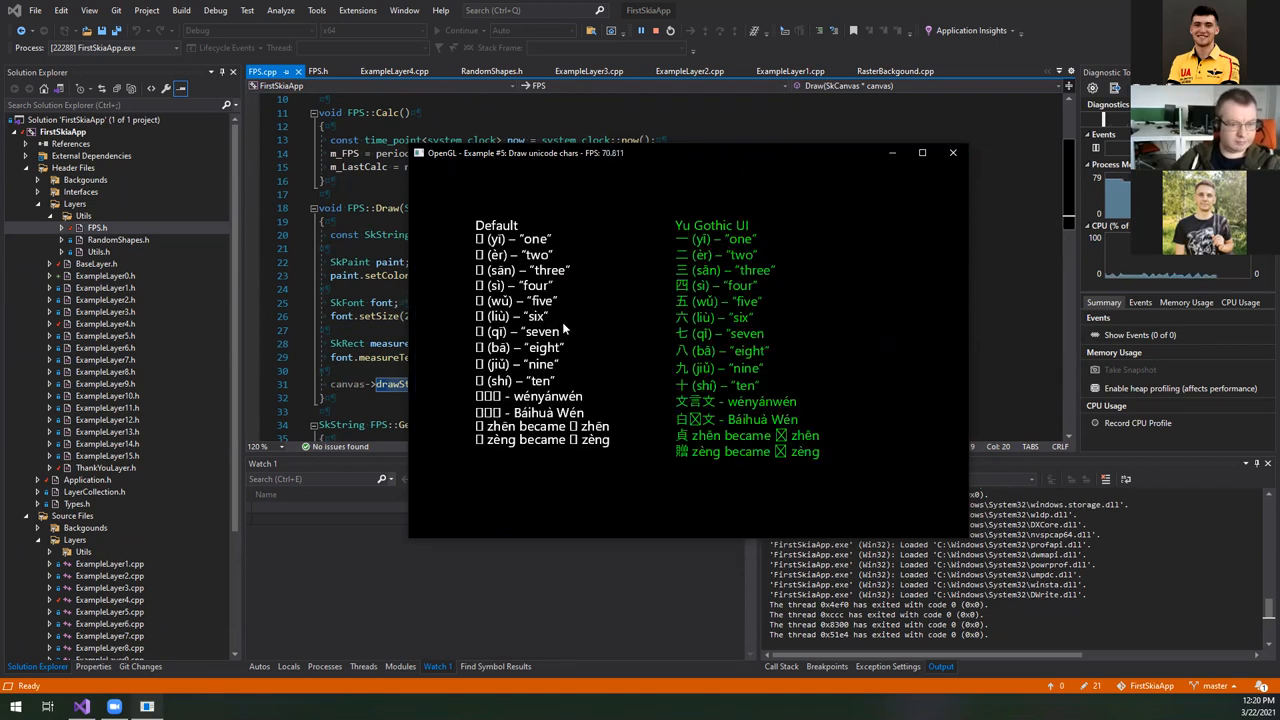
pyautogui.moveTo(588, 349)
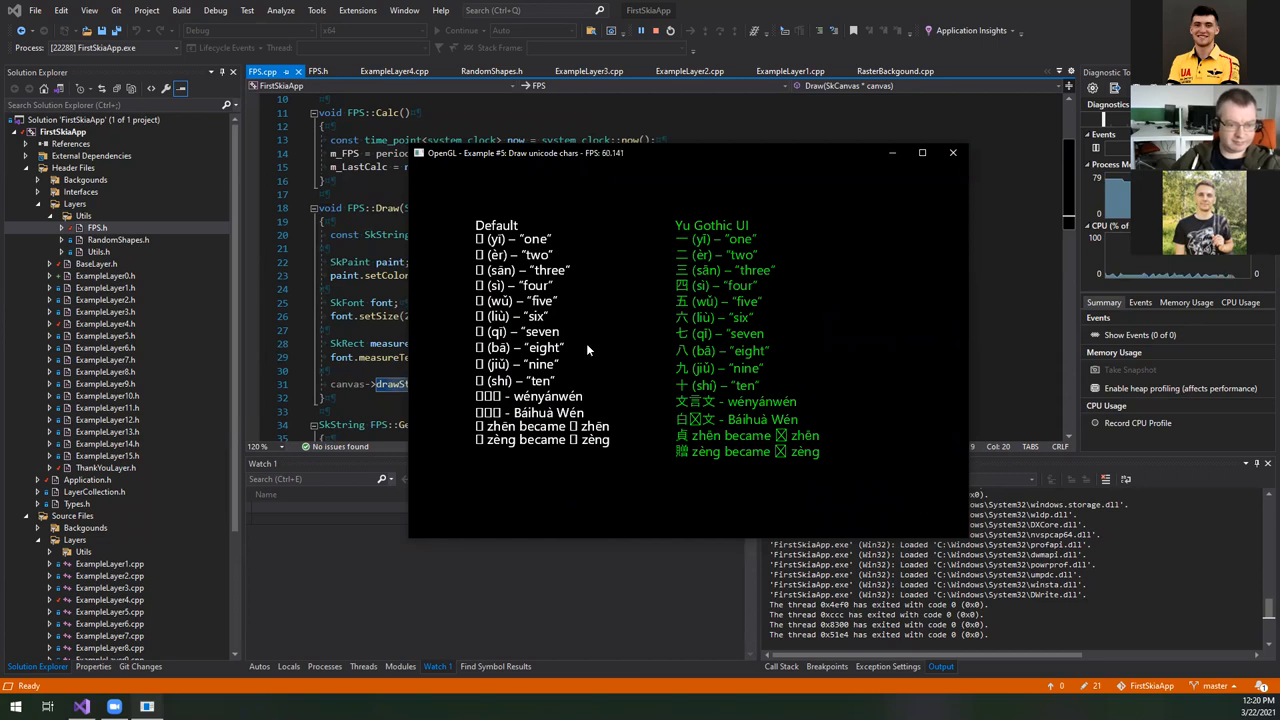
pyautogui.moveTo(566, 325)
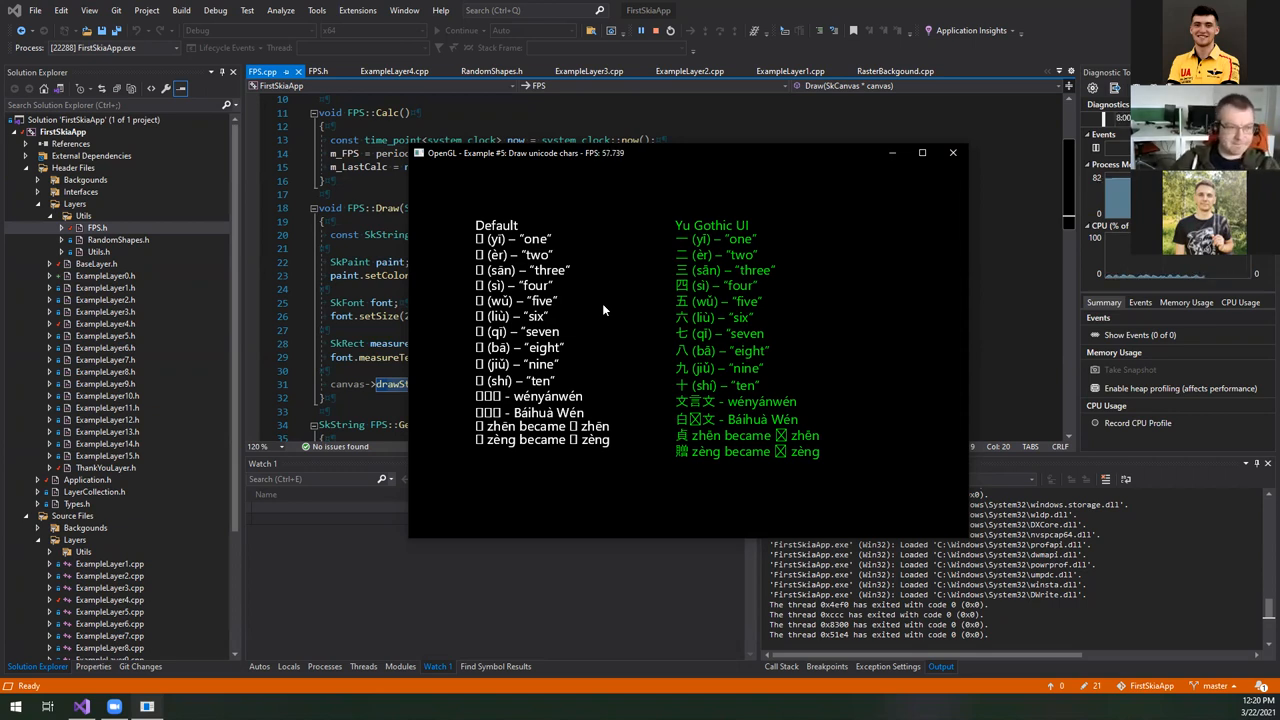
pyautogui.moveTo(487, 214)
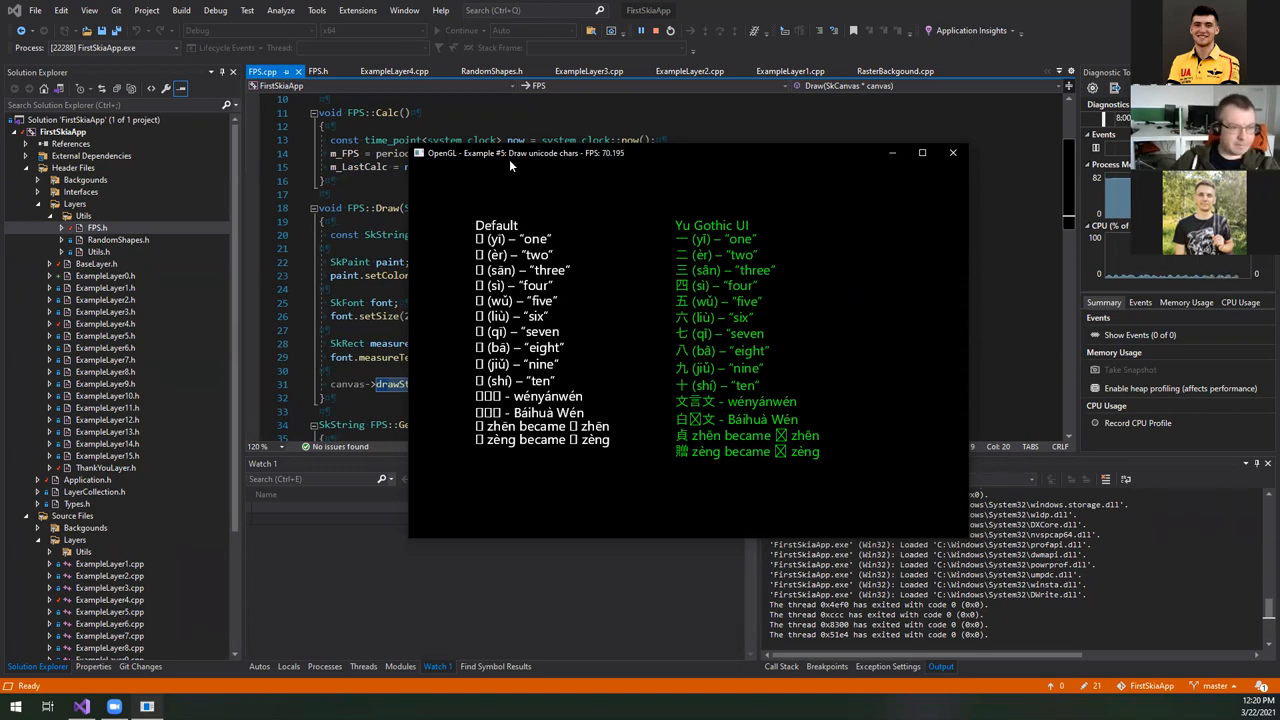
pyautogui.moveTo(500, 212)
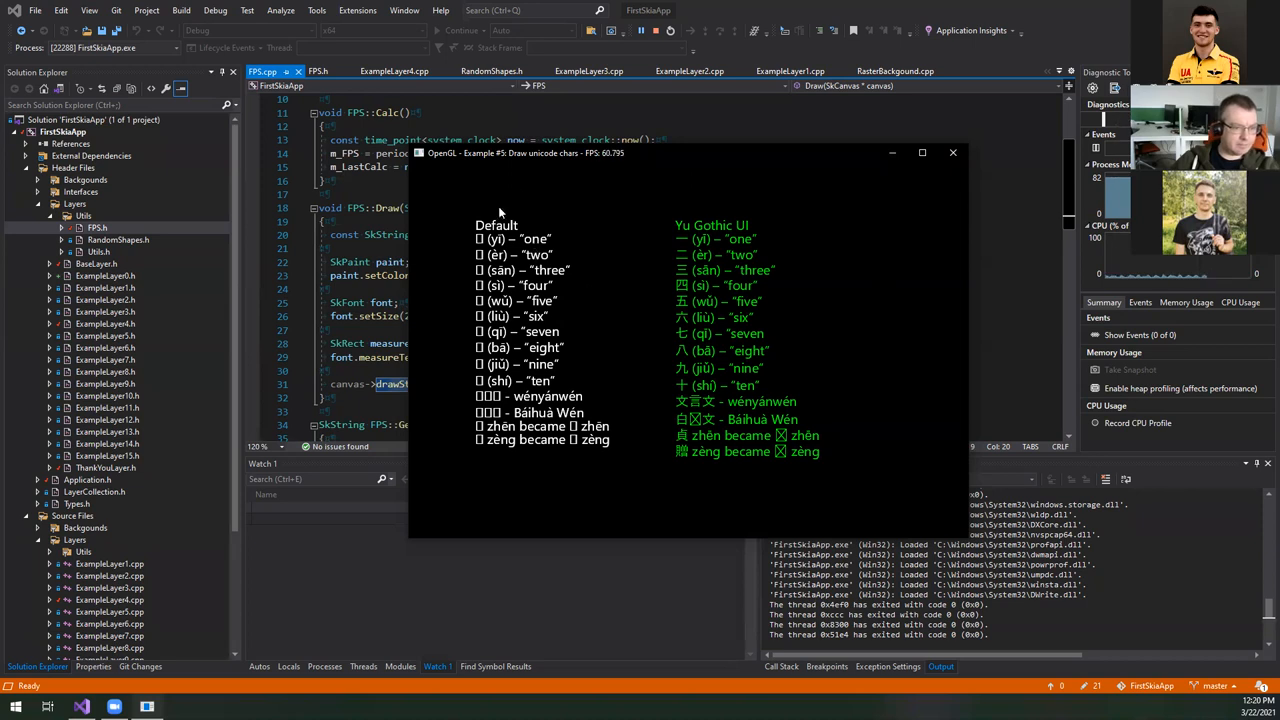
pyautogui.moveTo(624, 402)
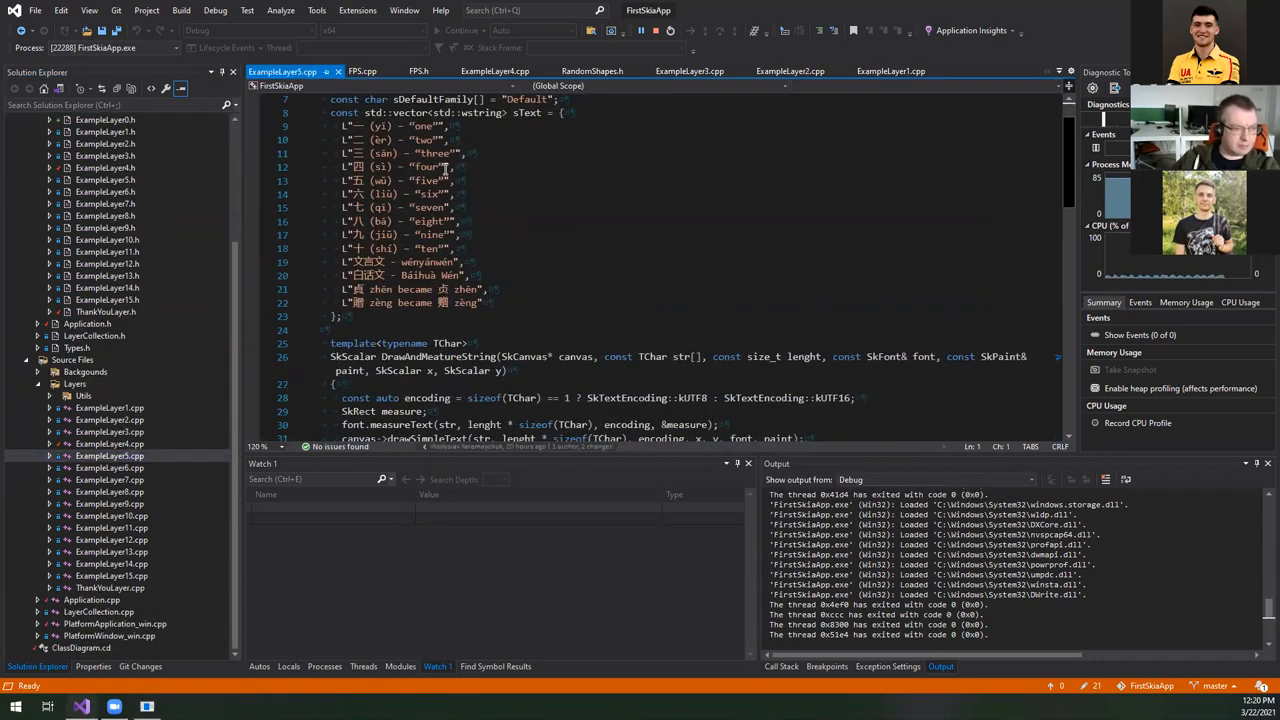
# - Highlight the DrawSkText calls for default-font and Yu Gothic UI text in ExampleLayer5::Draw
pyautogui.scroll(-3)
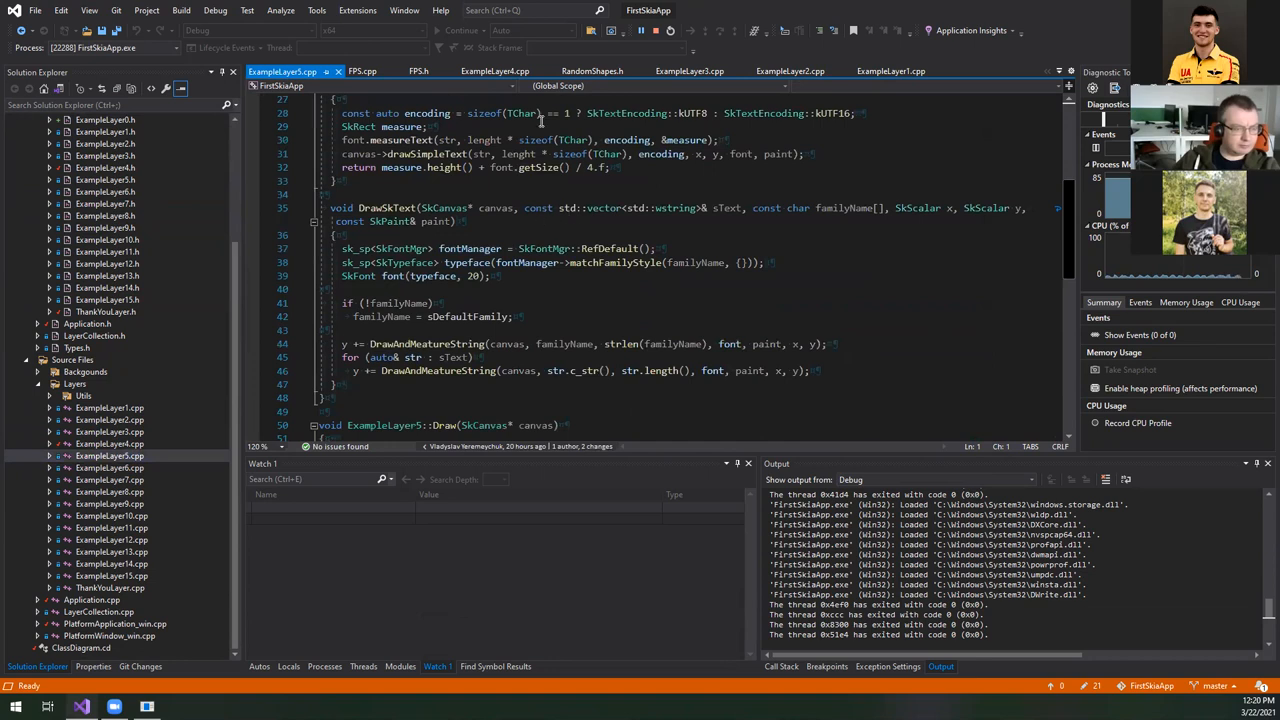
pyautogui.scroll(-3)
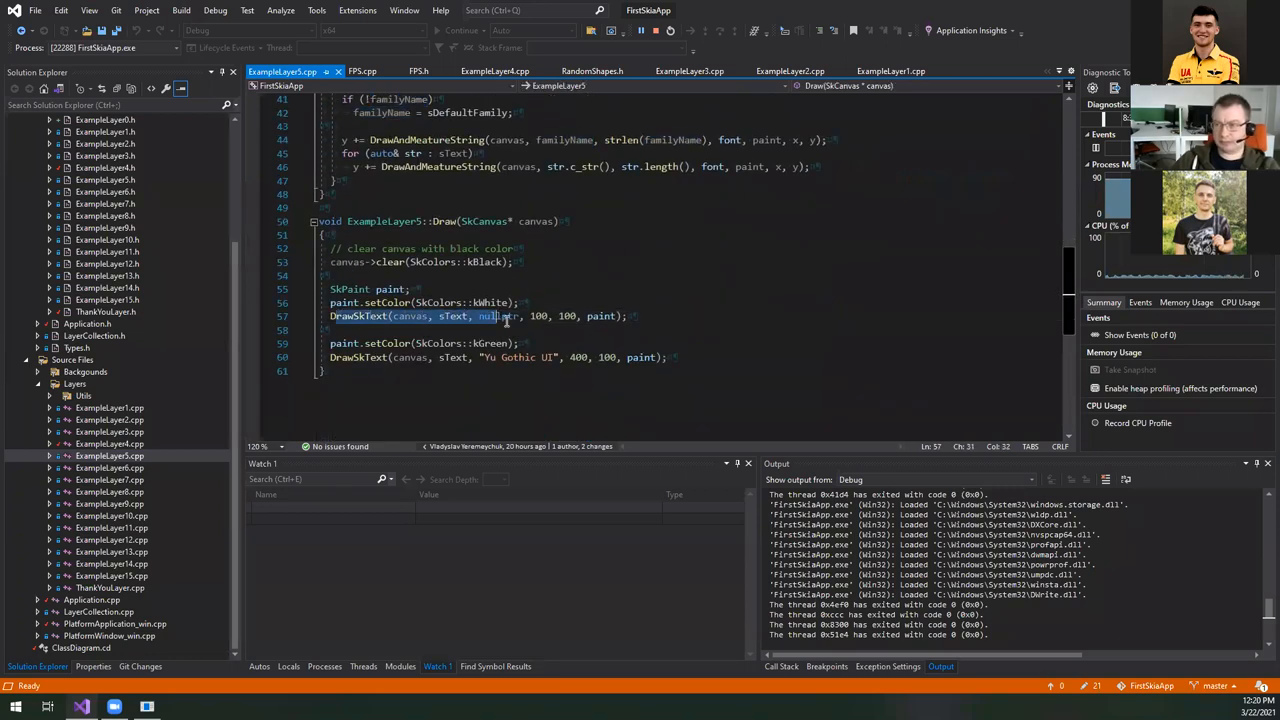
pyautogui.doubleClick(498, 316)
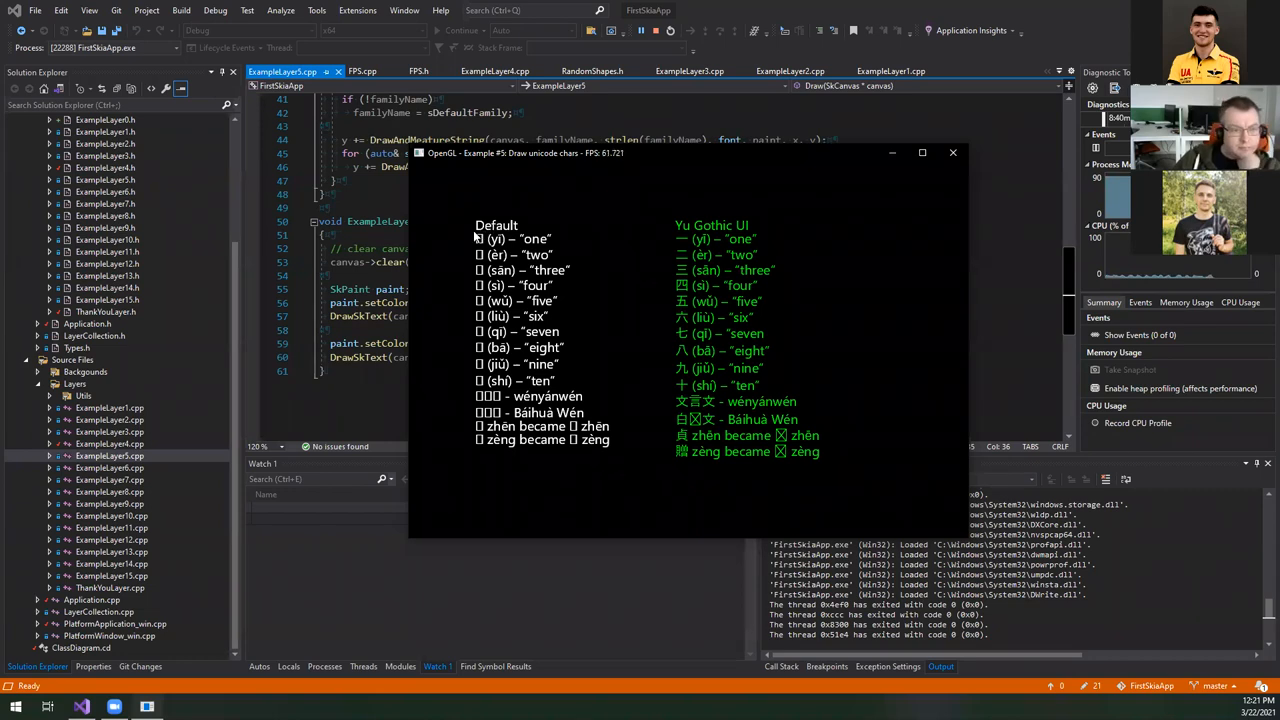
pyautogui.moveTo(660, 247)
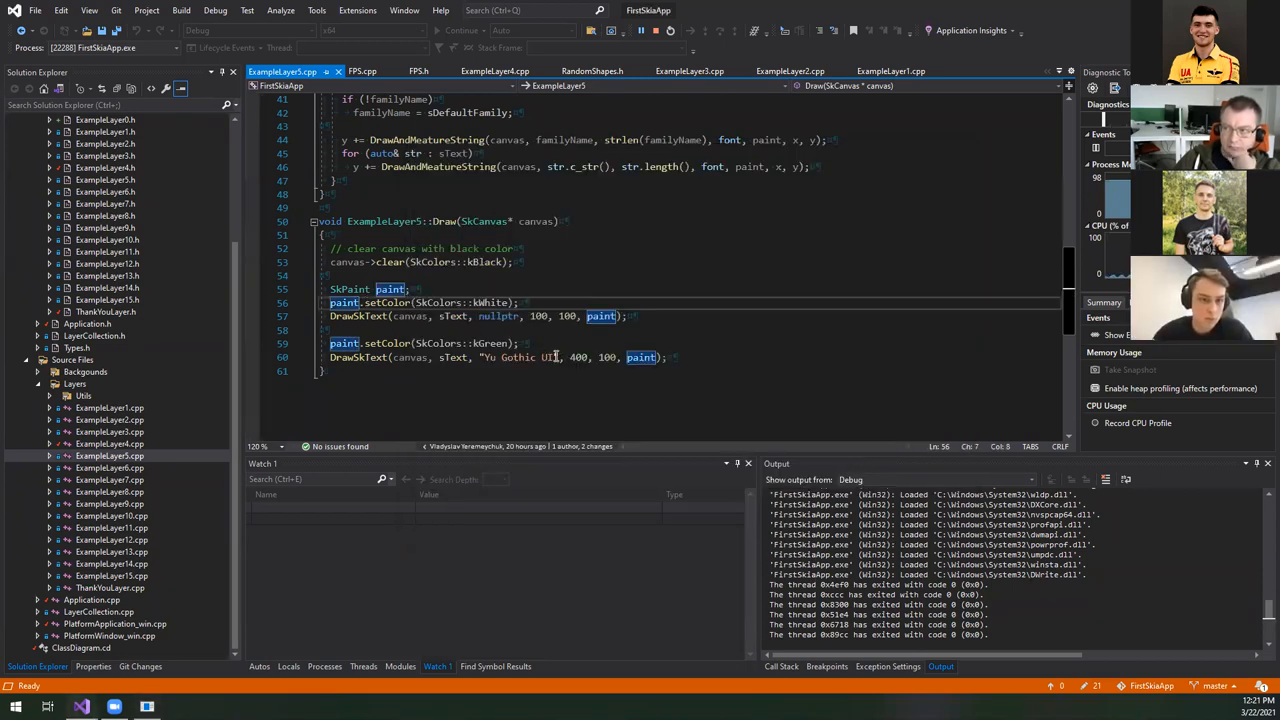
pyautogui.doubleClick(518, 357)
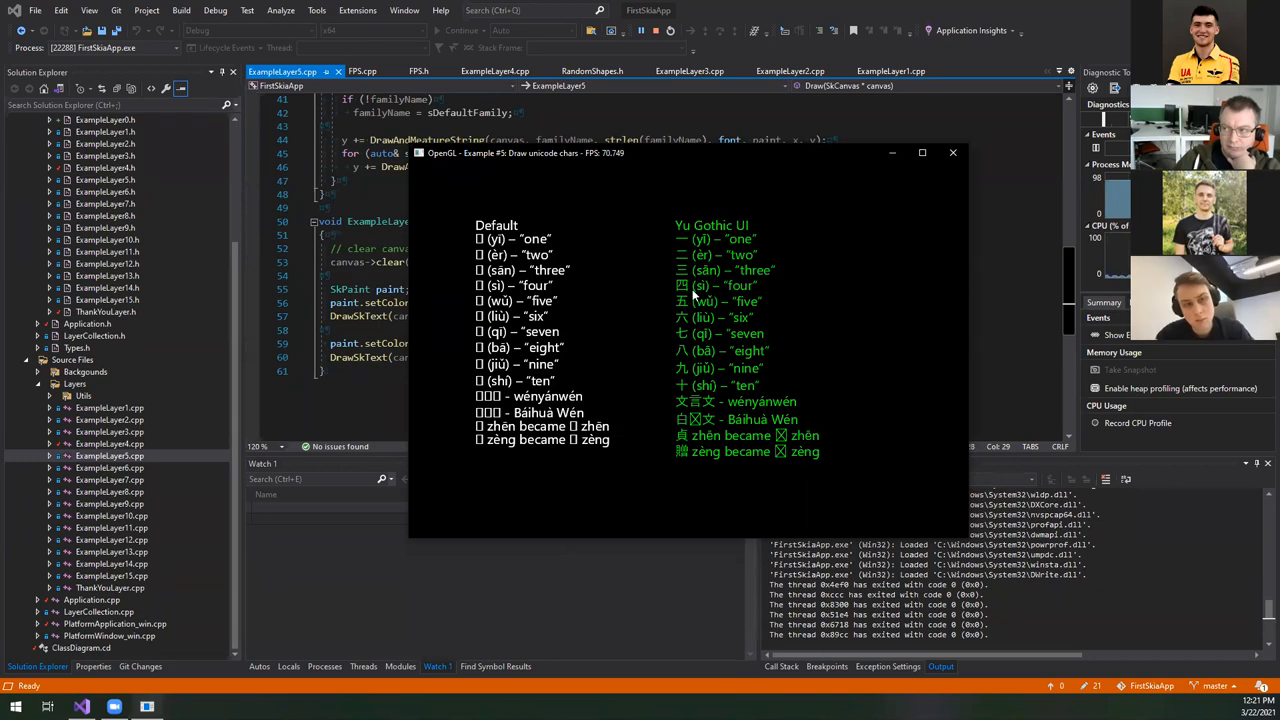
pyautogui.moveTo(693, 410)
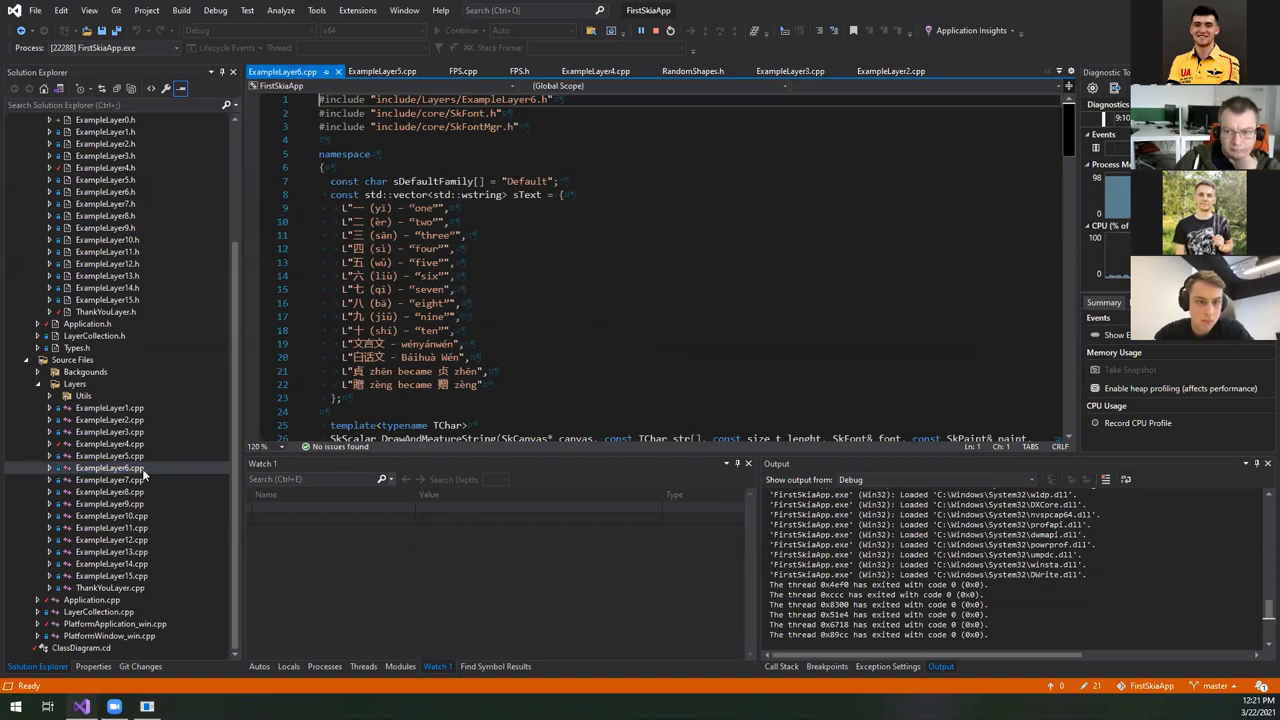
# - Walk through the unicharToGlyph check and fallback-typeface lines in DrawAndMeasureString
pyautogui.scroll(-3)
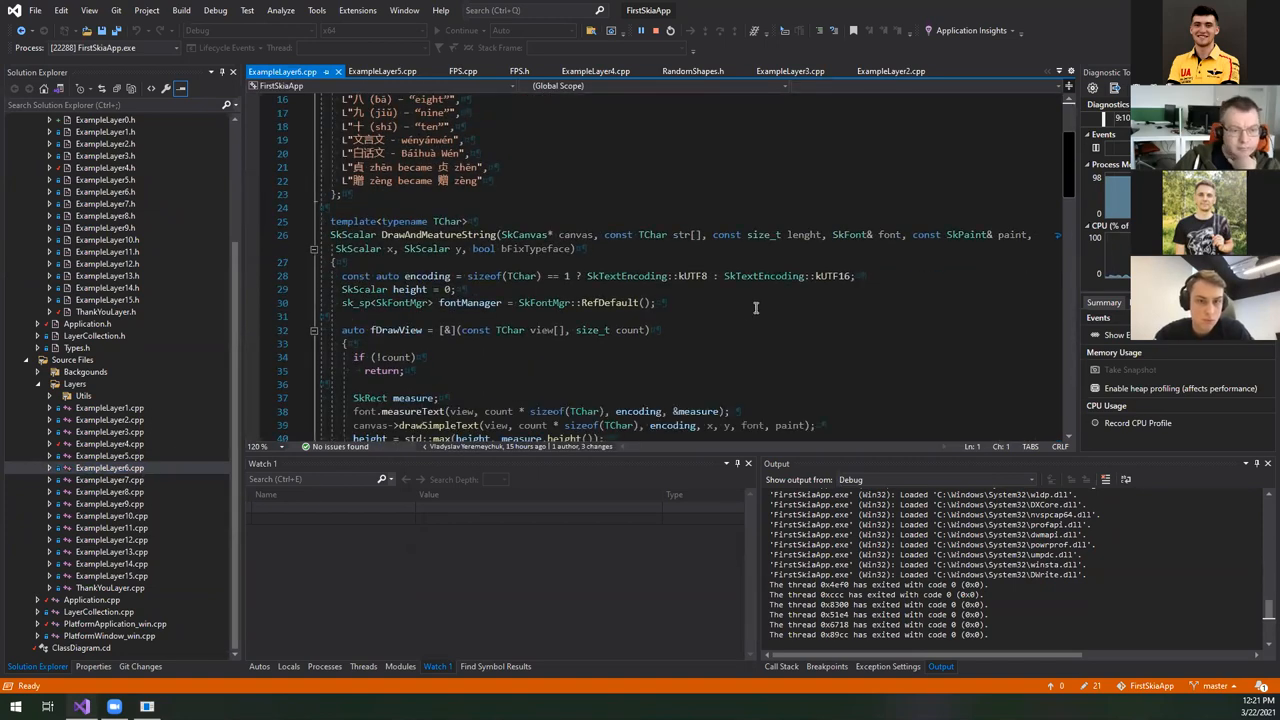
pyautogui.scroll(-3)
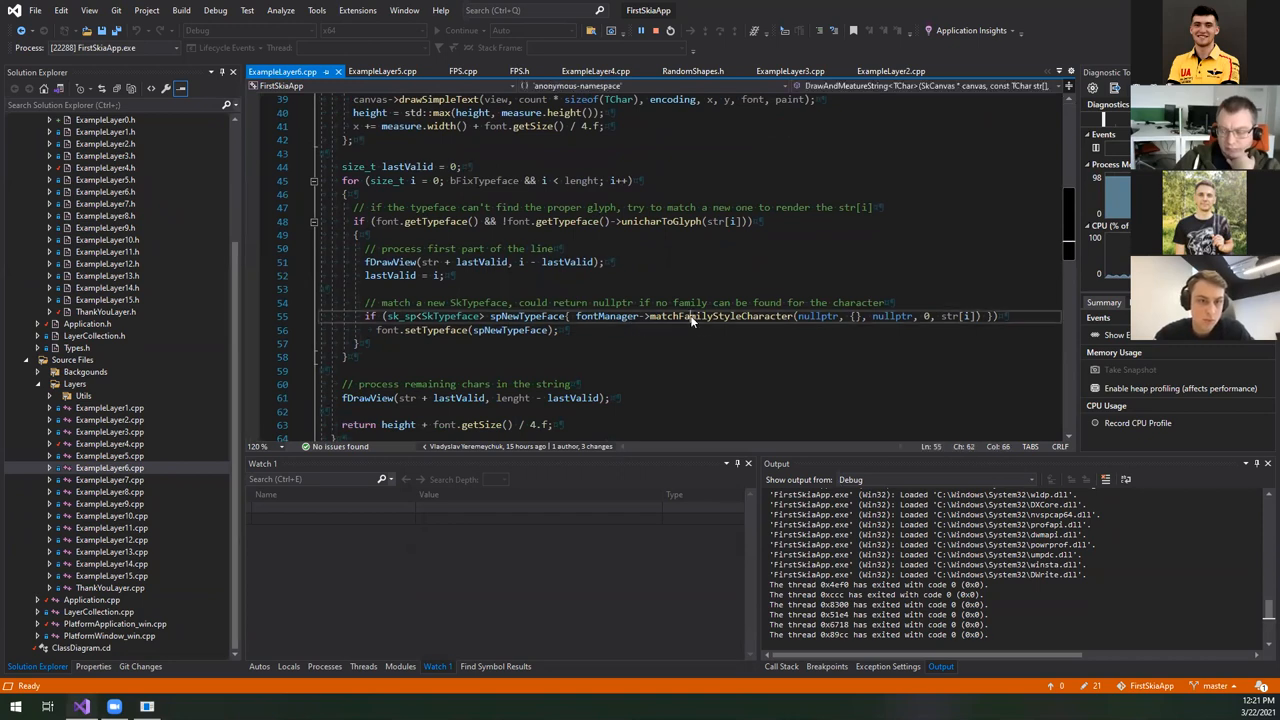
pyautogui.doubleClick(721, 316)
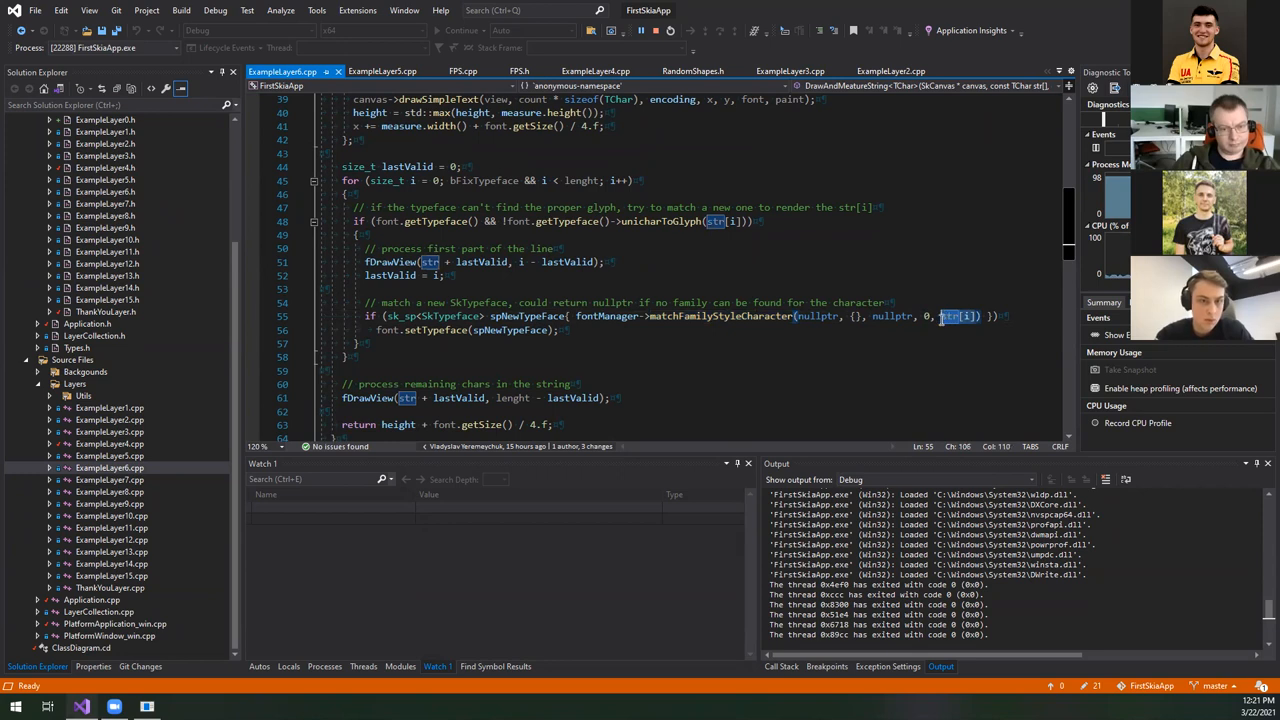
pyautogui.scroll(-3)
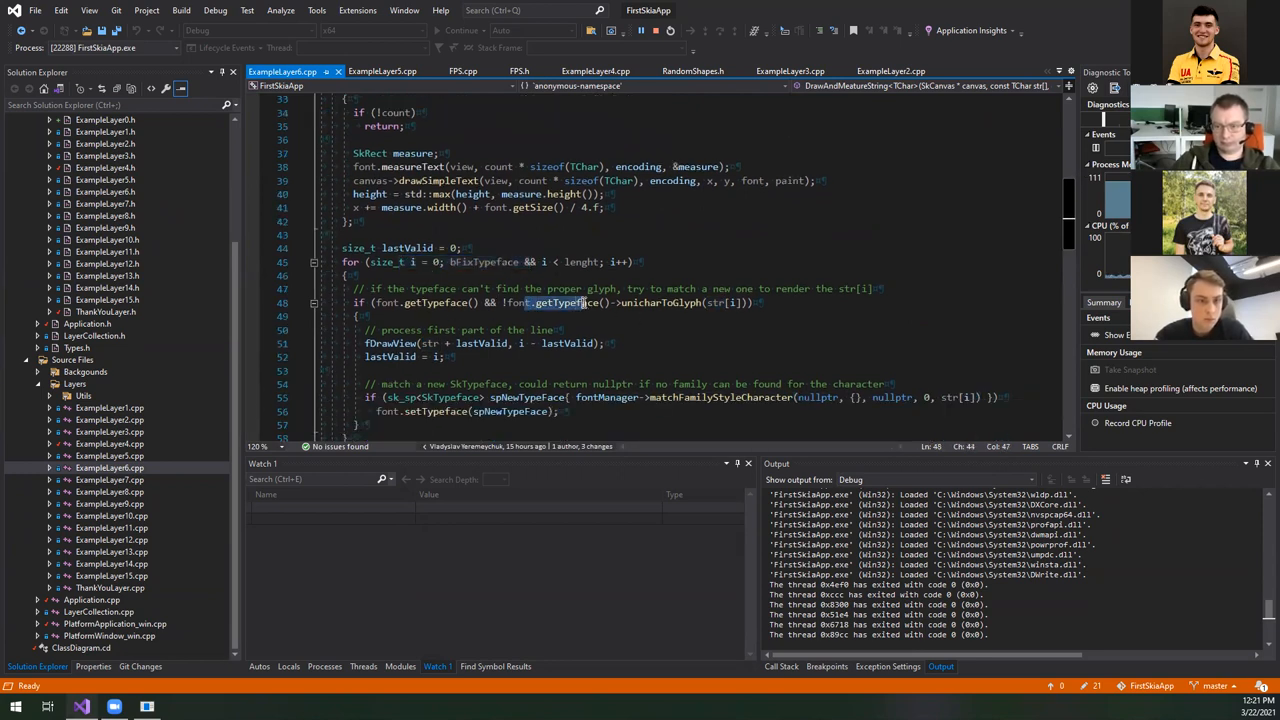
pyautogui.doubleClick(660, 302)
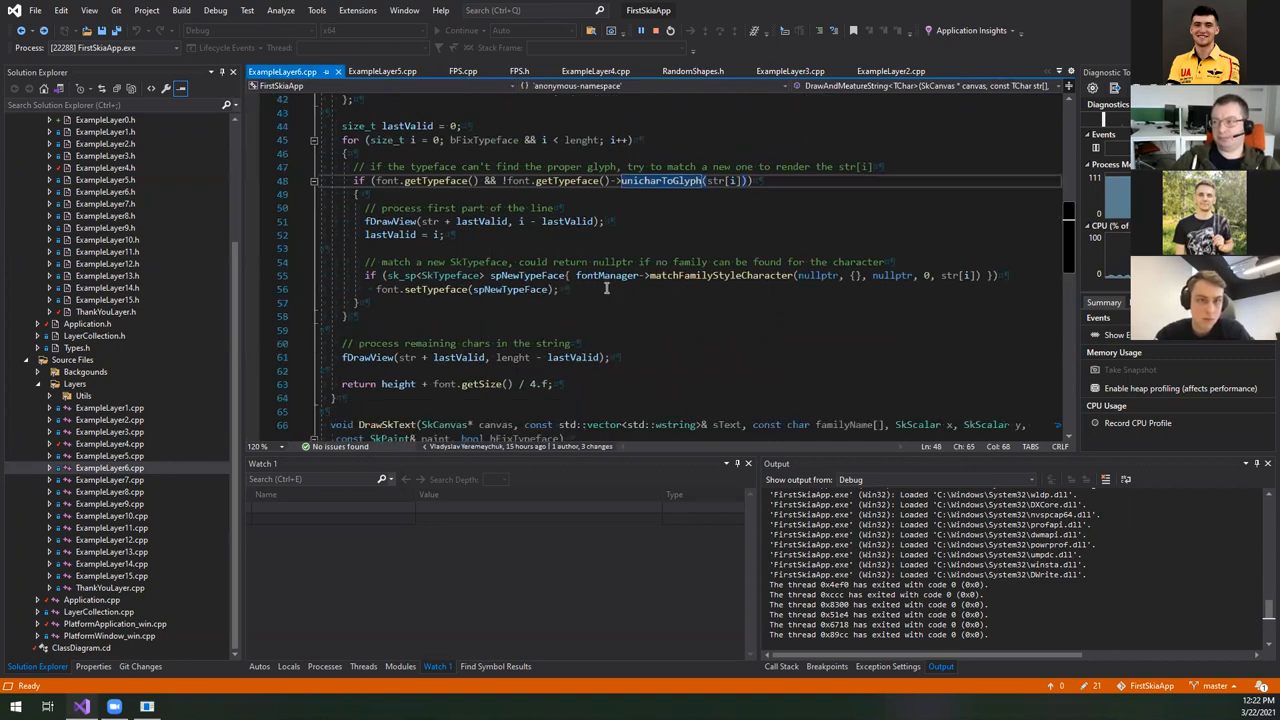
pyautogui.moveTo(365, 275); pyautogui.dragTo(560, 289)
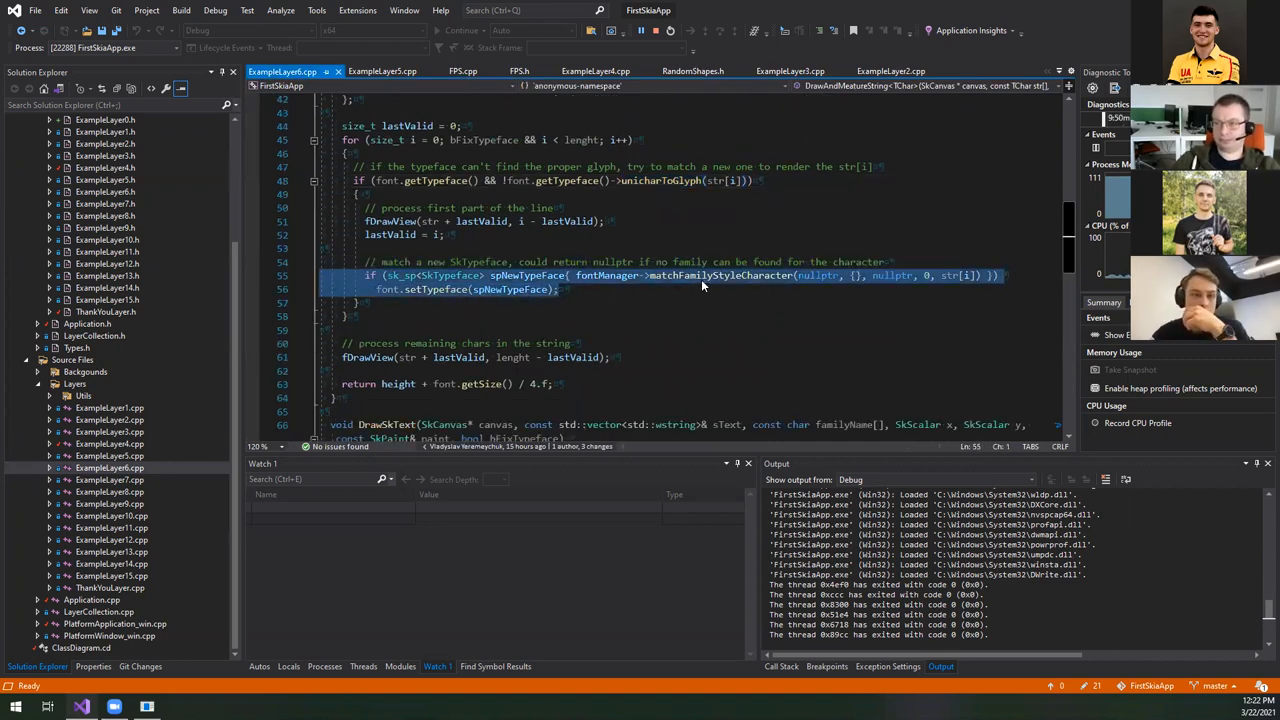
pyautogui.doubleClick(720, 275)
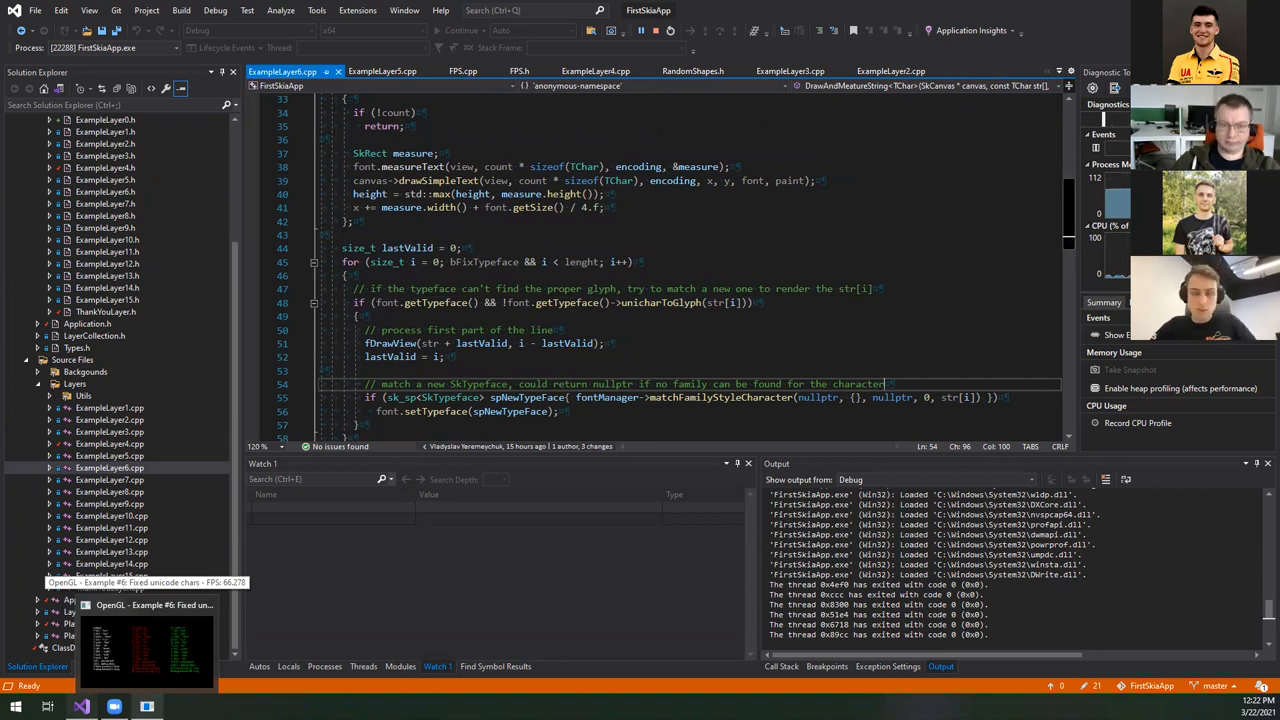
# - Bring the 'Example #6: Fixed unicode chars' window forward from the taskbar
pyautogui.click(146, 625)
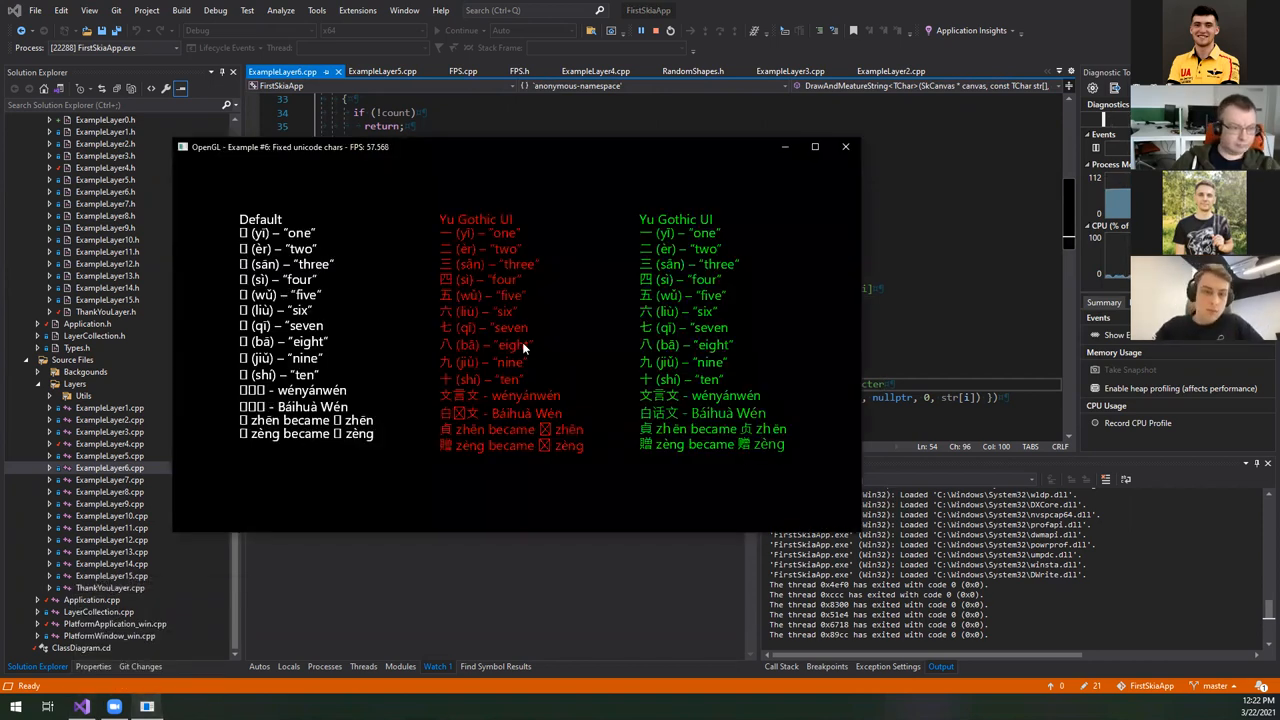
pyautogui.moveTo(617, 377)
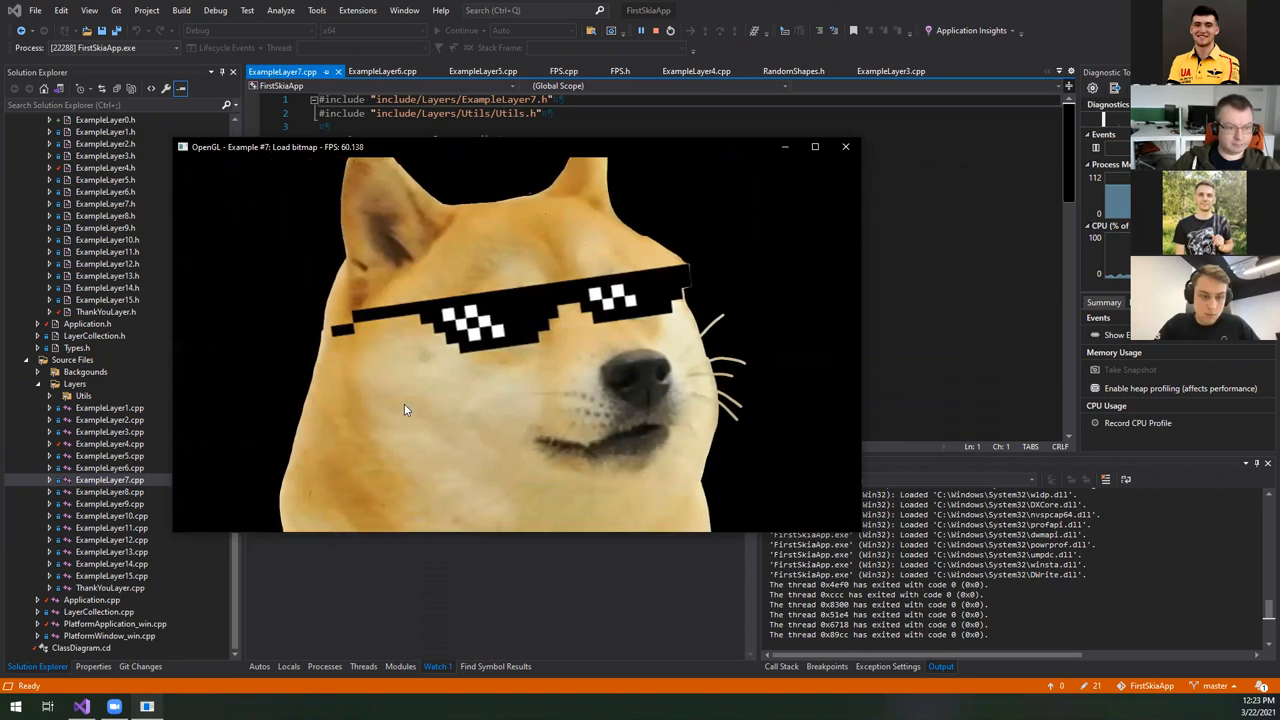
# - Return to the ExampleLayer7 code and select the LoadImageFromFile helper name
pyautogui.click(845, 147)
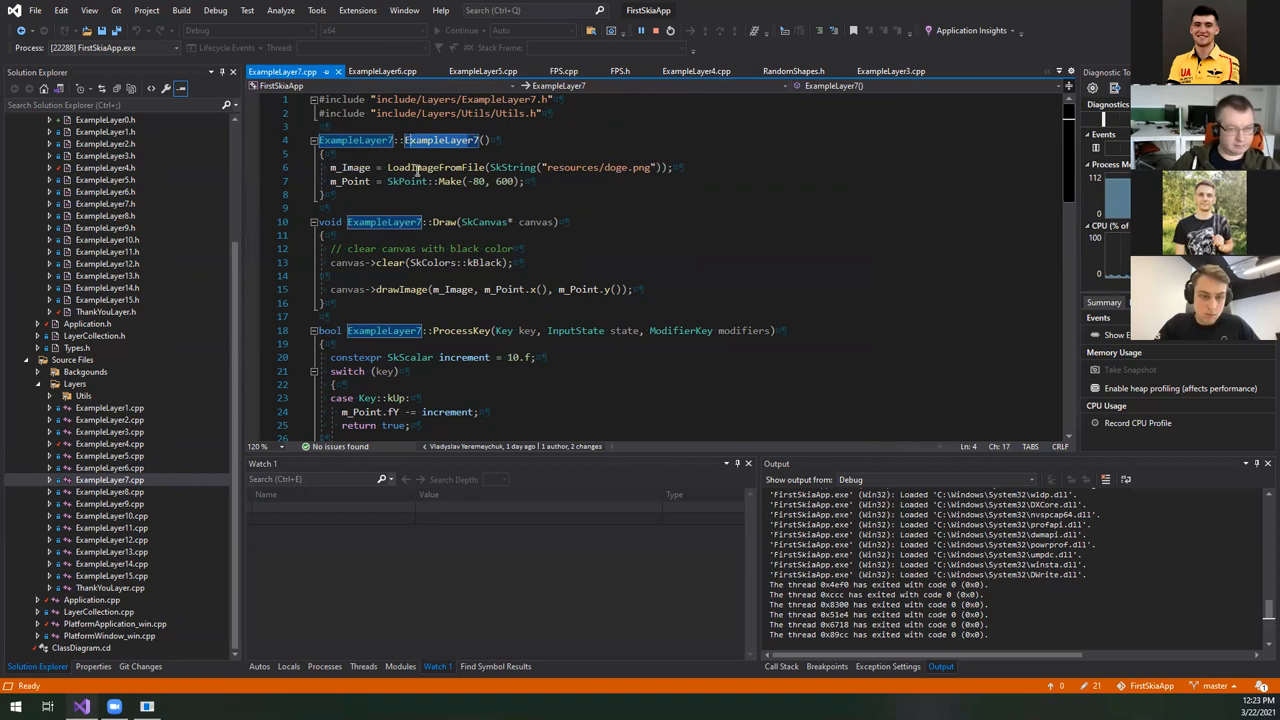
pyautogui.doubleClick(434, 167)
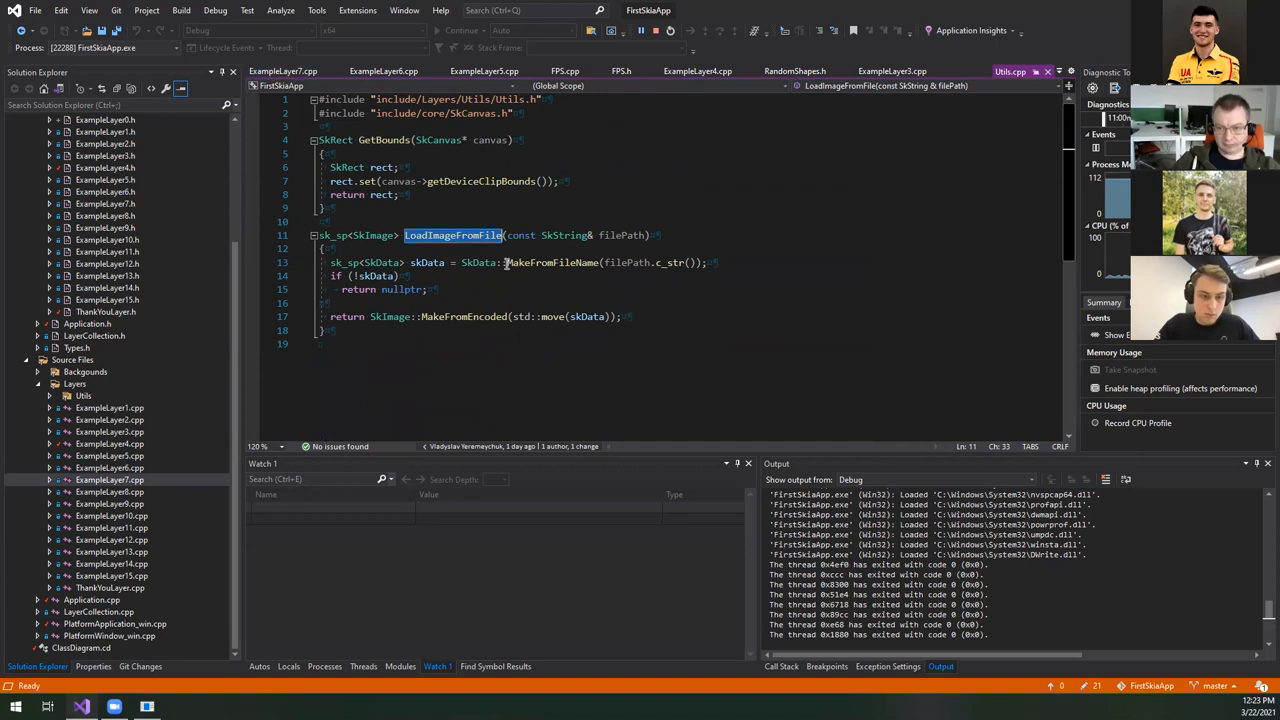
pyautogui.moveTo(497, 289)
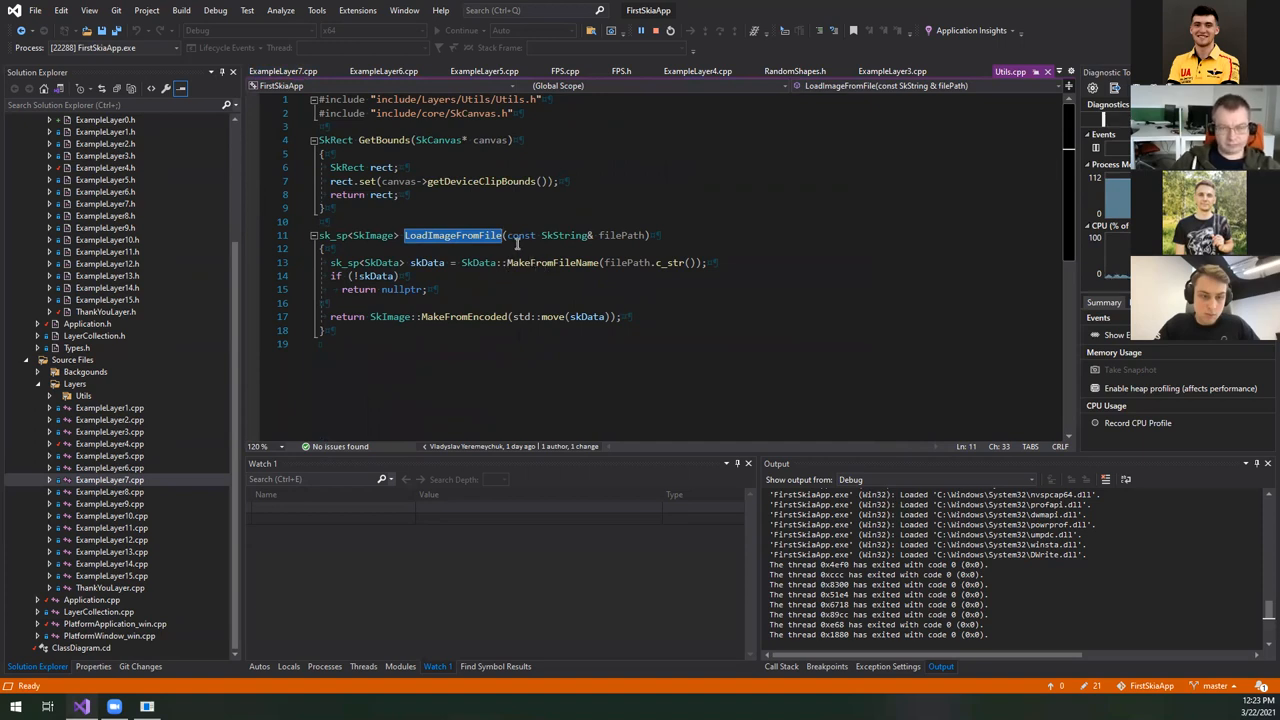
# - Highlight SkData, MakeFromFileName and SkImage decoding in Utils.cpp, then return to ExampleLayer7.cpp
pyautogui.doubleClick(479, 262)
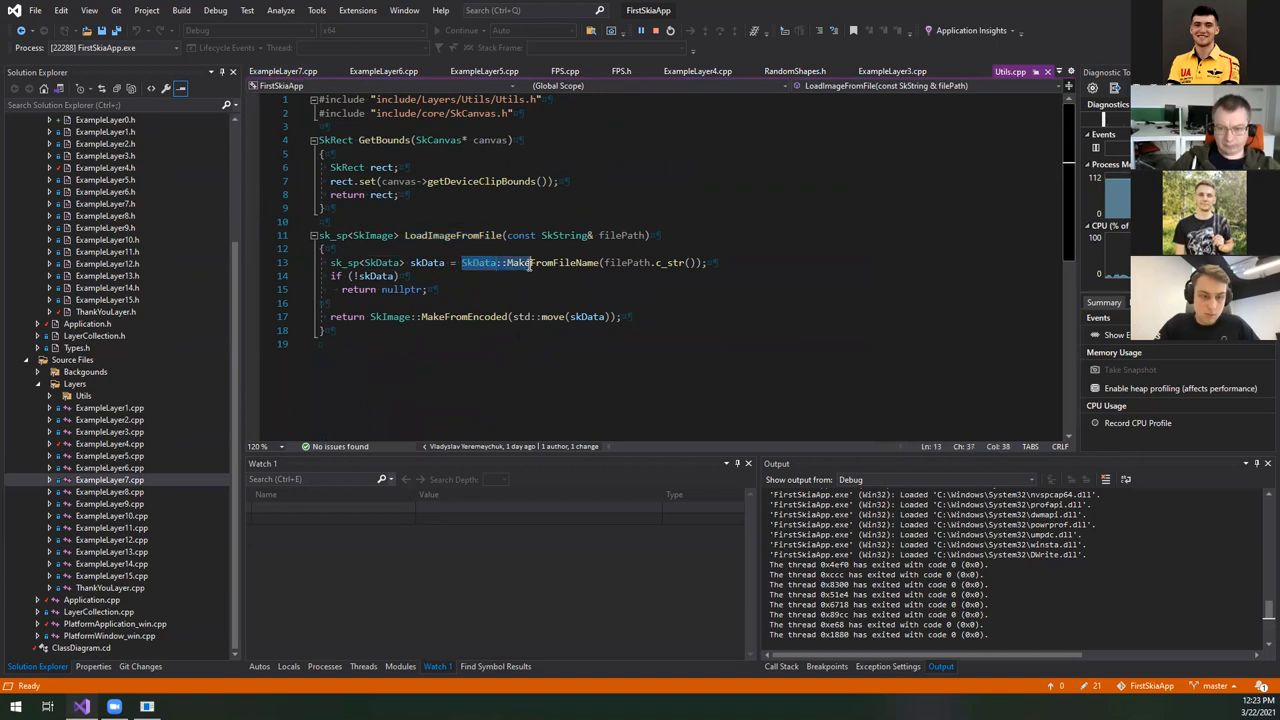
pyautogui.doubleClick(545, 262)
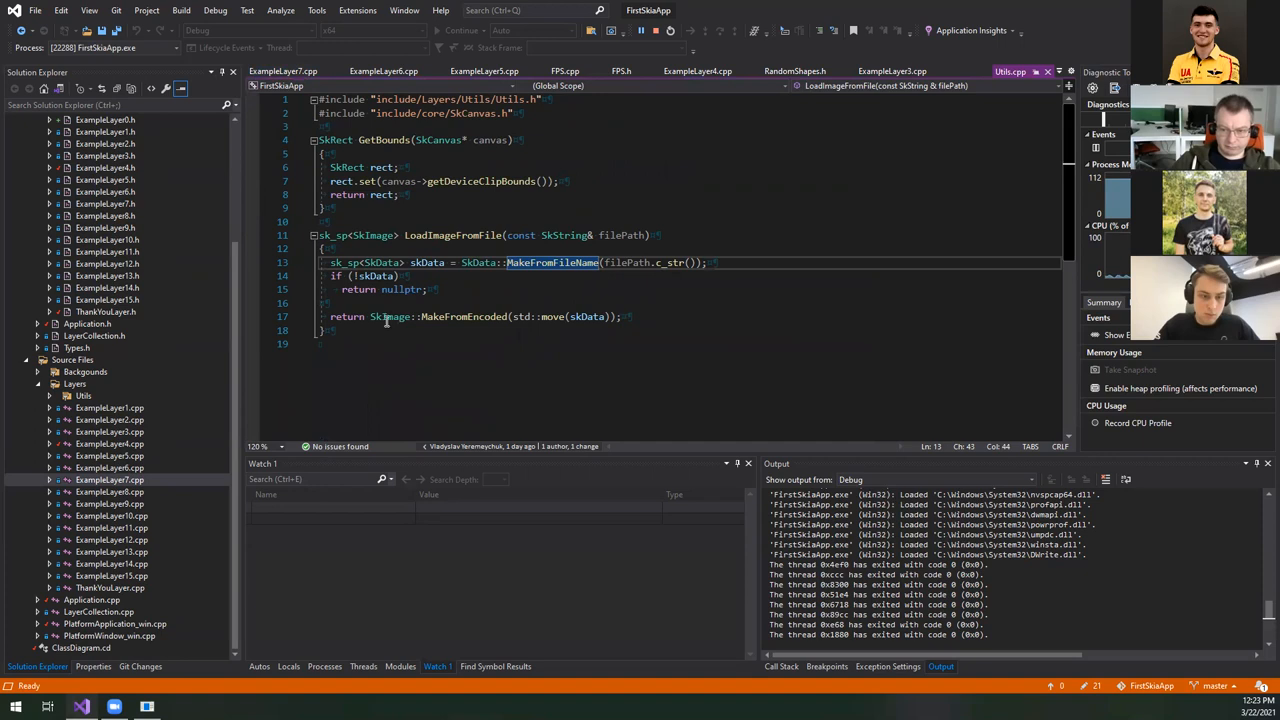
pyautogui.doubleClick(463, 316)
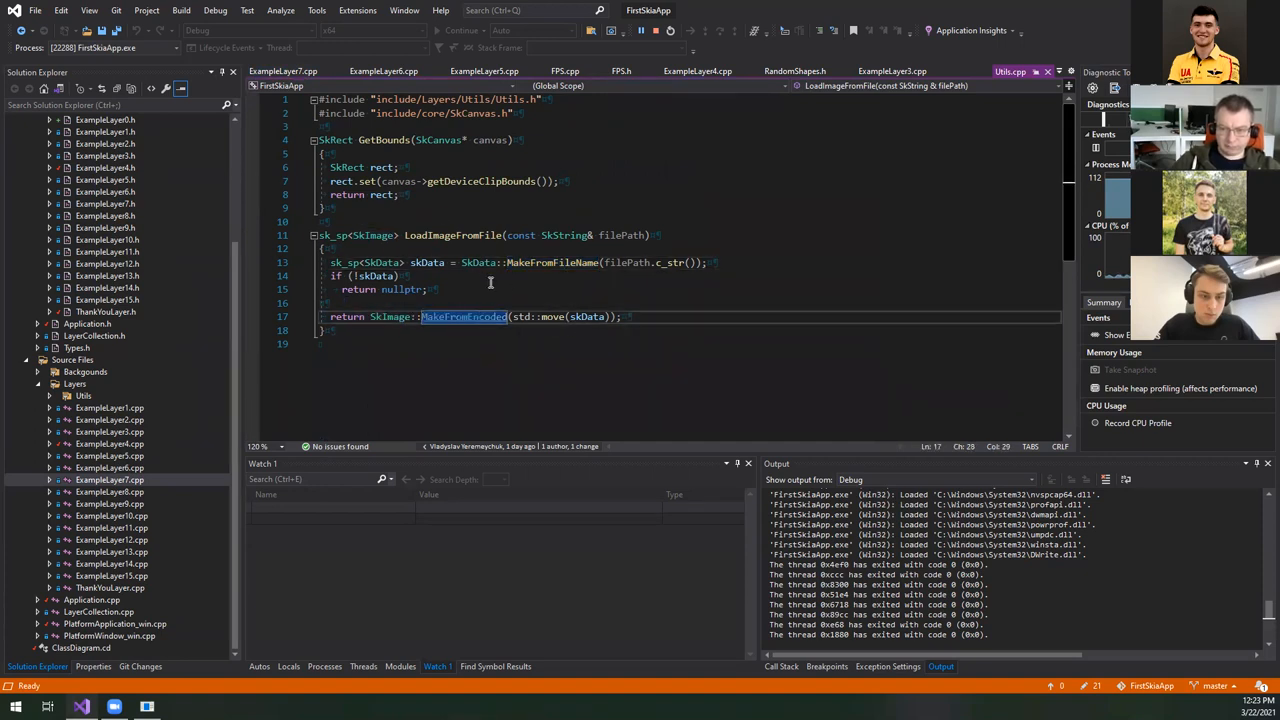
pyautogui.click(282, 71)
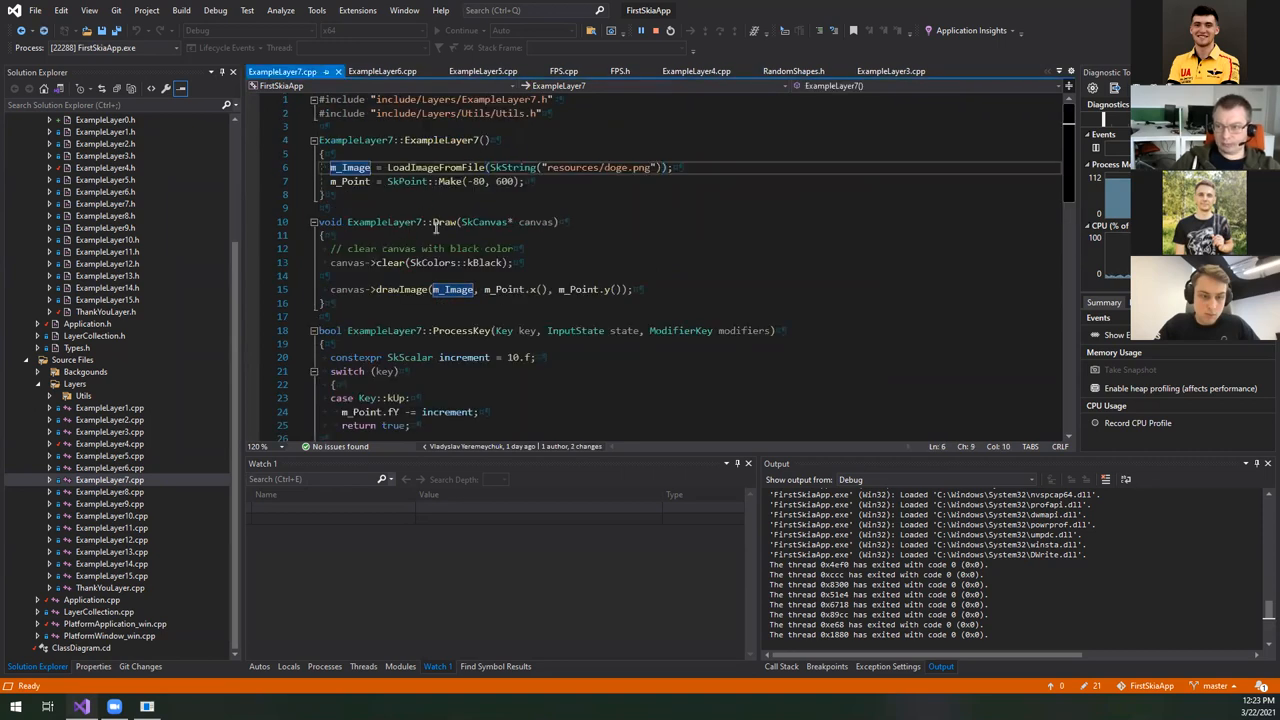
# - Scroll to ProcessKey and bring up the Example #7 doge bitmap window
pyautogui.scroll(-3)
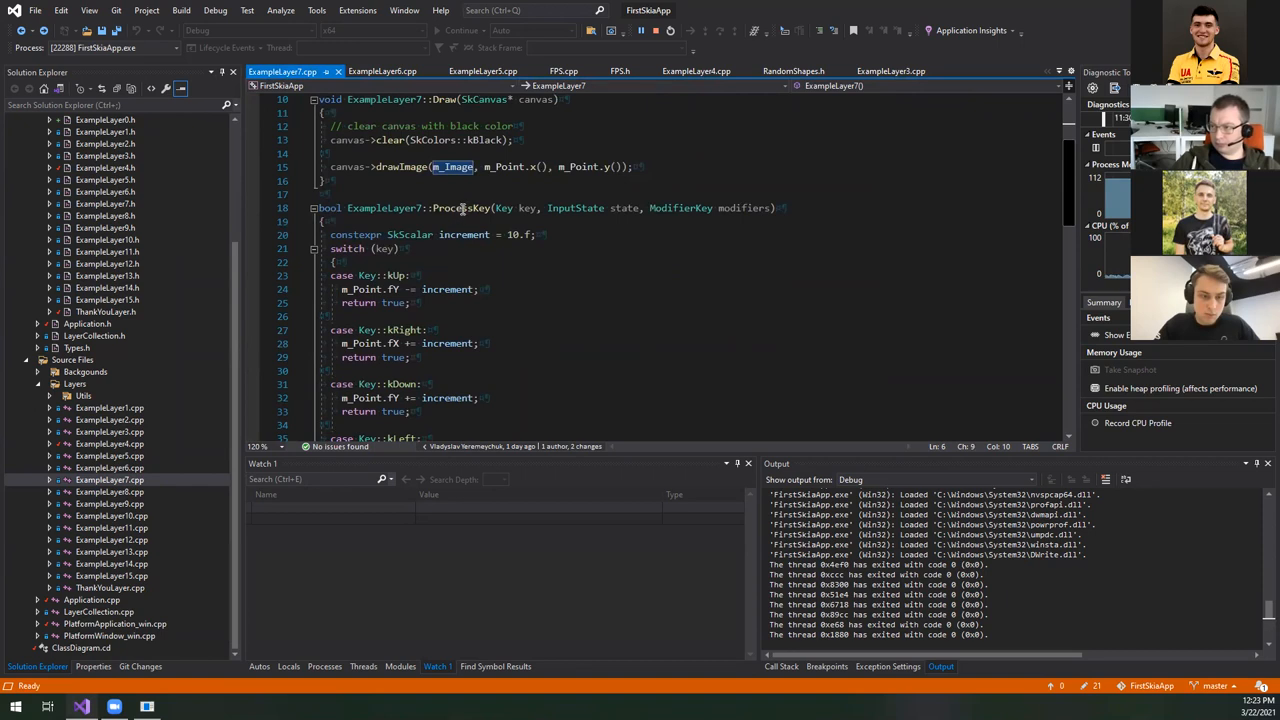
pyautogui.scroll(-3)
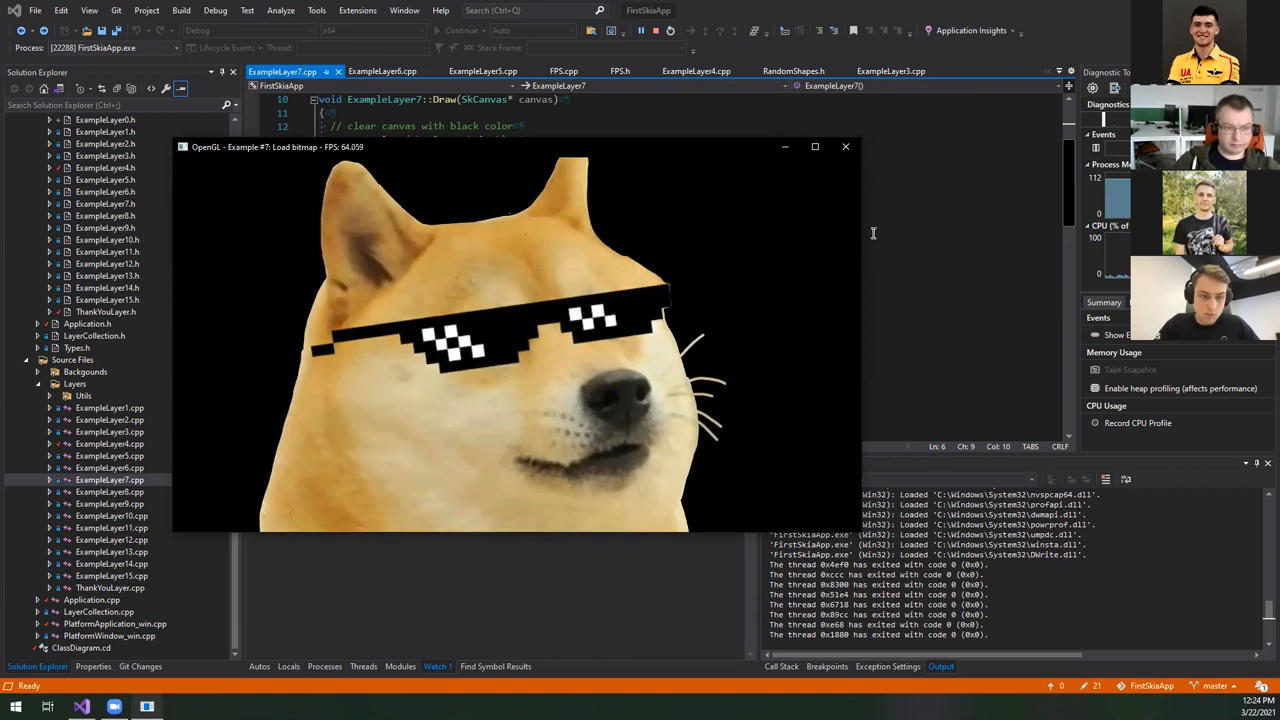
pyautogui.click(845, 147)
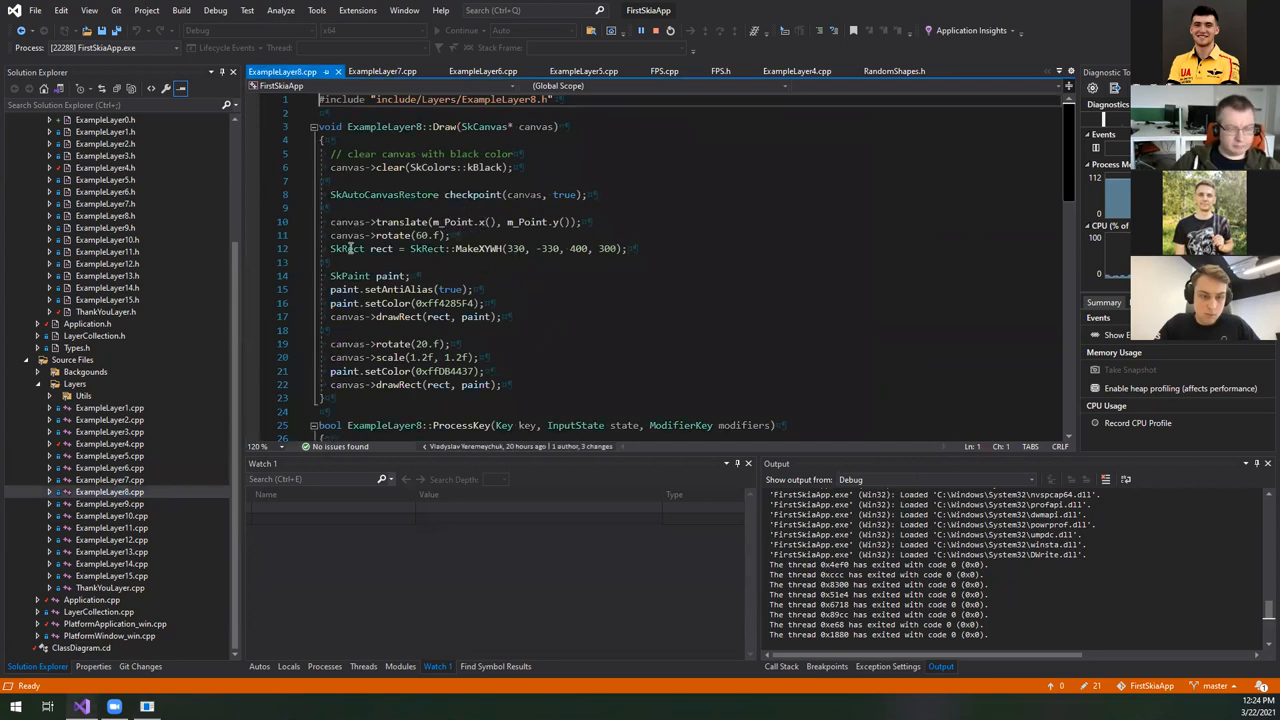
pyautogui.click(347, 221)
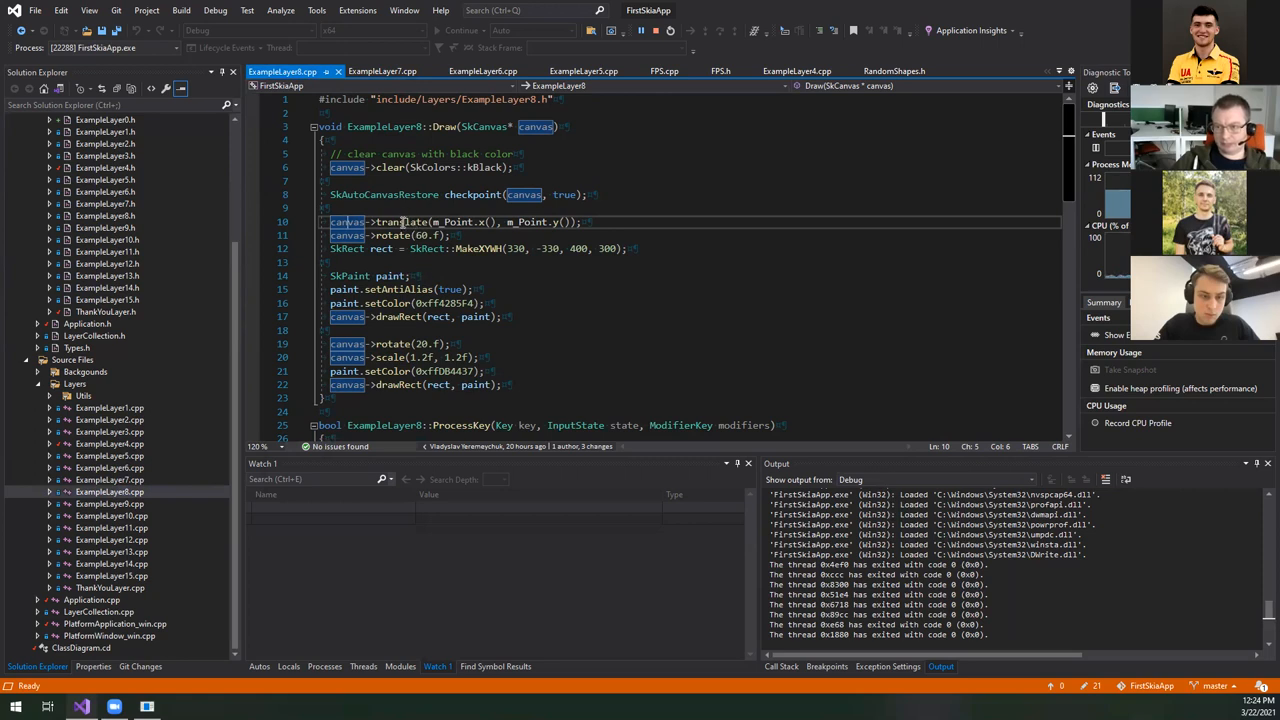
pyautogui.moveTo(400, 222)
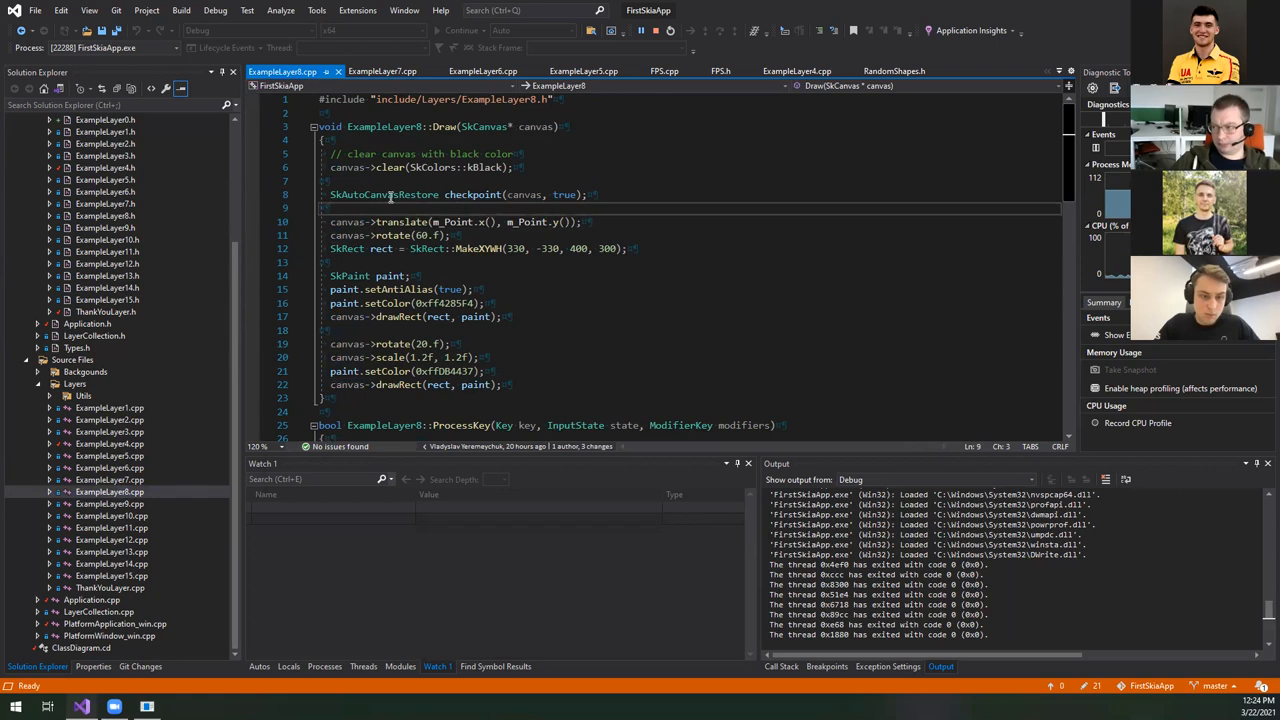
pyautogui.doubleClick(382, 194)
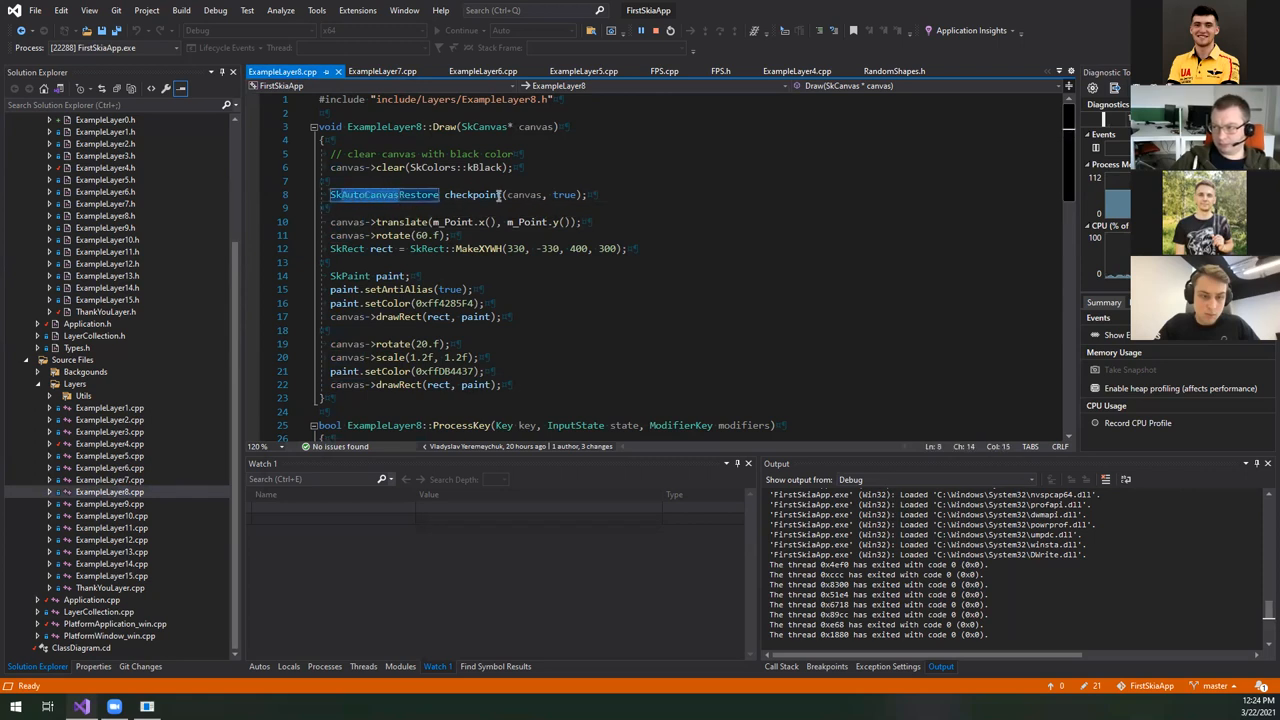
pyautogui.doubleClick(472, 194)
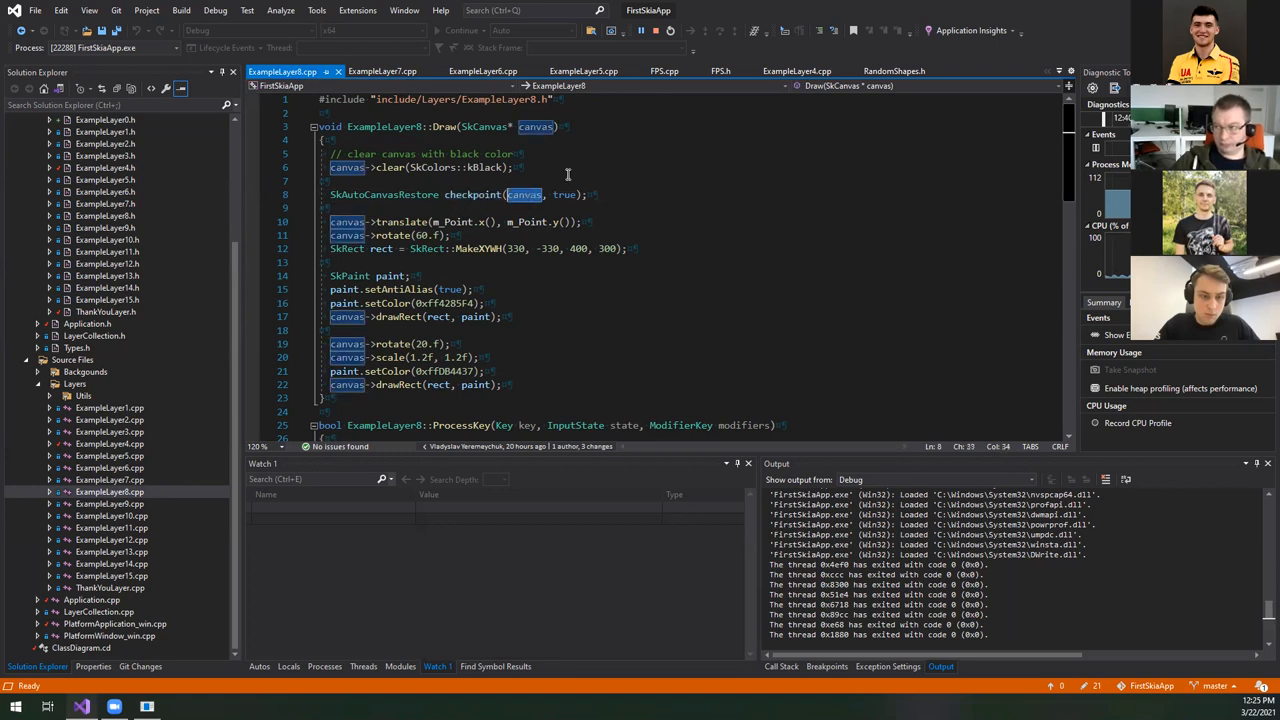
pyautogui.write('canvas->')
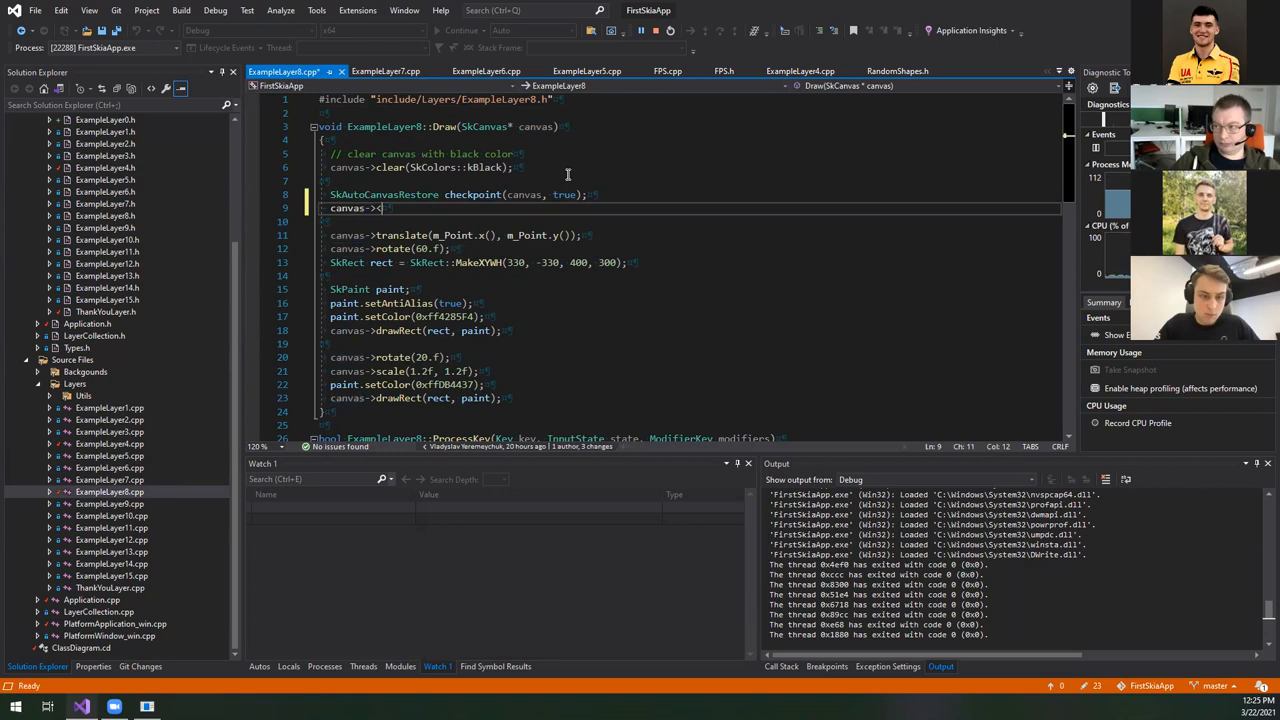
pyautogui.write('save();')
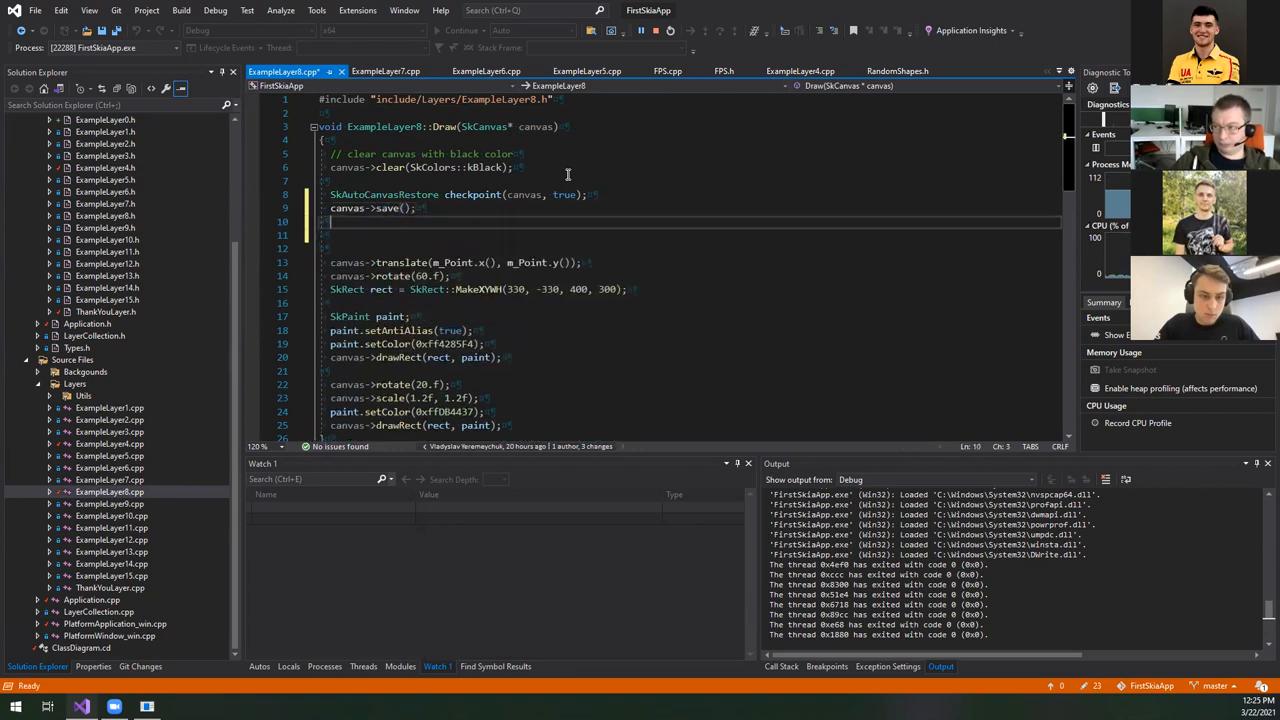
pyautogui.write('canvas->restore();')
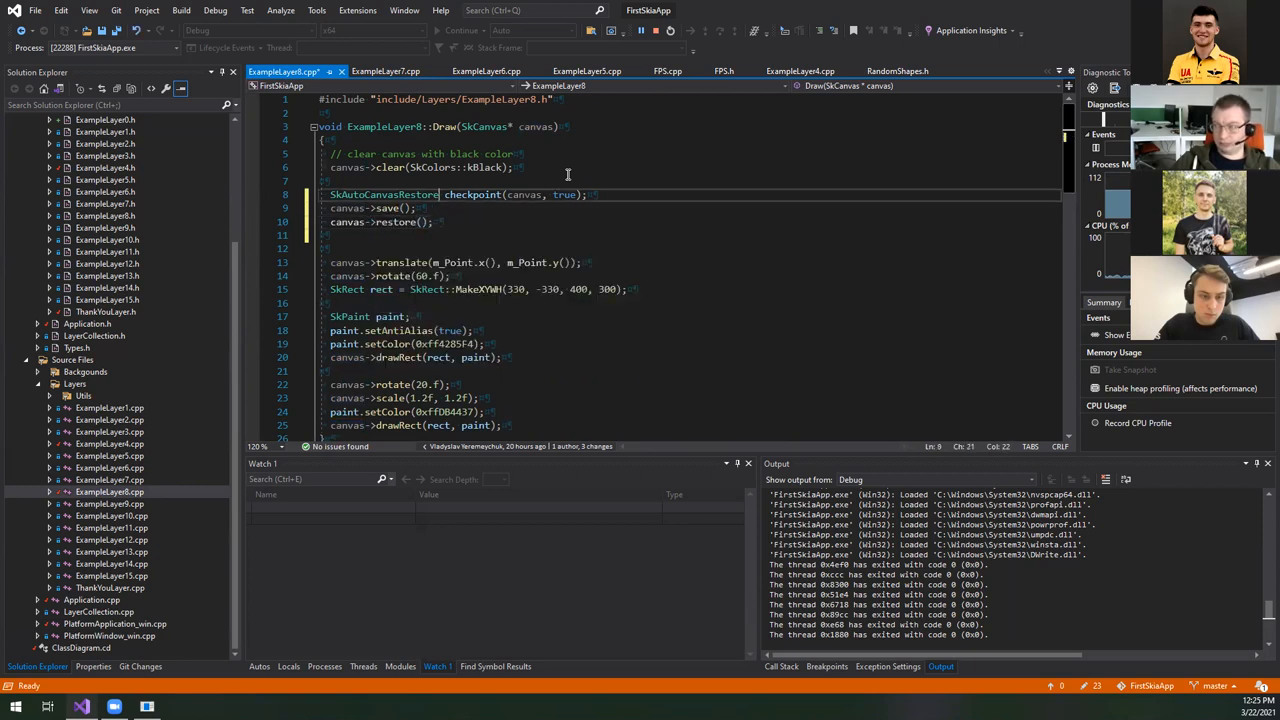
pyautogui.doubleClick(383, 194)
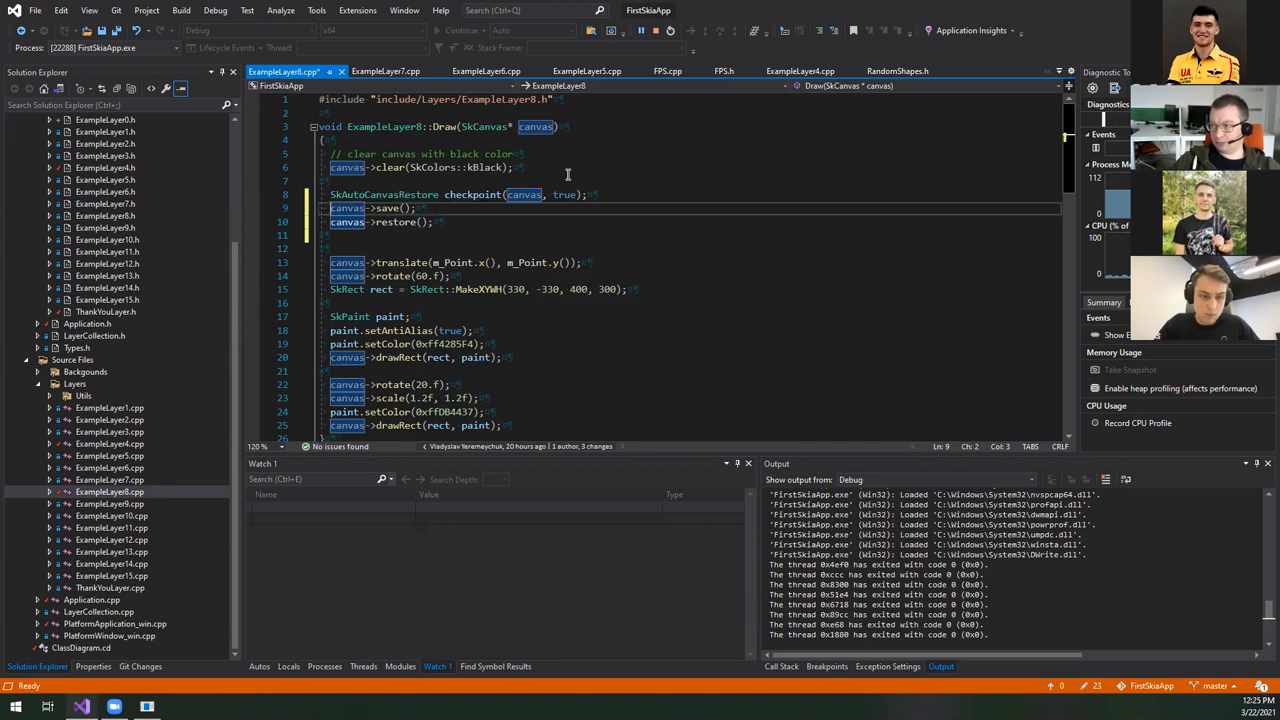
pyautogui.press('Delete')
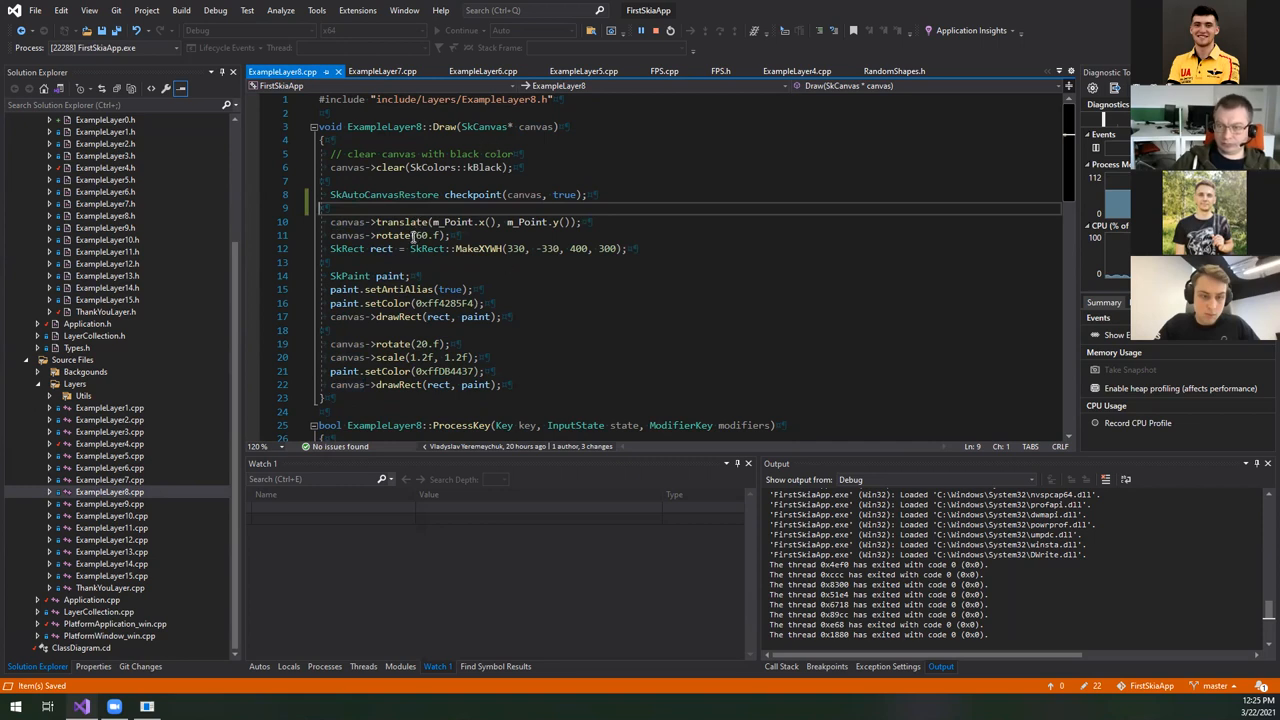
pyautogui.click(382, 71)
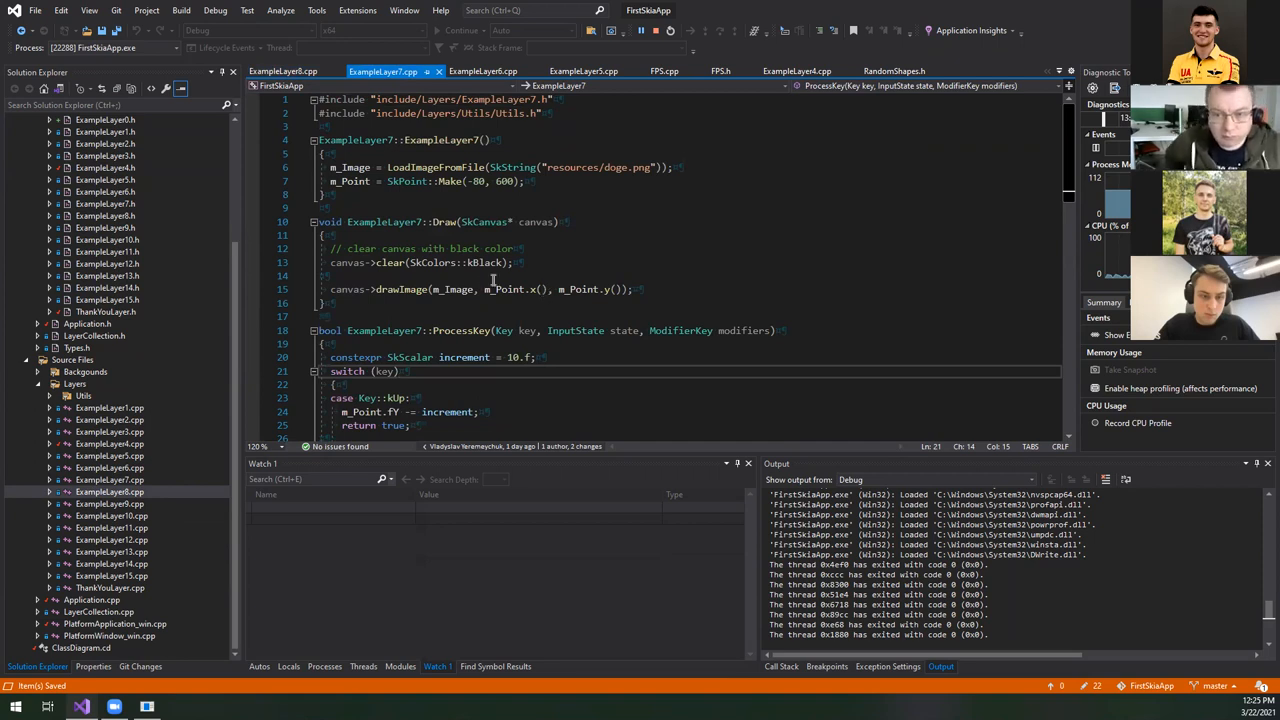
pyautogui.doubleClick(503, 289)
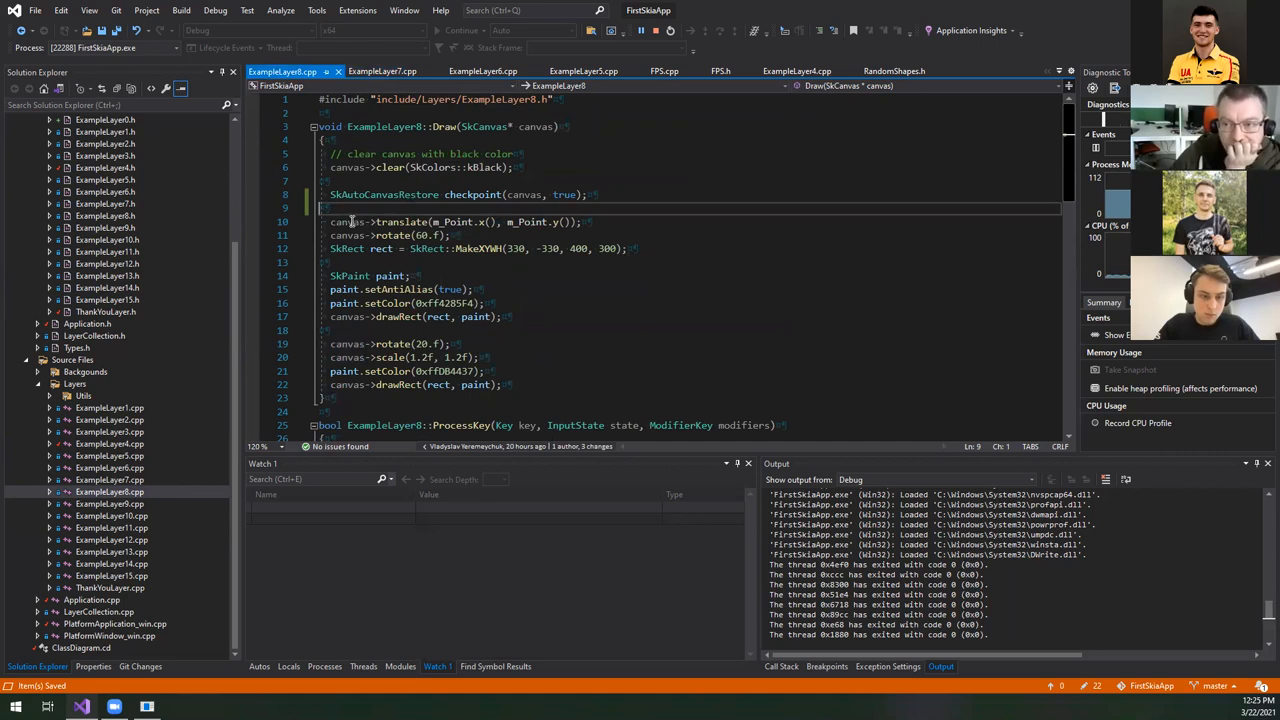
pyautogui.doubleClick(451, 221)
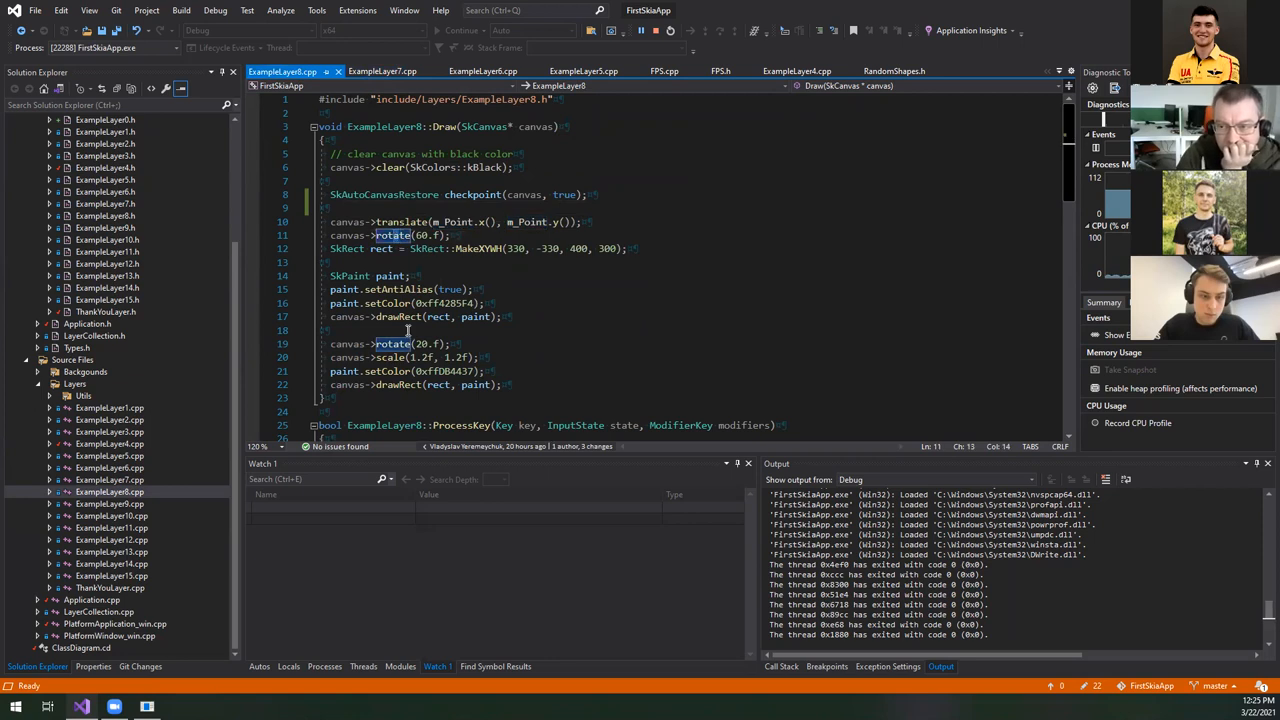
pyautogui.scroll(-3)
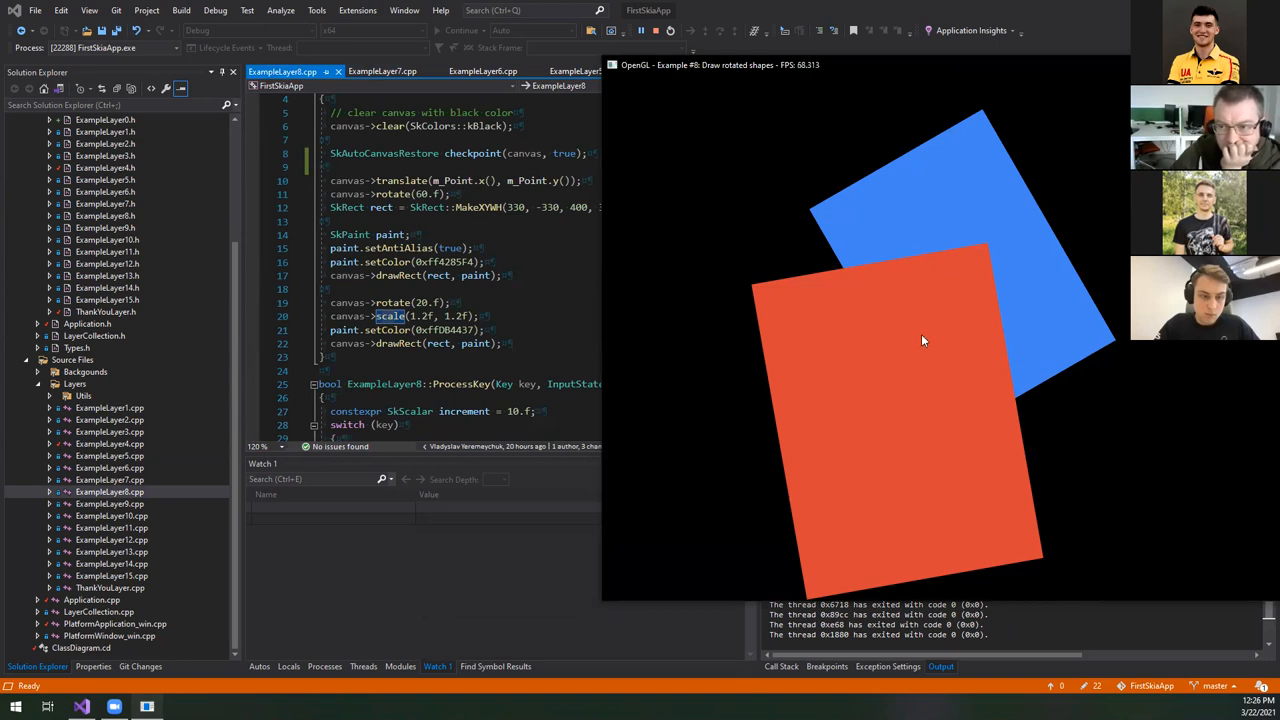
pyautogui.moveTo(843, 77)
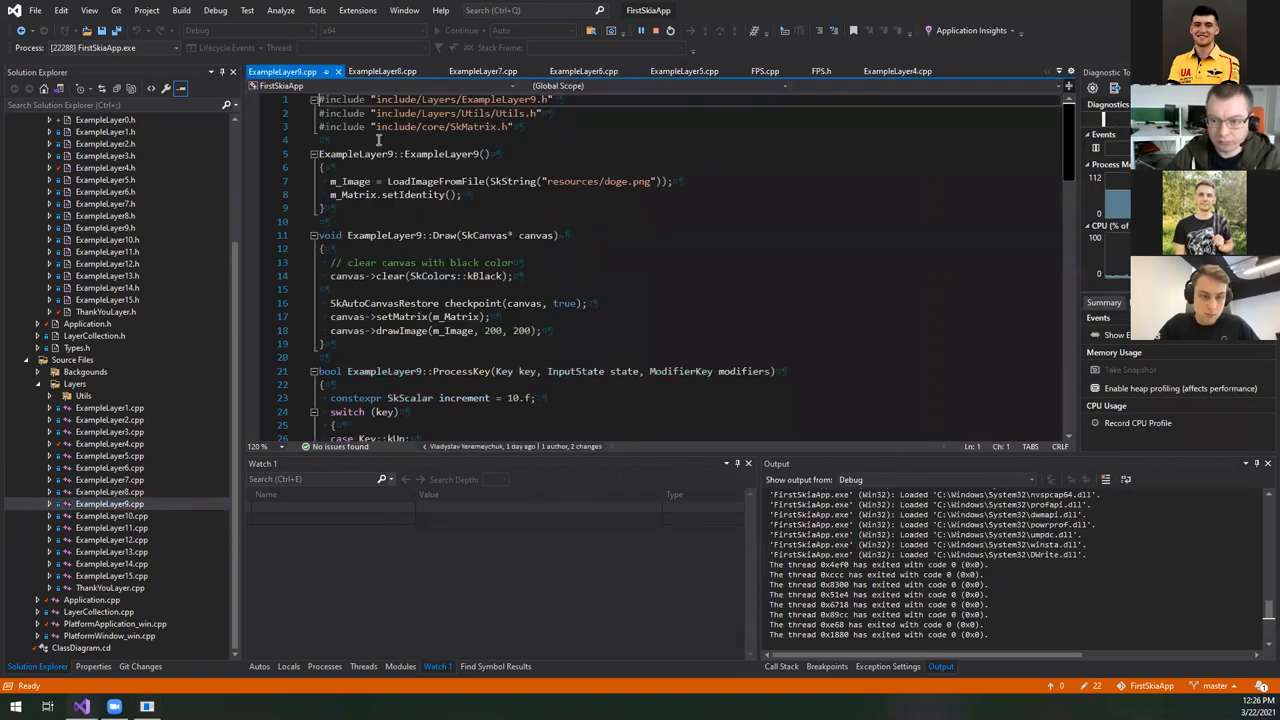
# - Highlight every m_Matrix use in ExampleLayer9.cpp and scroll toward ProcessMouseWheel
pyautogui.doubleClick(354, 181)
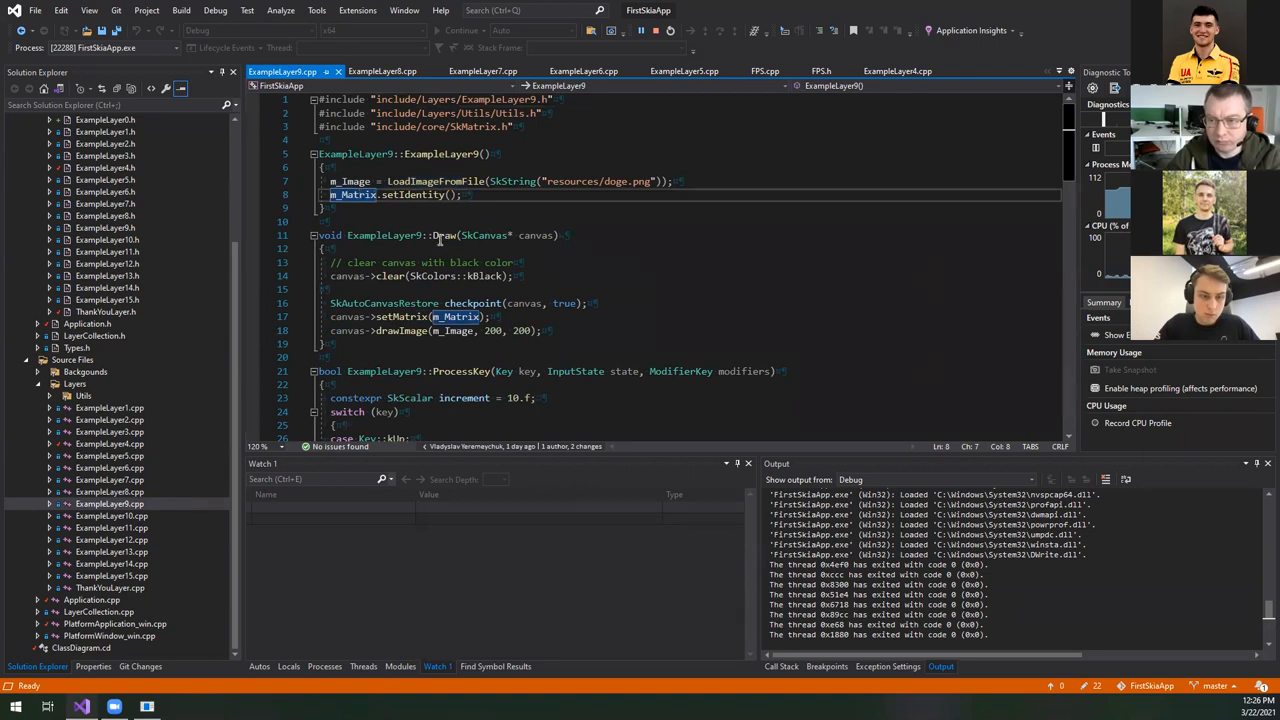
pyautogui.scroll(-3)
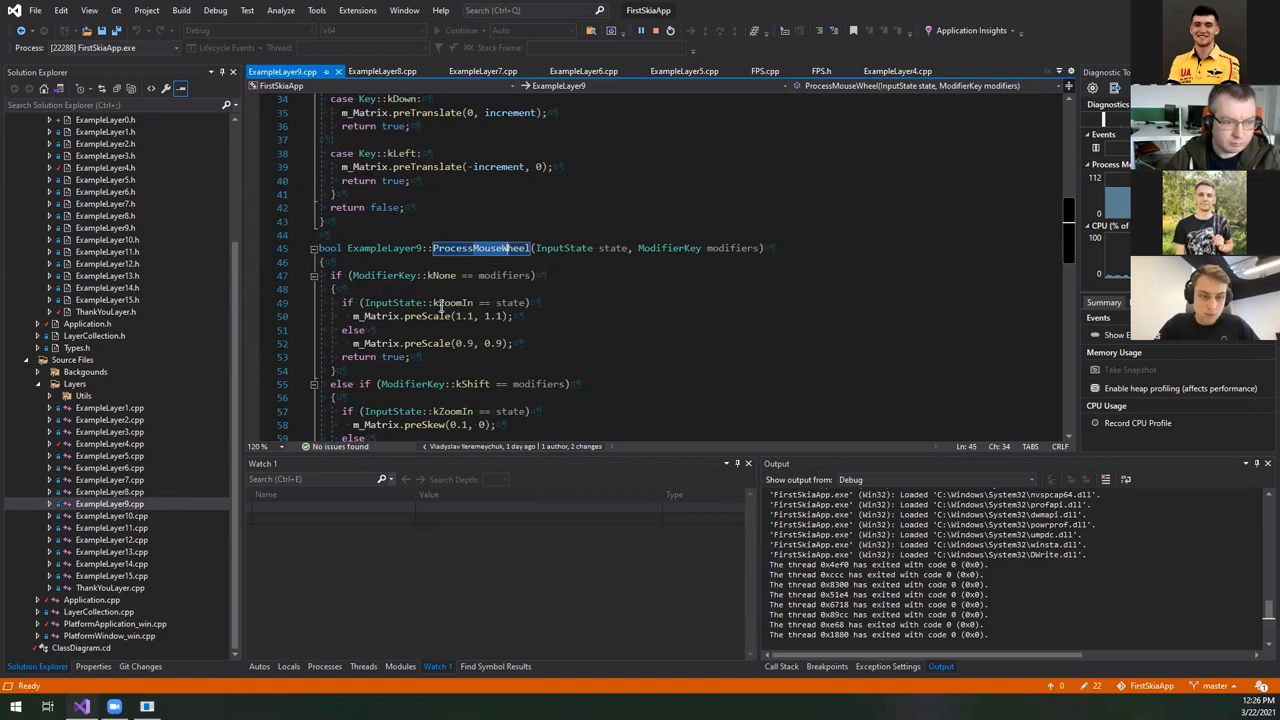
# - Walk through ExampleLayer9's ProcessMouseWheel and ProcessKey scale, skew and translate handlers
pyautogui.click(468, 302)
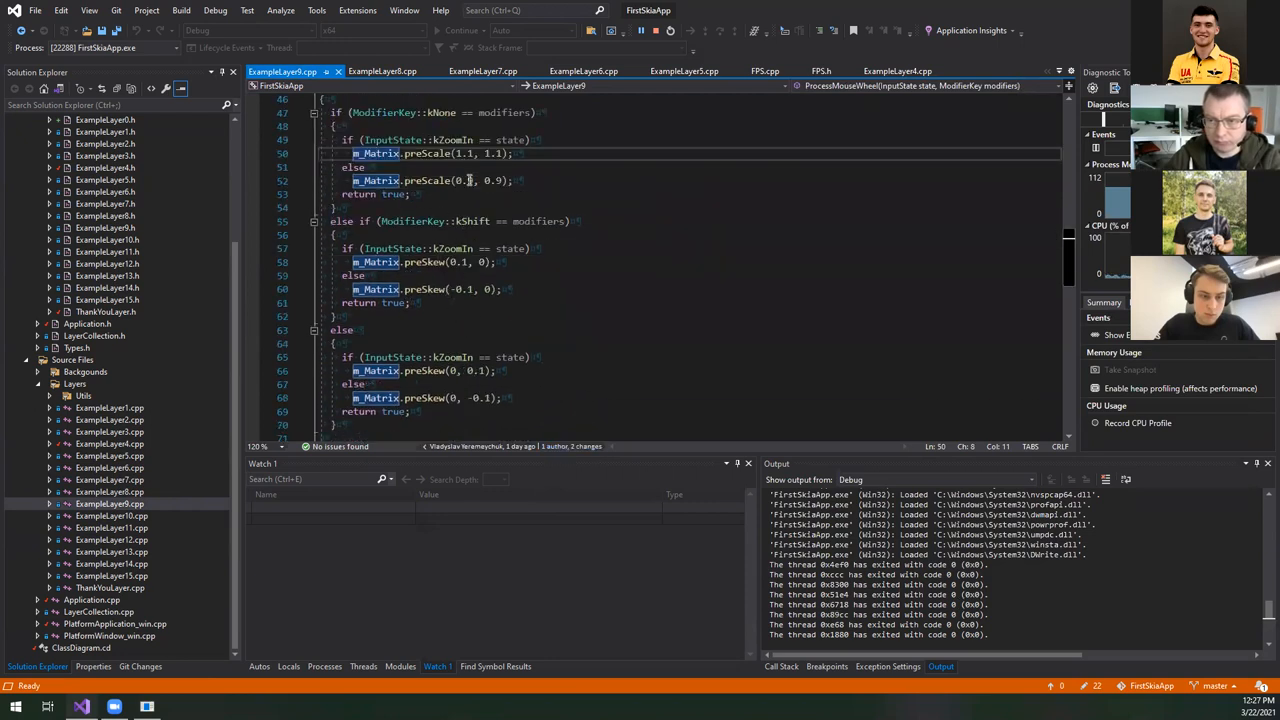
pyautogui.scroll(-3)
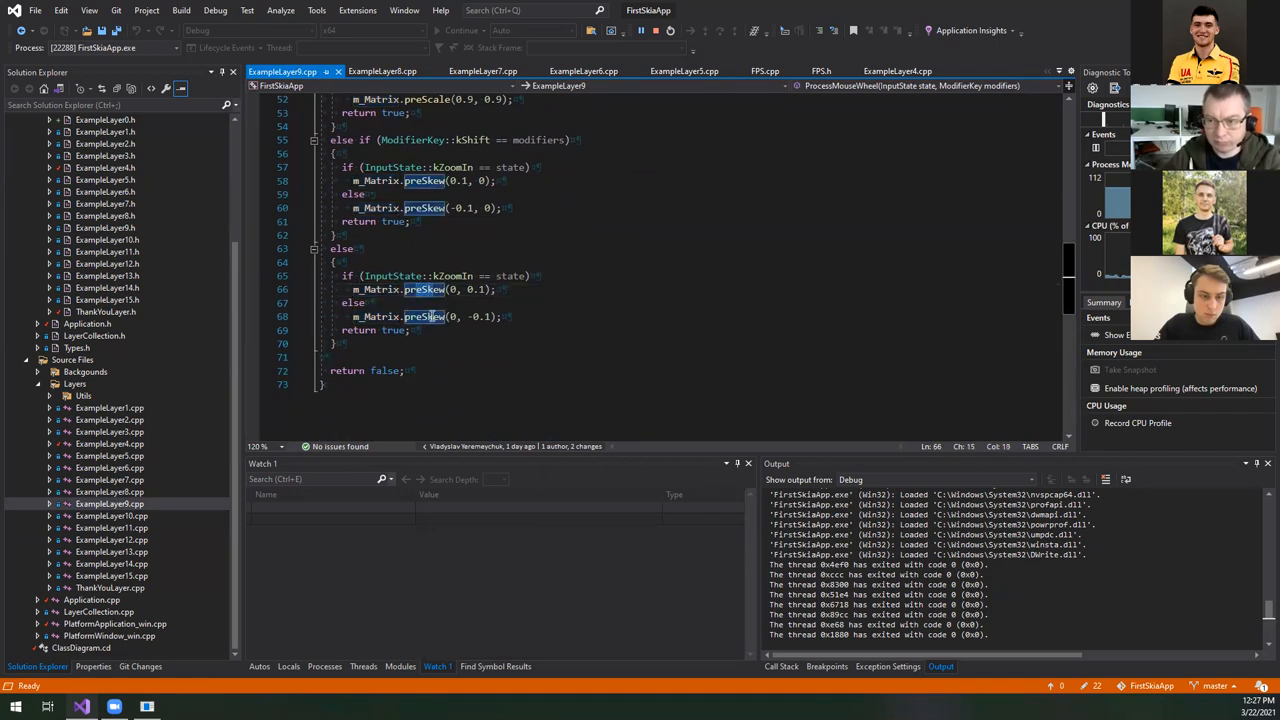
pyautogui.moveTo(378, 379)
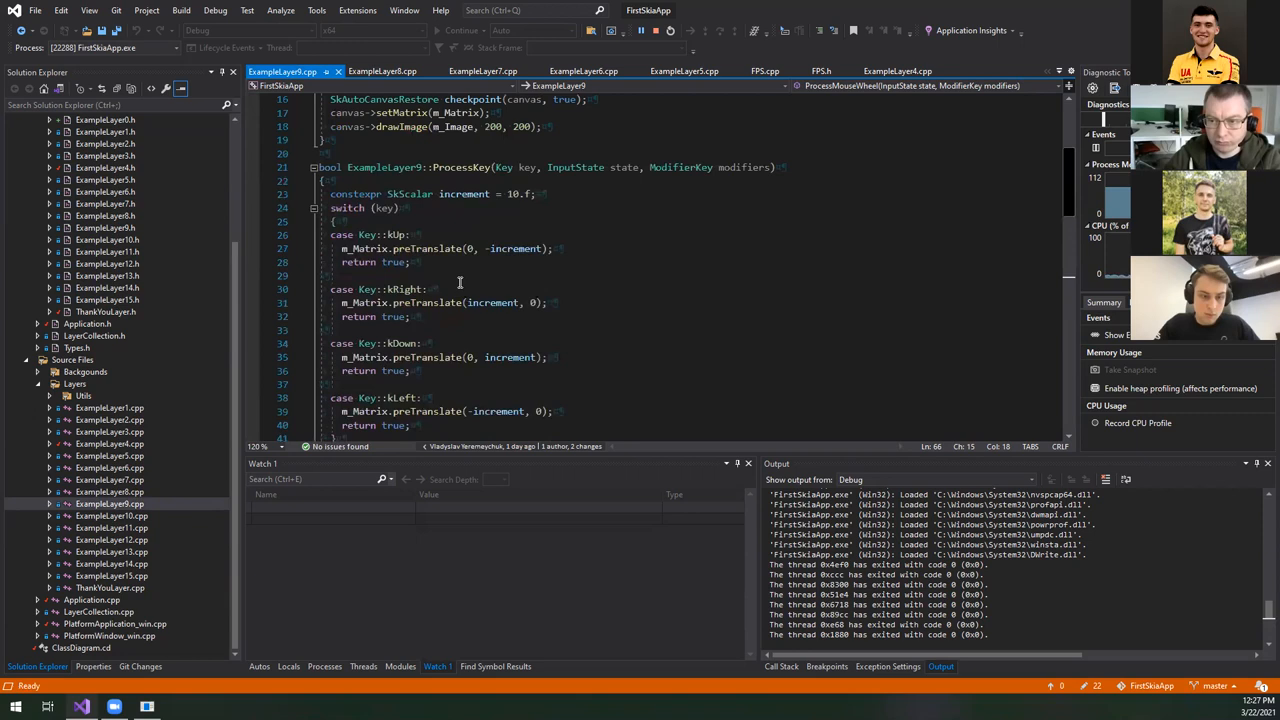
pyautogui.doubleClick(455, 167)
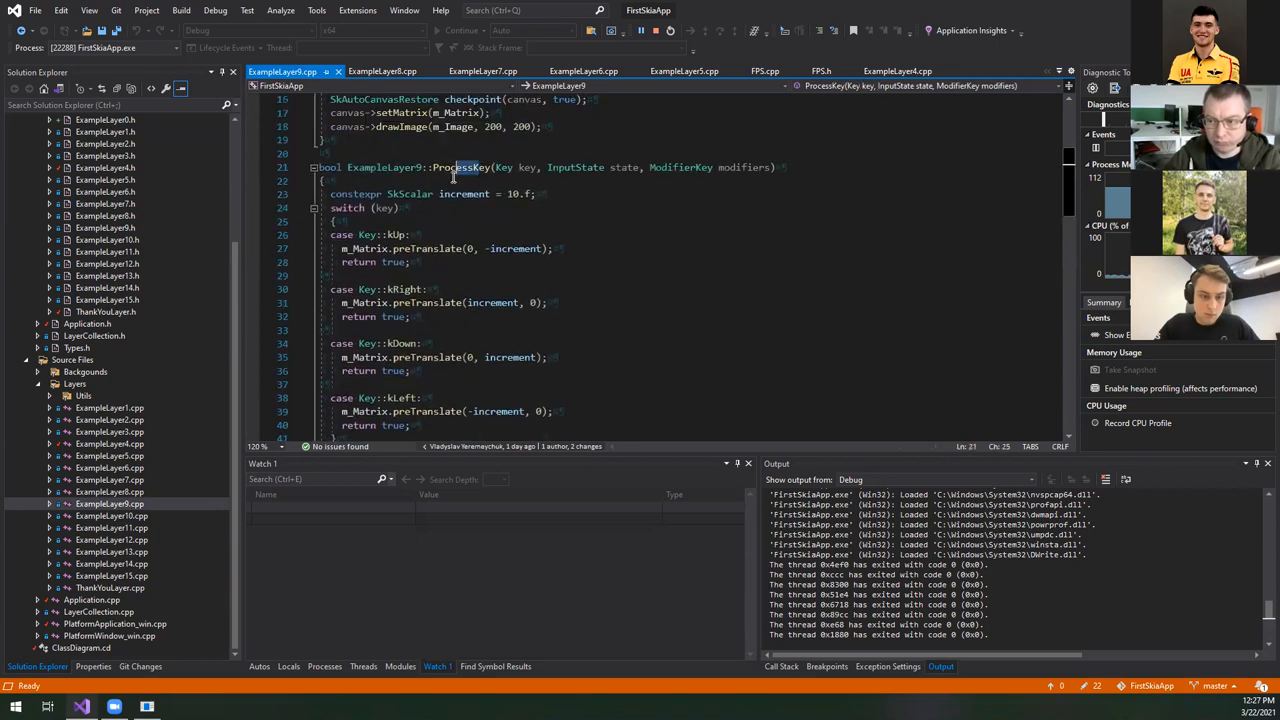
pyautogui.scroll(-3)
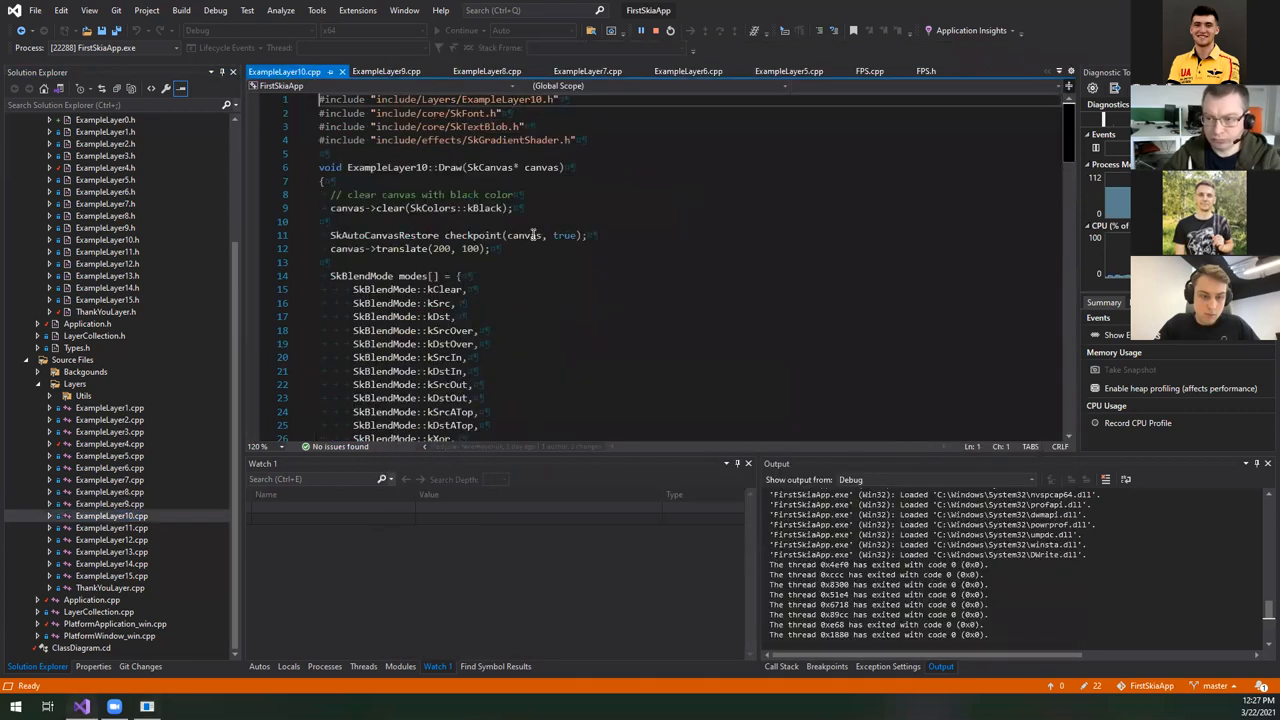
# - Scroll through the SkBlendMode modes array in ExampleLayer10.cpp
pyautogui.scroll(-3)
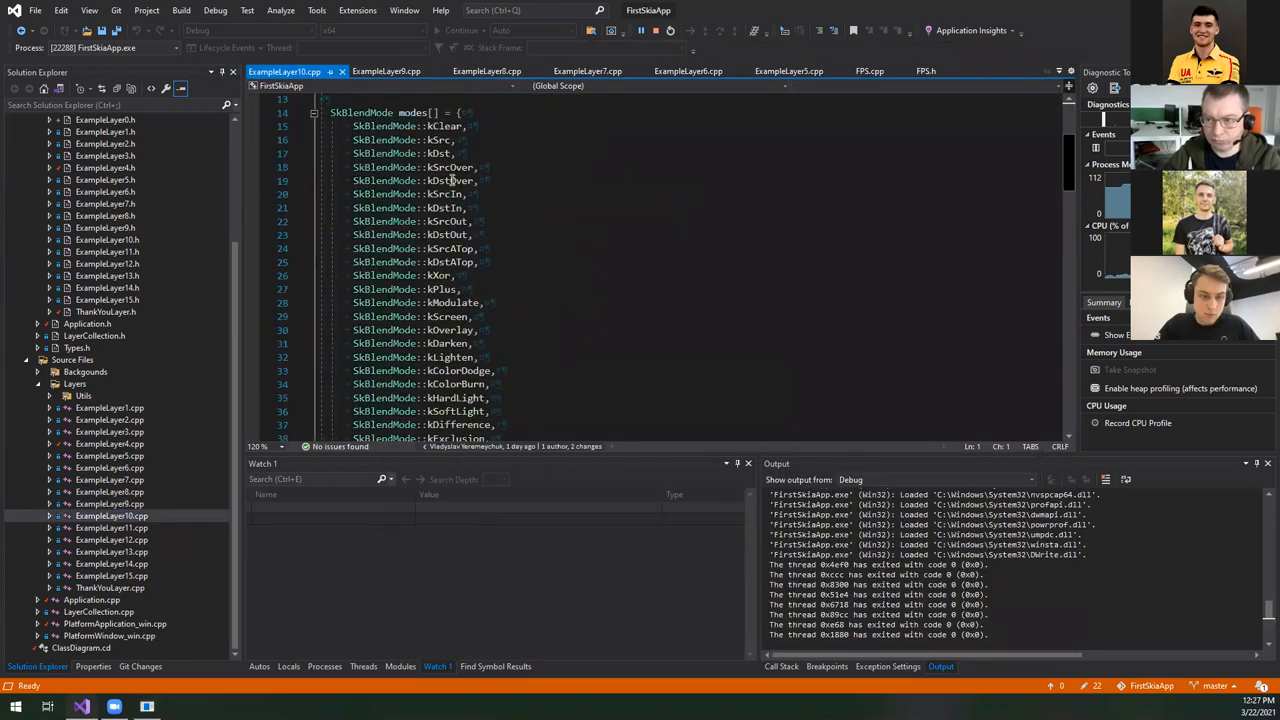
pyautogui.scroll(-3)
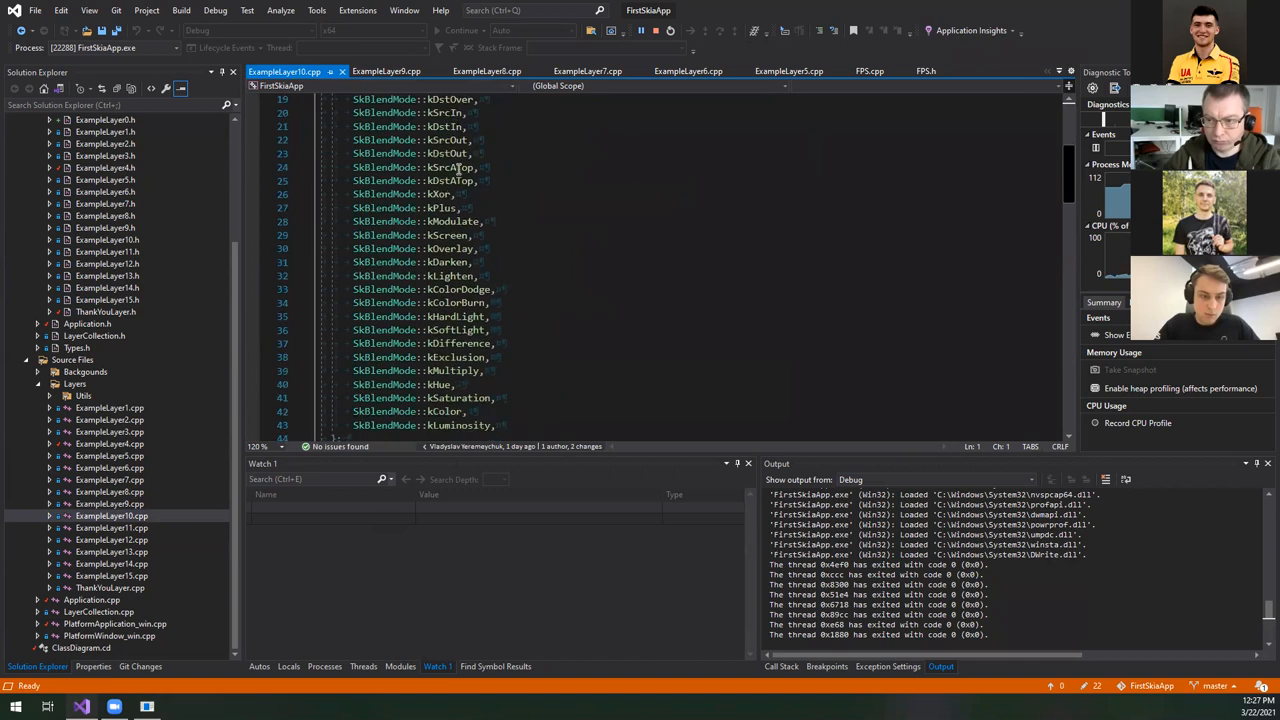
pyautogui.scroll(-3)
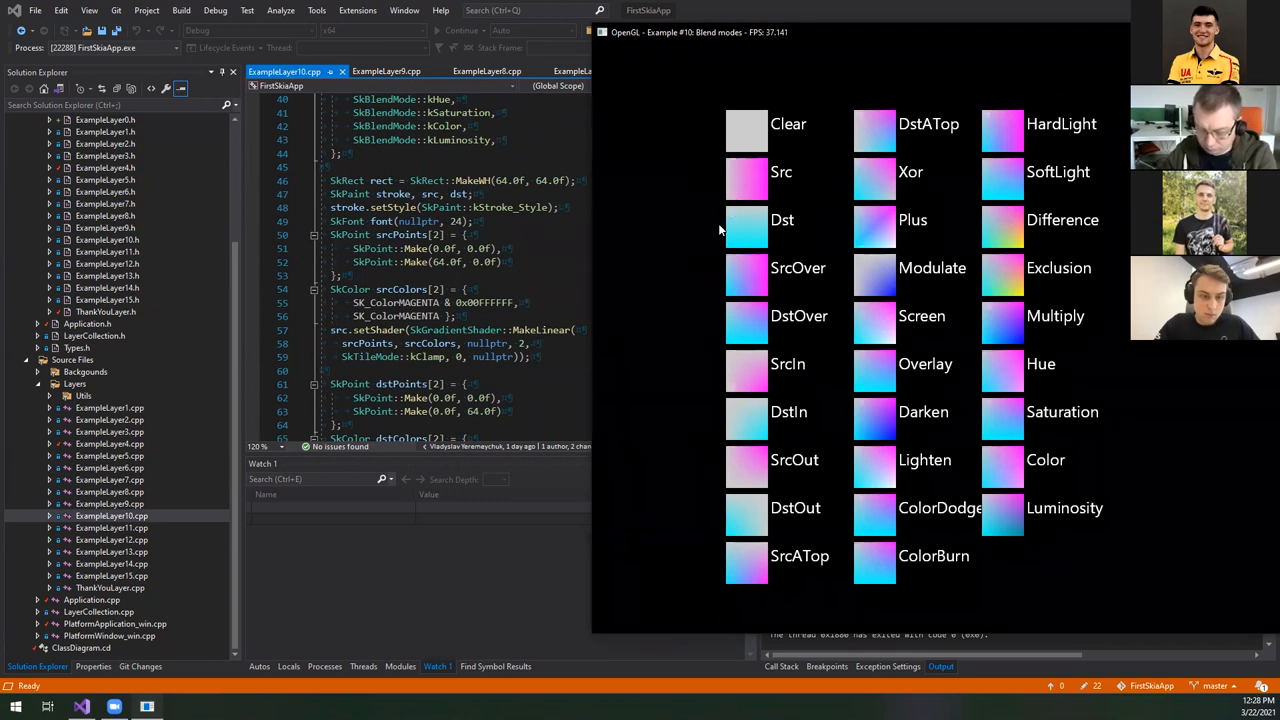
pyautogui.moveTo(770, 492)
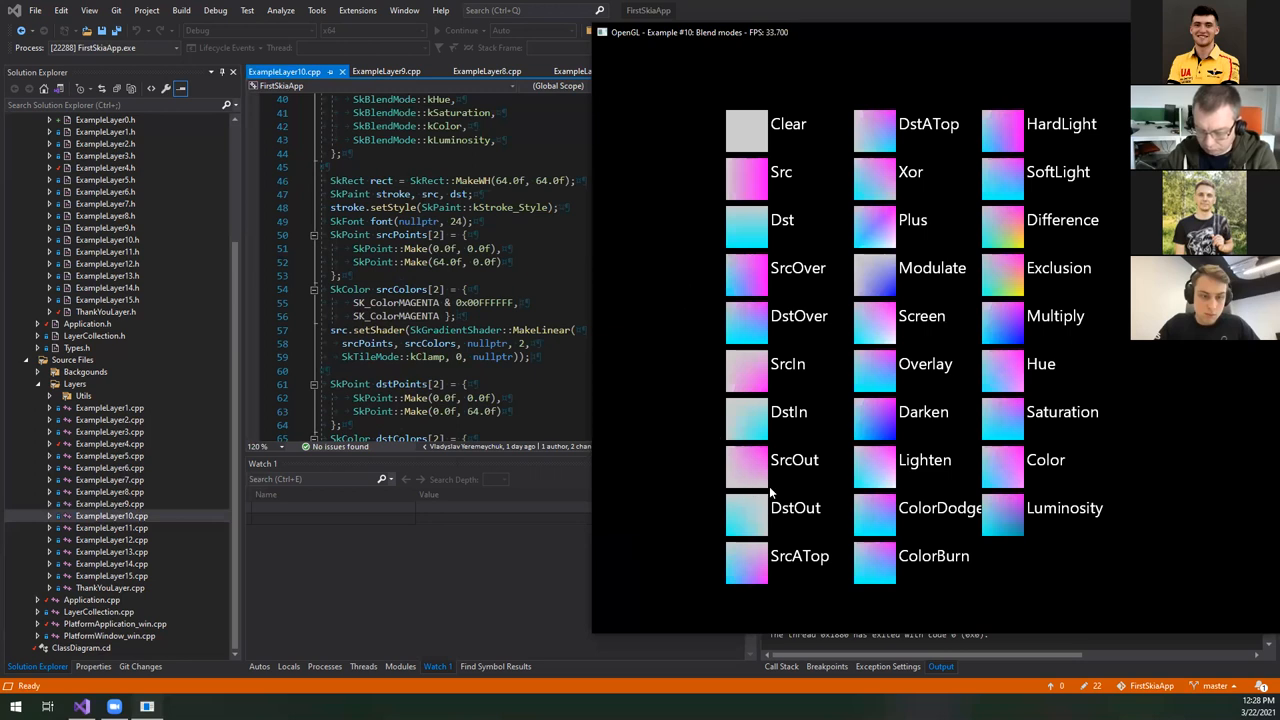
pyautogui.moveTo(1070, 157)
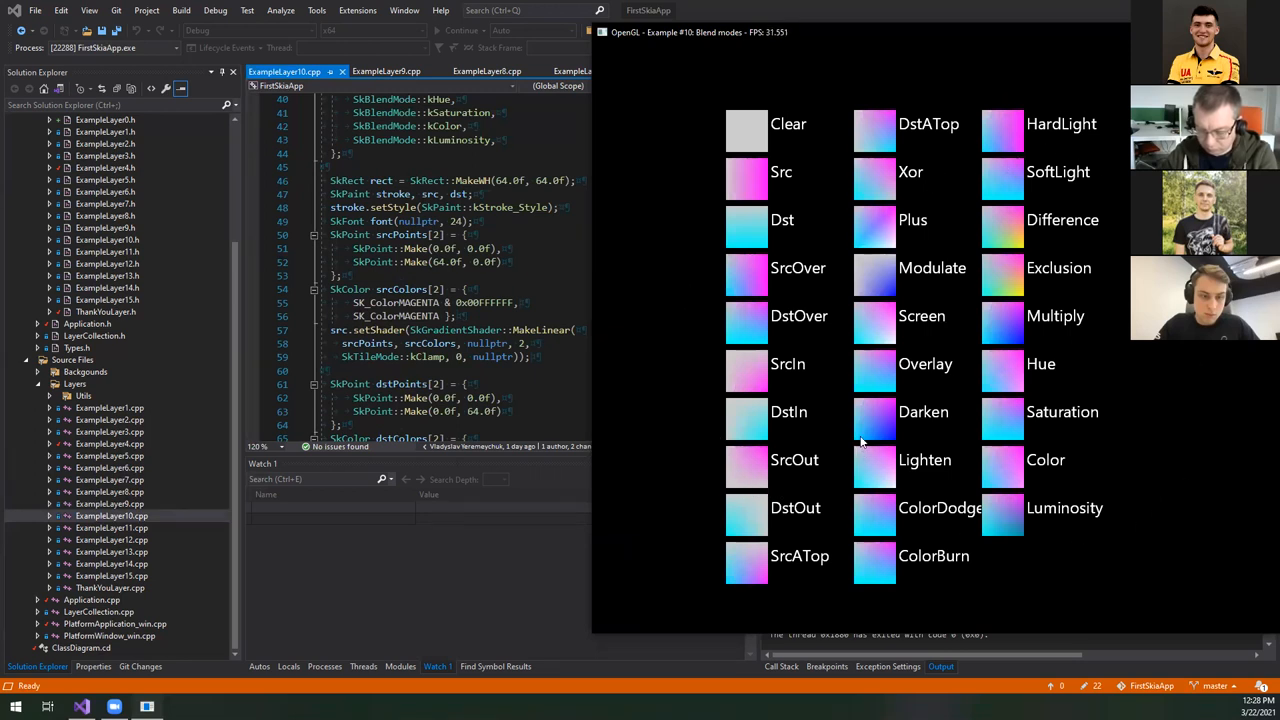
# - Review the labelled blend-mode swatches from Clear through Luminosity
pyautogui.scroll(-3)
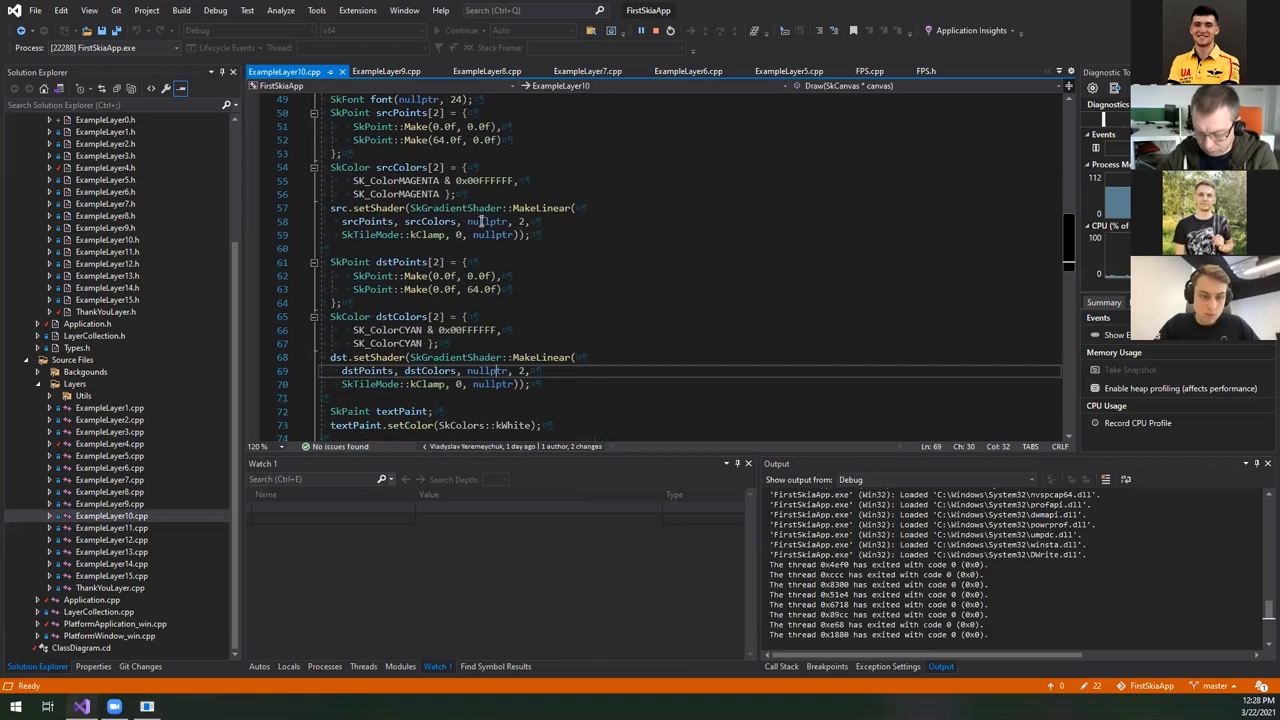
pyautogui.scroll(-3)
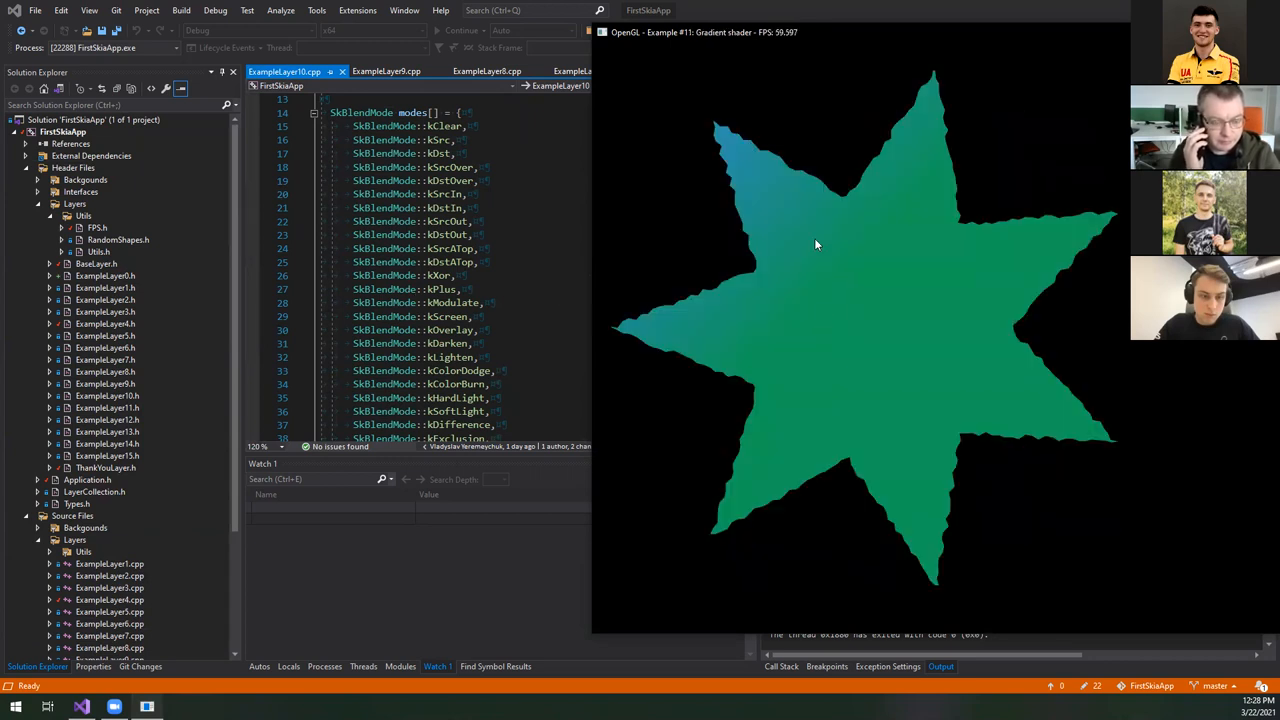
pyautogui.moveTo(835, 42)
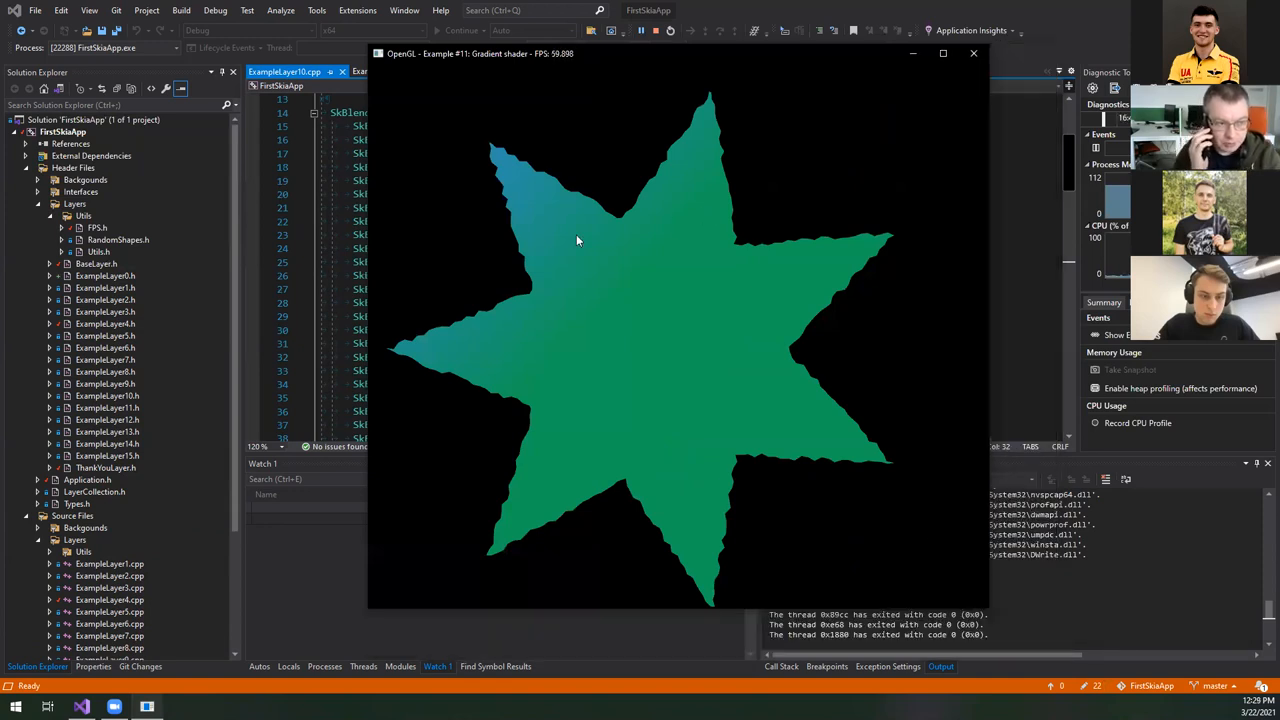
pyautogui.moveTo(522, 158)
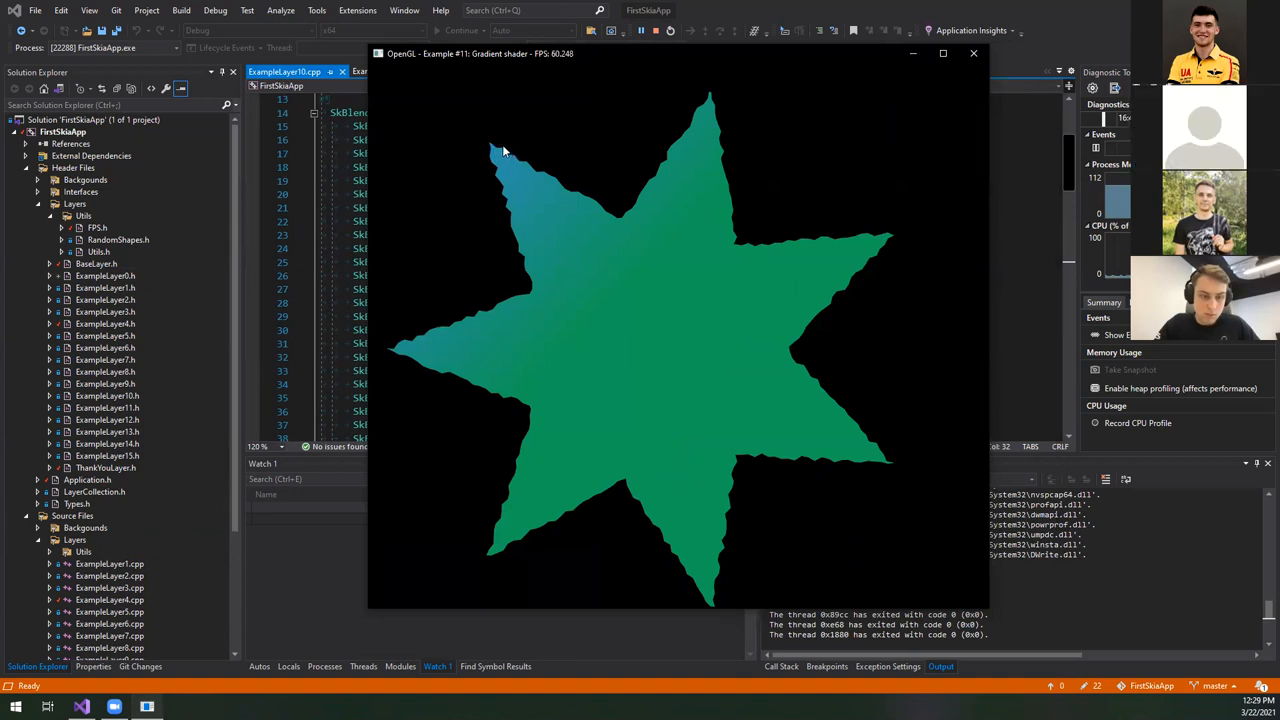
pyautogui.moveTo(700, 453)
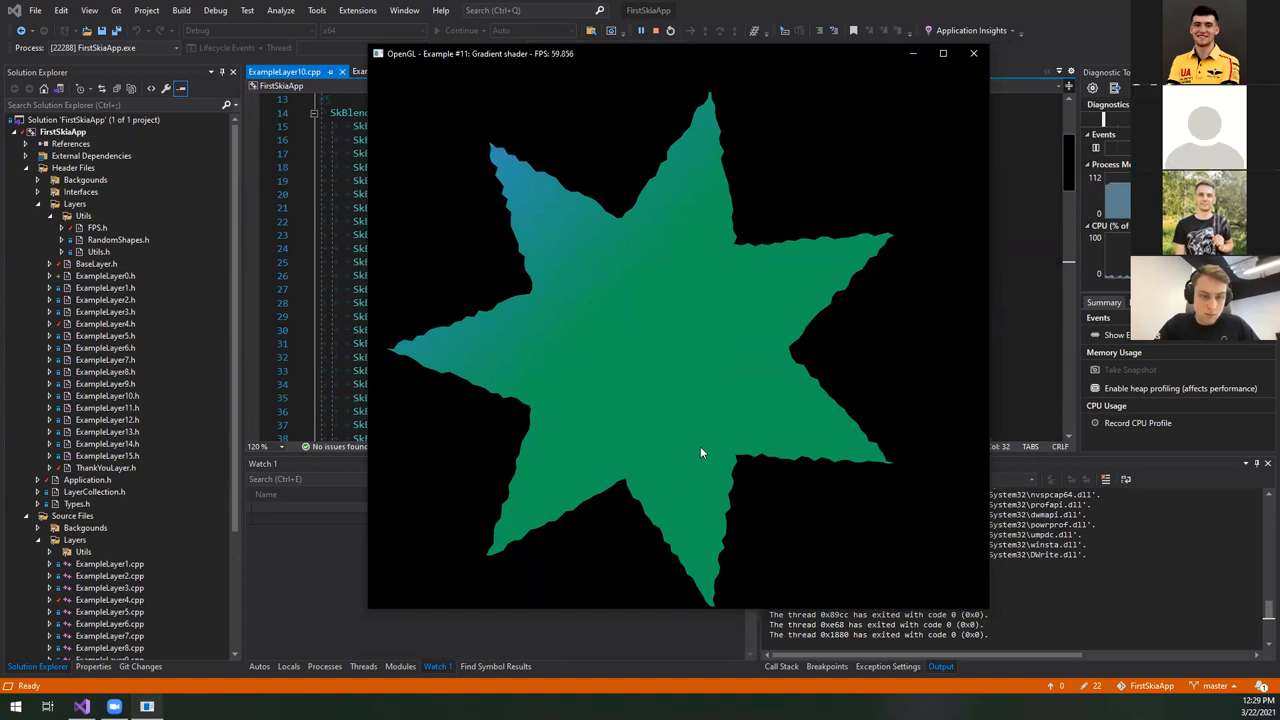
pyautogui.moveTo(699, 328)
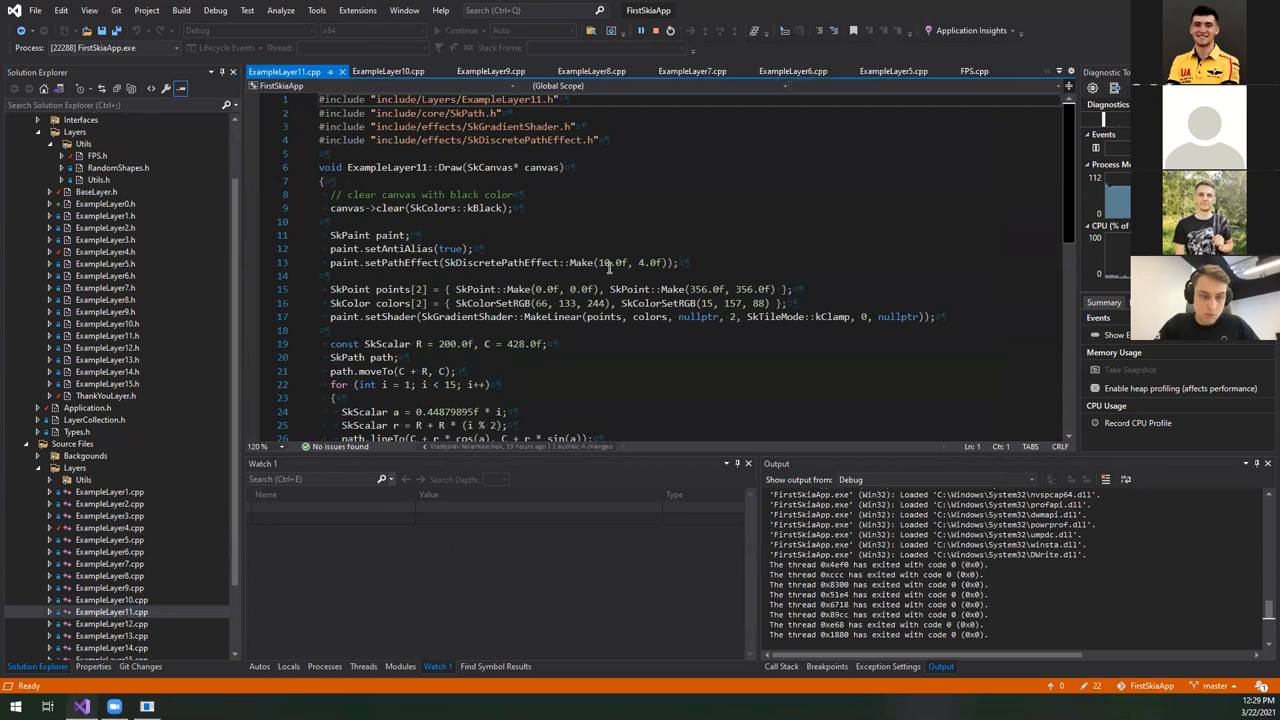
# - Scroll ExampleLayer11's Draw and highlight paint and SkGradientShader
pyautogui.scroll(-3)
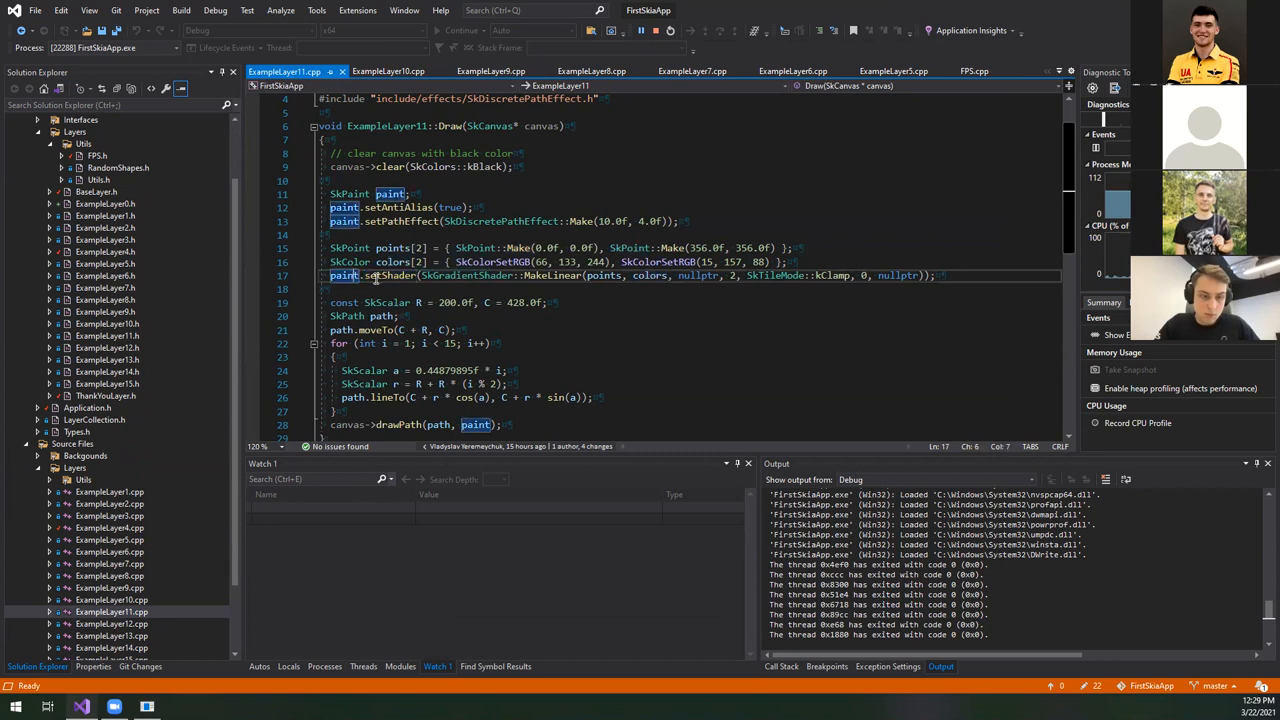
pyautogui.doubleClick(390, 275)
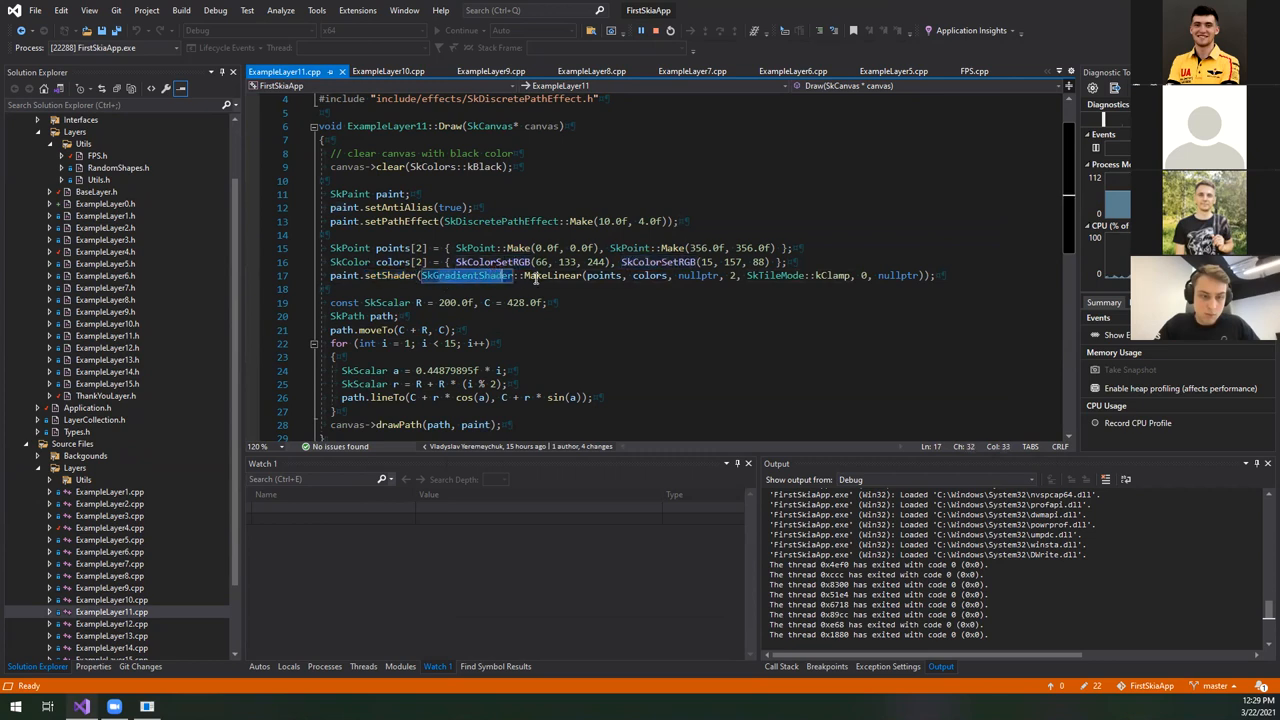
pyautogui.doubleClick(551, 275)
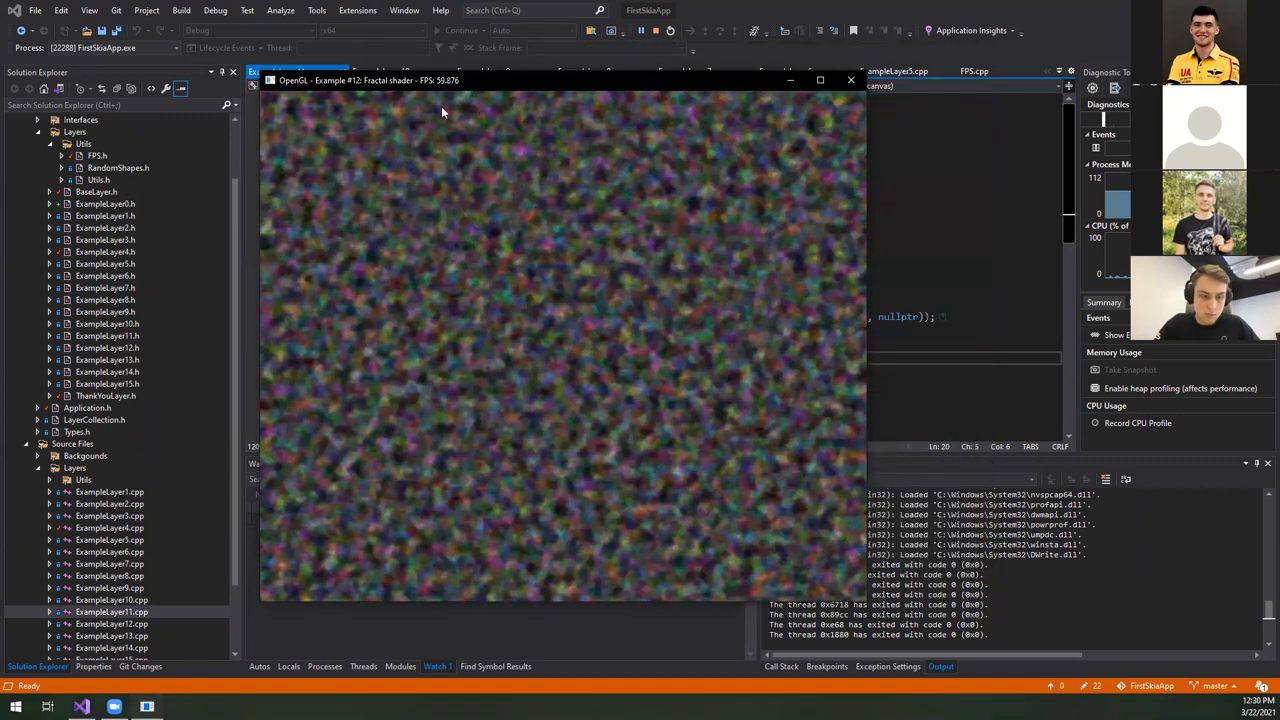
pyautogui.moveTo(490, 186)
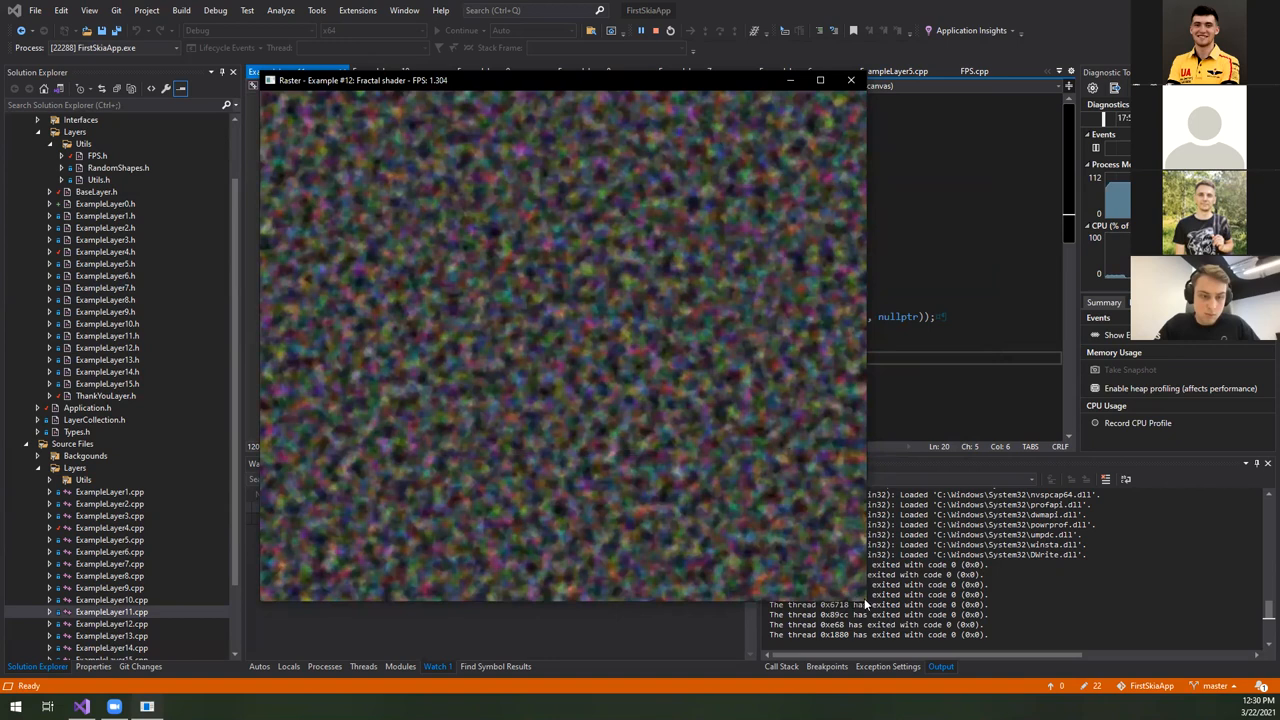
pyautogui.moveTo(547, 186)
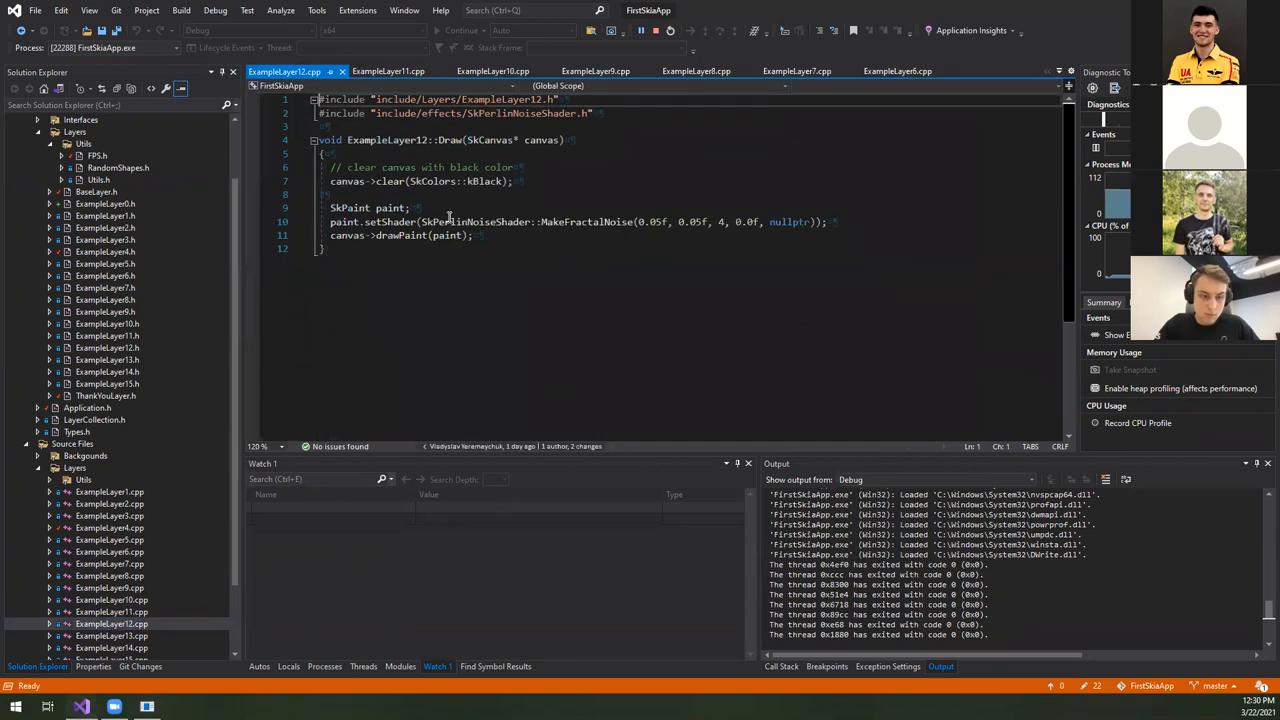
# - Highlight SkPerlinNoiseShader in ExampleLayer12.cpp
pyautogui.doubleClick(477, 221)
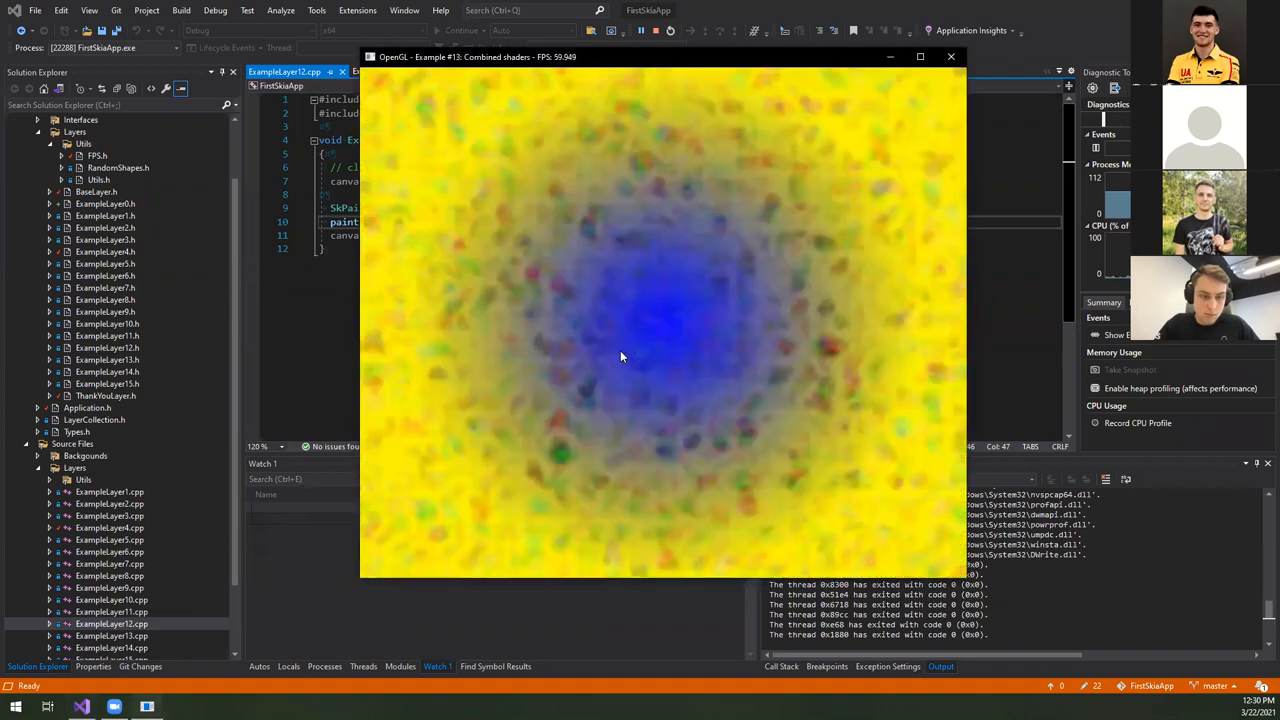
pyautogui.moveTo(630, 195)
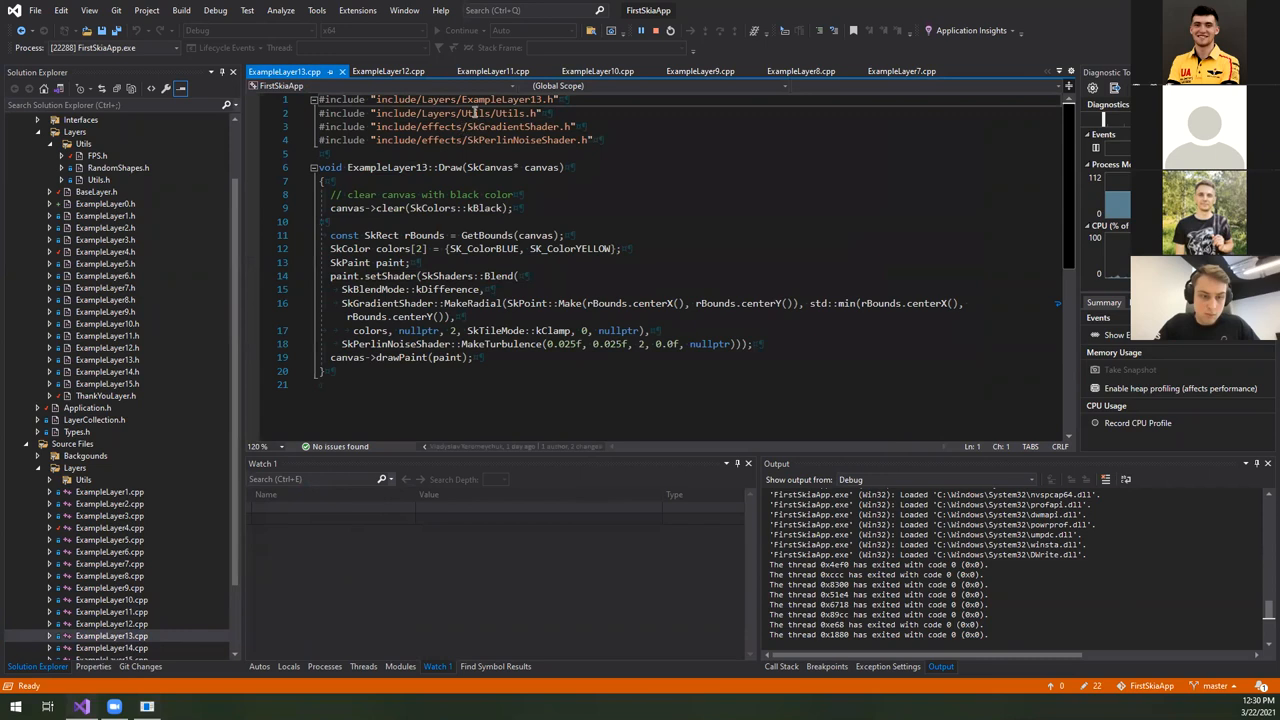
# - Point out the Utils include and highlight kDifference in ExampleLayer13.cpp
pyautogui.click(430, 276)
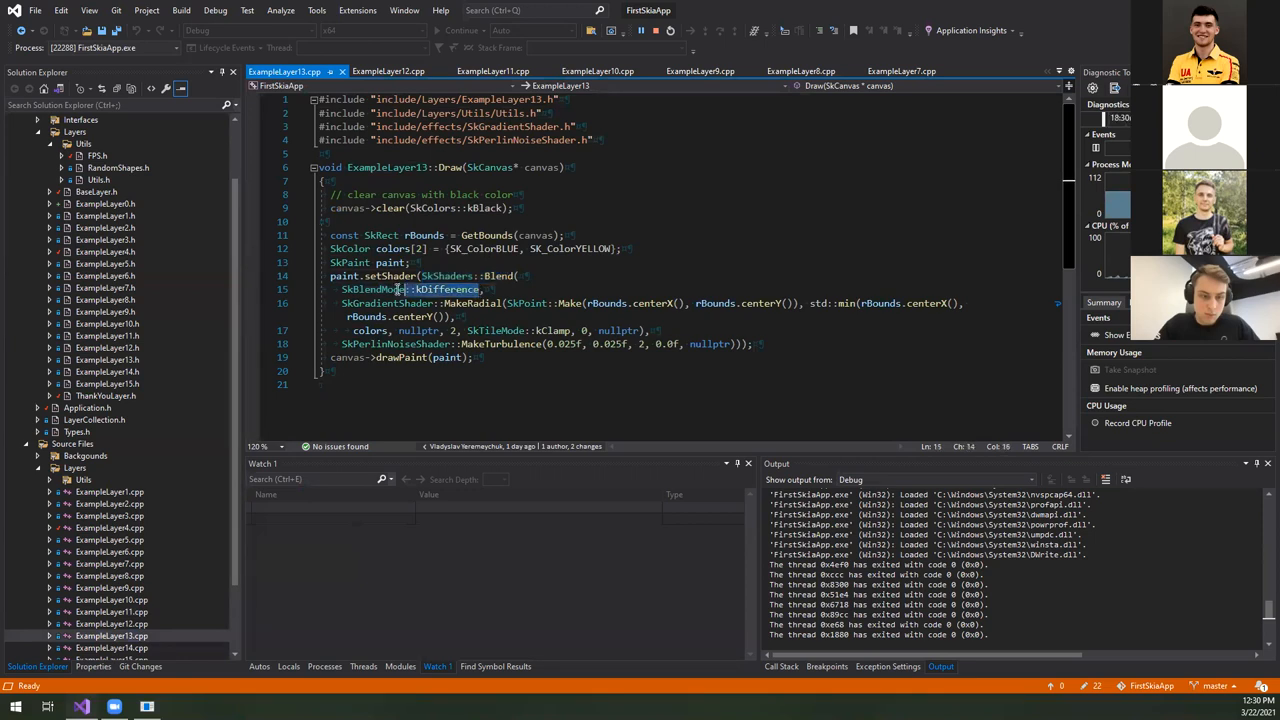
pyautogui.doubleClick(373, 289)
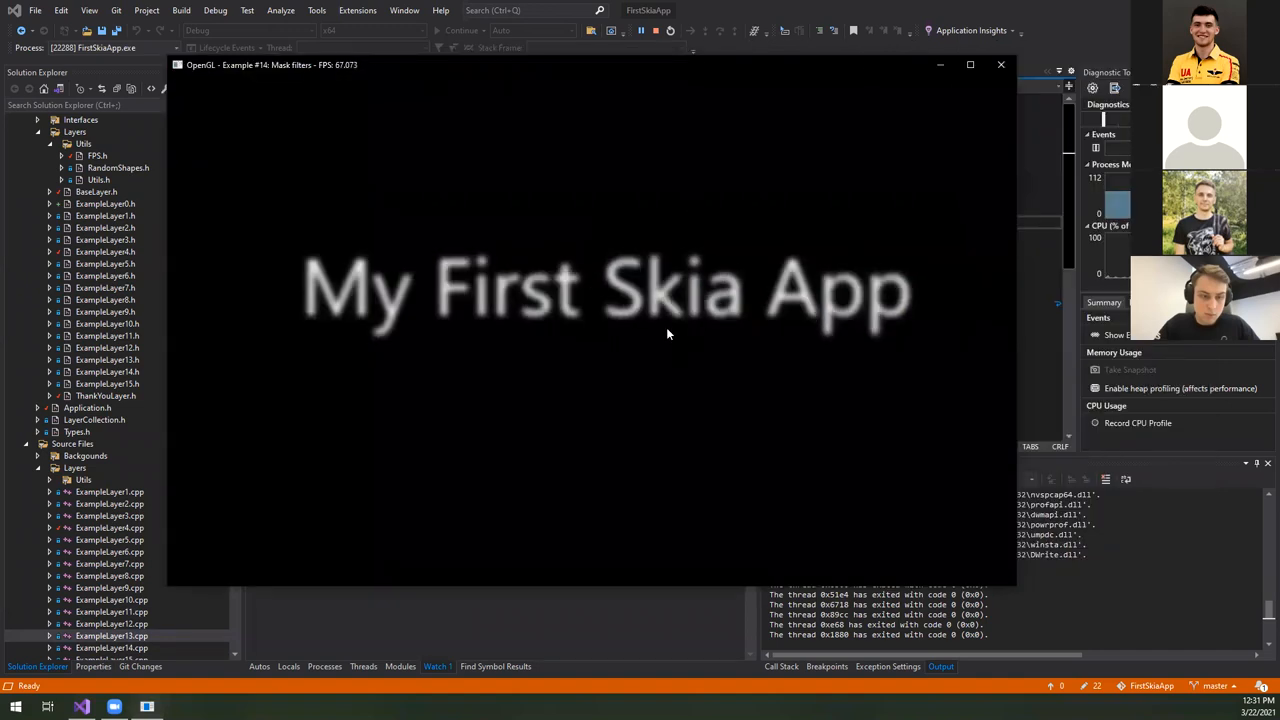
pyautogui.moveTo(525, 221)
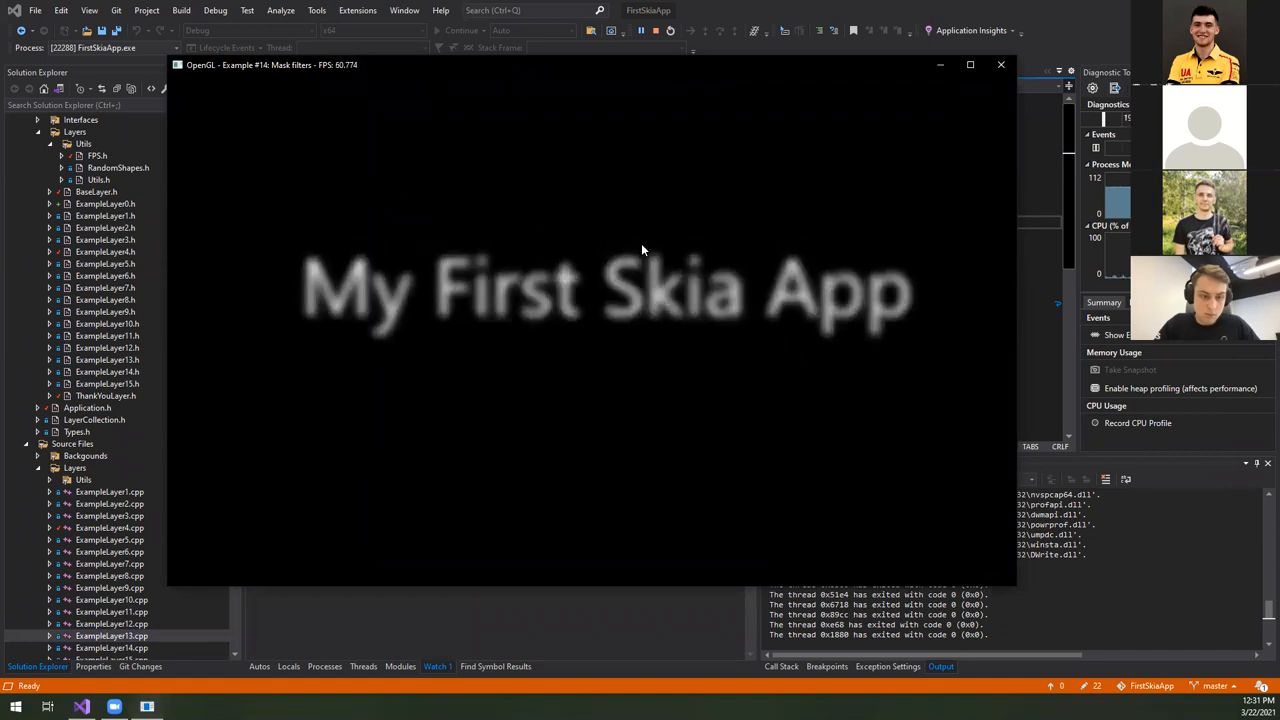
pyautogui.moveTo(174, 622)
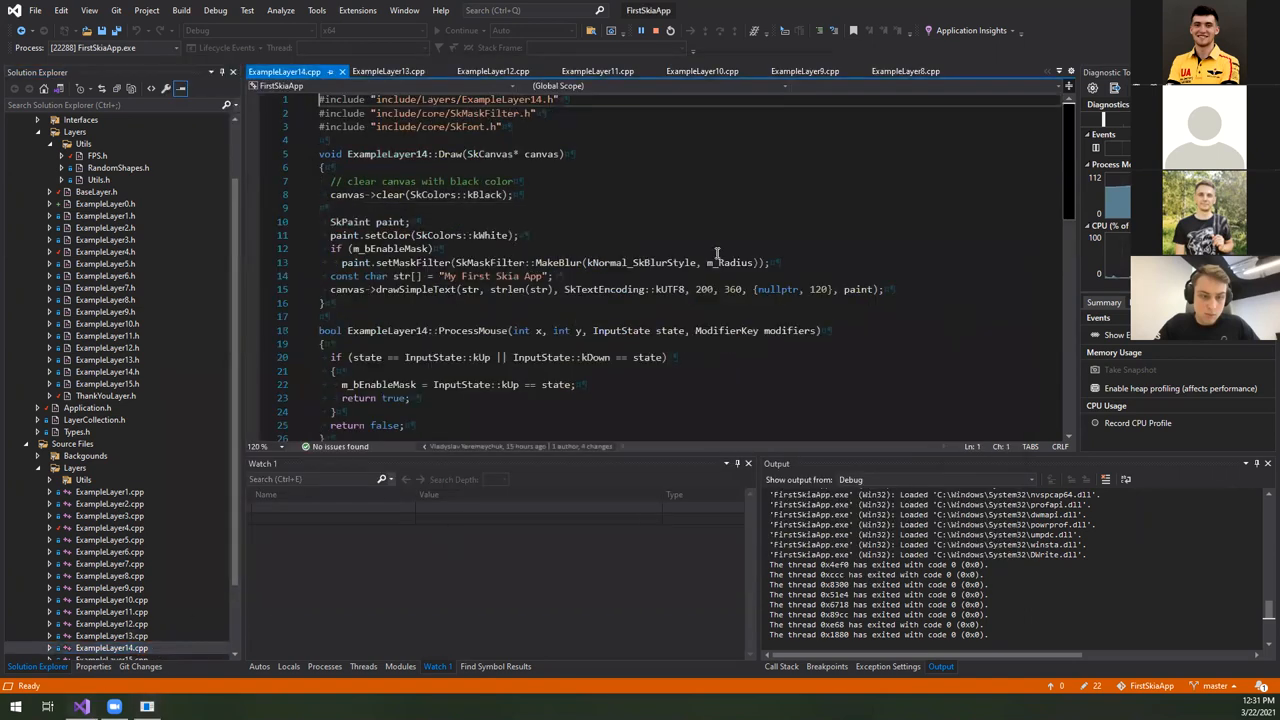
# - Scroll ExampleLayer14.cpp and highlight drawSimpleText and SkMaskFilter
pyautogui.scroll(-3)
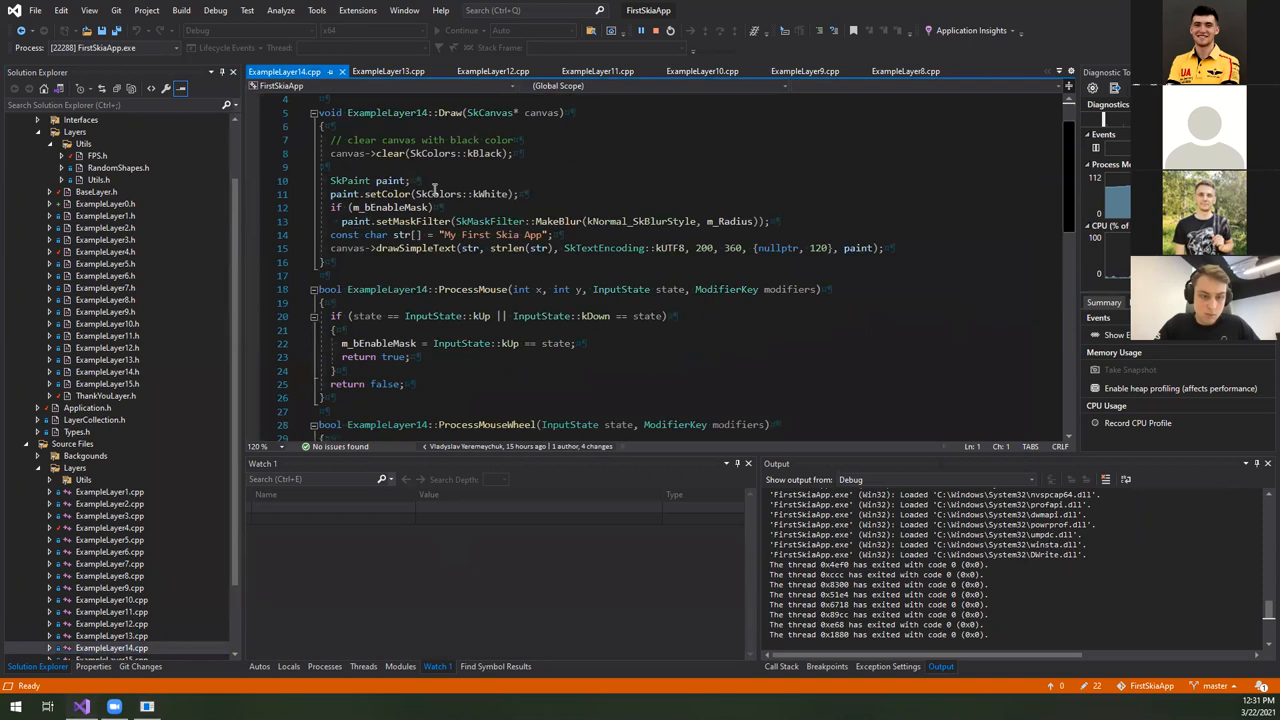
pyautogui.scroll(-3)
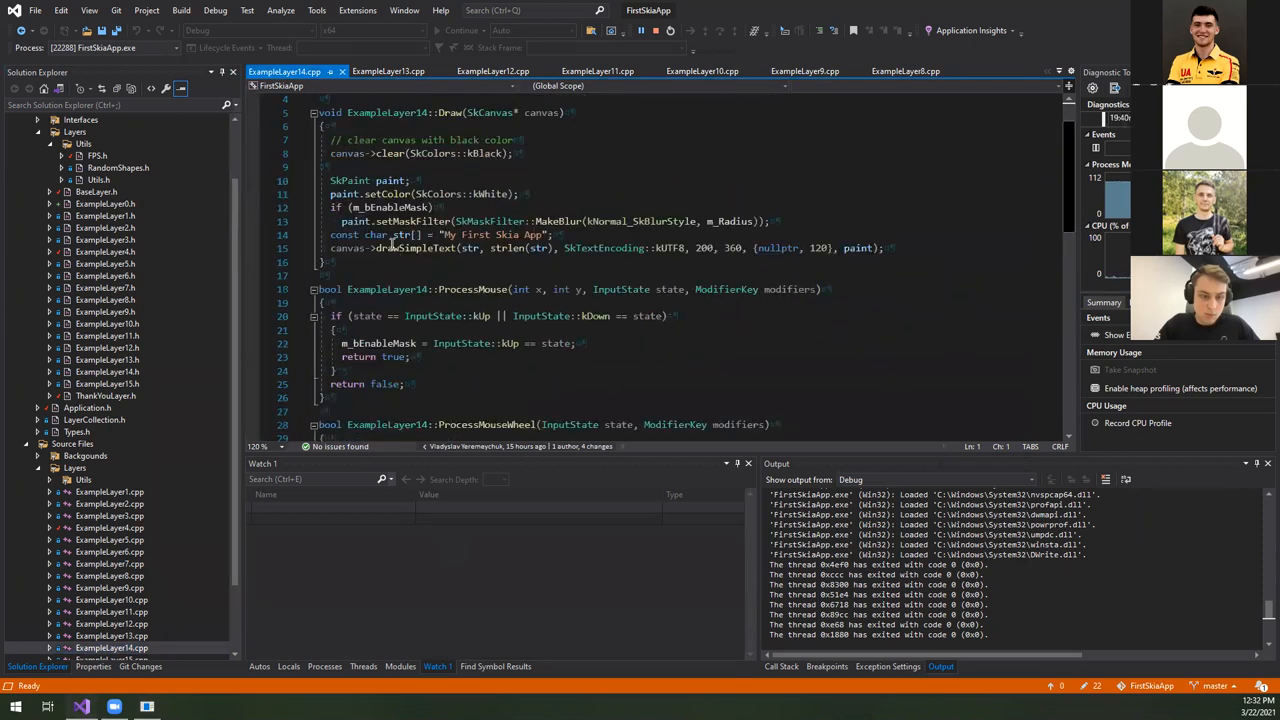
pyautogui.doubleClick(412, 248)
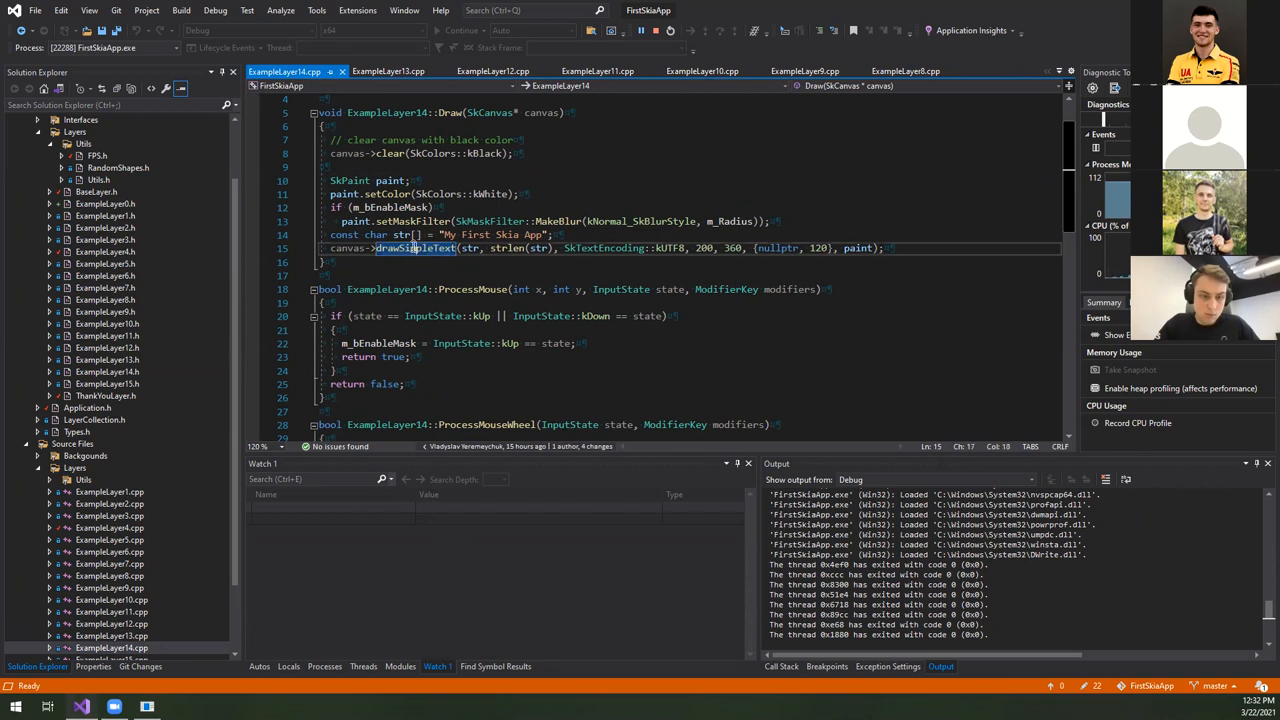
pyautogui.moveTo(697, 263)
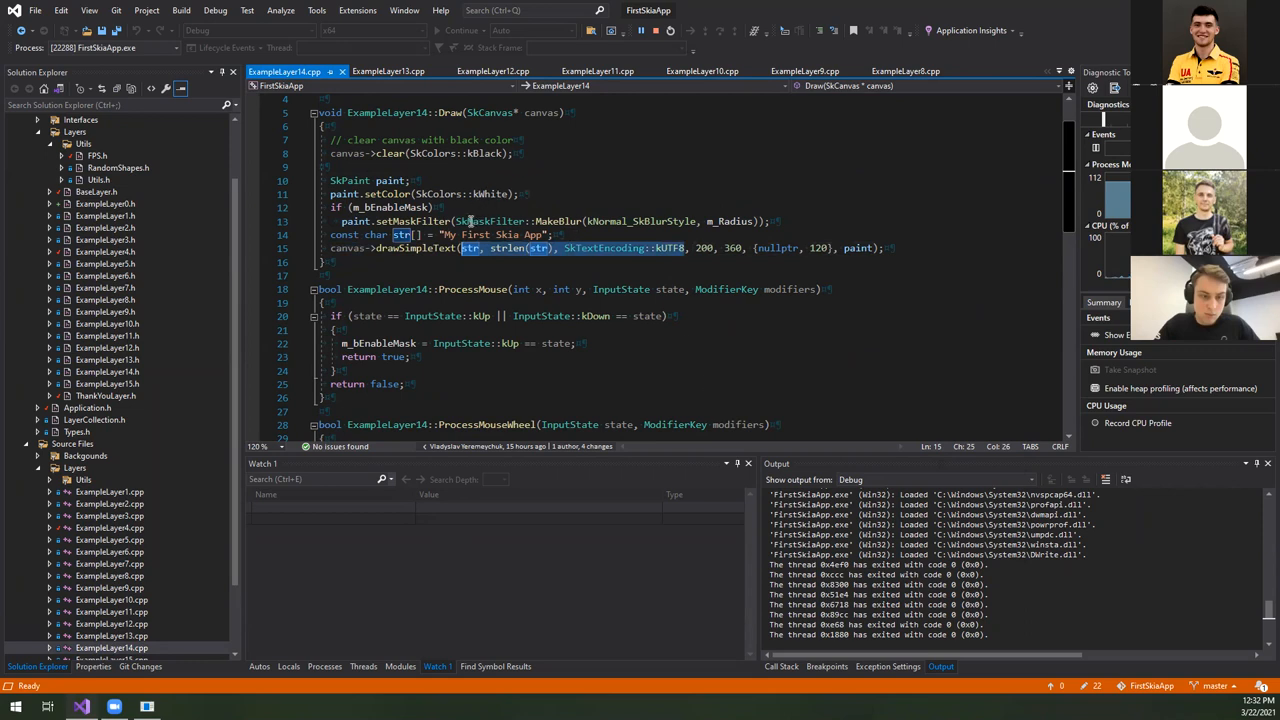
pyautogui.doubleClick(557, 221)
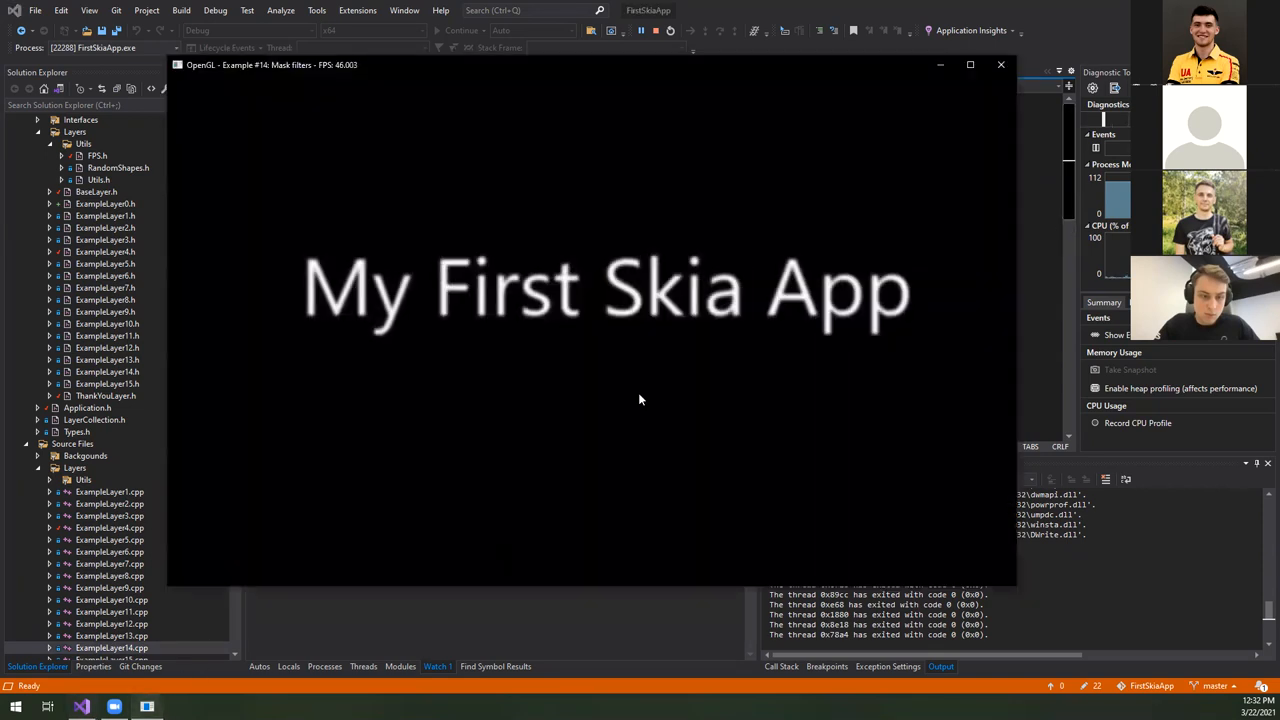
pyautogui.moveTo(673, 321)
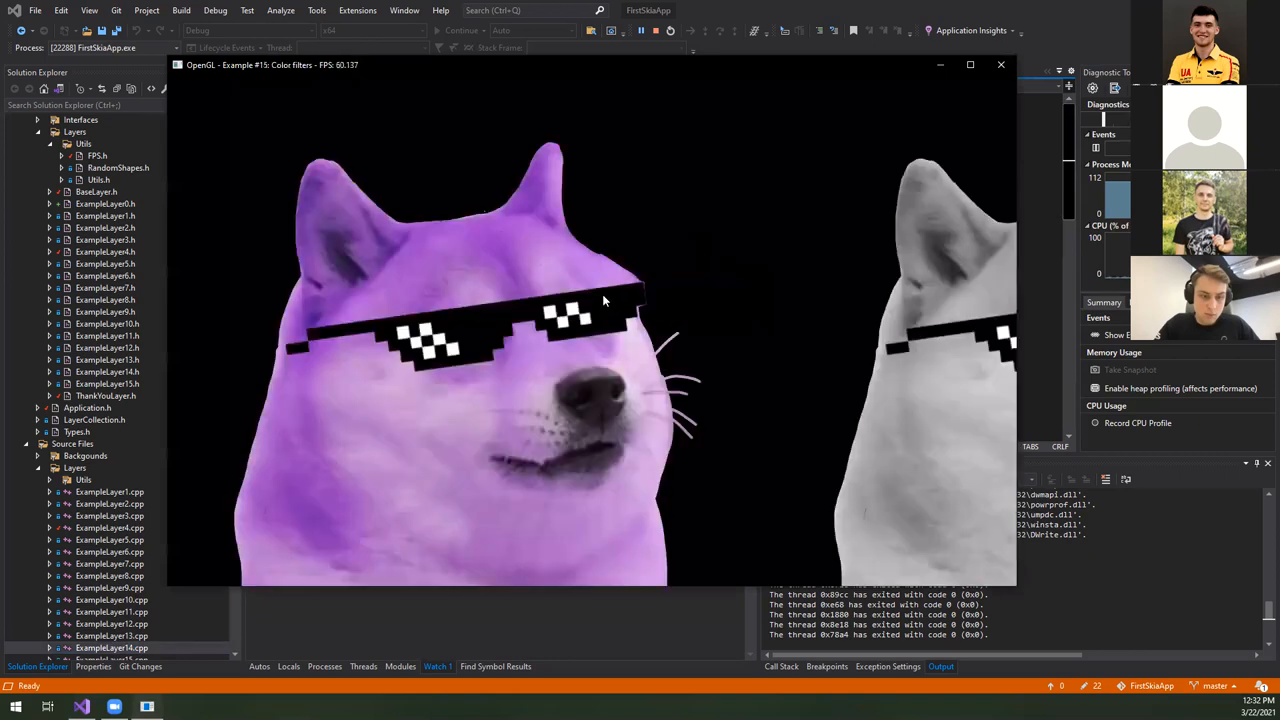
pyautogui.moveTo(1016, 590)
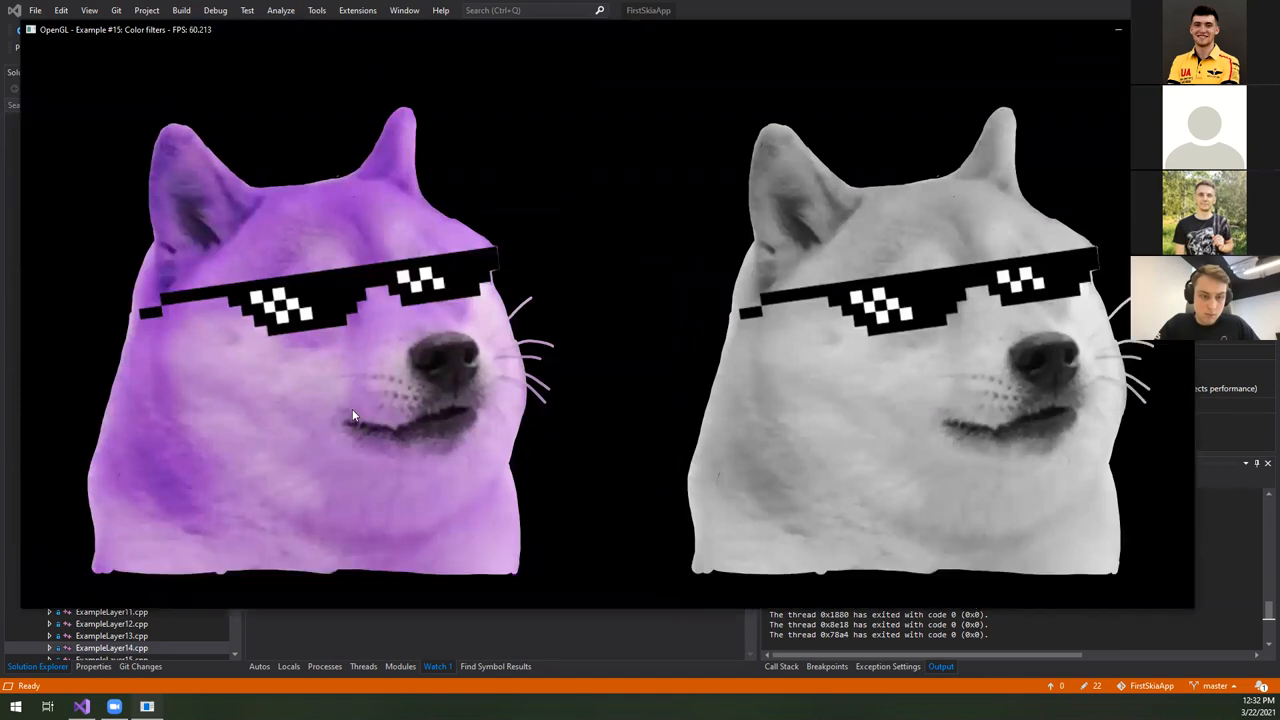
pyautogui.moveTo(378, 164)
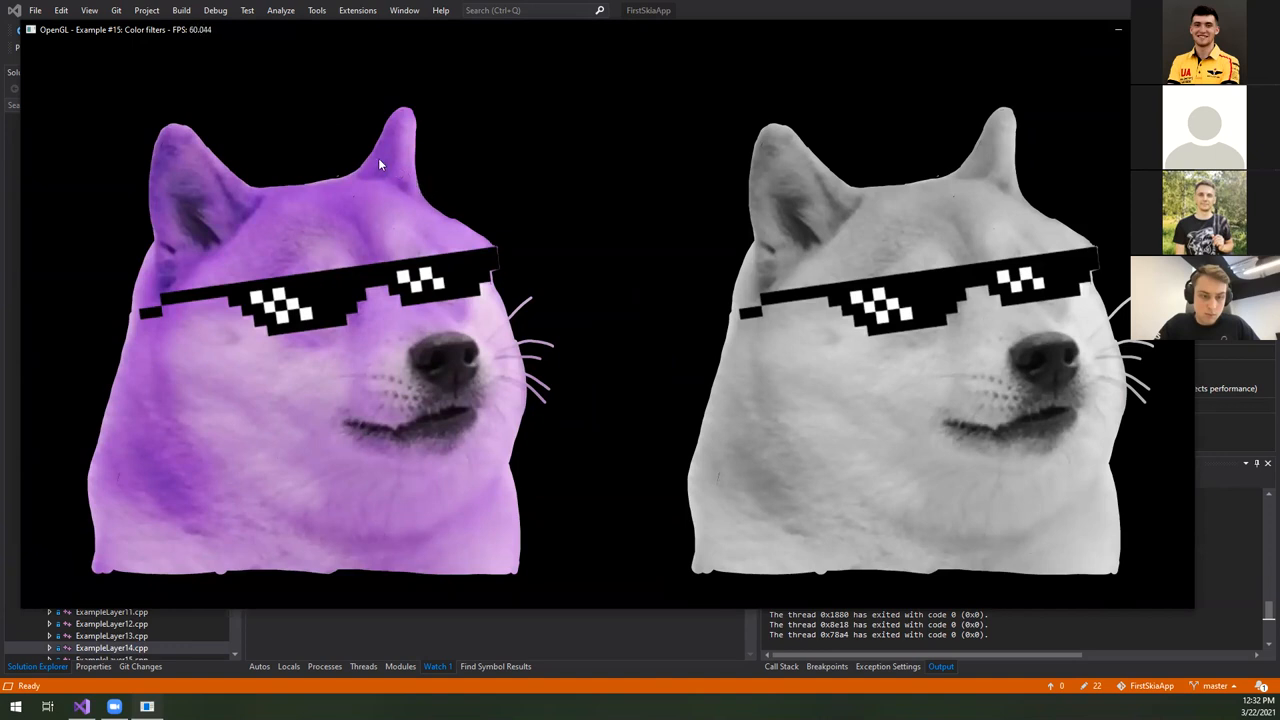
pyautogui.moveTo(993, 404)
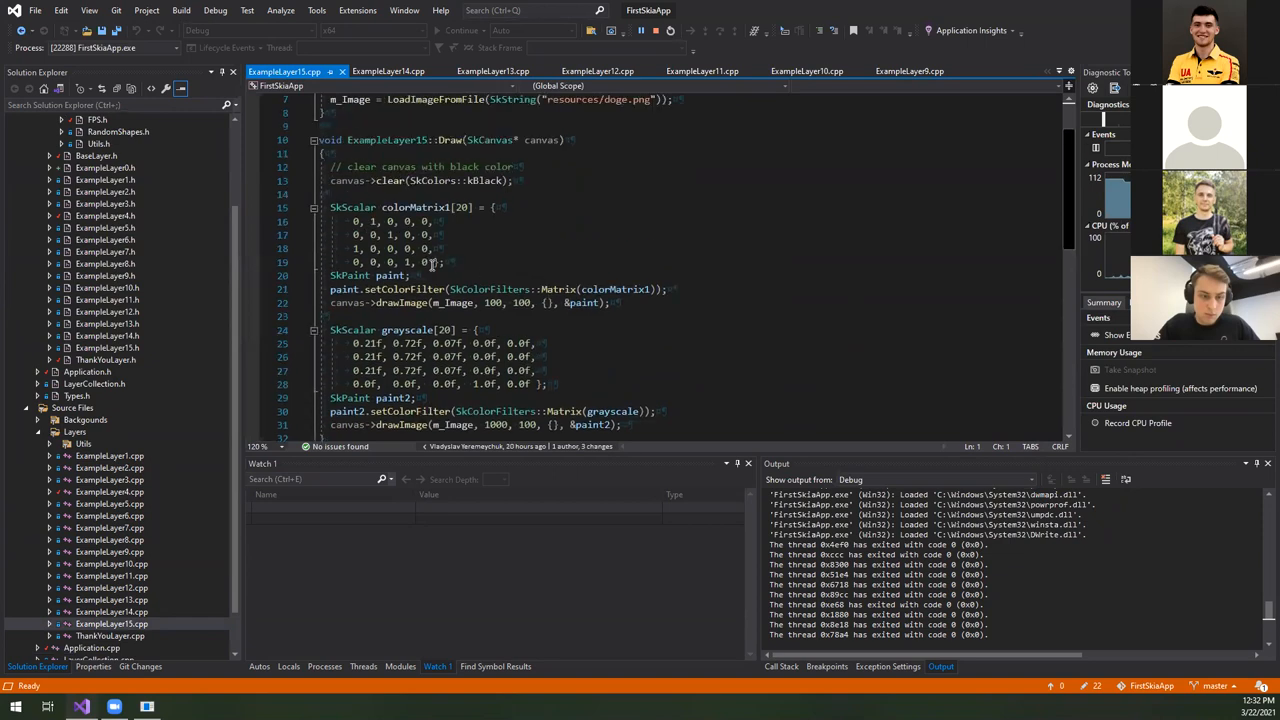
# - Select the colorMatrix1 and grayscale matrices, then show the crash's call stack
pyautogui.moveTo(330, 207); pyautogui.dragTo(445, 262)
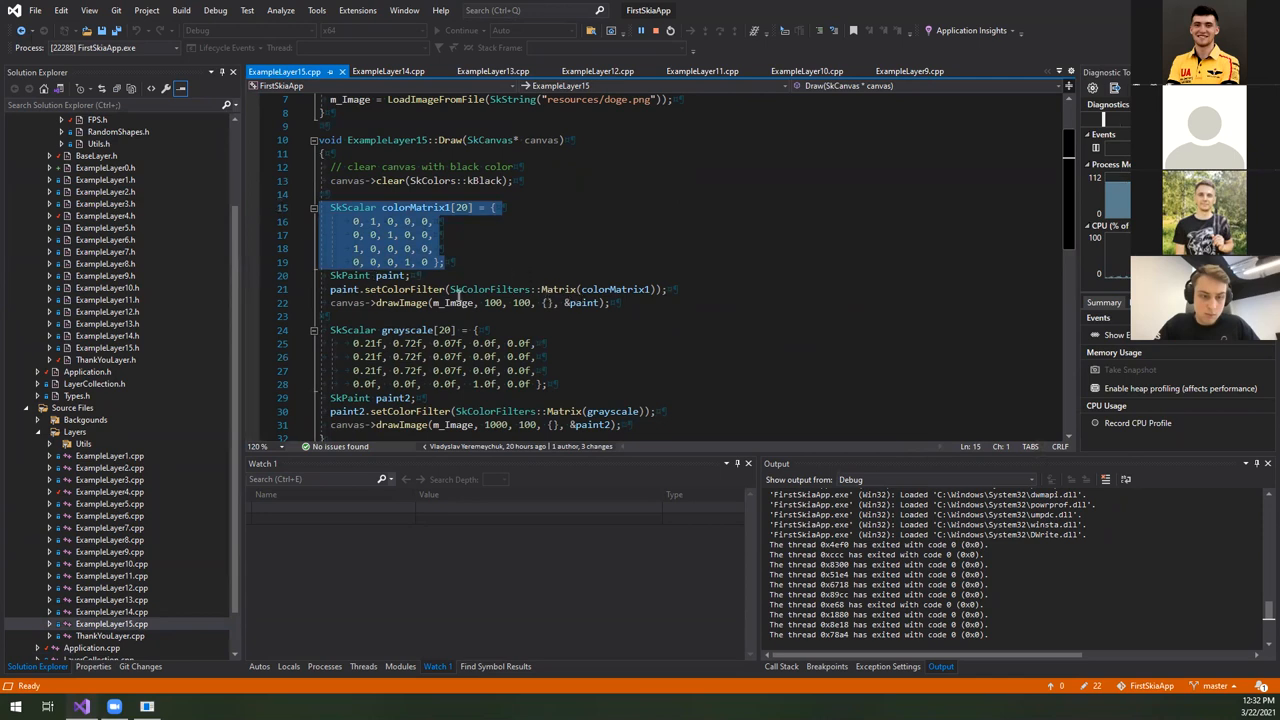
pyautogui.doubleClick(490, 289)
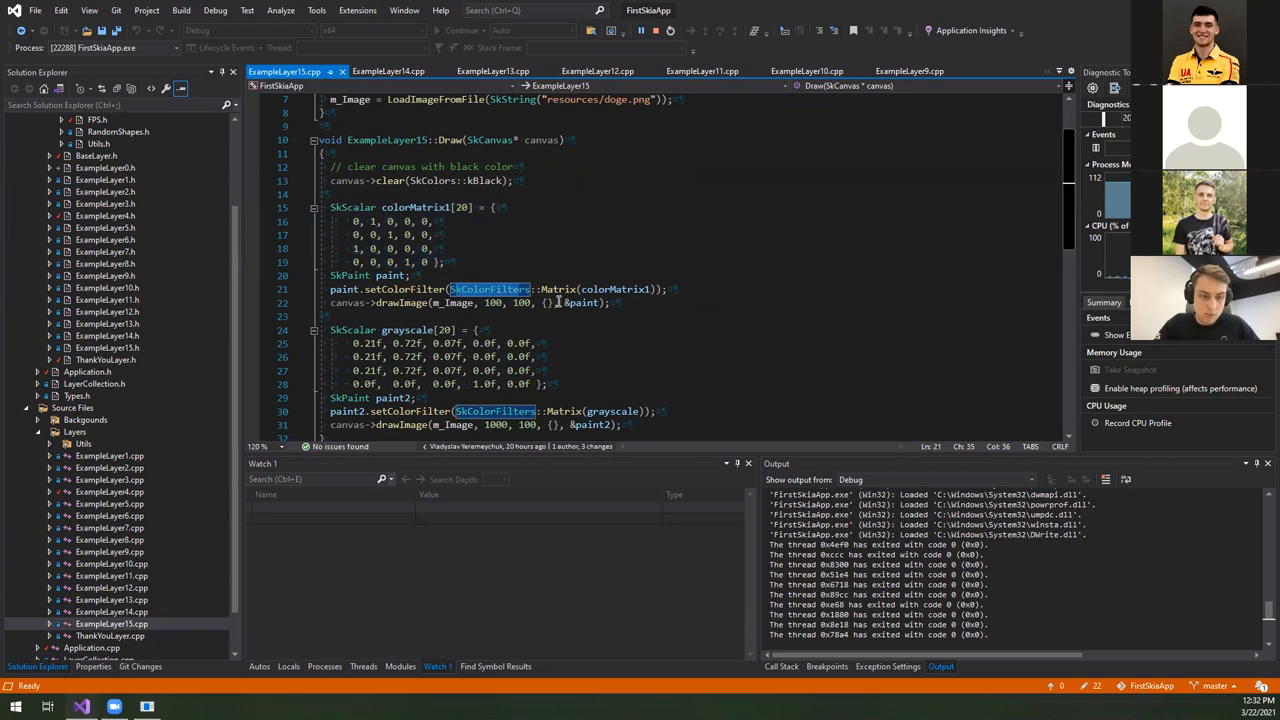
pyautogui.moveTo(481, 267)
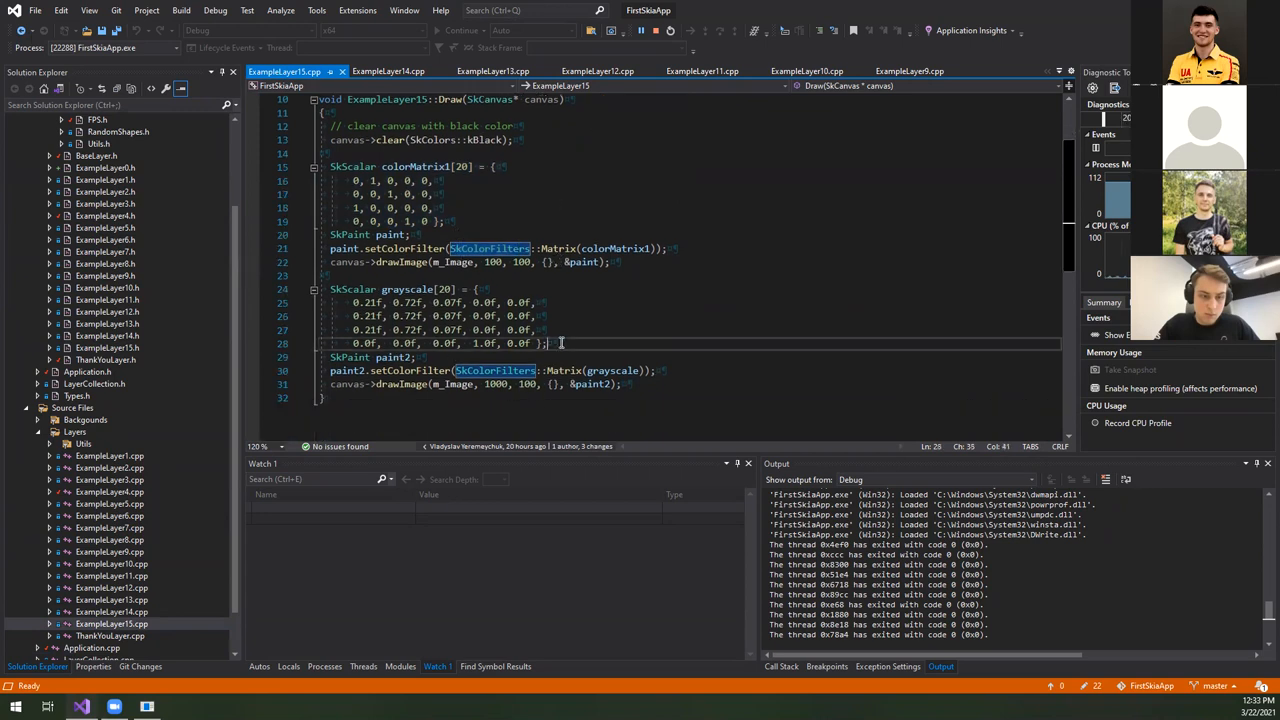
pyautogui.moveTo(330, 289); pyautogui.dragTo(548, 343)
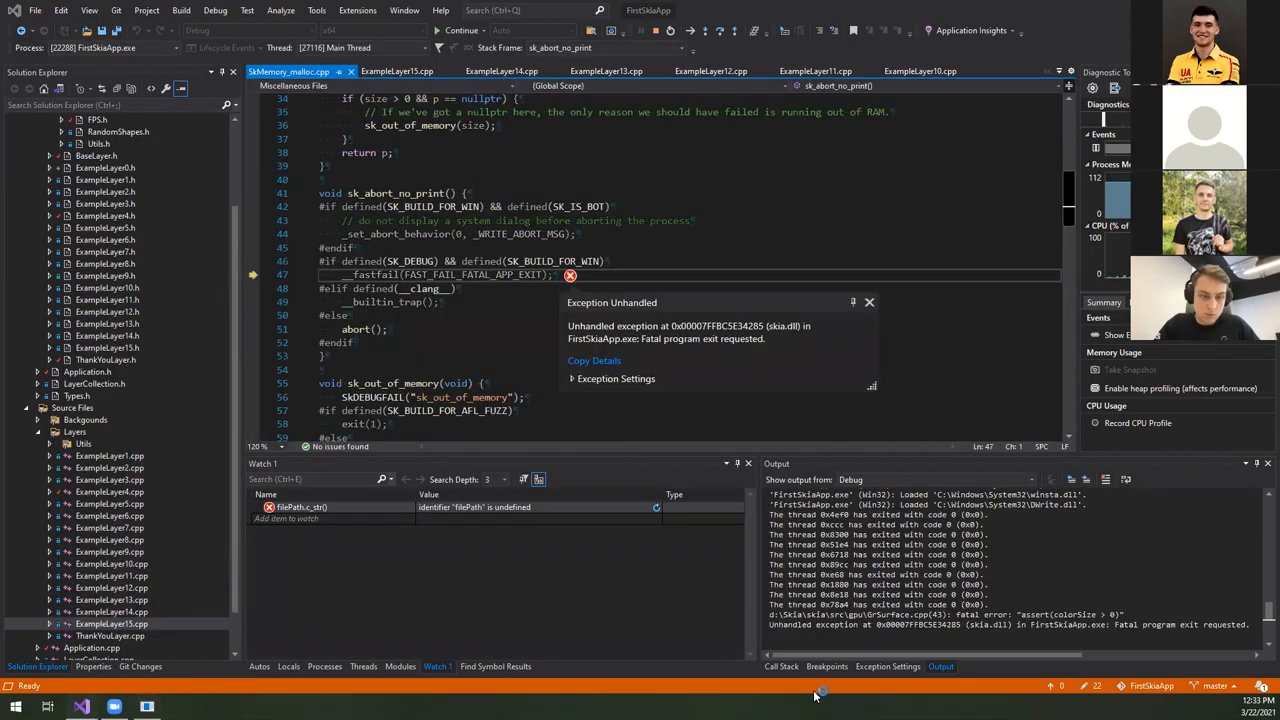
pyautogui.click(781, 666)
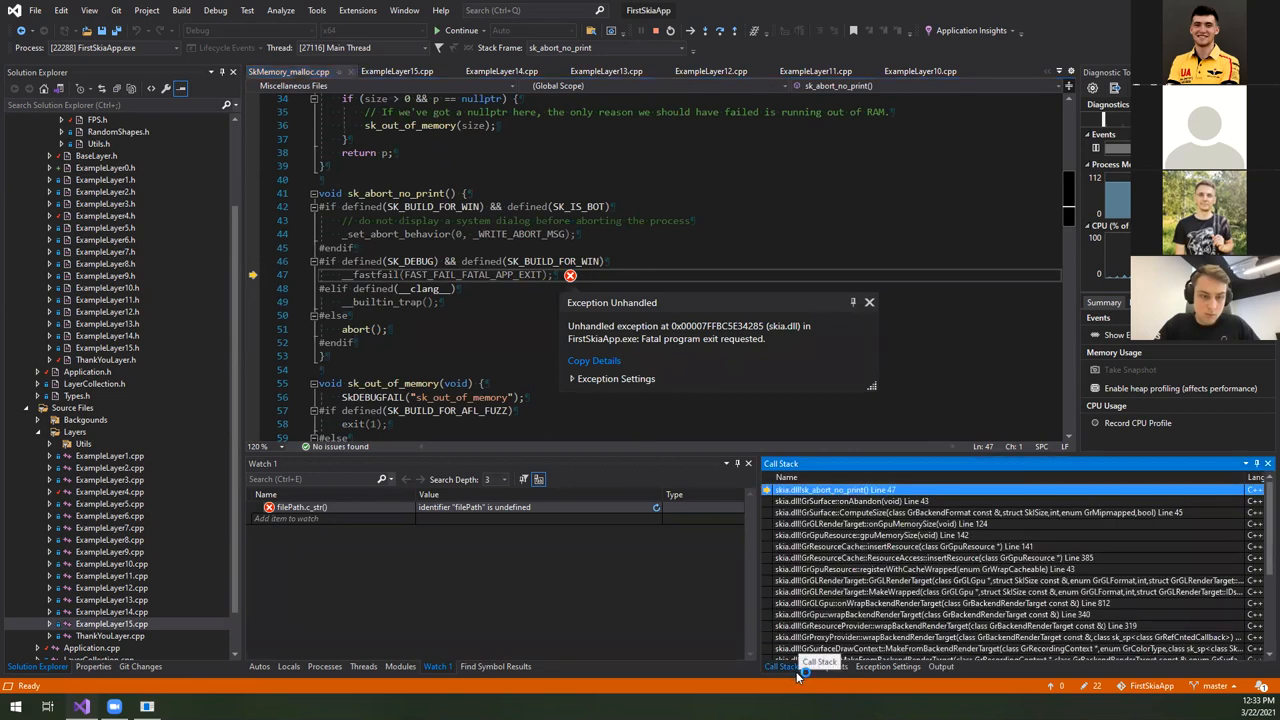